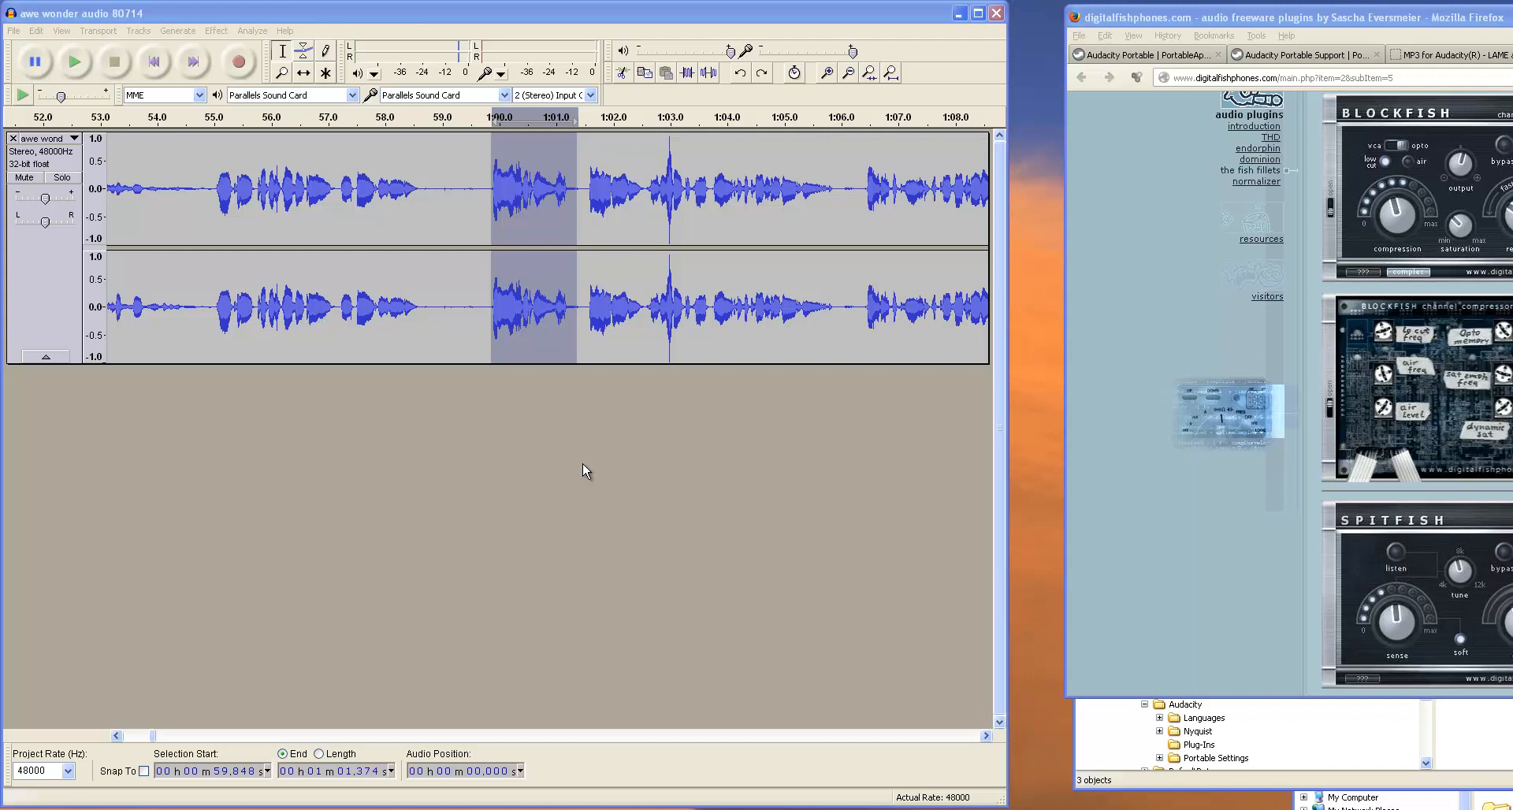
{"action": "mouse_move", "coordinate": [1267, 526]}
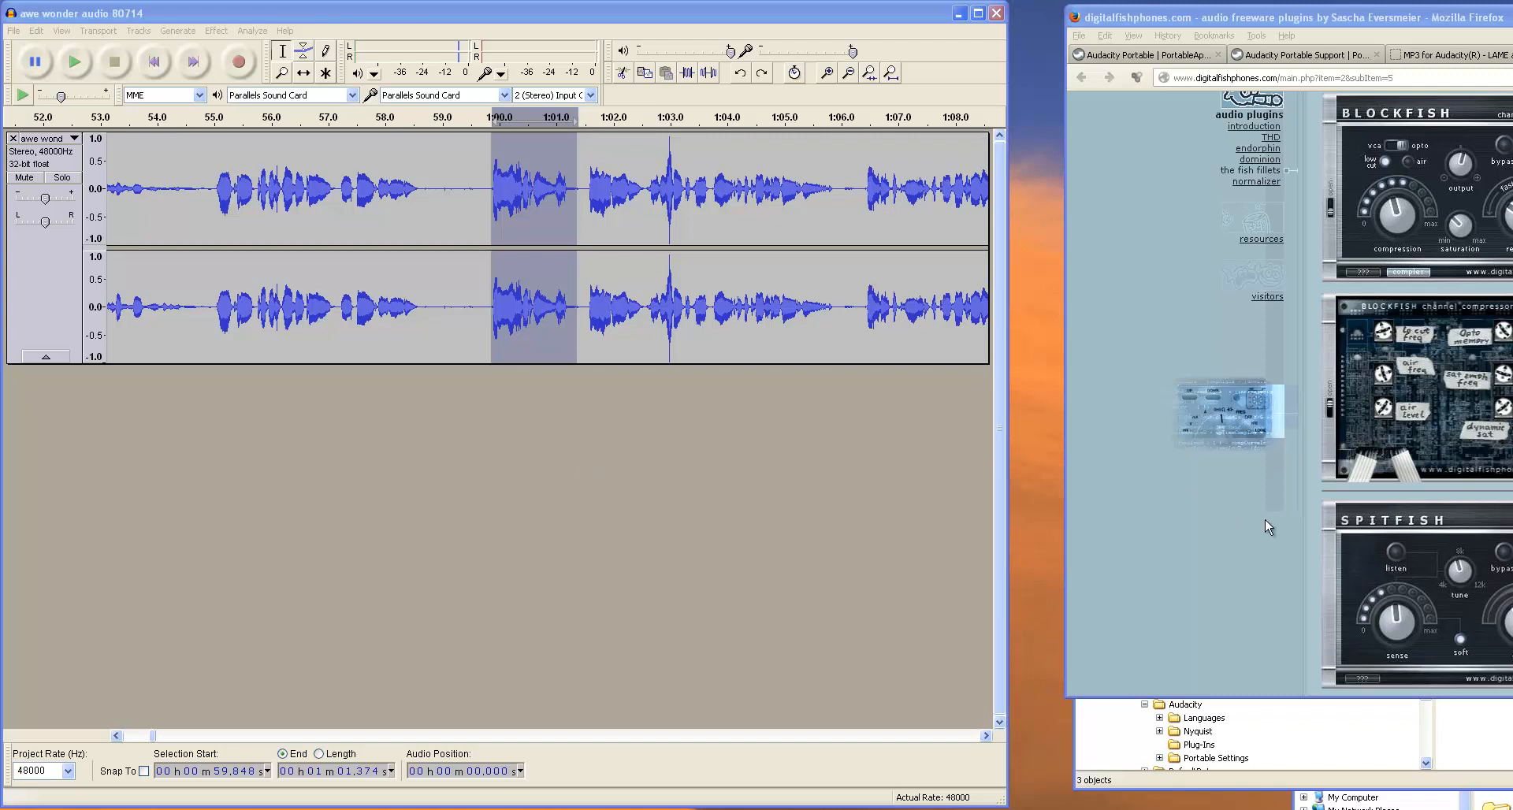
{"action": "mouse_move", "coordinate": [753, 489]}
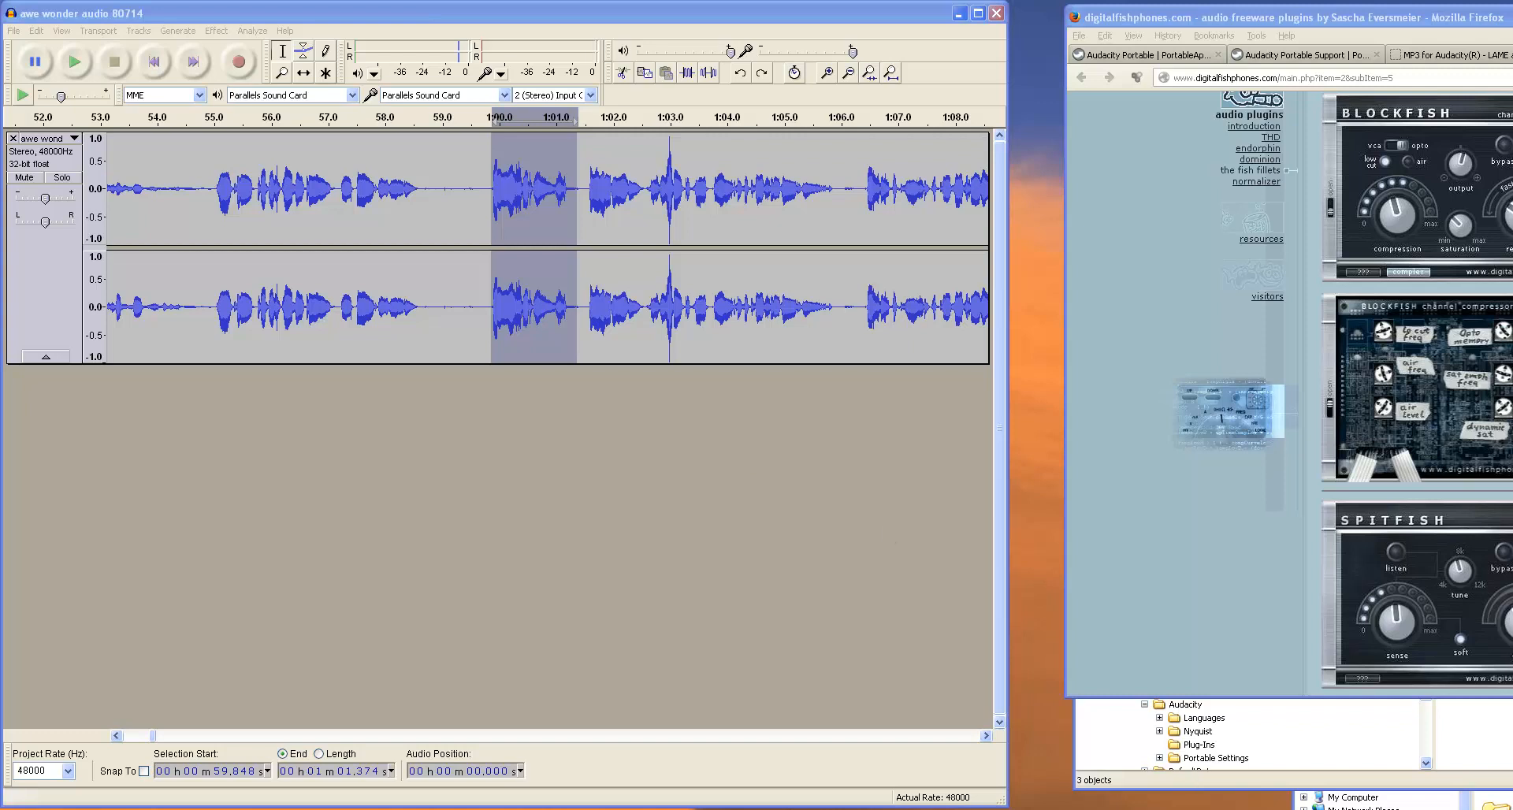
{"action": "mouse_move", "coordinate": [812, 633]}
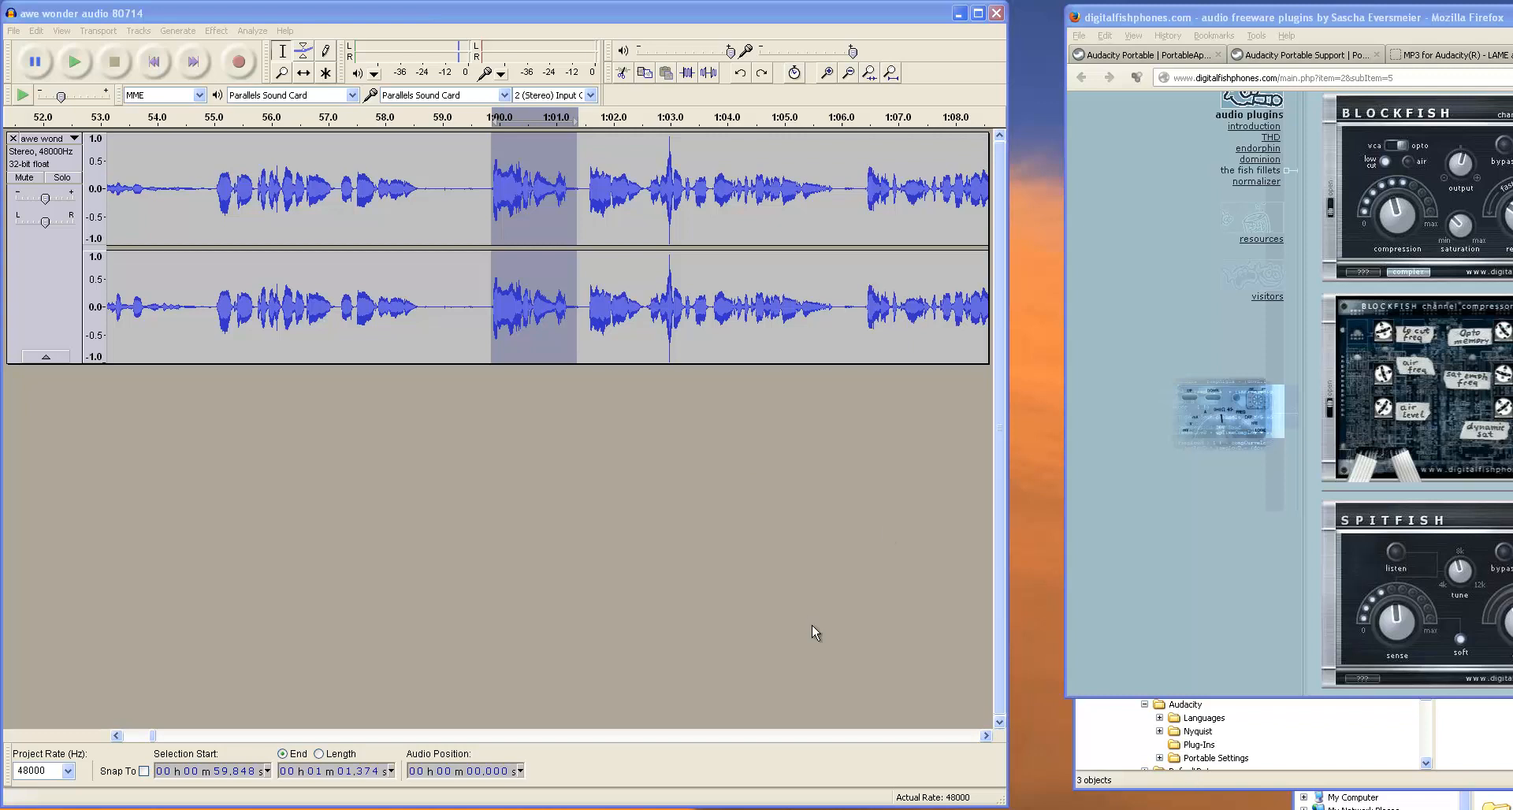
{"action": "mouse_move", "coordinate": [532, 352]}
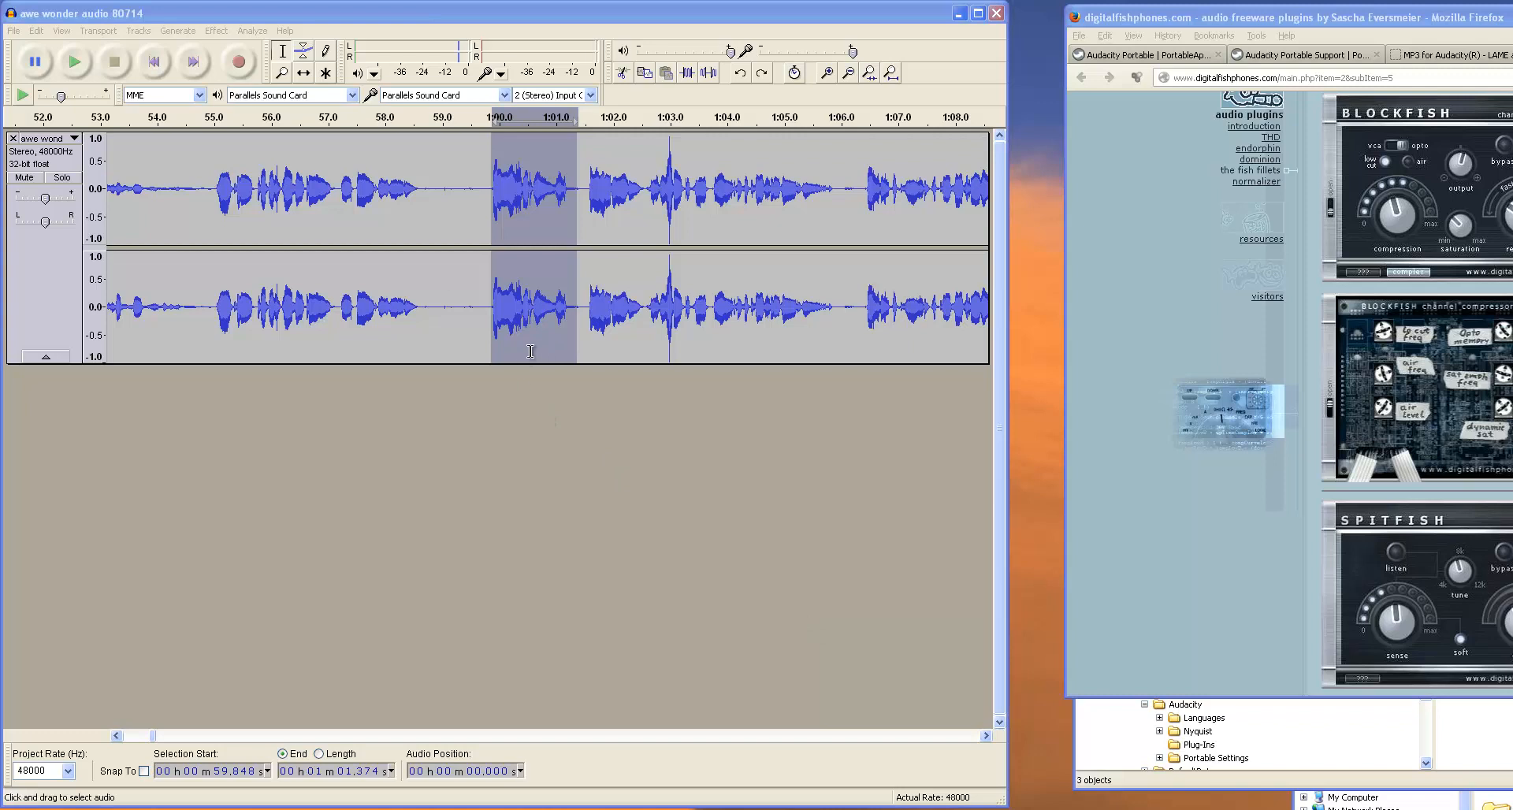
Step: Audition the marked 59.9 s–1:01.4 passage, zoom it to fill the view, and play it again
{"action": "left_click", "coordinate": [73, 61]}
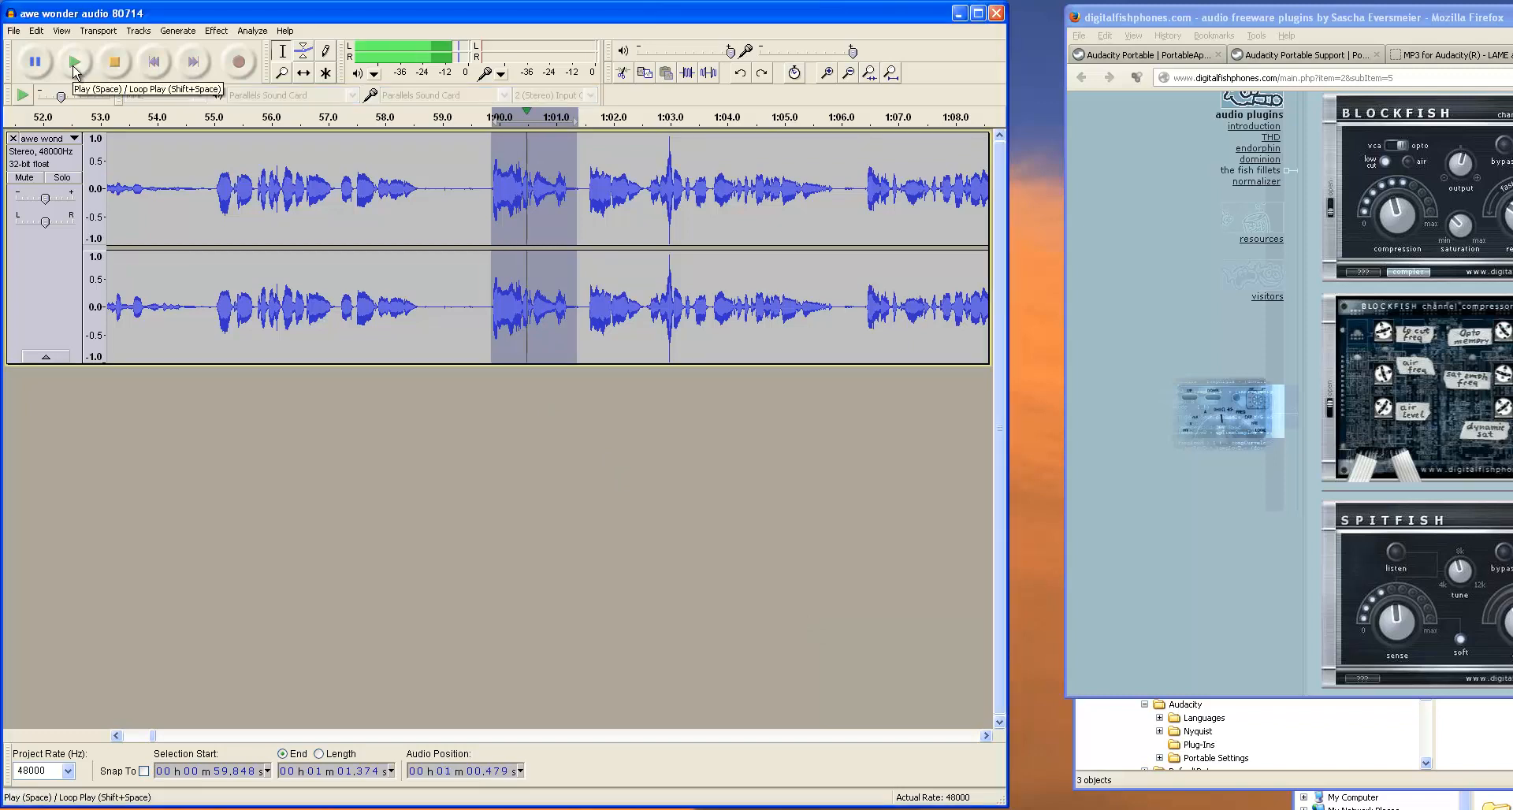
{"action": "left_click", "coordinate": [117, 60]}
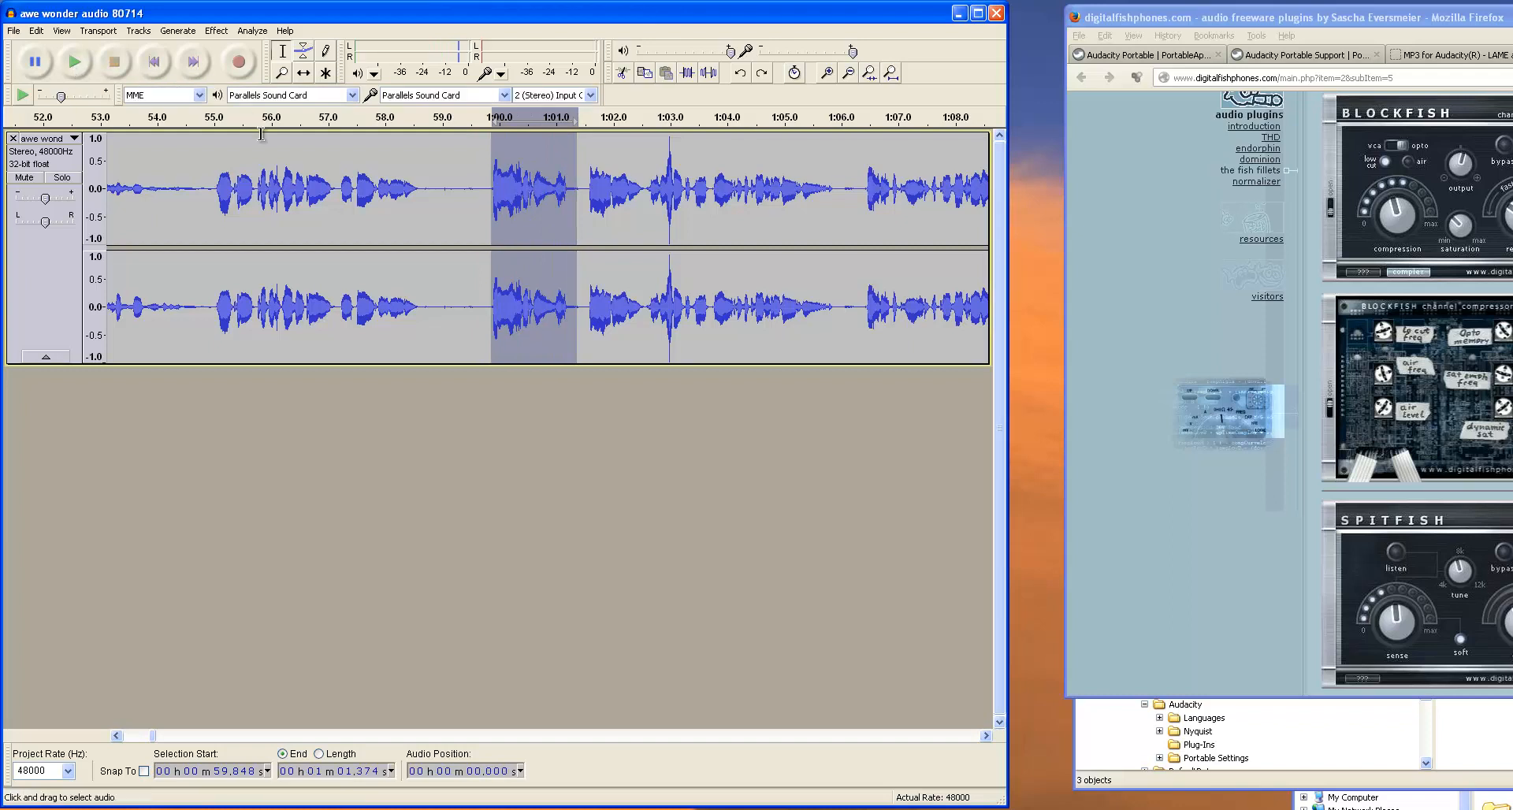
{"action": "mouse_move", "coordinate": [467, 348]}
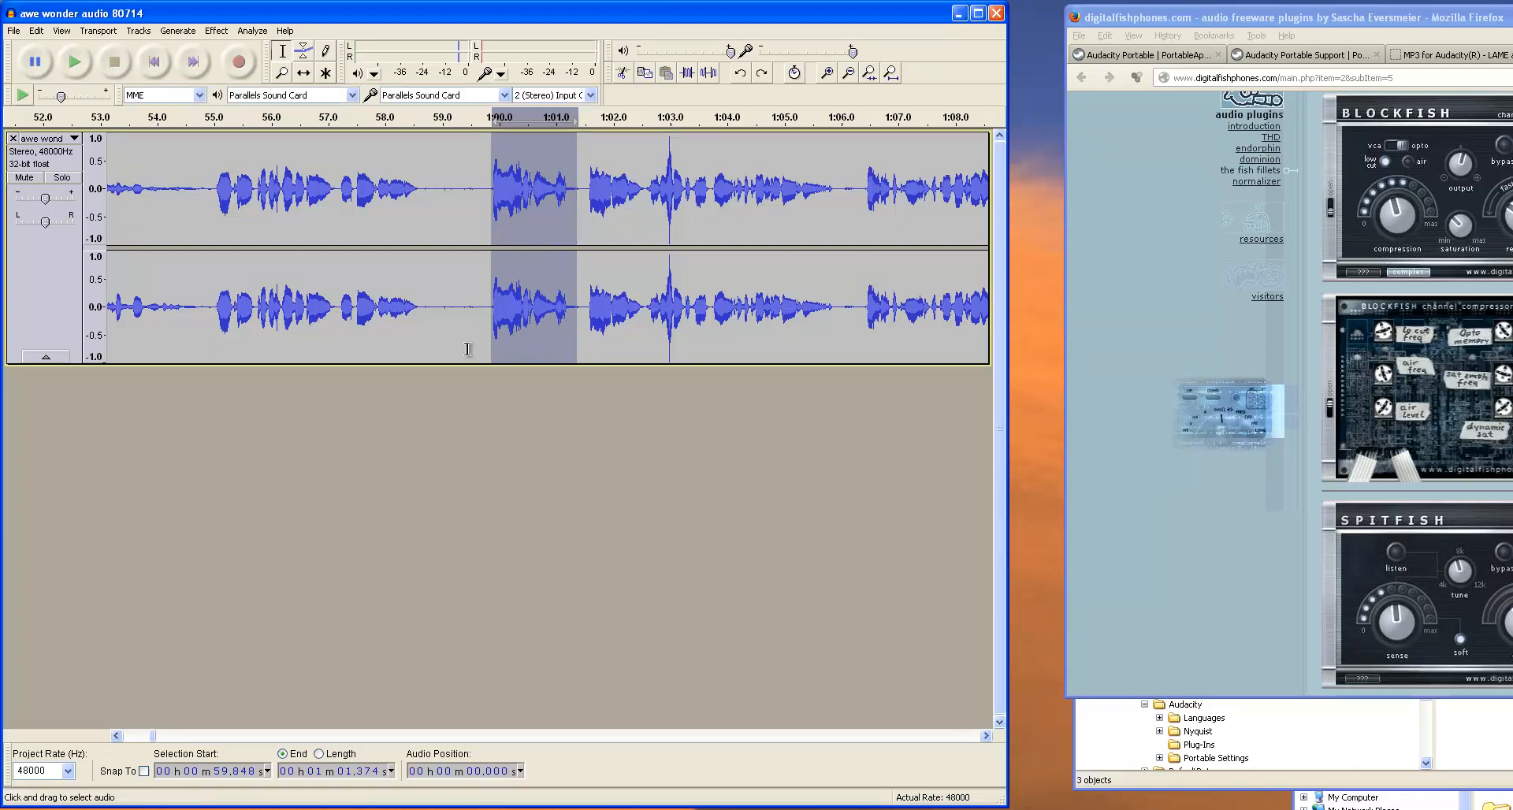
{"action": "mouse_move", "coordinate": [536, 213]}
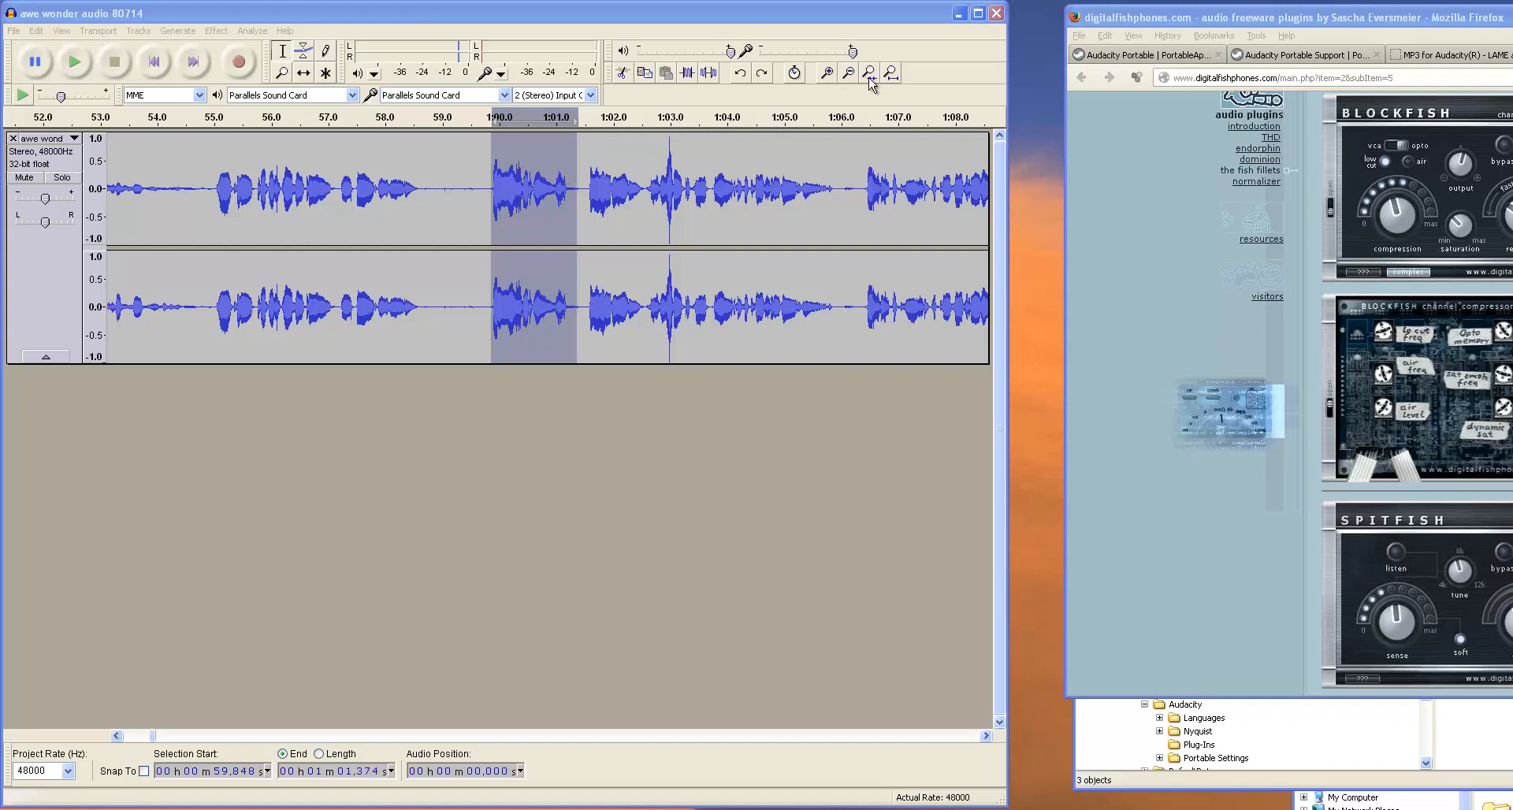
{"action": "left_click", "coordinate": [826, 73]}
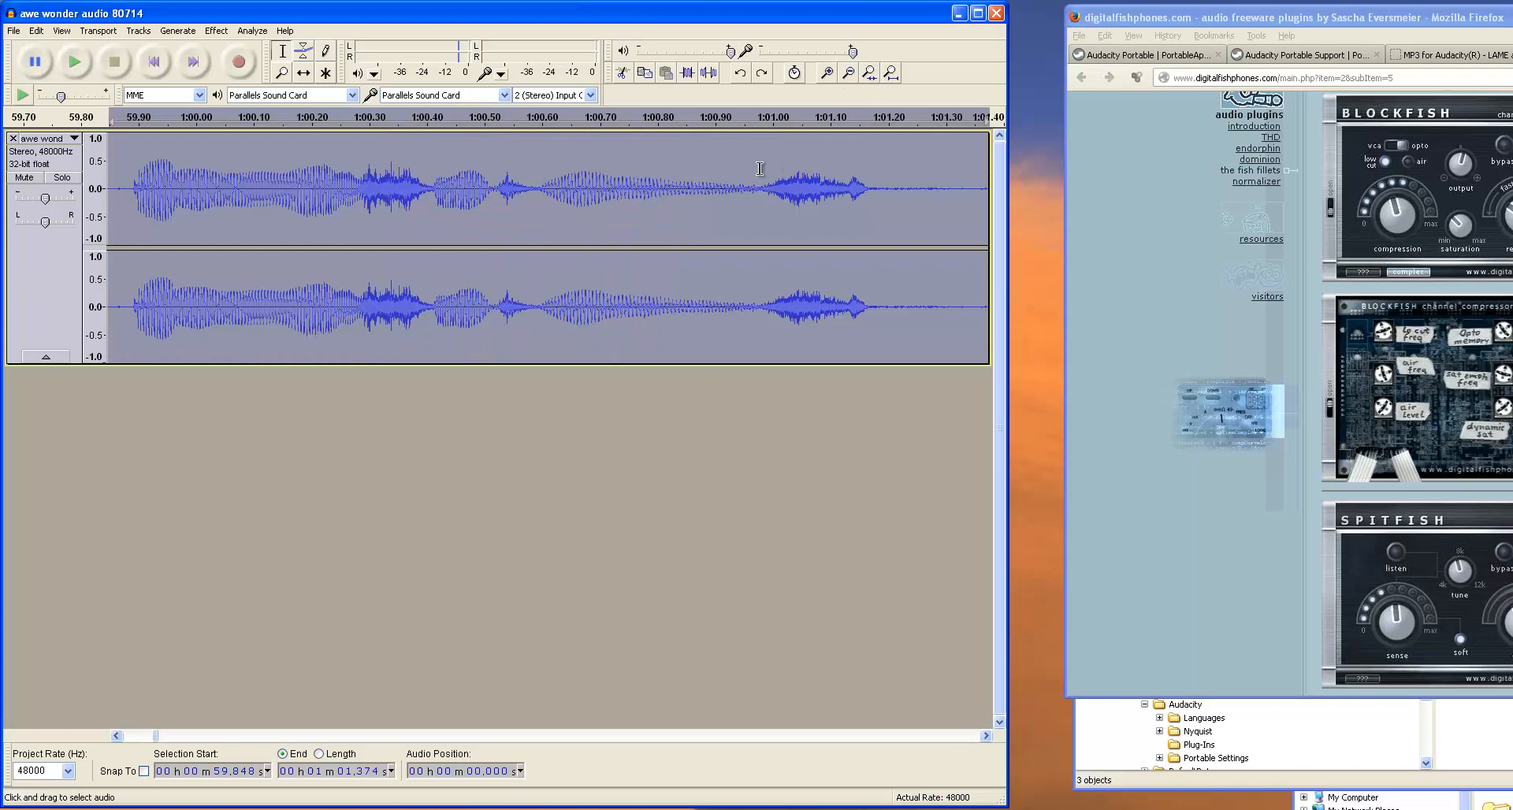
{"action": "mouse_move", "coordinate": [824, 173]}
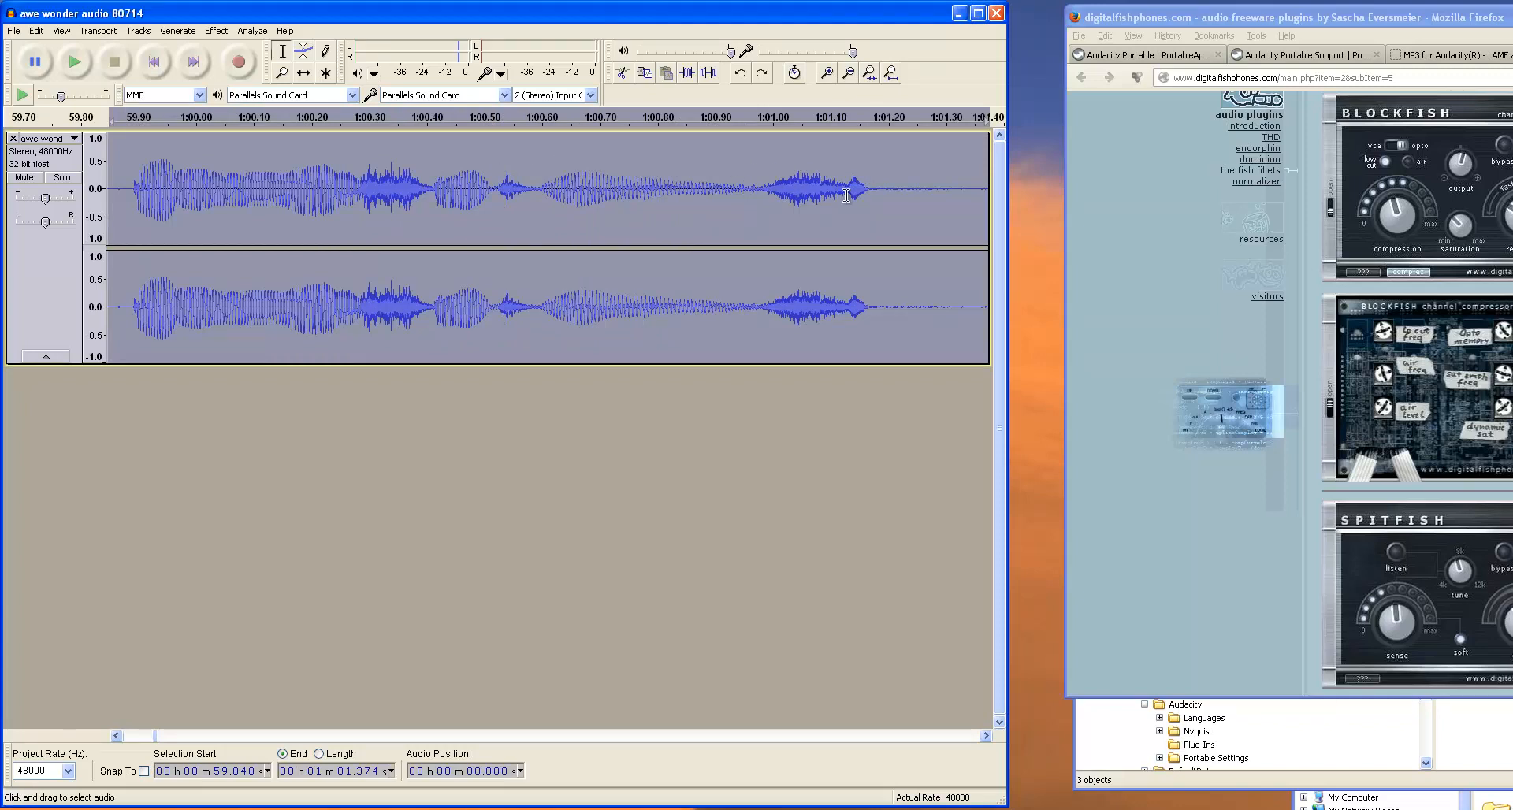
{"action": "mouse_move", "coordinate": [765, 188]}
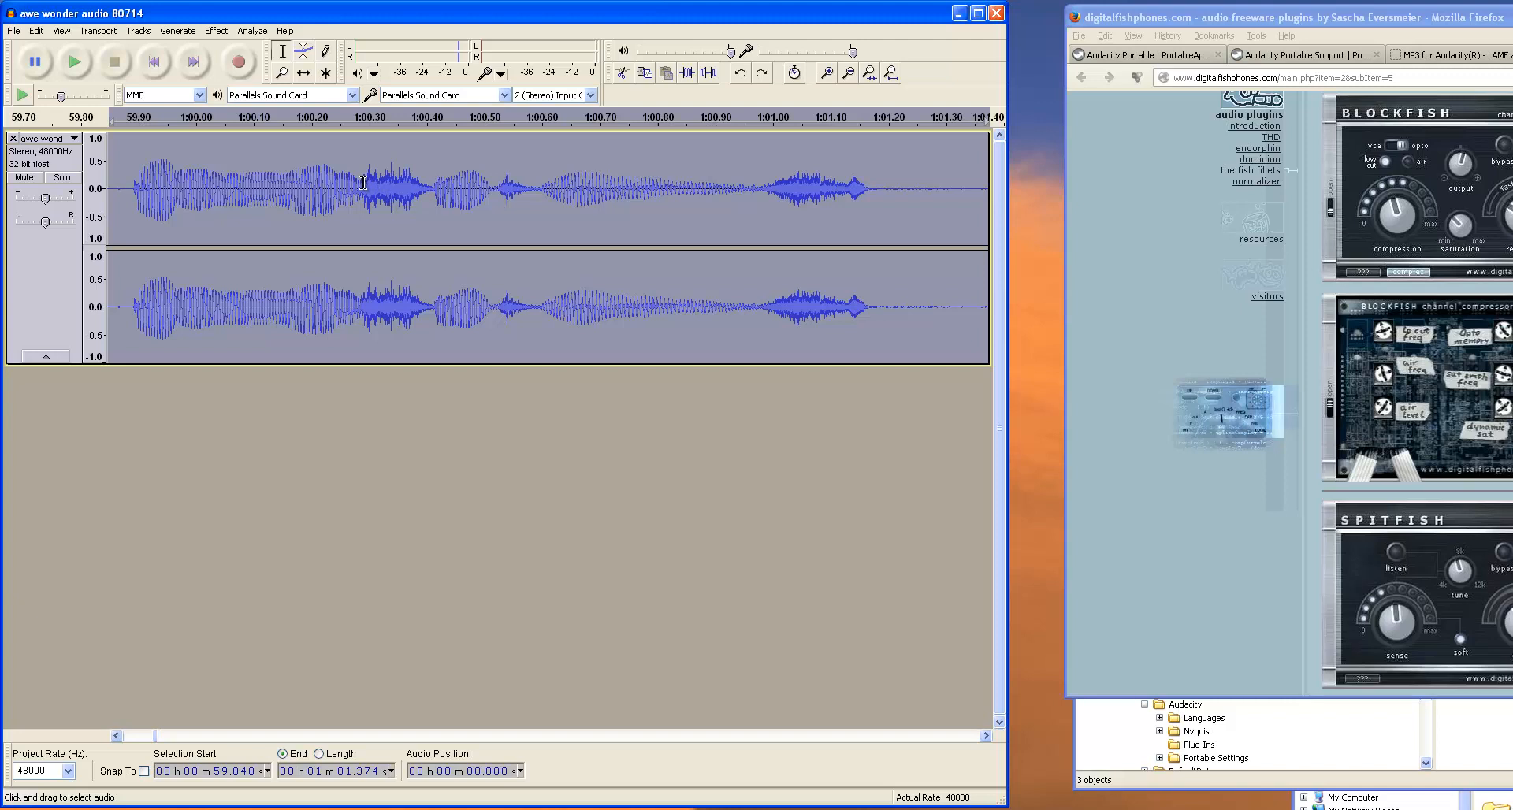
{"action": "mouse_move", "coordinate": [375, 180]}
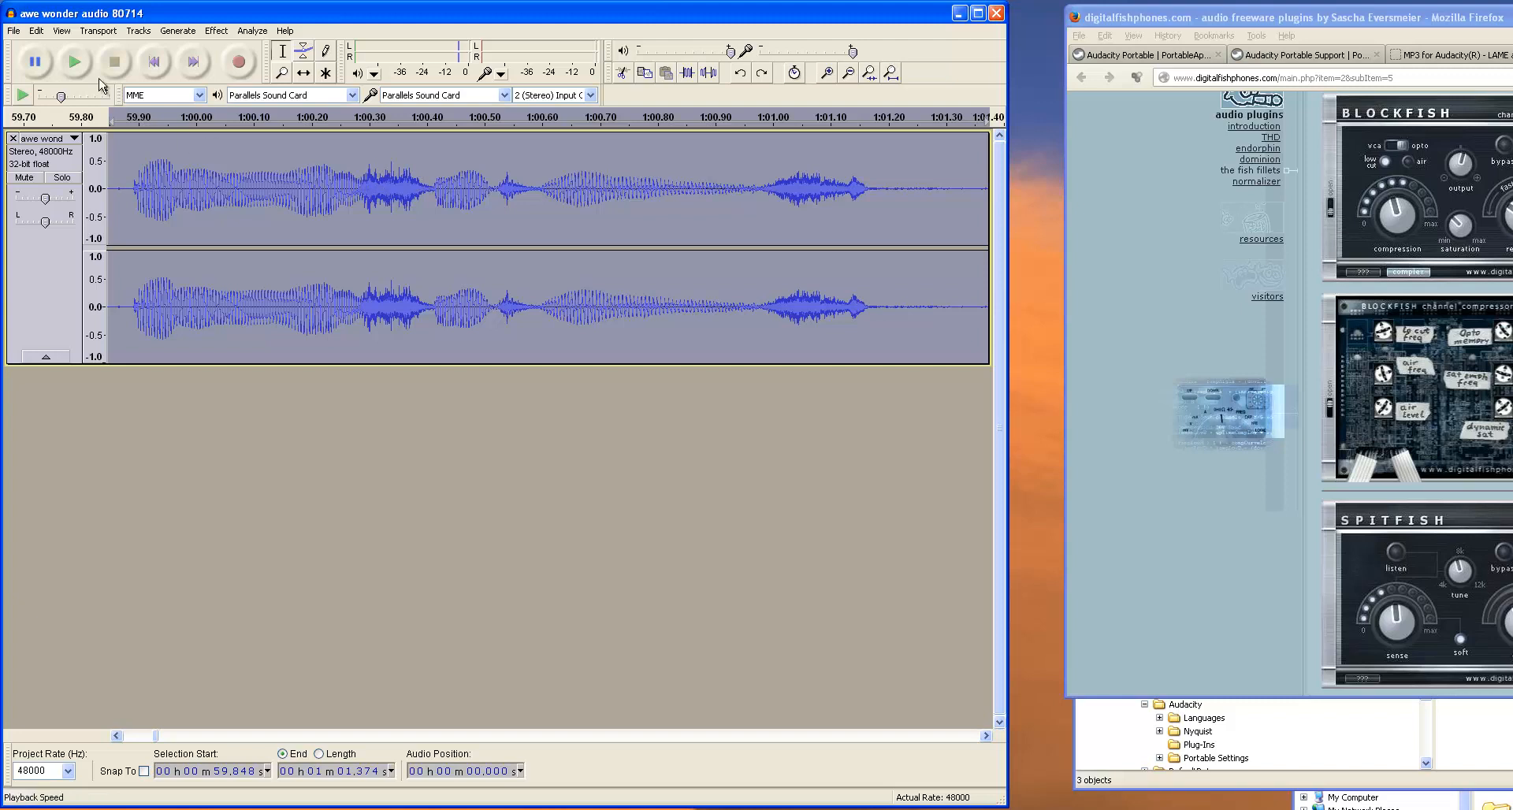
{"action": "left_click", "coordinate": [72, 60]}
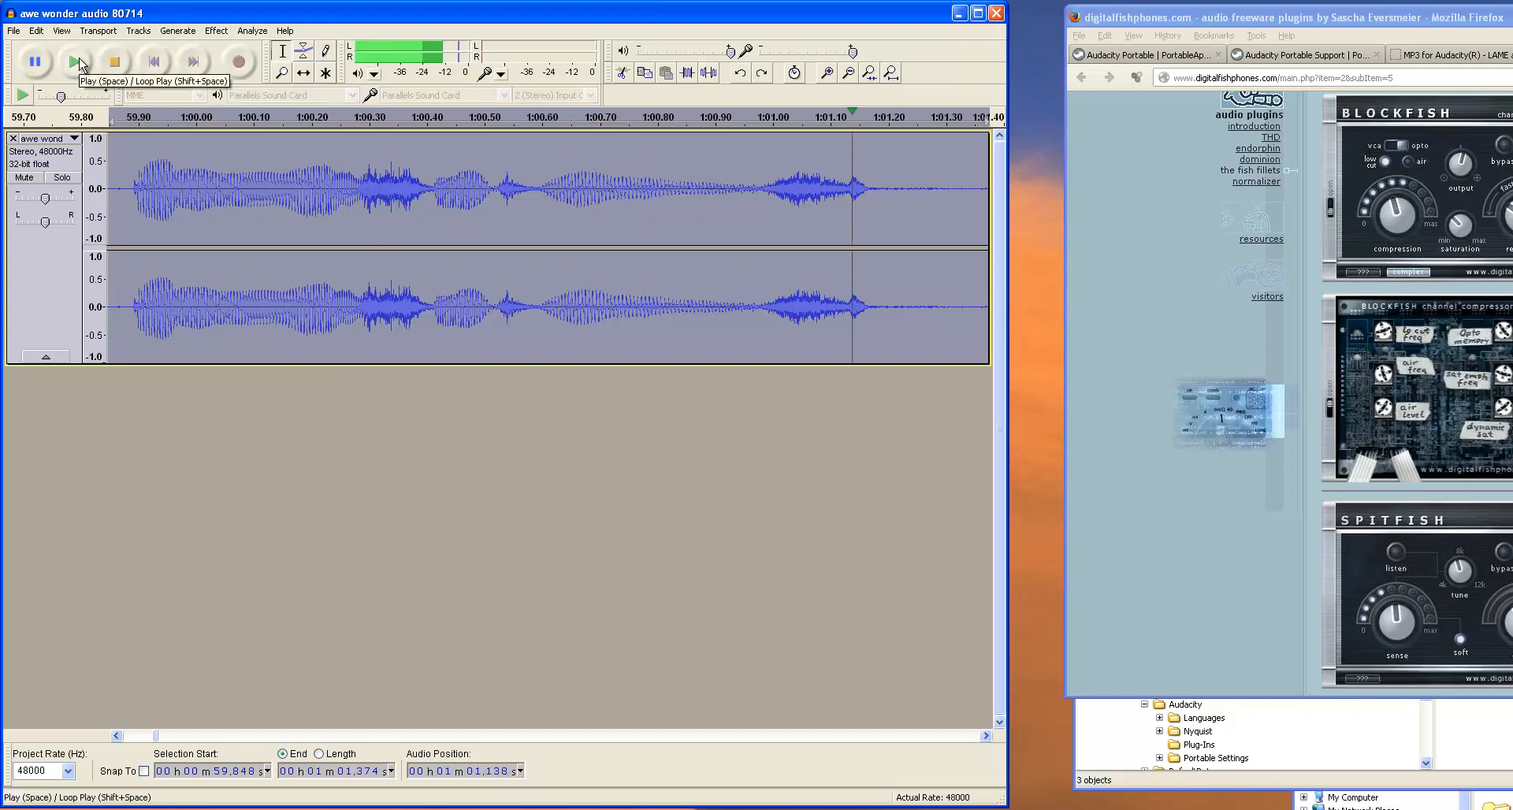
{"action": "left_click", "coordinate": [120, 62]}
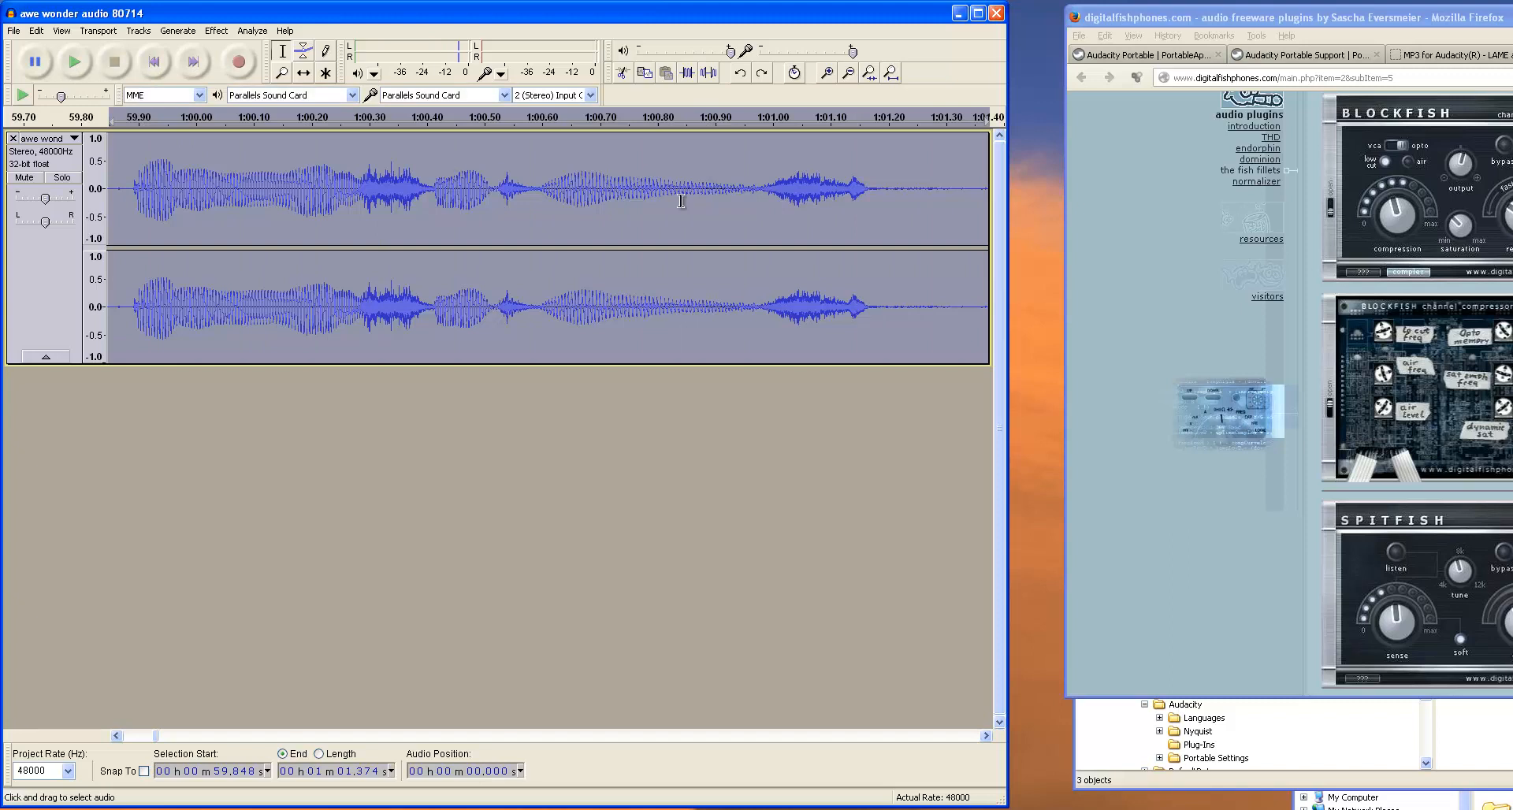
{"action": "mouse_move", "coordinate": [753, 180]}
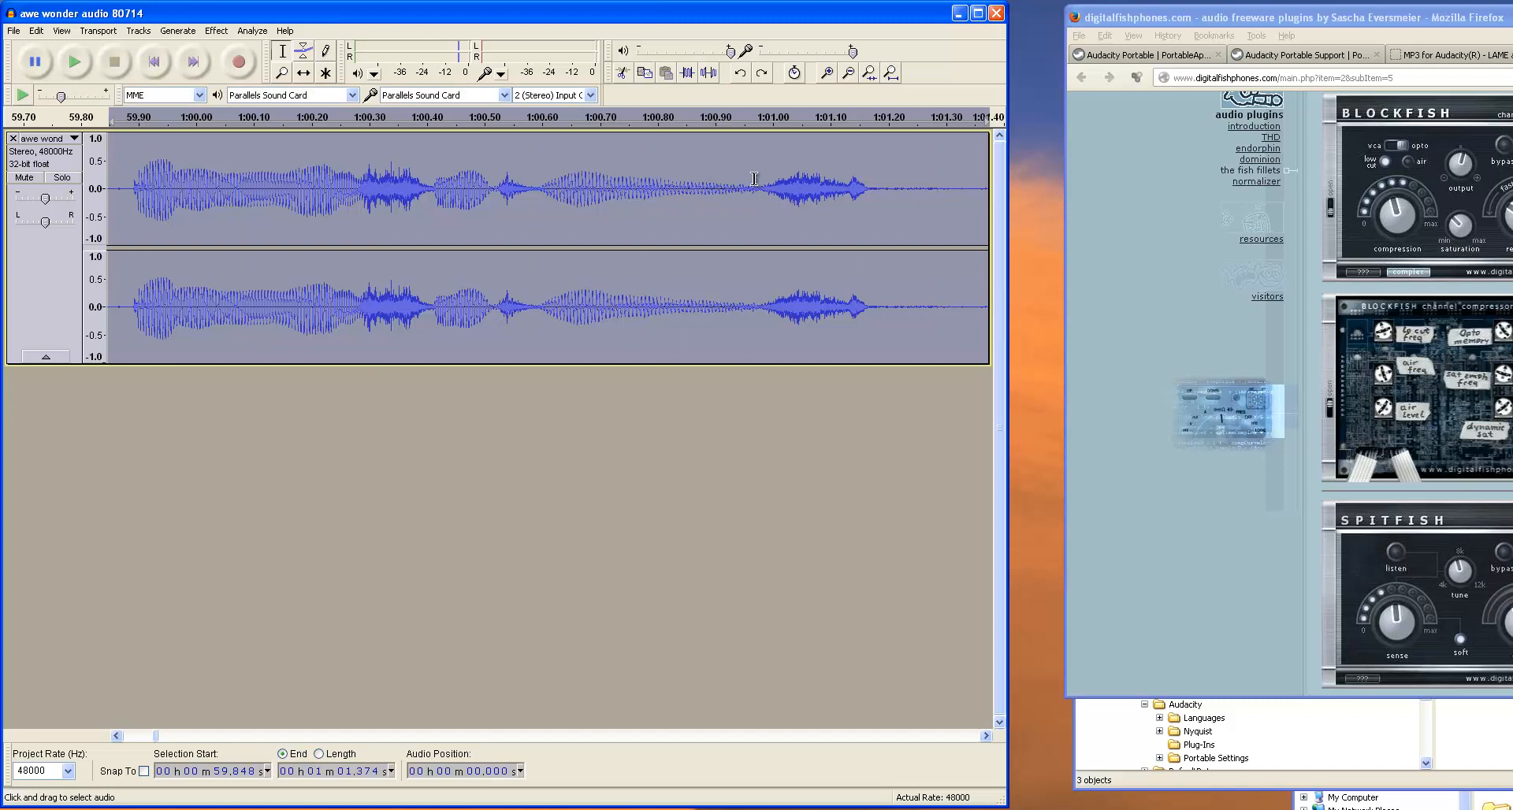
Step: Mark only the short tail of the passage, about 1:00.97 to 1:01.18
{"action": "left_click", "coordinate": [757, 189]}
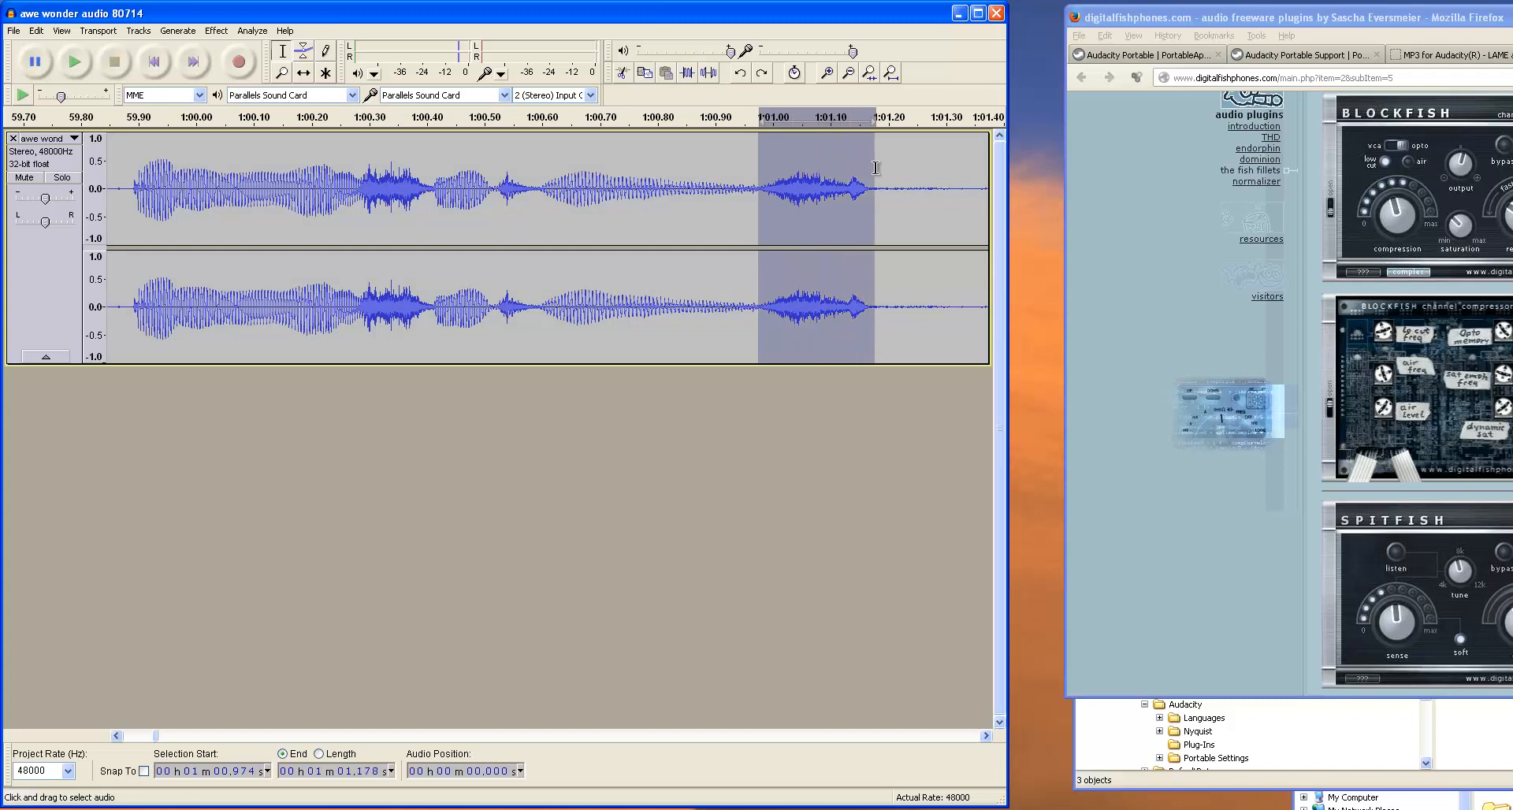
{"action": "mouse_move", "coordinate": [189, 93]}
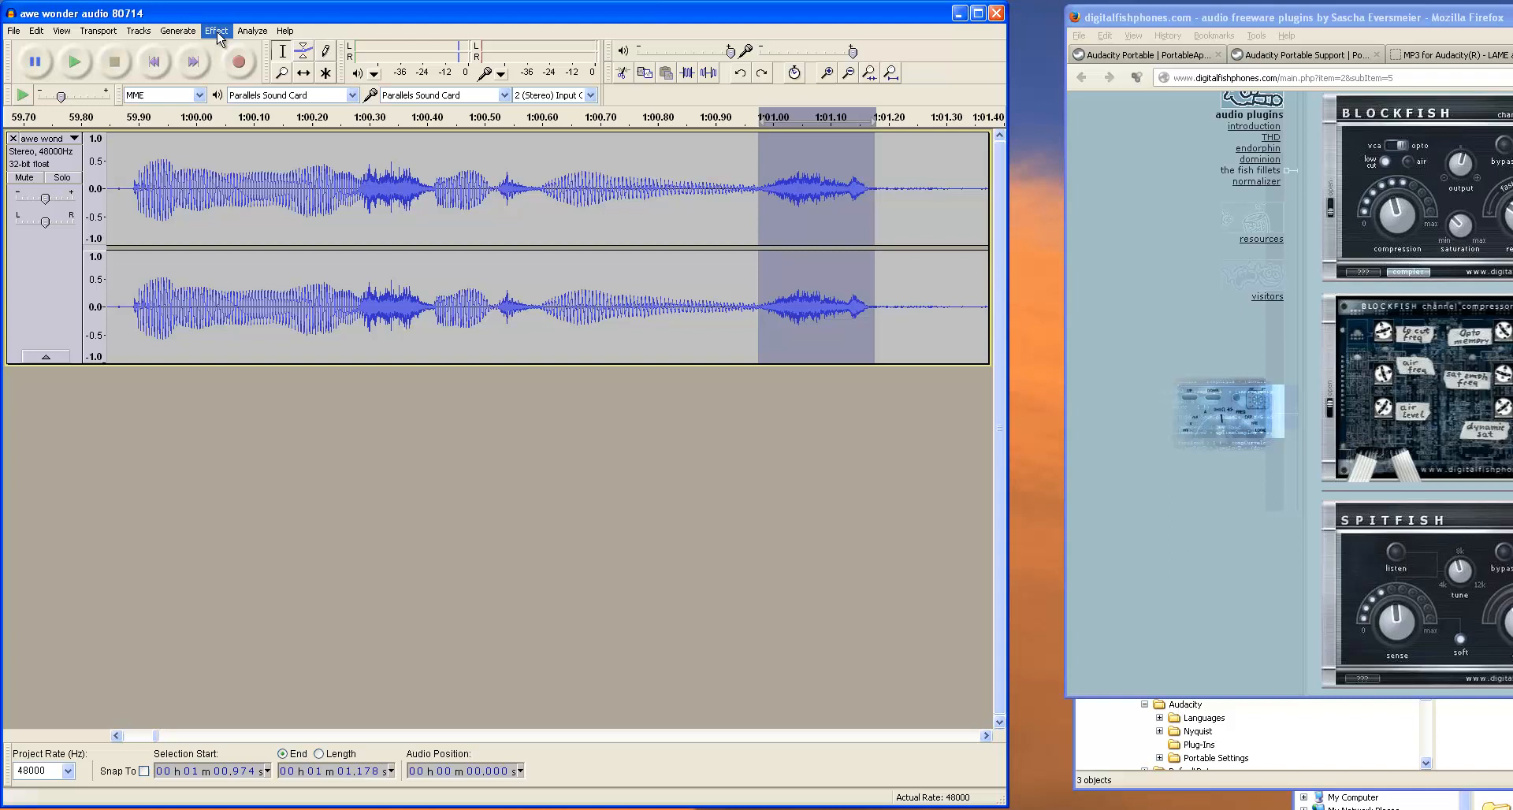
Step: Turn the tail down with Amplify, lowering the gain stepwise to about -19.5 dB
{"action": "left_click", "coordinate": [214, 30]}
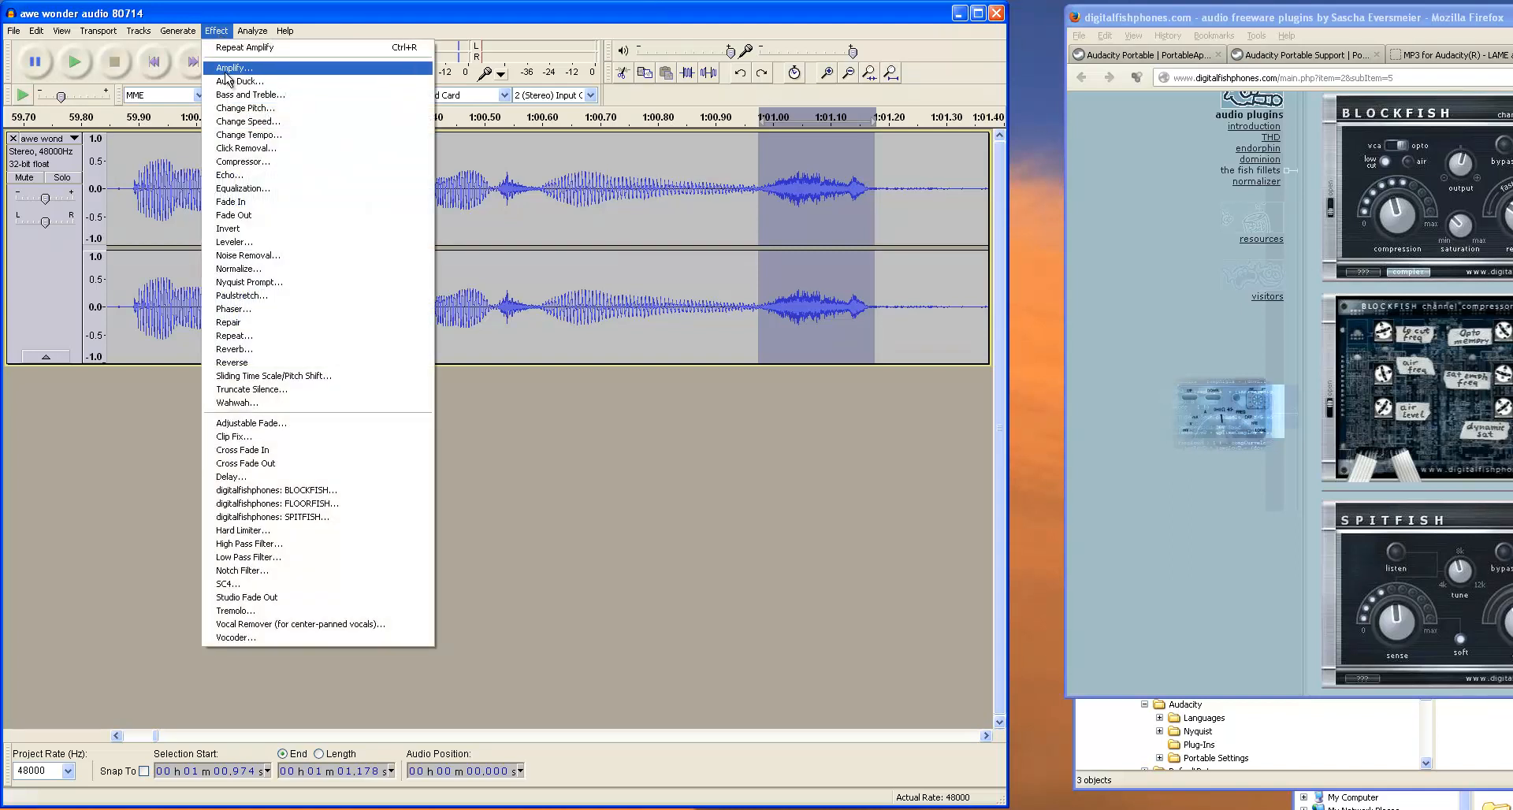
{"action": "left_click", "coordinate": [237, 67]}
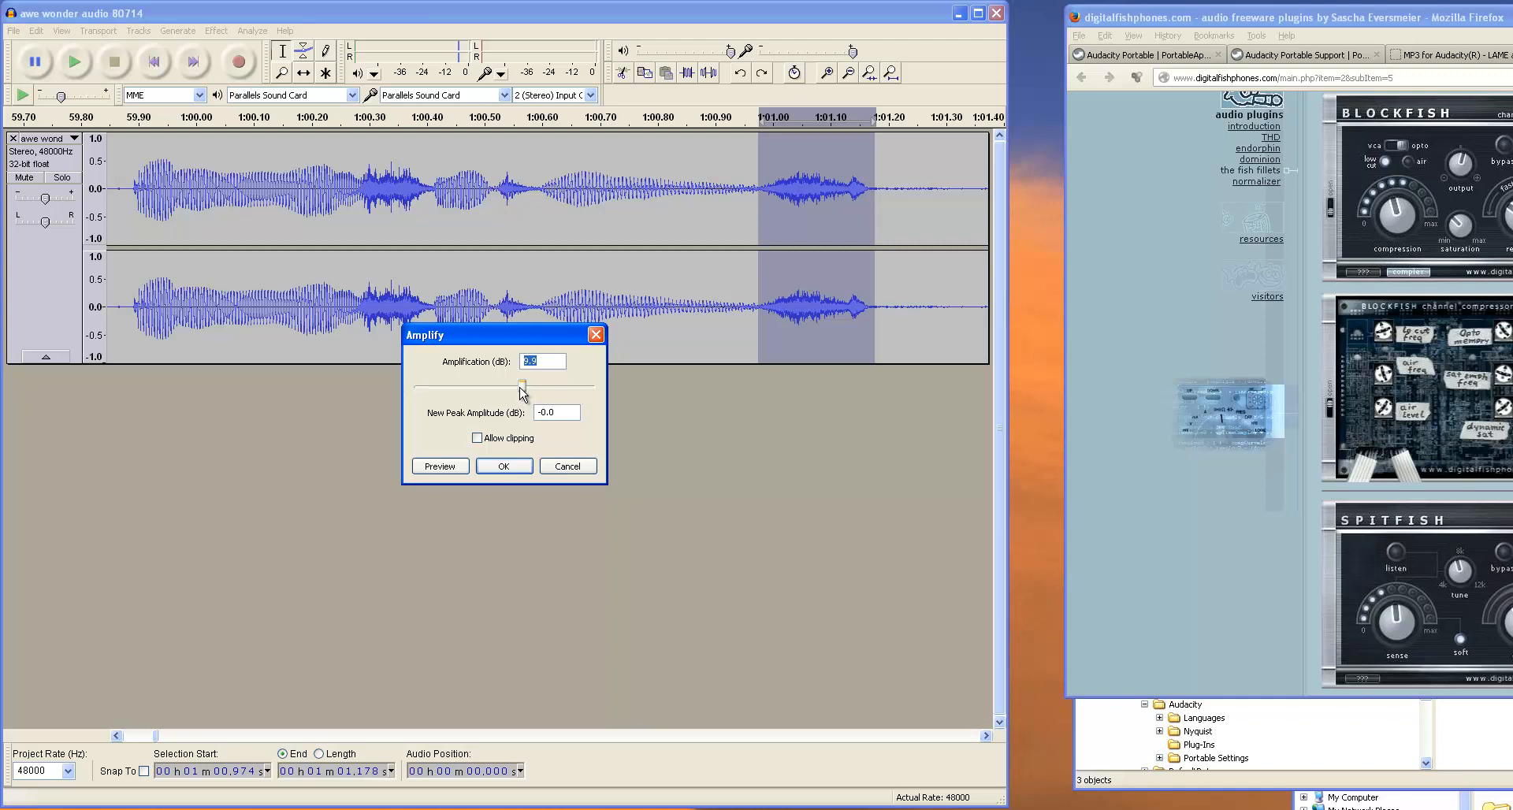
{"action": "left_click_drag", "start_coordinate": [522, 390], "coordinate": [501, 390]}
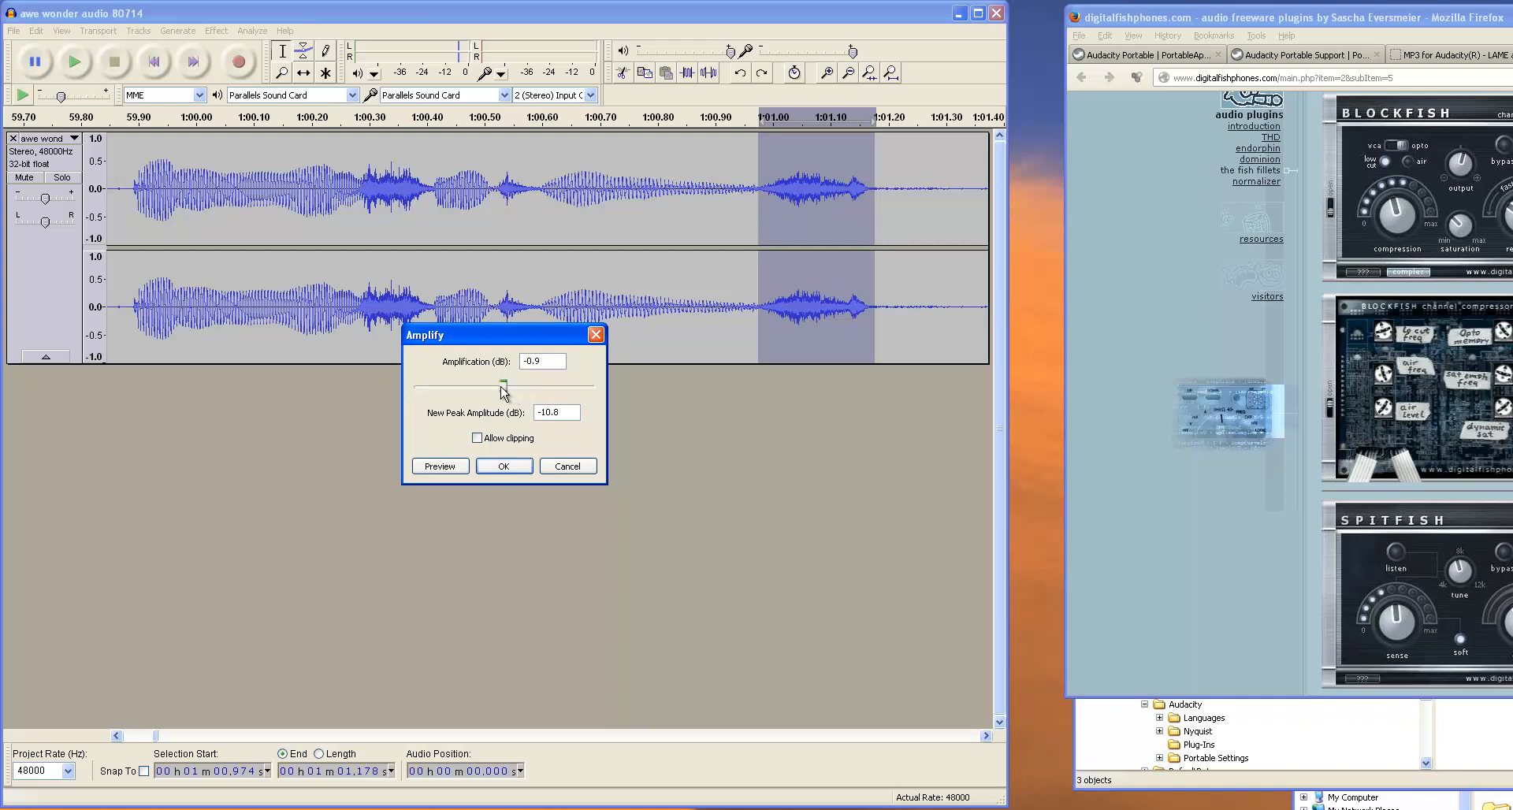
{"action": "left_click_drag", "start_coordinate": [501, 376], "coordinate": [493, 377]}
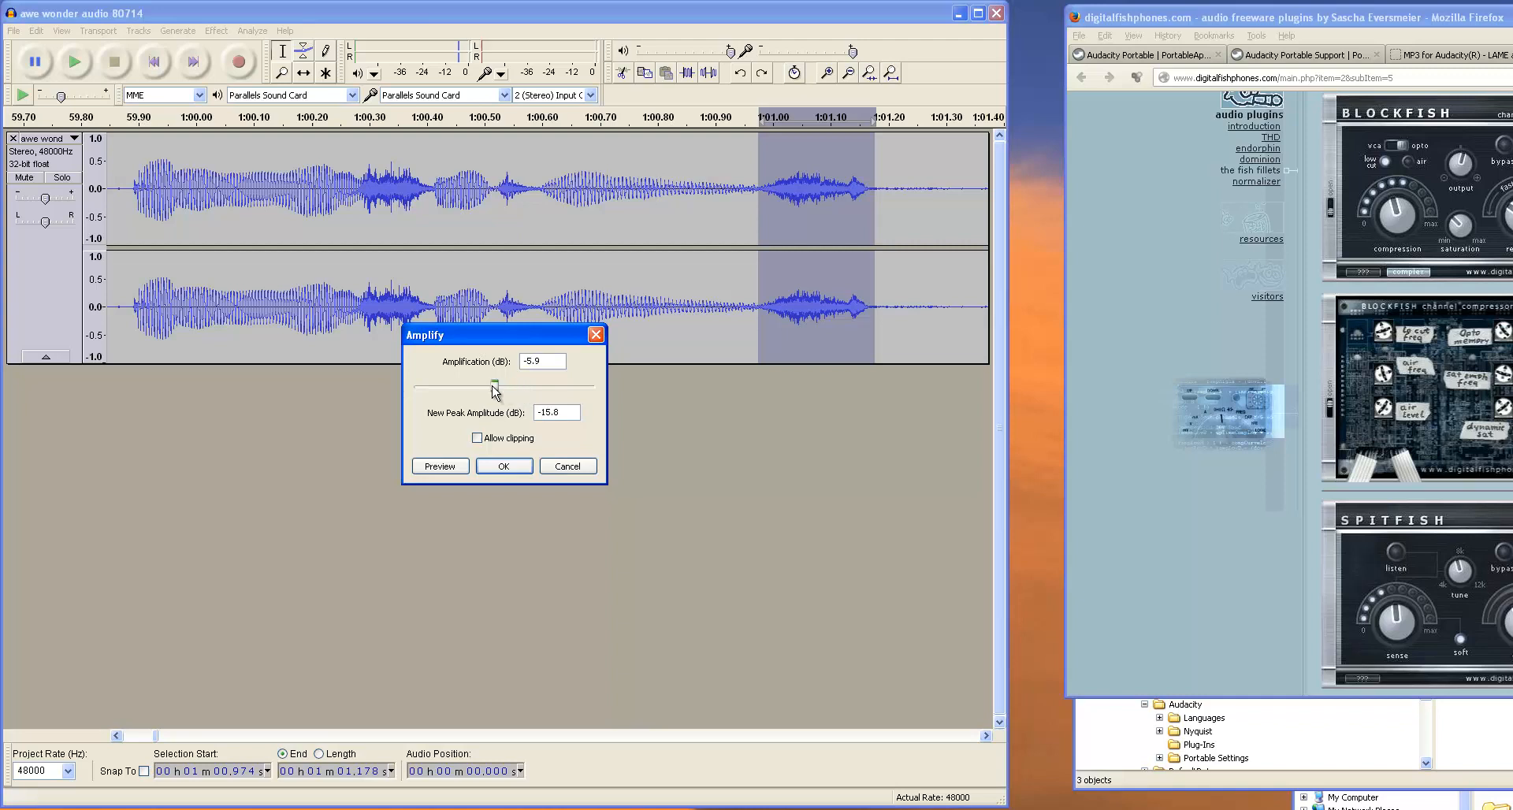
{"action": "left_click_drag", "start_coordinate": [494, 388], "coordinate": [478, 388]}
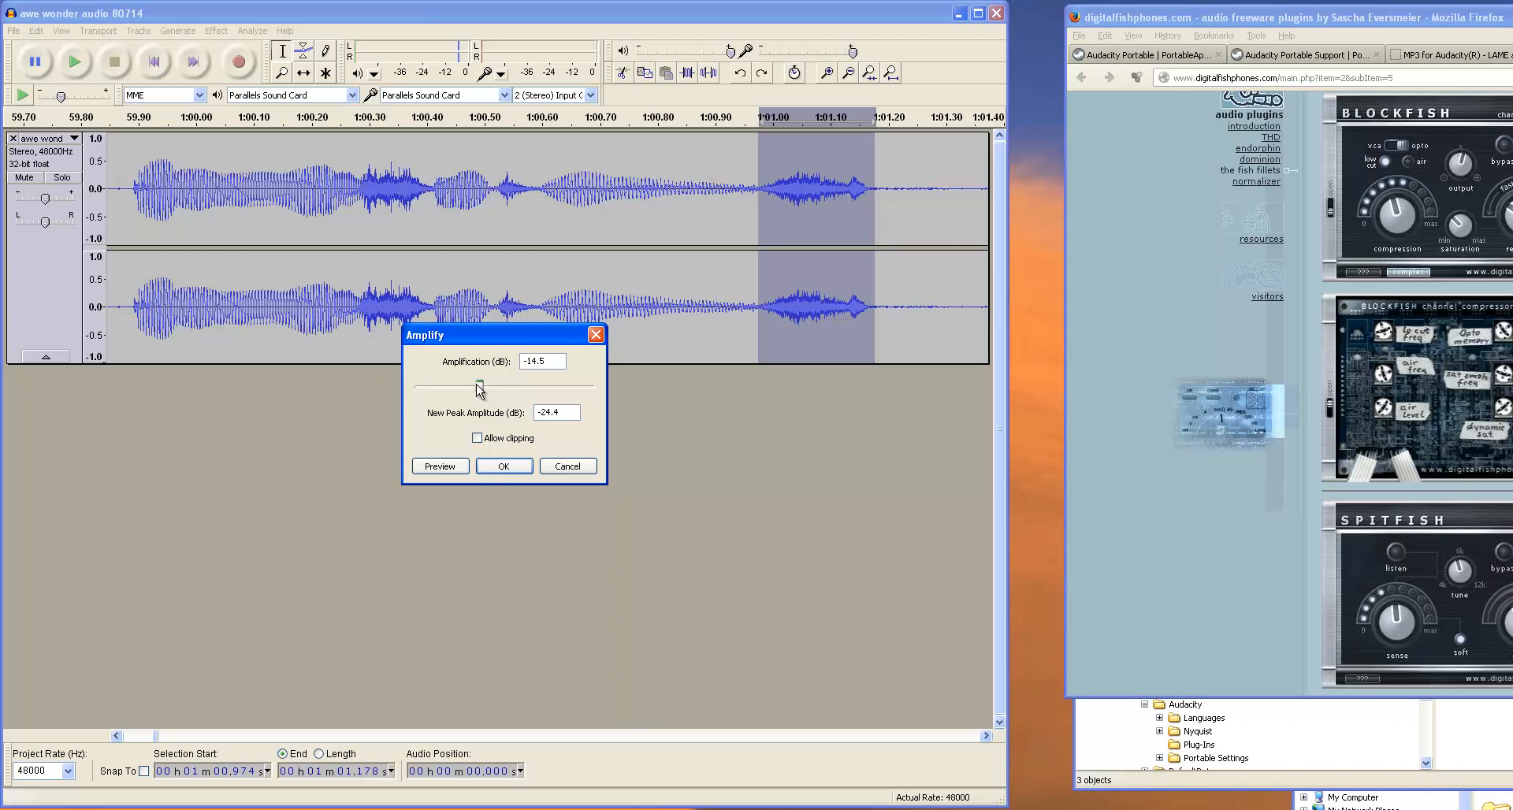
{"action": "left_click_drag", "start_coordinate": [479, 391], "coordinate": [469, 391]}
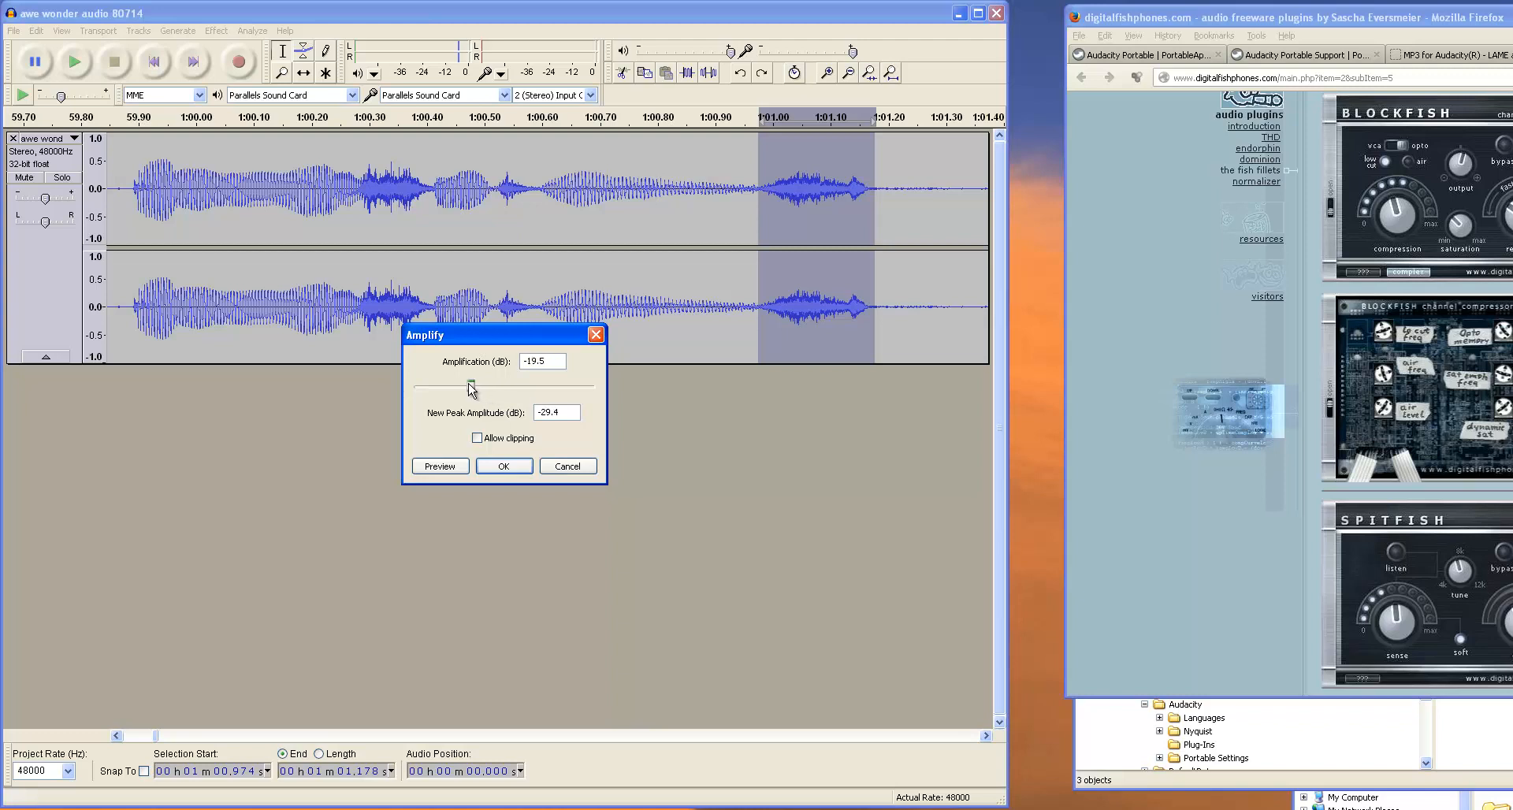
{"action": "left_click_drag", "start_coordinate": [470, 386], "coordinate": [467, 386]}
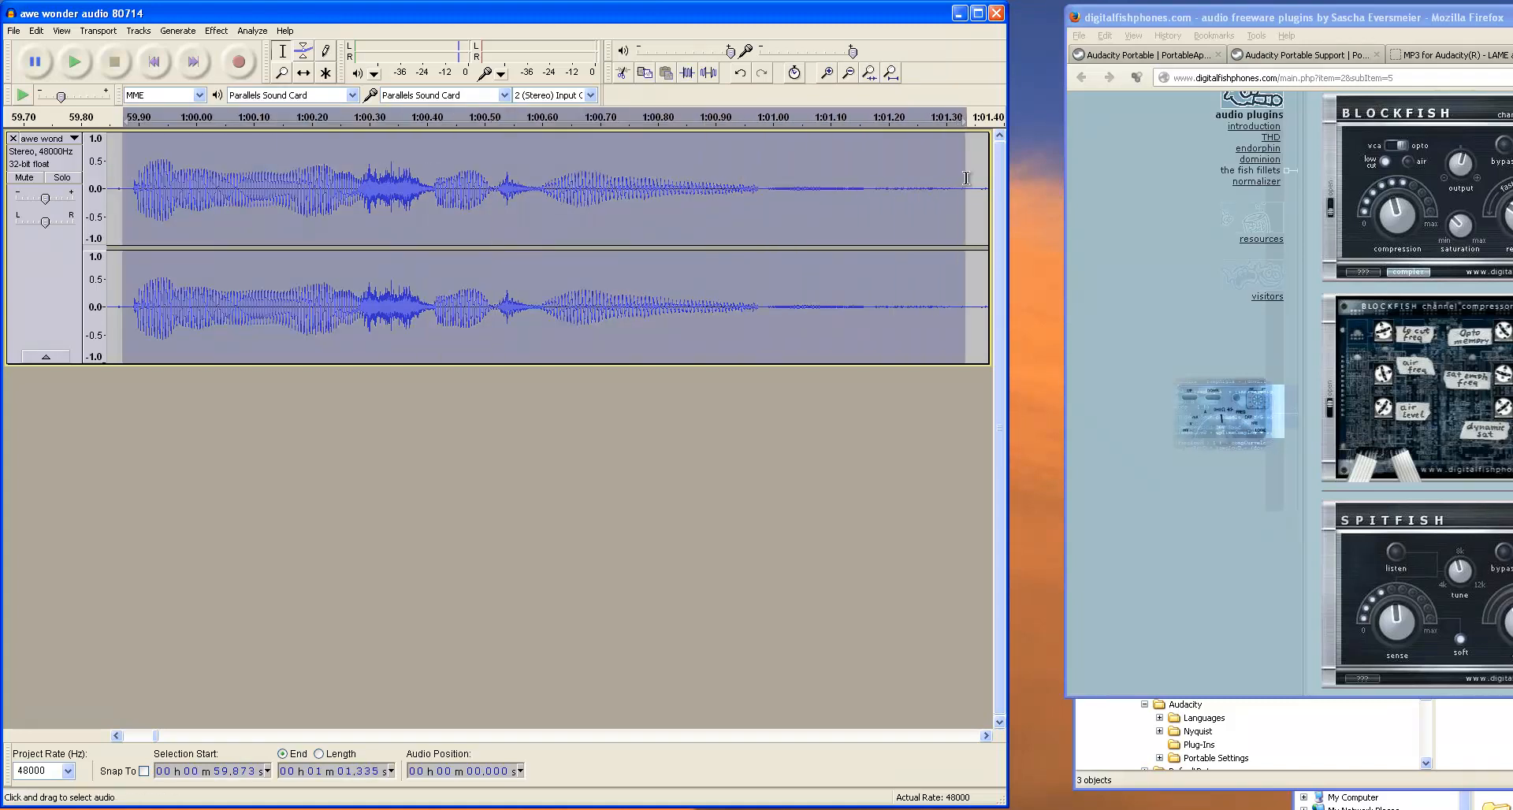
{"action": "left_click", "coordinate": [72, 60]}
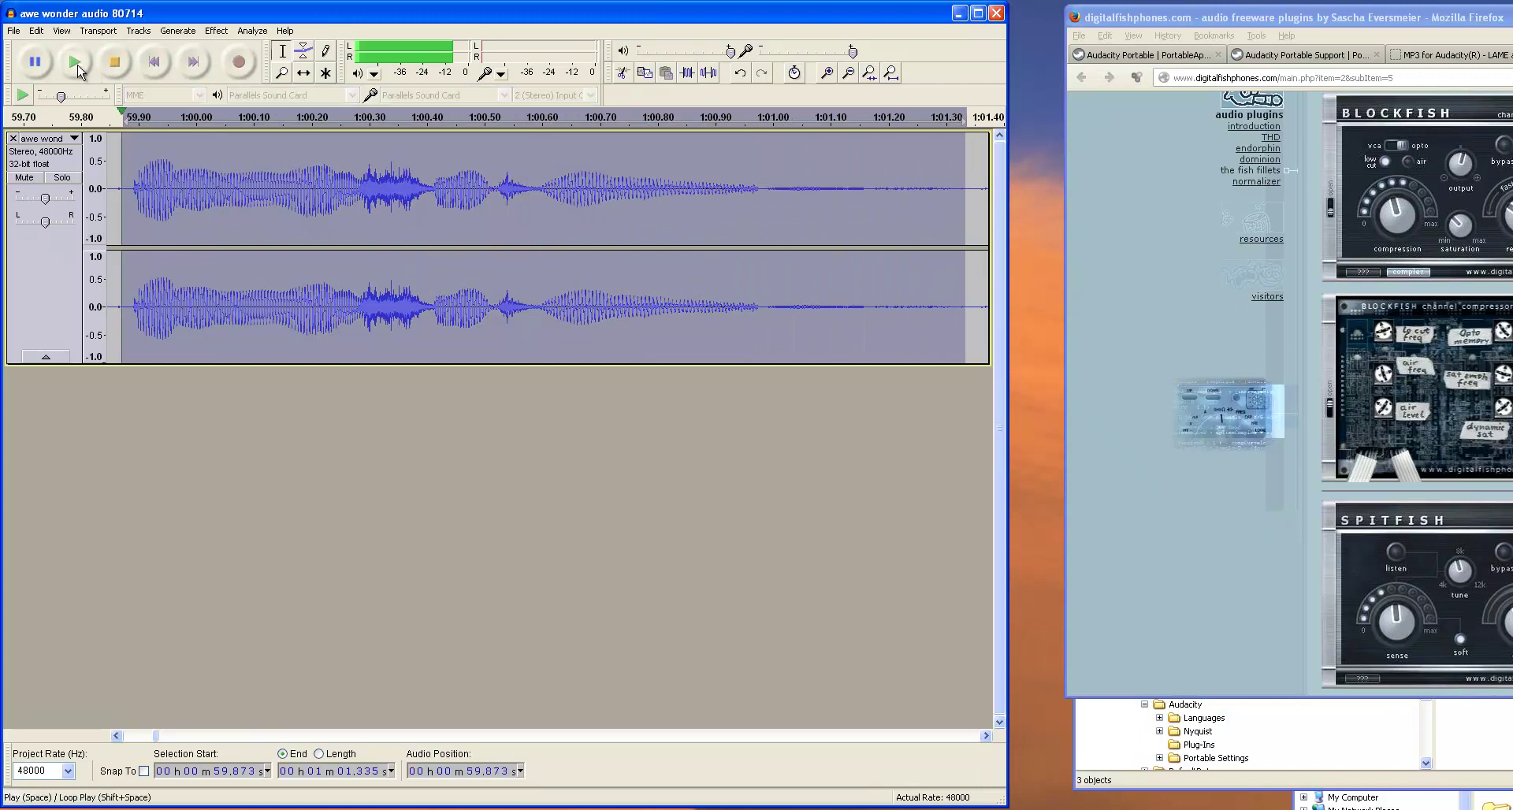
{"action": "left_click", "coordinate": [72, 60]}
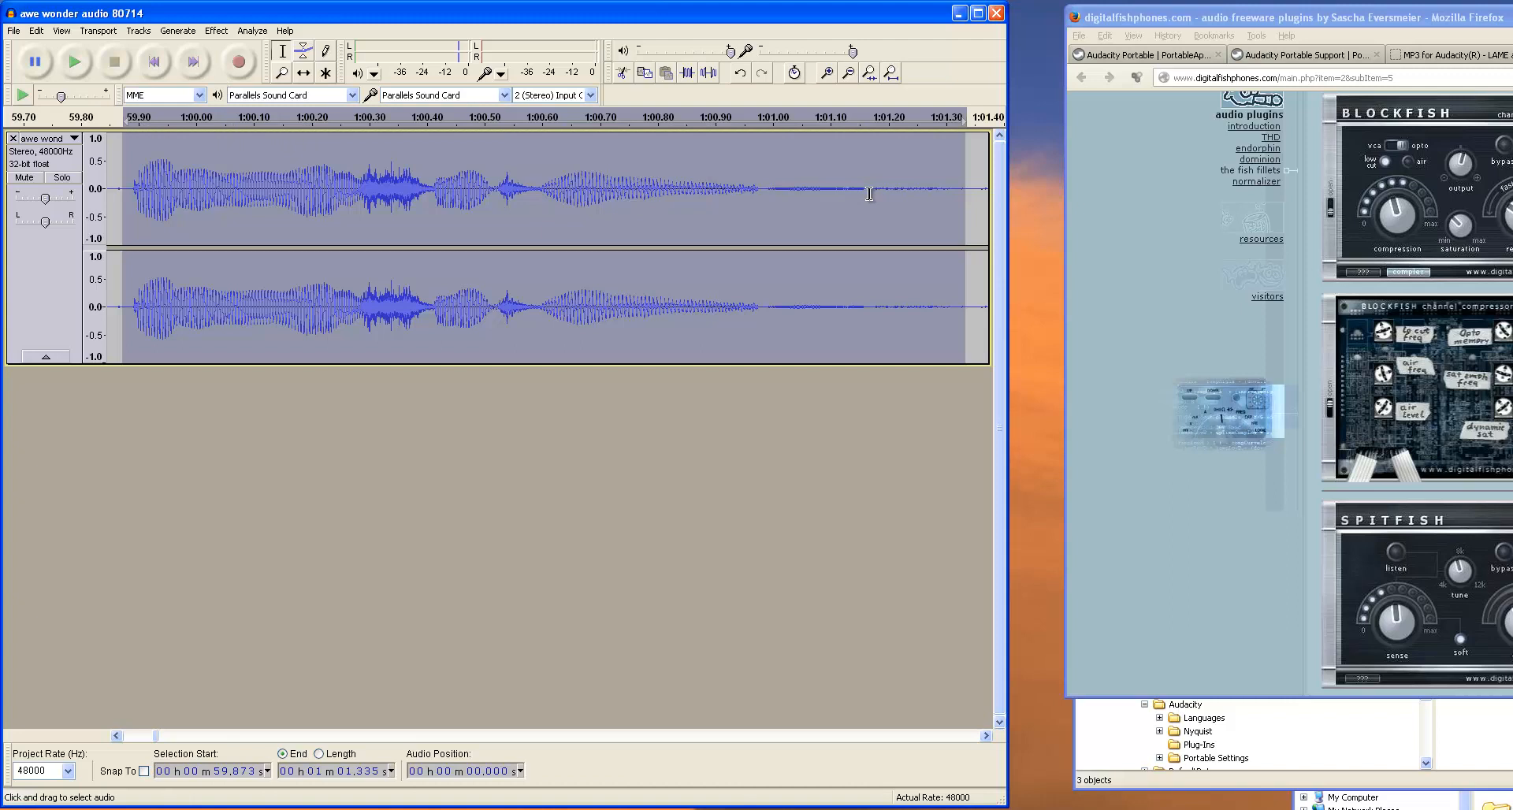
{"action": "mouse_move", "coordinate": [785, 183]}
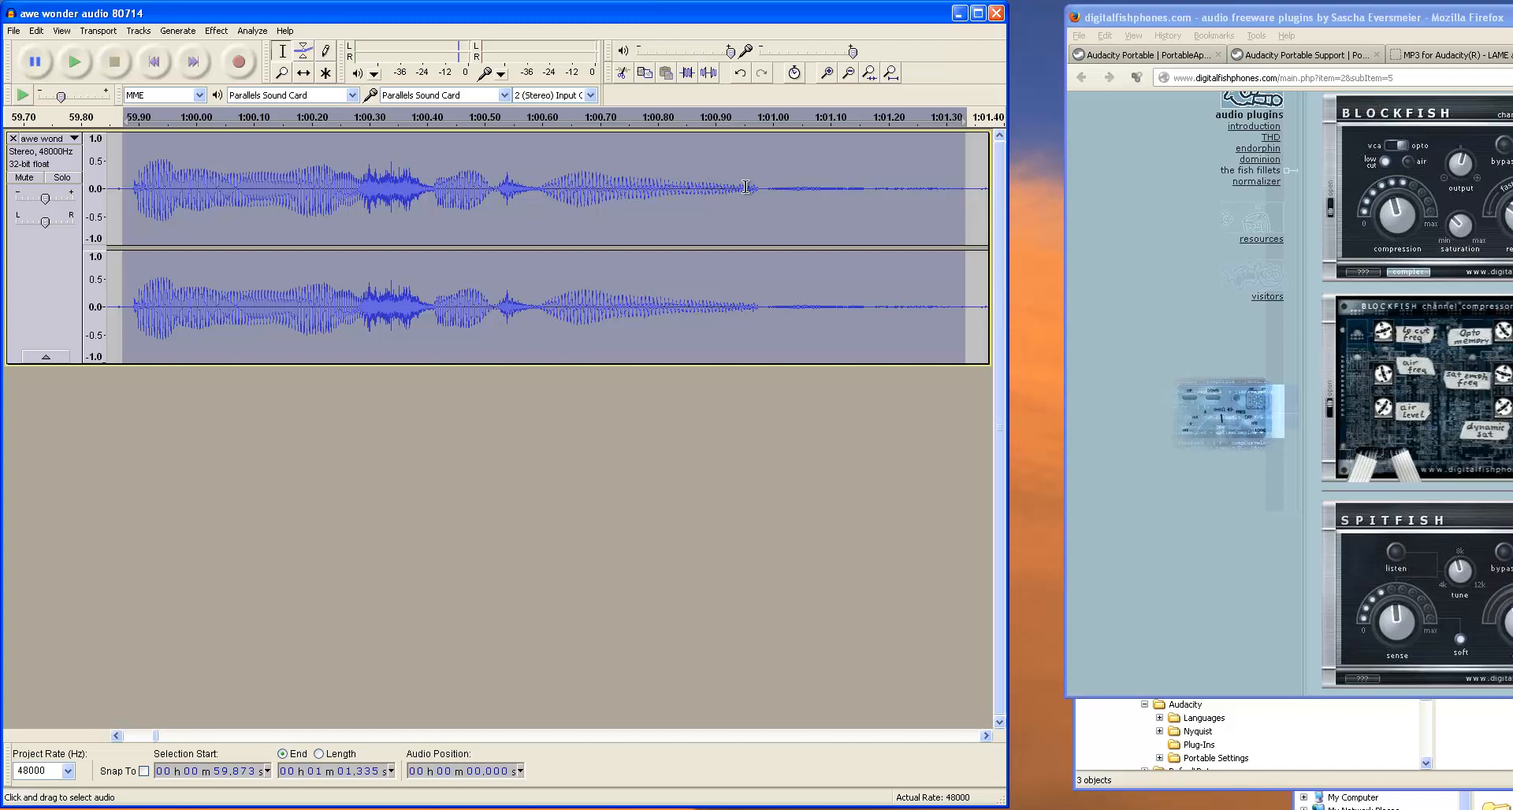
{"action": "left_click", "coordinate": [214, 30]}
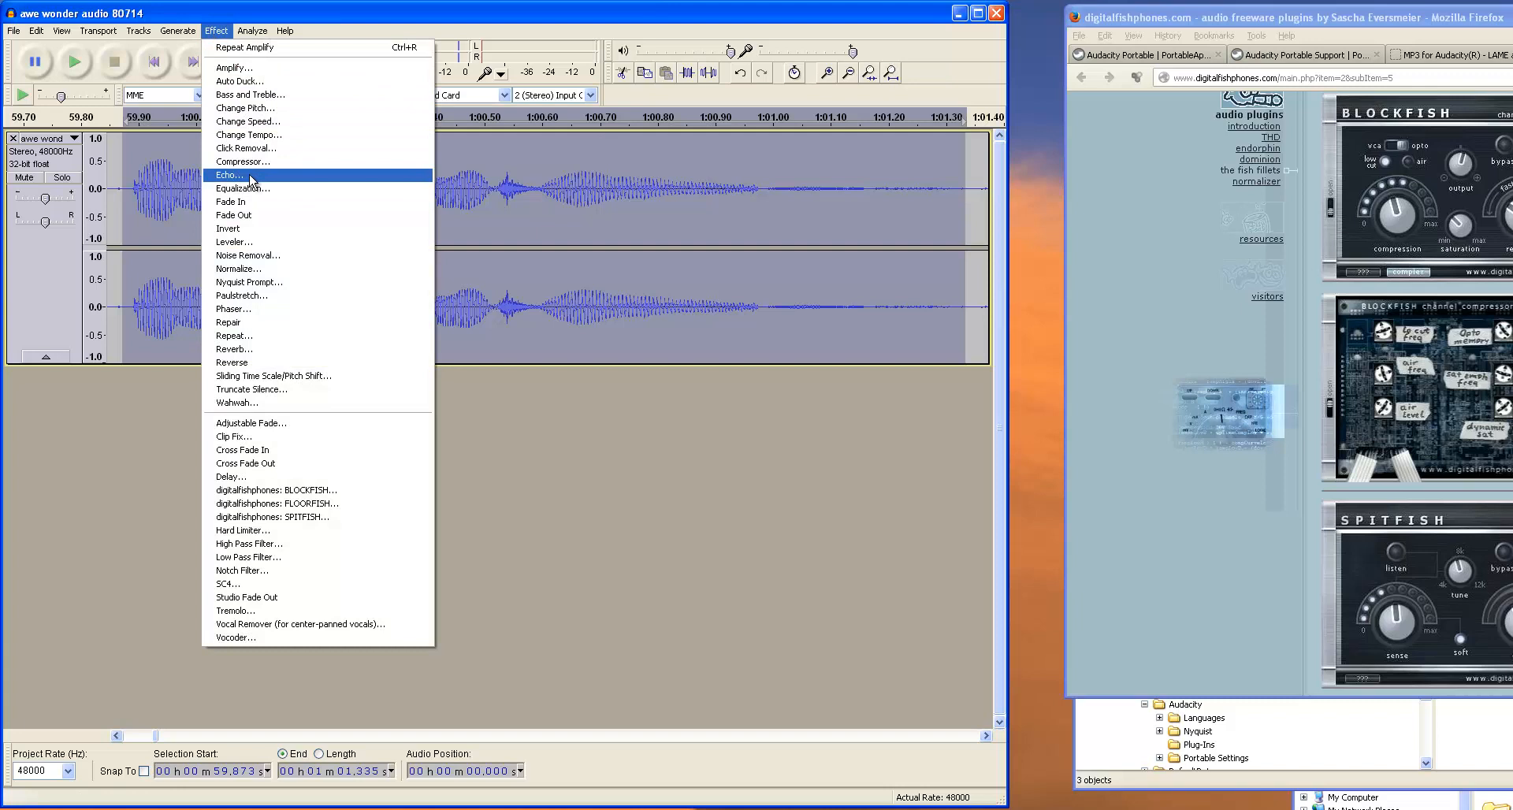
{"action": "mouse_move", "coordinate": [270, 480]}
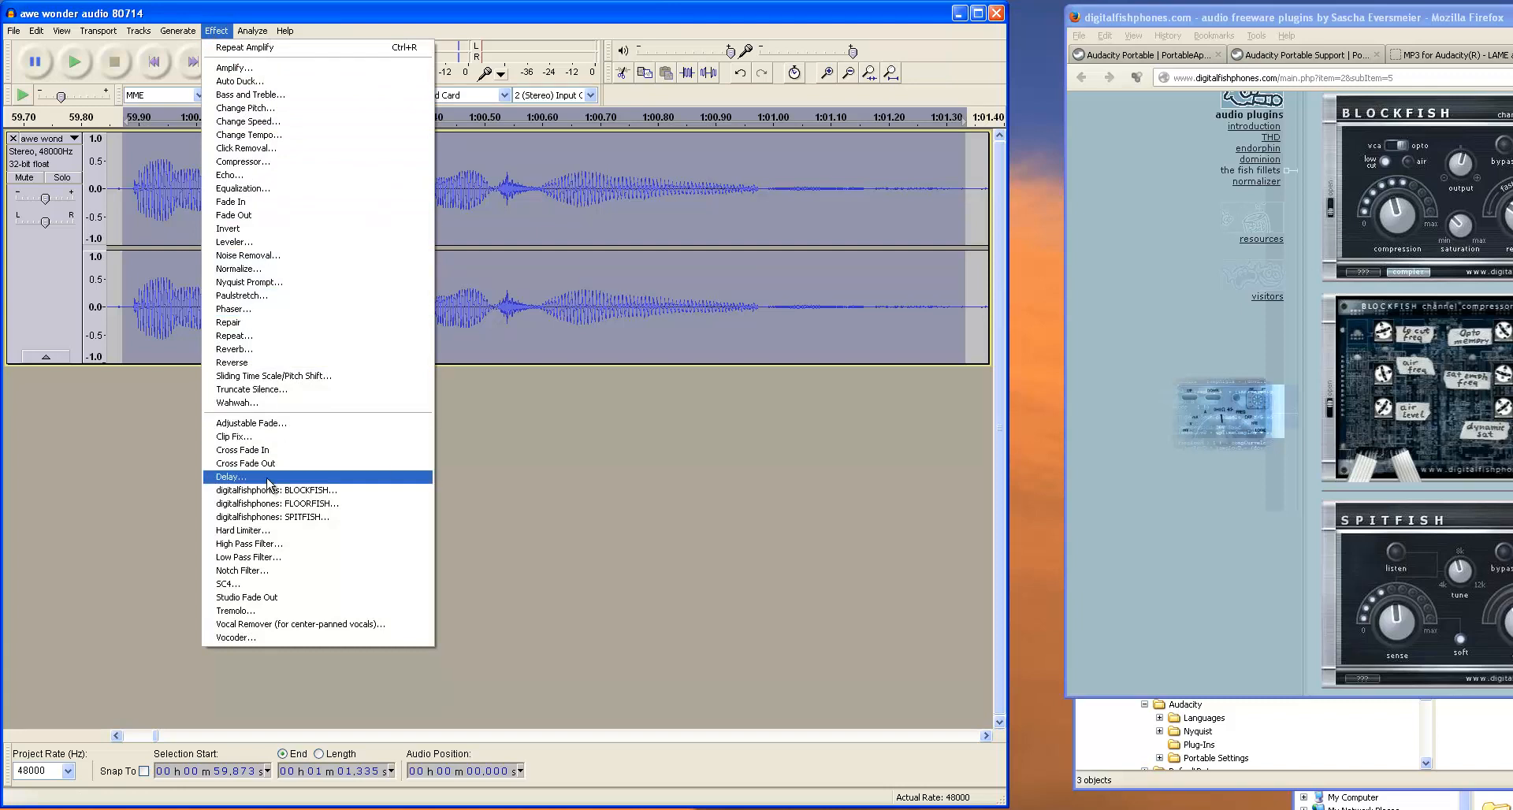
{"action": "mouse_move", "coordinate": [264, 556]}
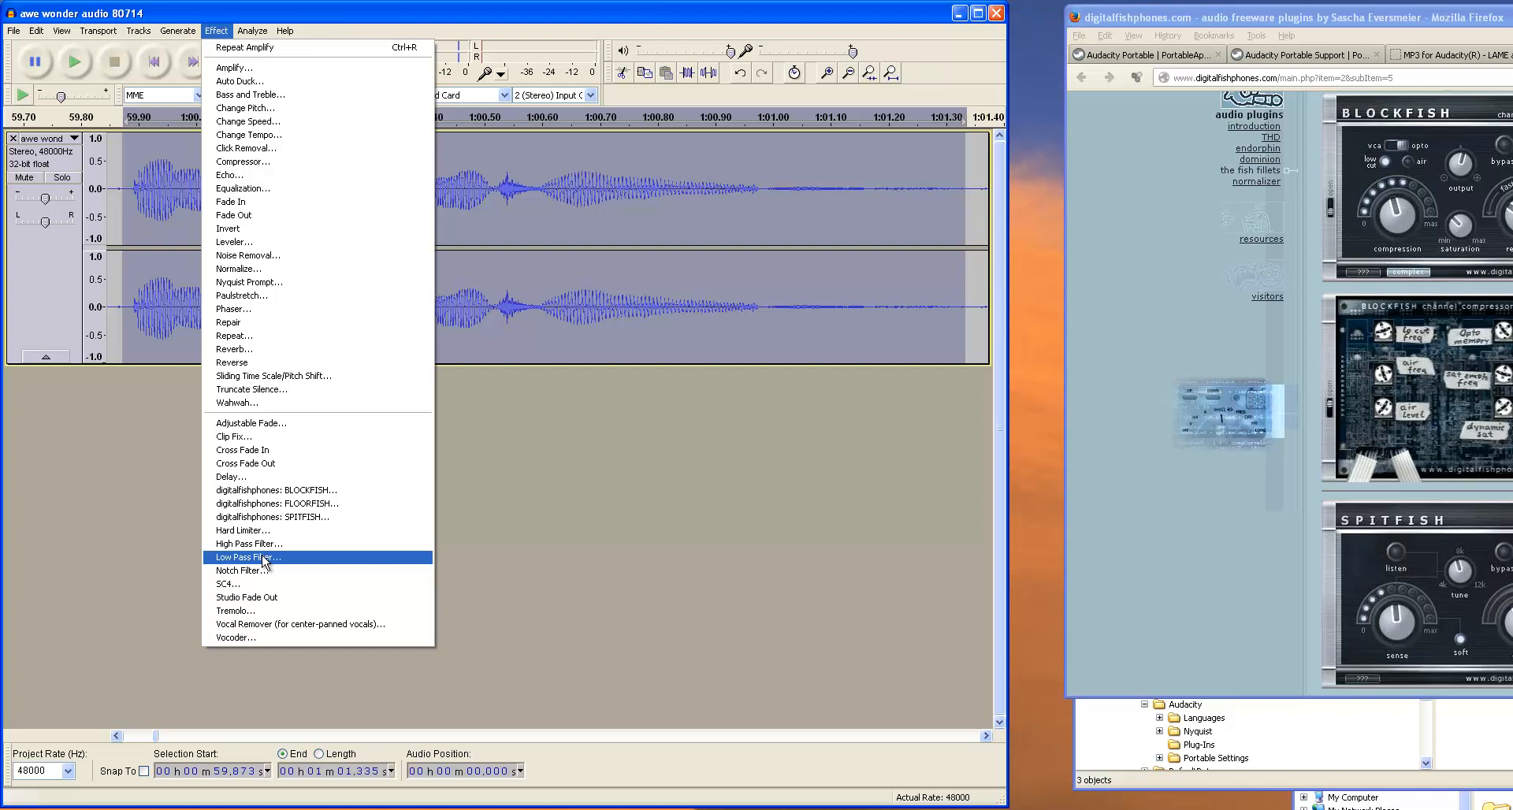
{"action": "left_click", "coordinate": [247, 557]}
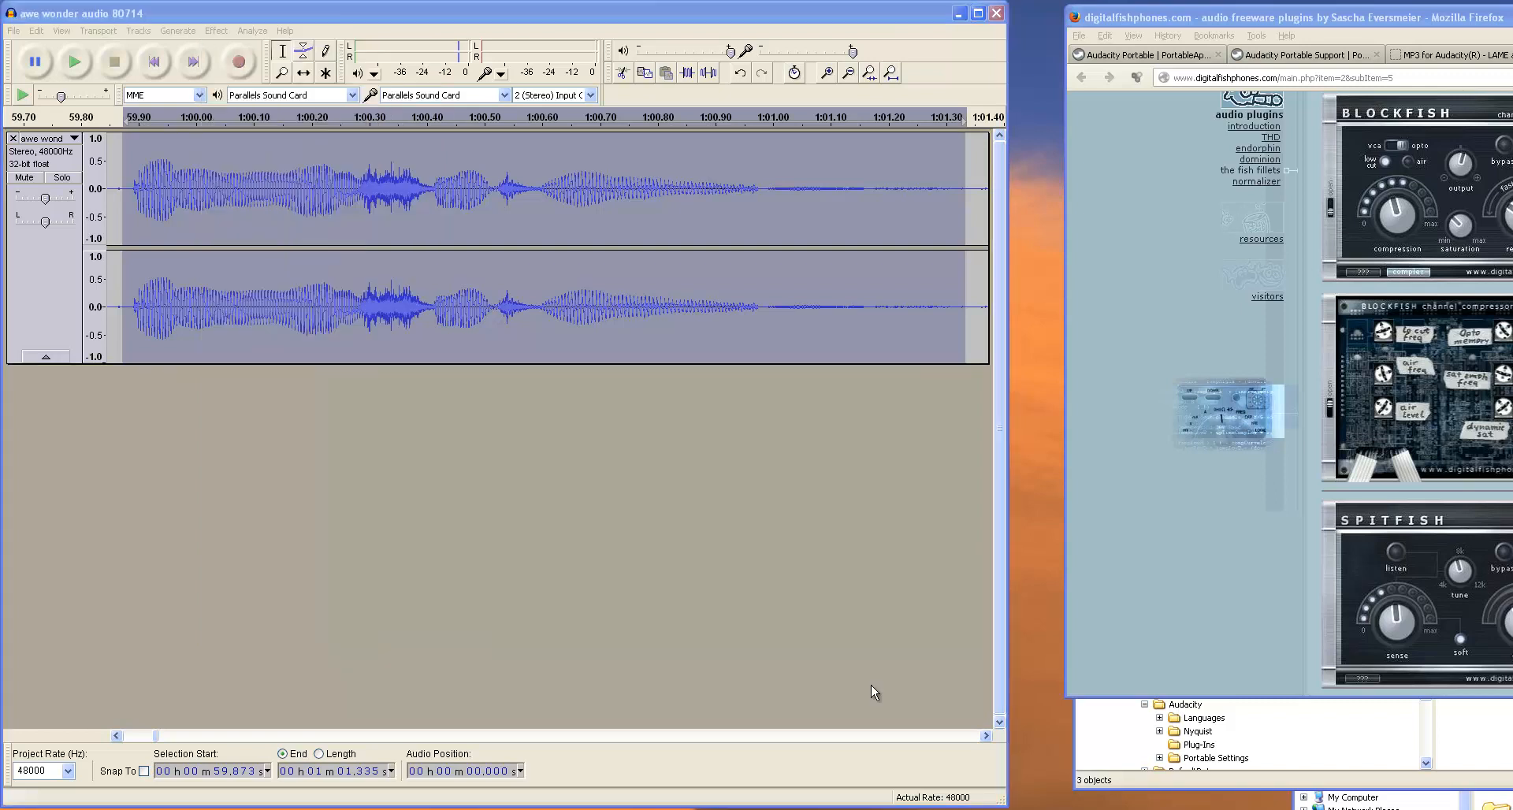
{"action": "mouse_move", "coordinate": [721, 339]}
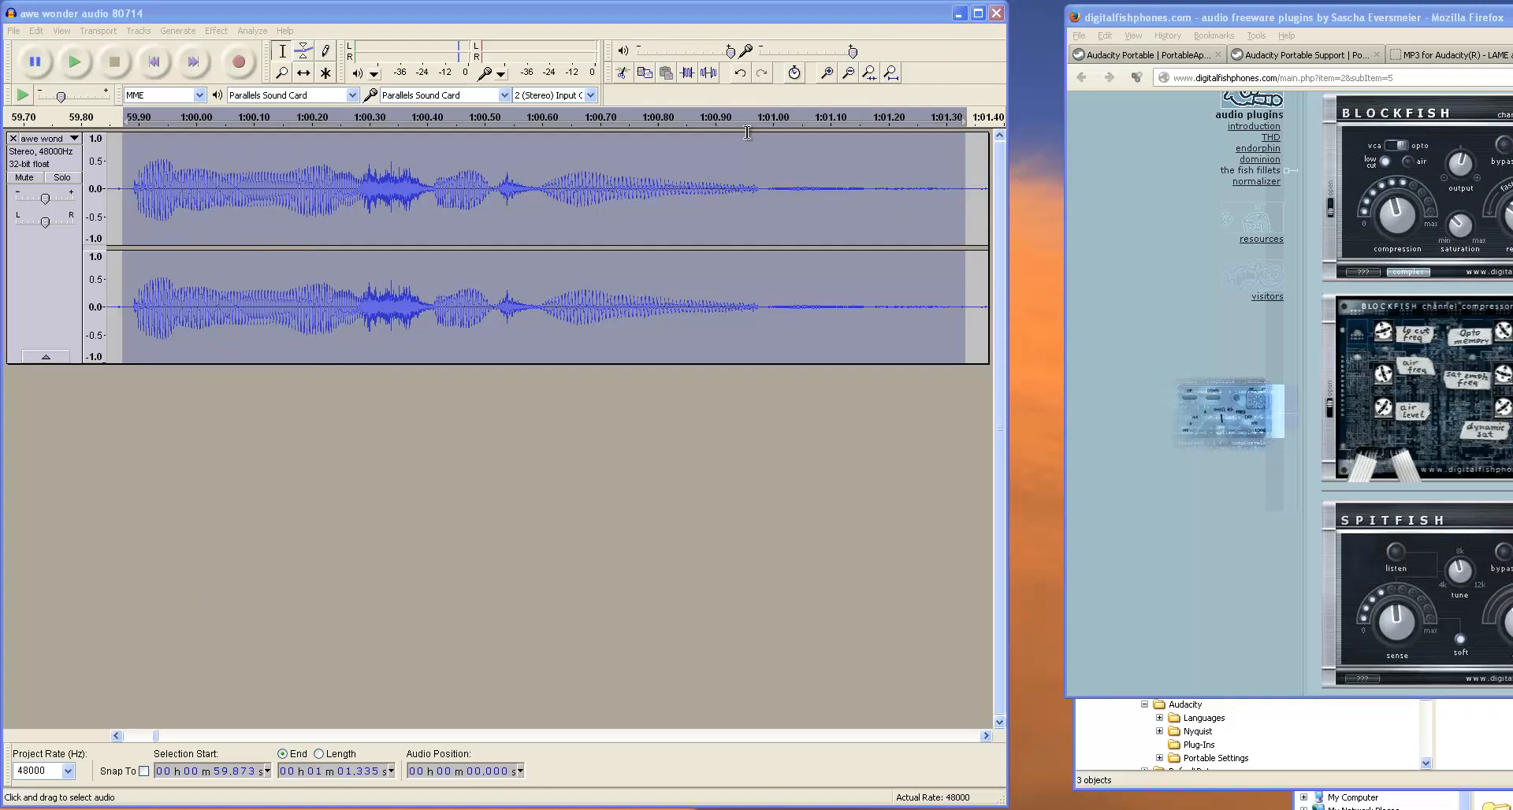
Step: Zoom in once, then zoom out until the whole voice recording fits the timeline
{"action": "left_click", "coordinate": [825, 72]}
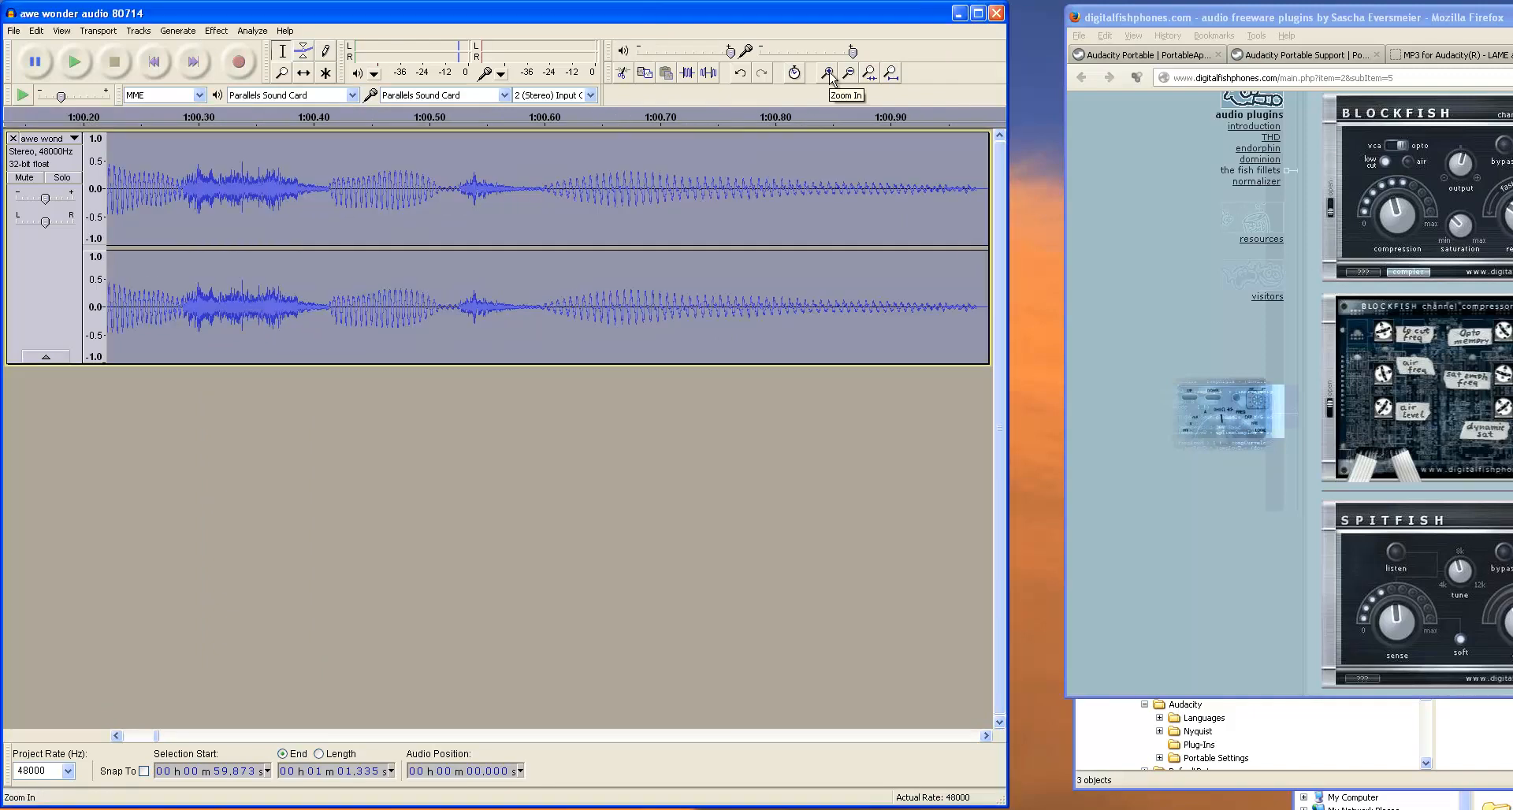
{"action": "mouse_move", "coordinate": [846, 73]}
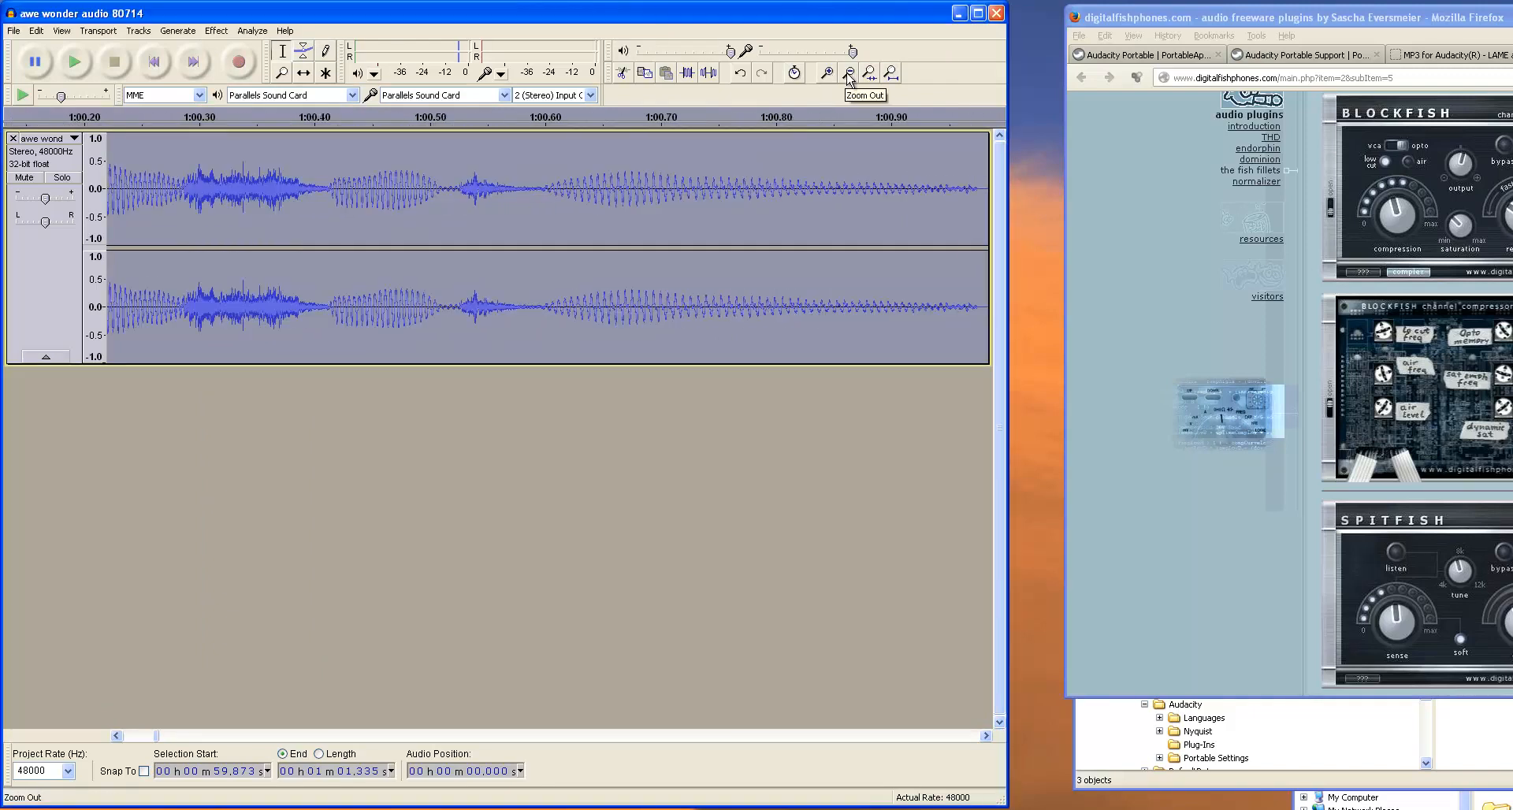
{"action": "left_click", "coordinate": [847, 73]}
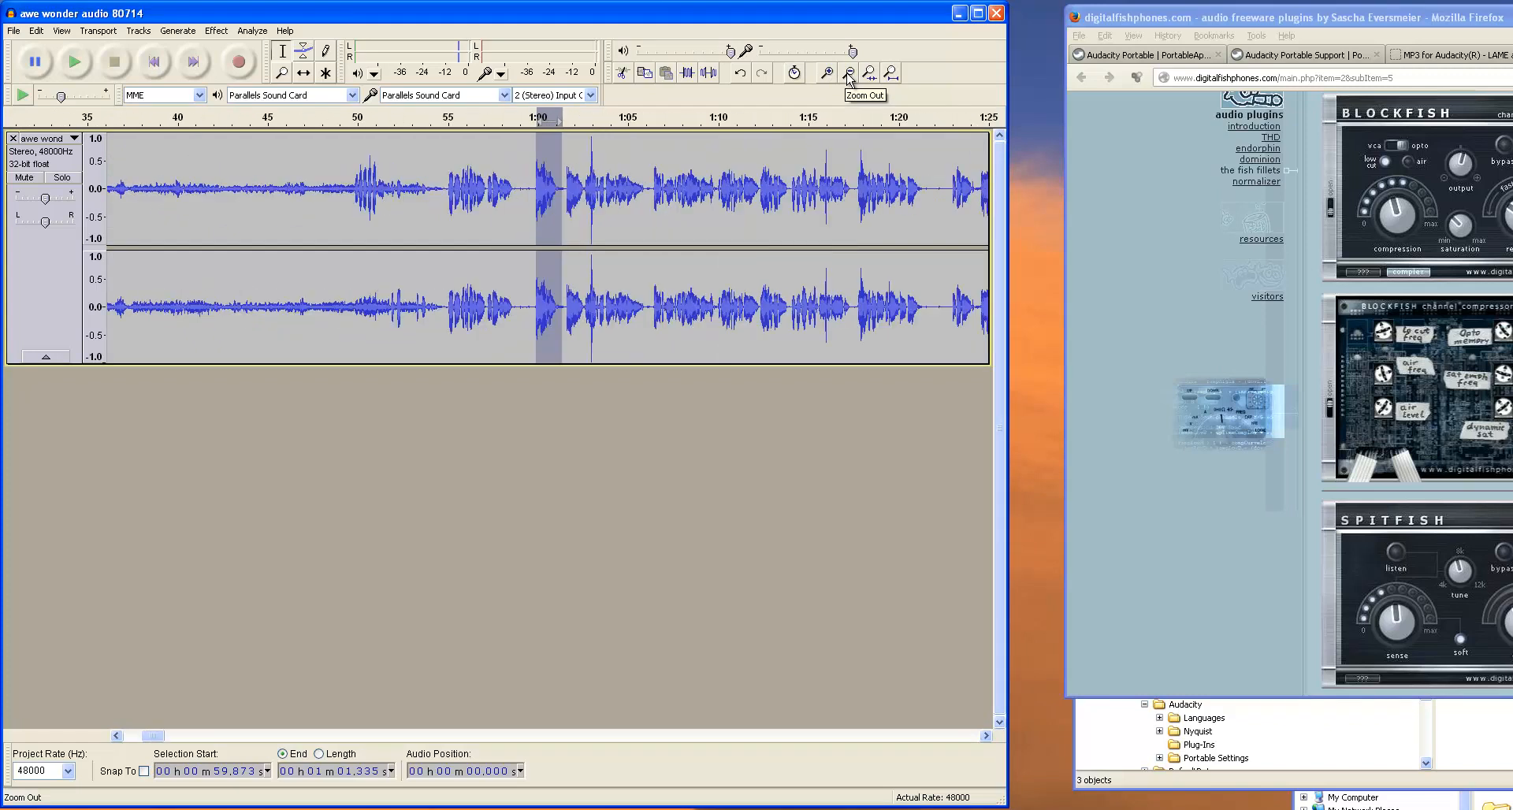
{"action": "left_click", "coordinate": [846, 72]}
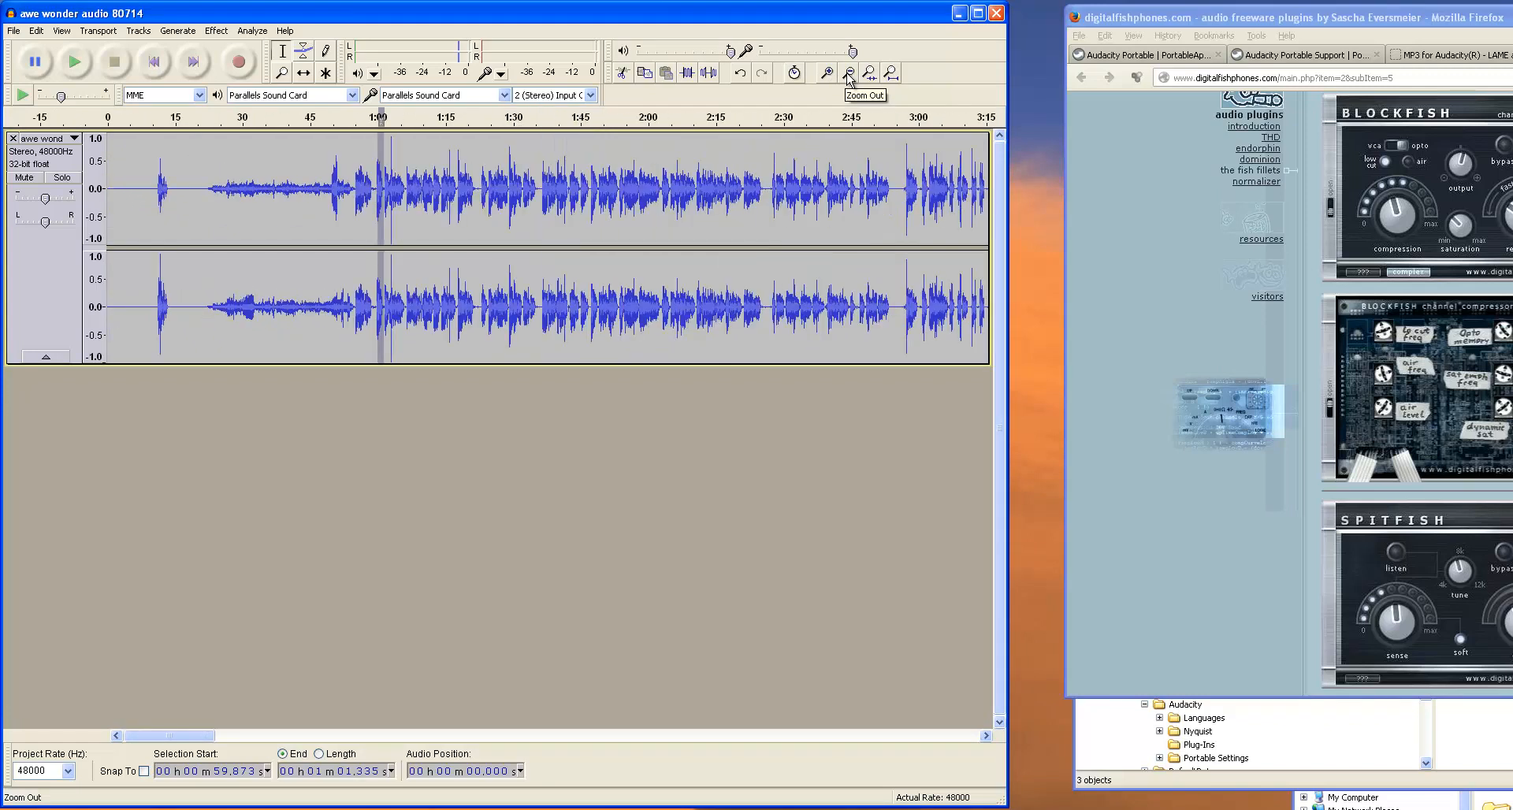
{"action": "left_click", "coordinate": [848, 72]}
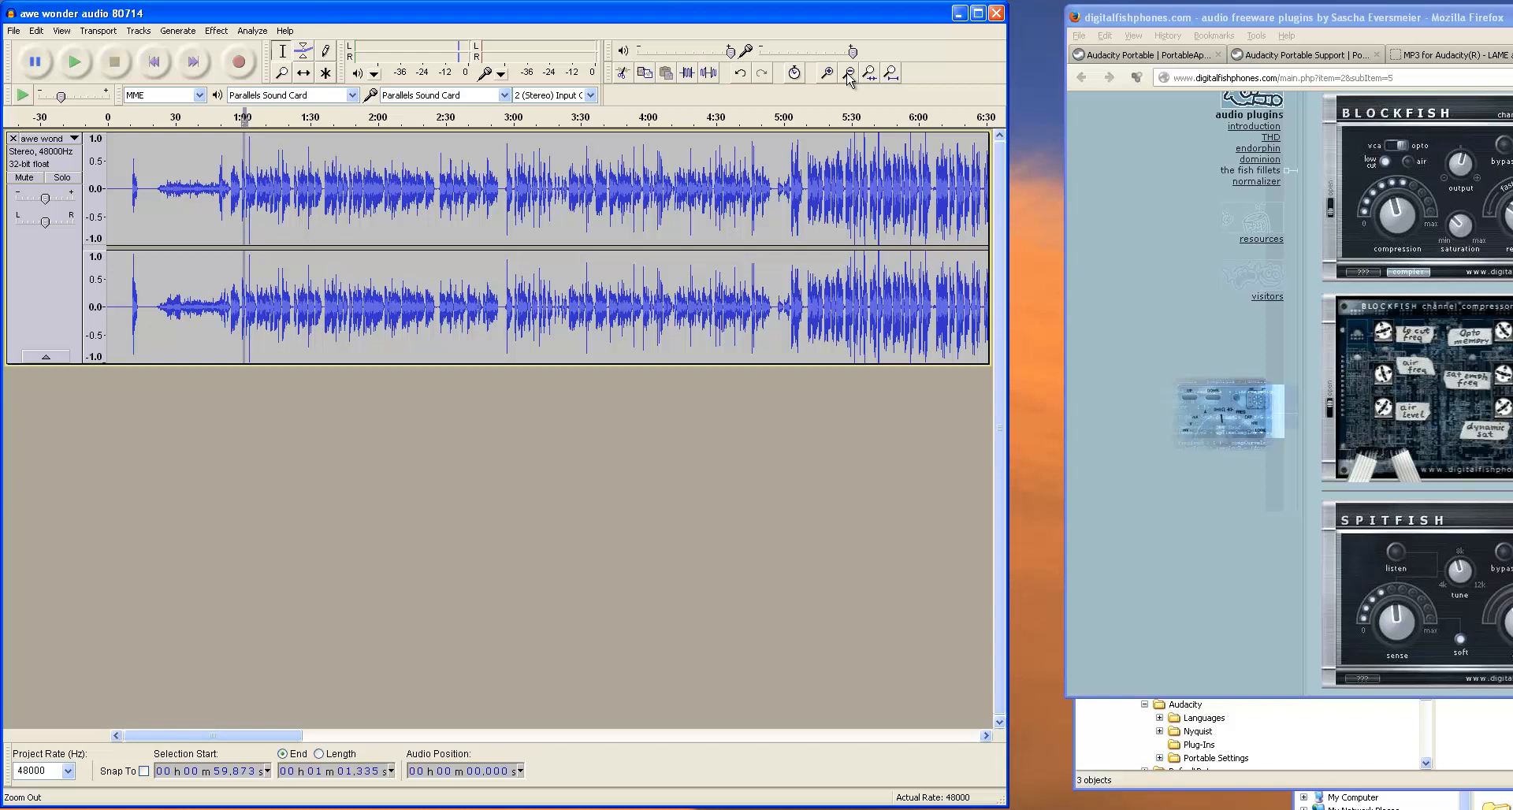
{"action": "left_click", "coordinate": [873, 72]}
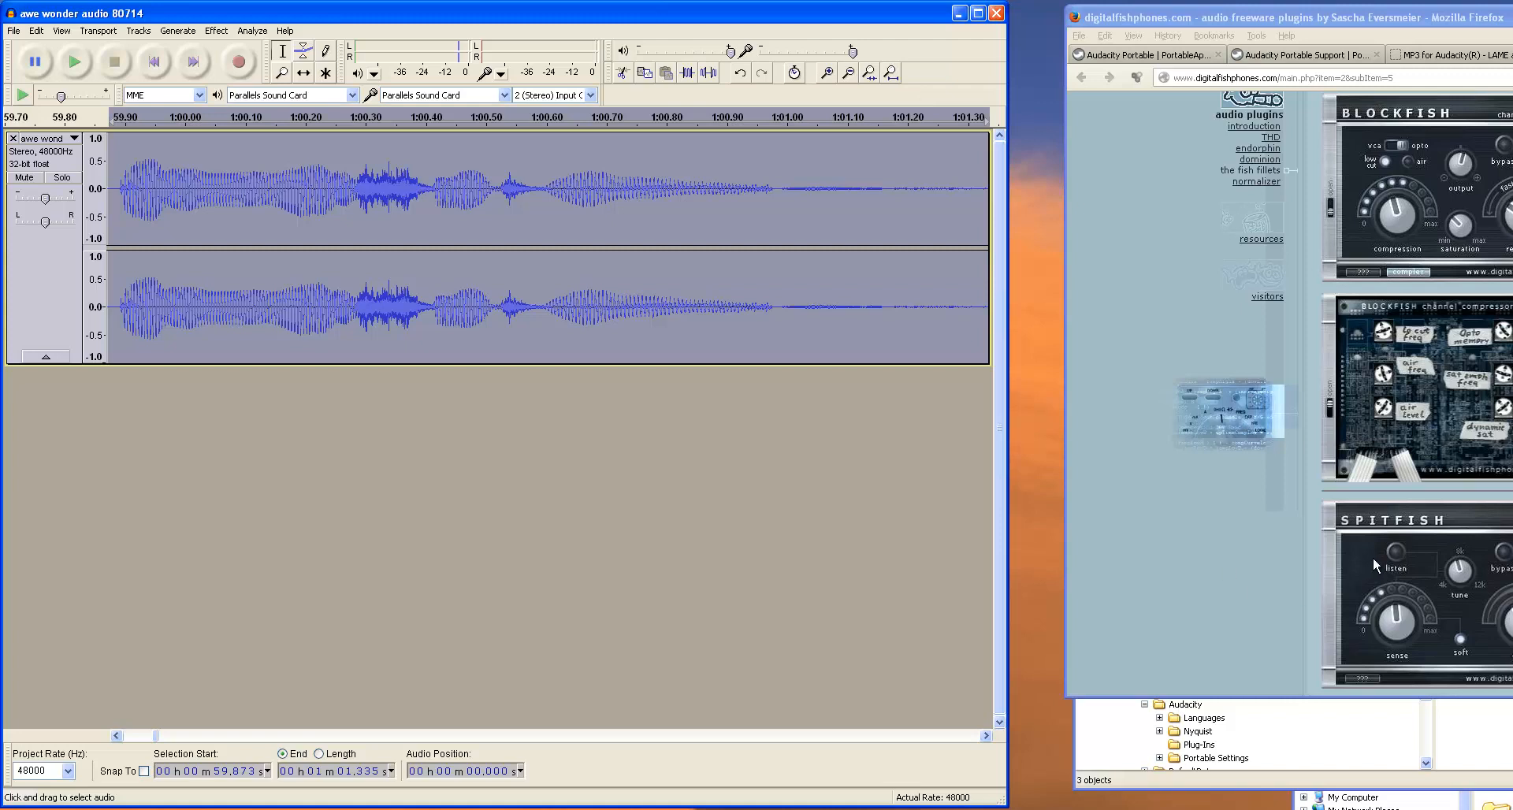
{"action": "mouse_move", "coordinate": [1194, 476]}
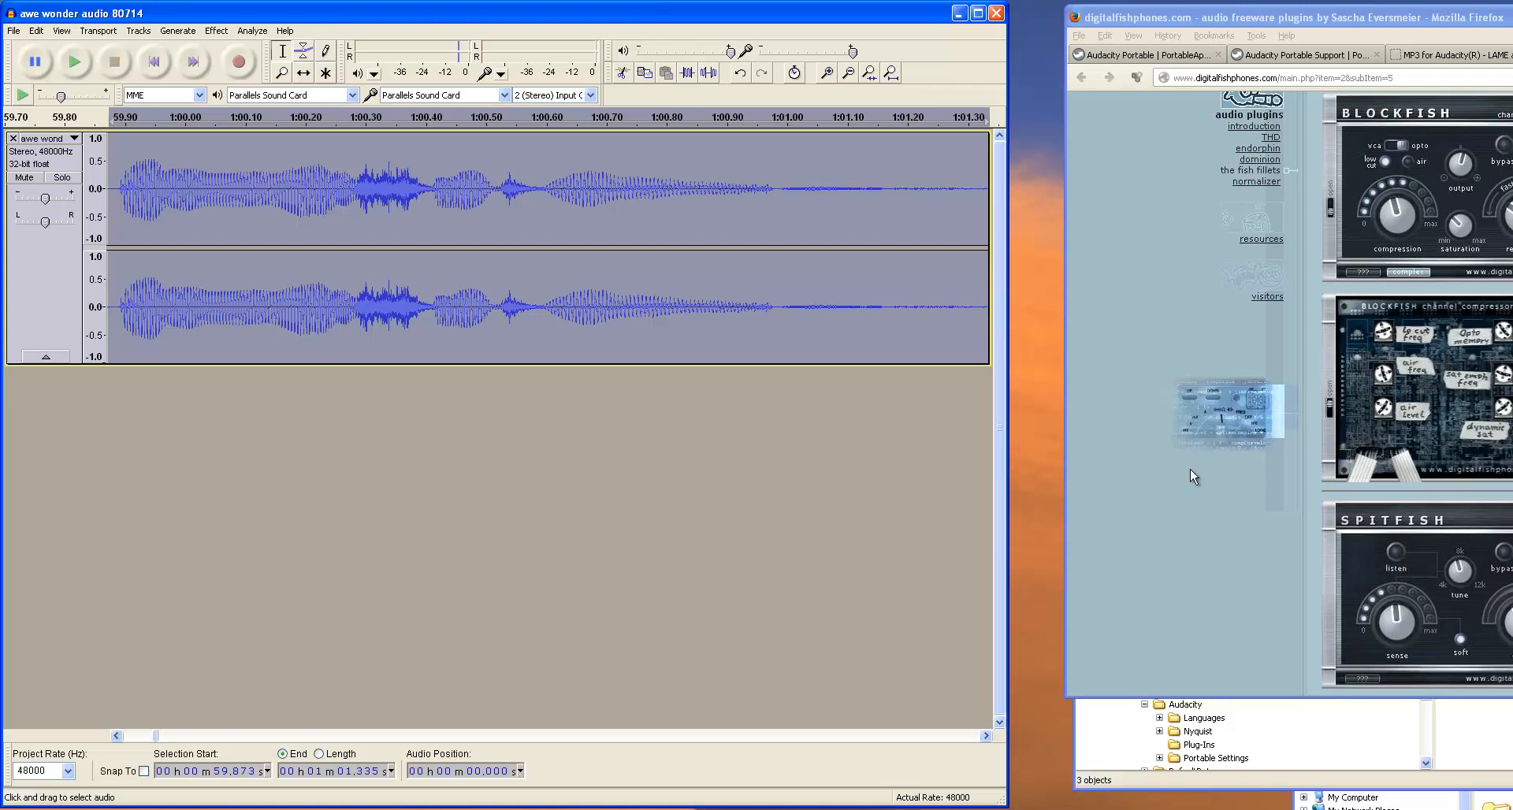
{"action": "mouse_move", "coordinate": [707, 518]}
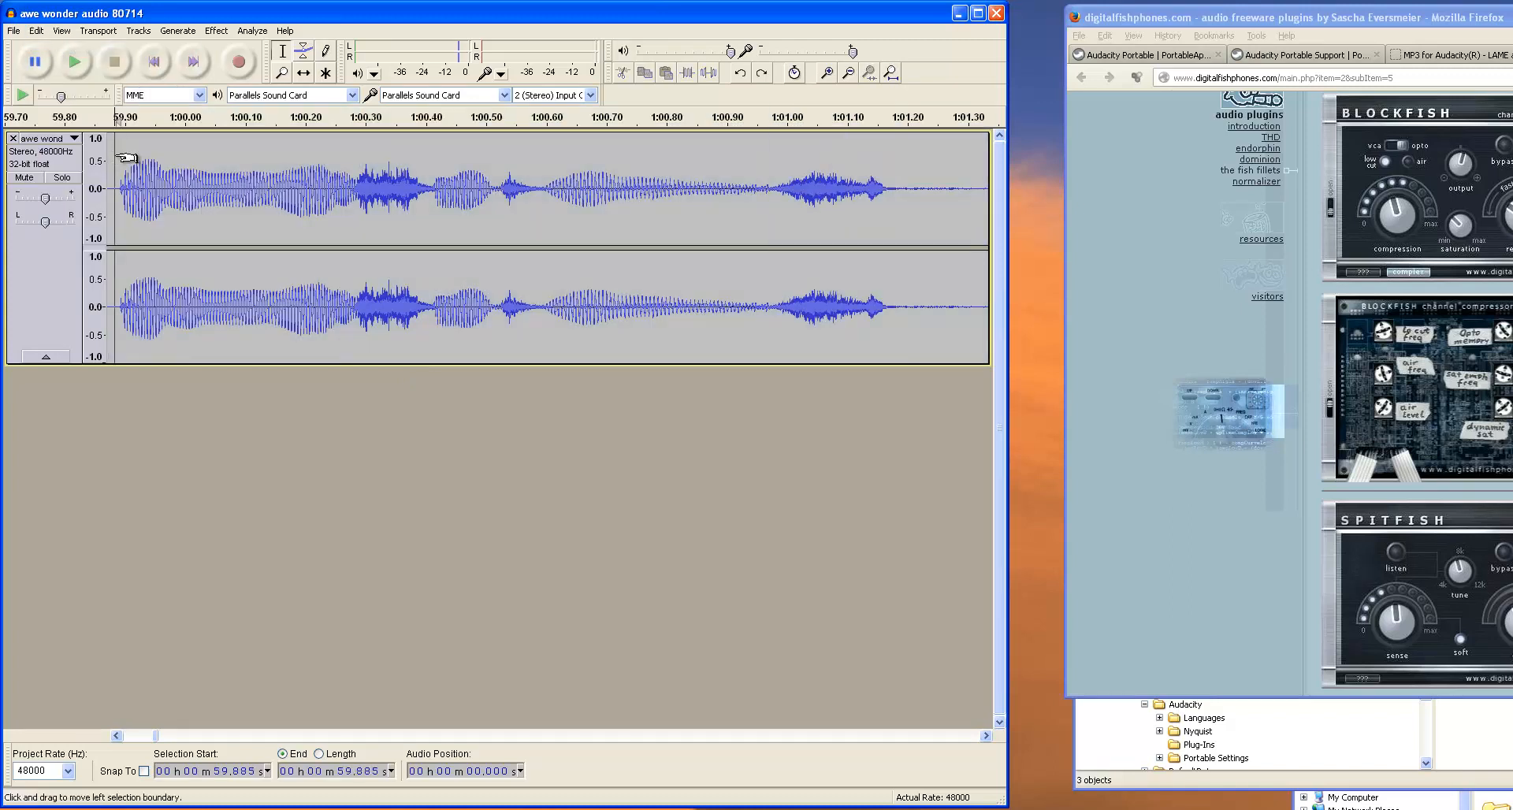
Step: Mark the voice passage from about 59.9 s to 1:01.3 s and play it
{"action": "left_click_drag", "start_coordinate": [121, 183], "coordinate": [217, 182]}
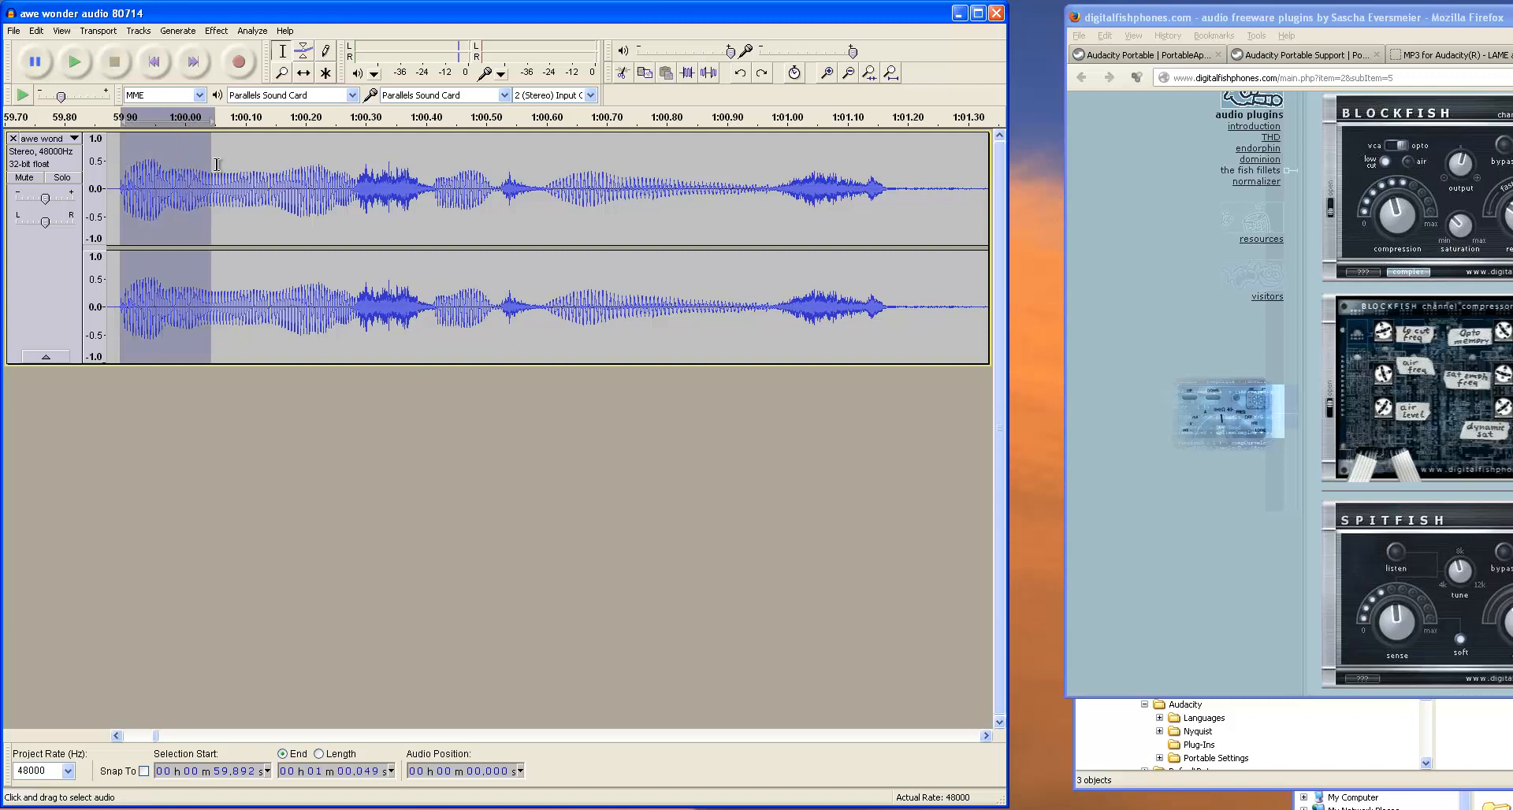
{"action": "left_click_drag", "start_coordinate": [145, 188], "coordinate": [626, 188]}
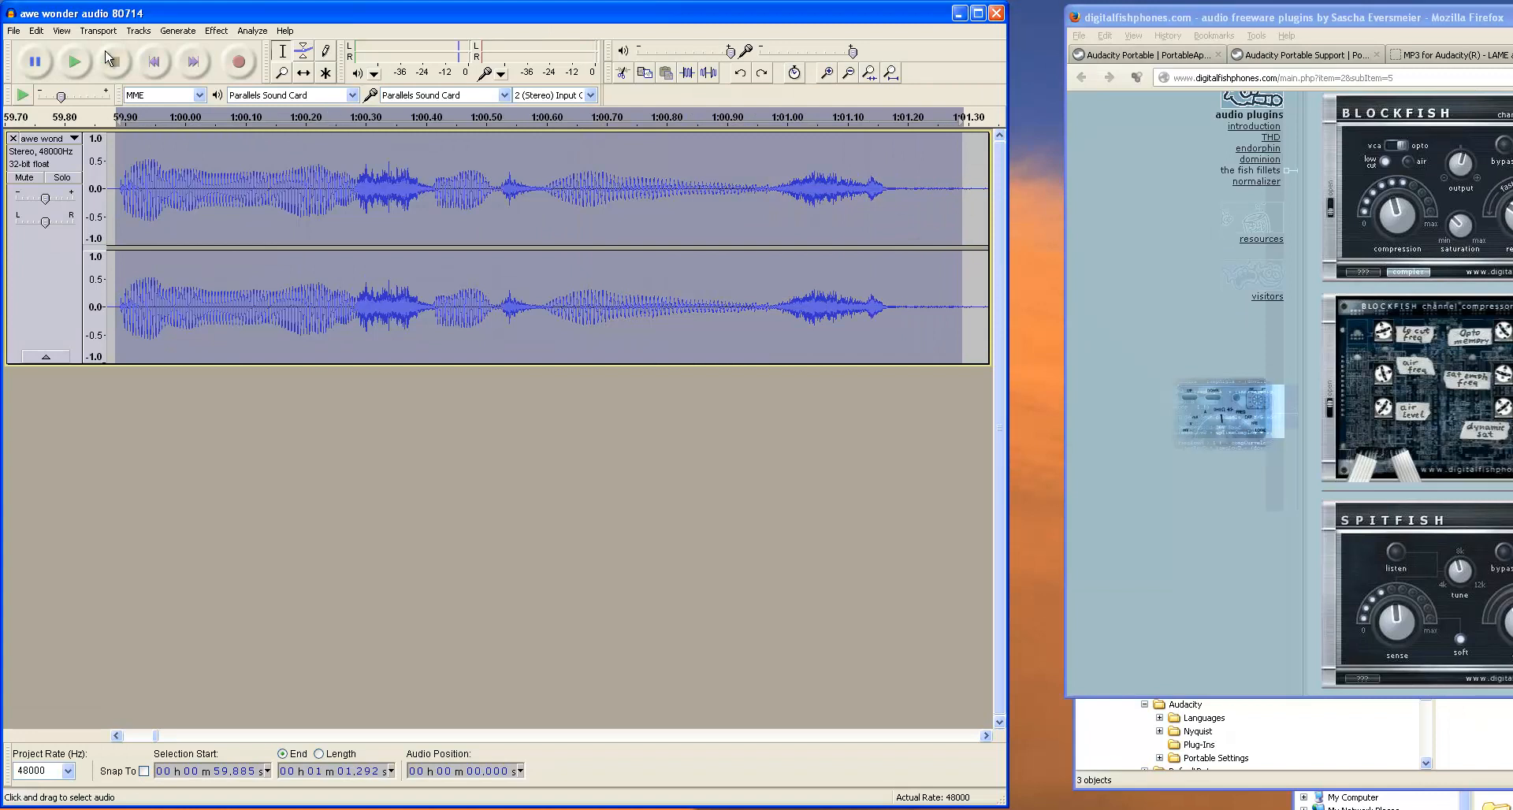
{"action": "left_click", "coordinate": [72, 59]}
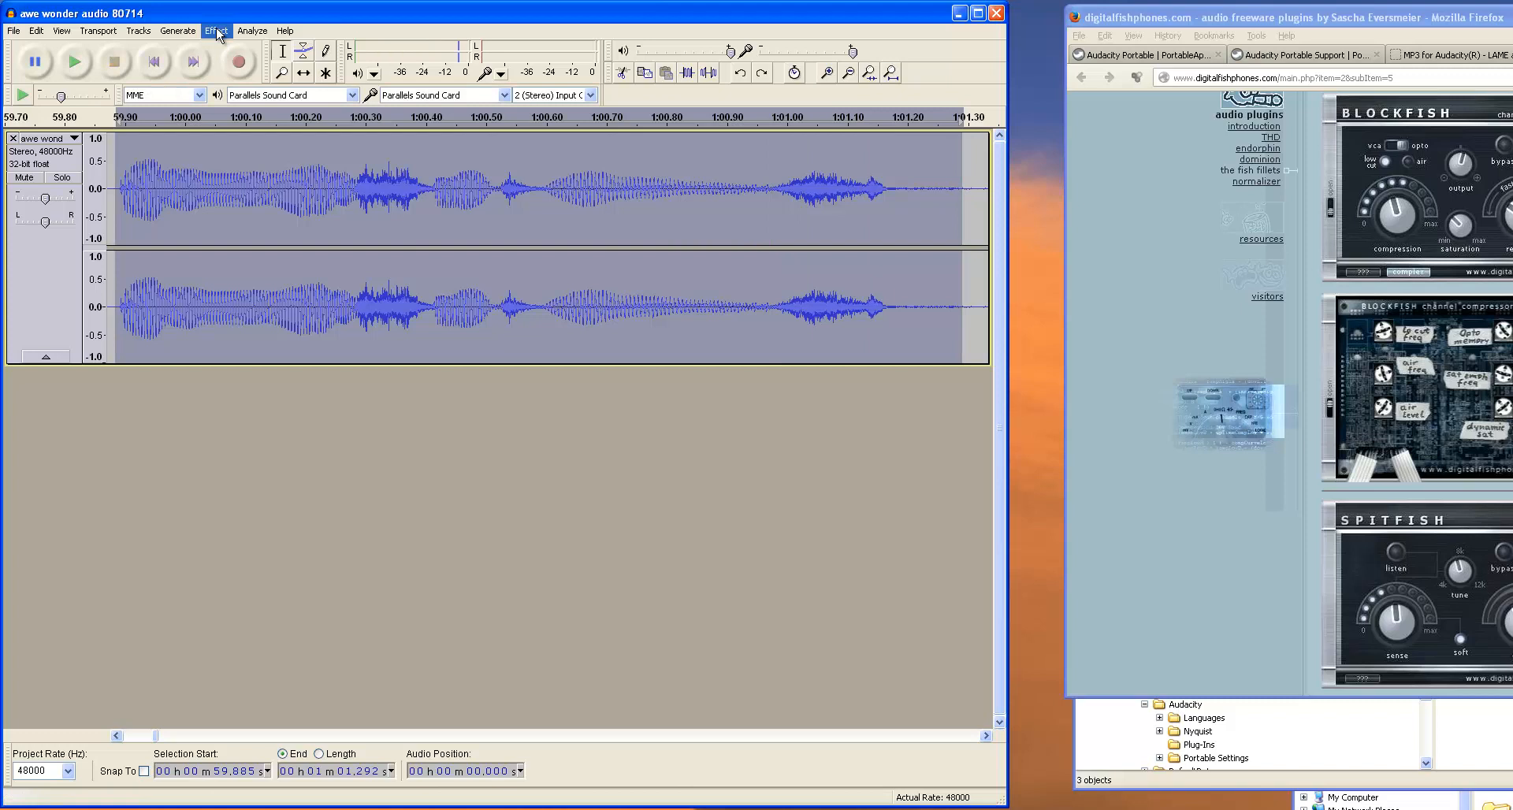
Step: Bring up the digitalfishphones SPITFISH de-esser and move its window off the waveform
{"action": "left_click", "coordinate": [215, 30]}
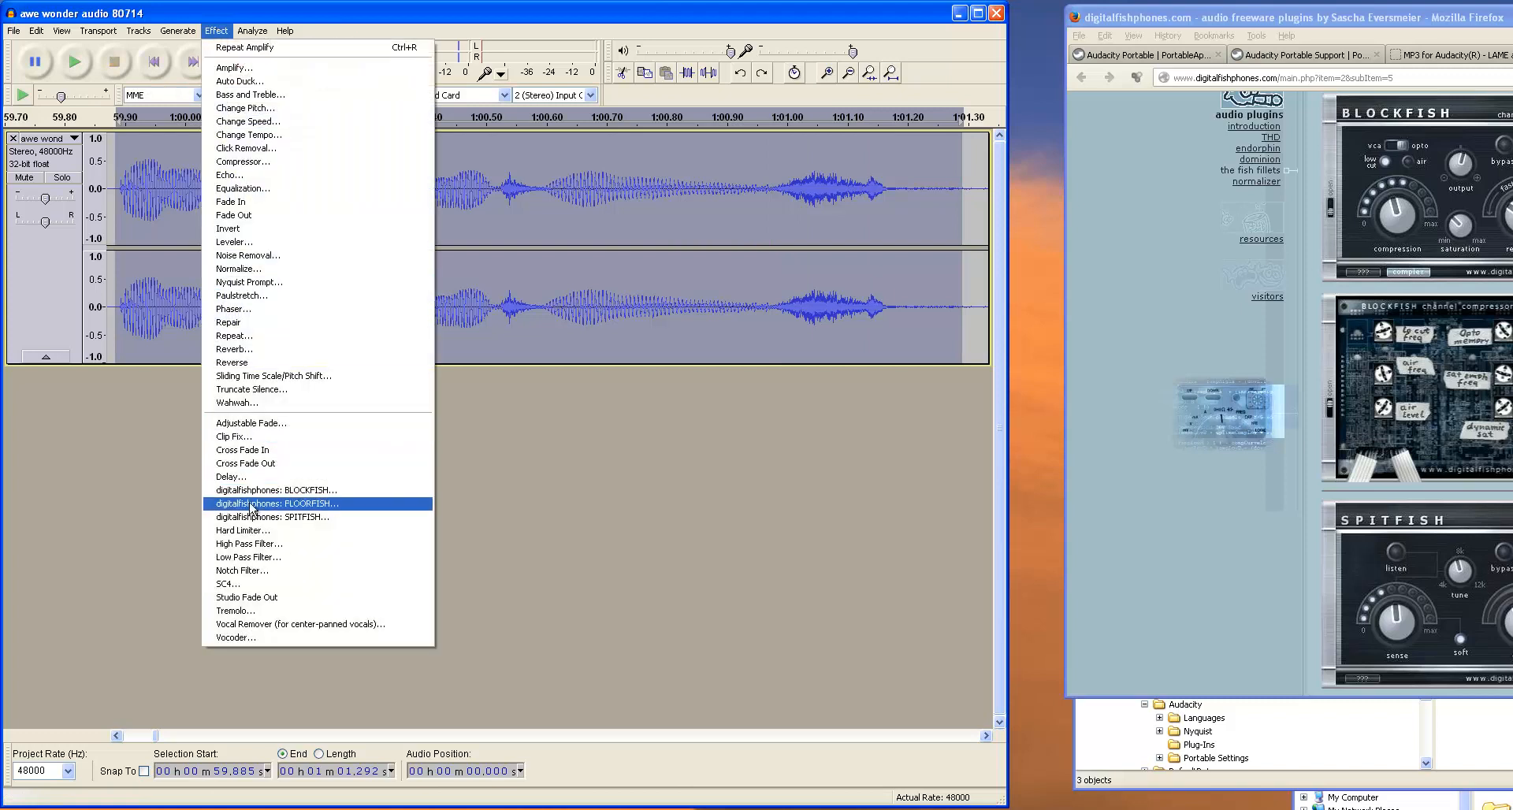
{"action": "mouse_move", "coordinate": [302, 523]}
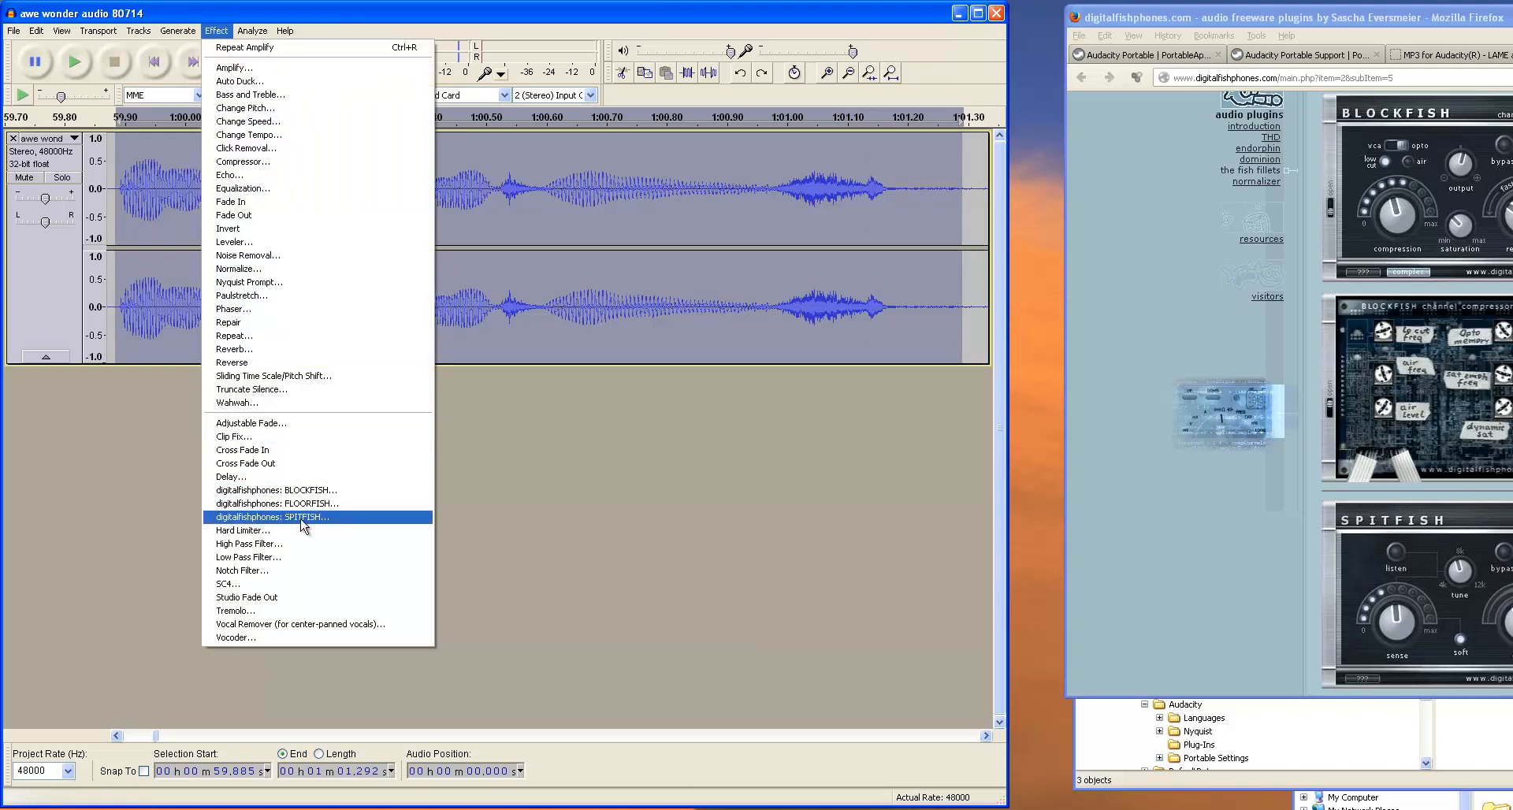
{"action": "left_click", "coordinate": [271, 517]}
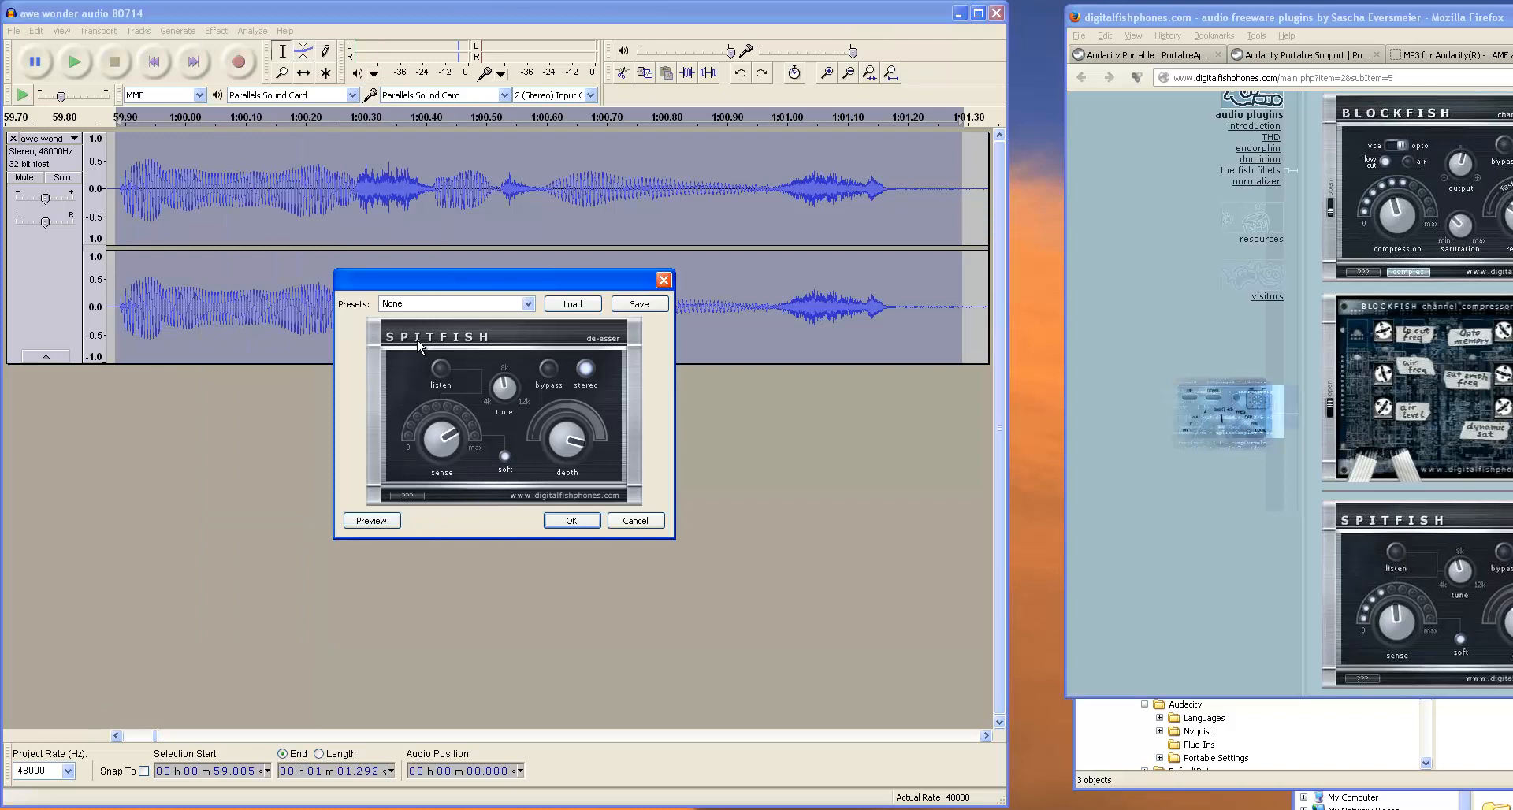
{"action": "left_click_drag", "start_coordinate": [501, 279], "coordinate": [753, 408]}
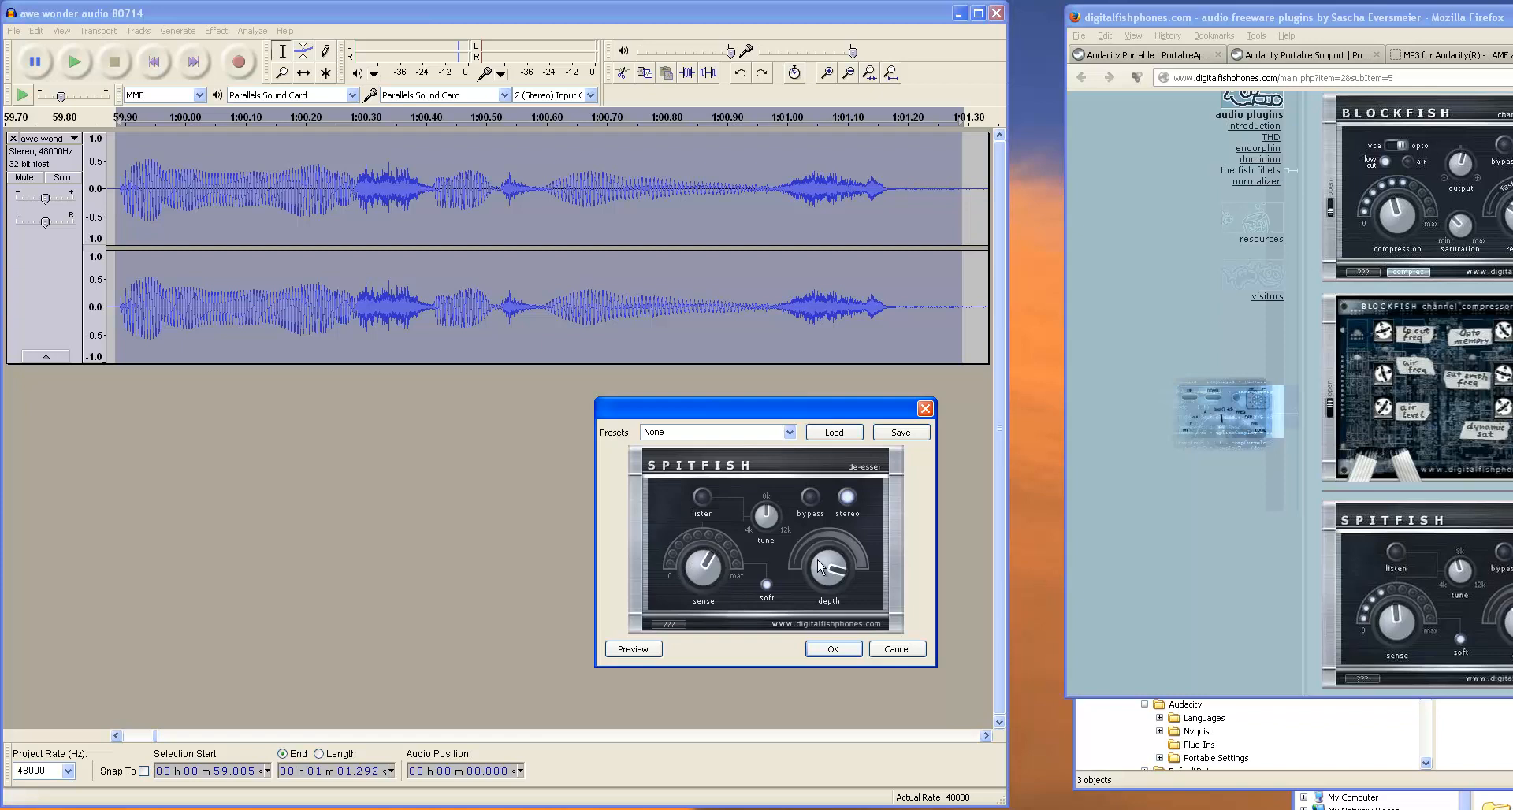
Step: Adjust the de-essing depth and preview how SPITFISH sounds on the passage
{"action": "left_click_drag", "start_coordinate": [829, 569], "coordinate": [849, 564]}
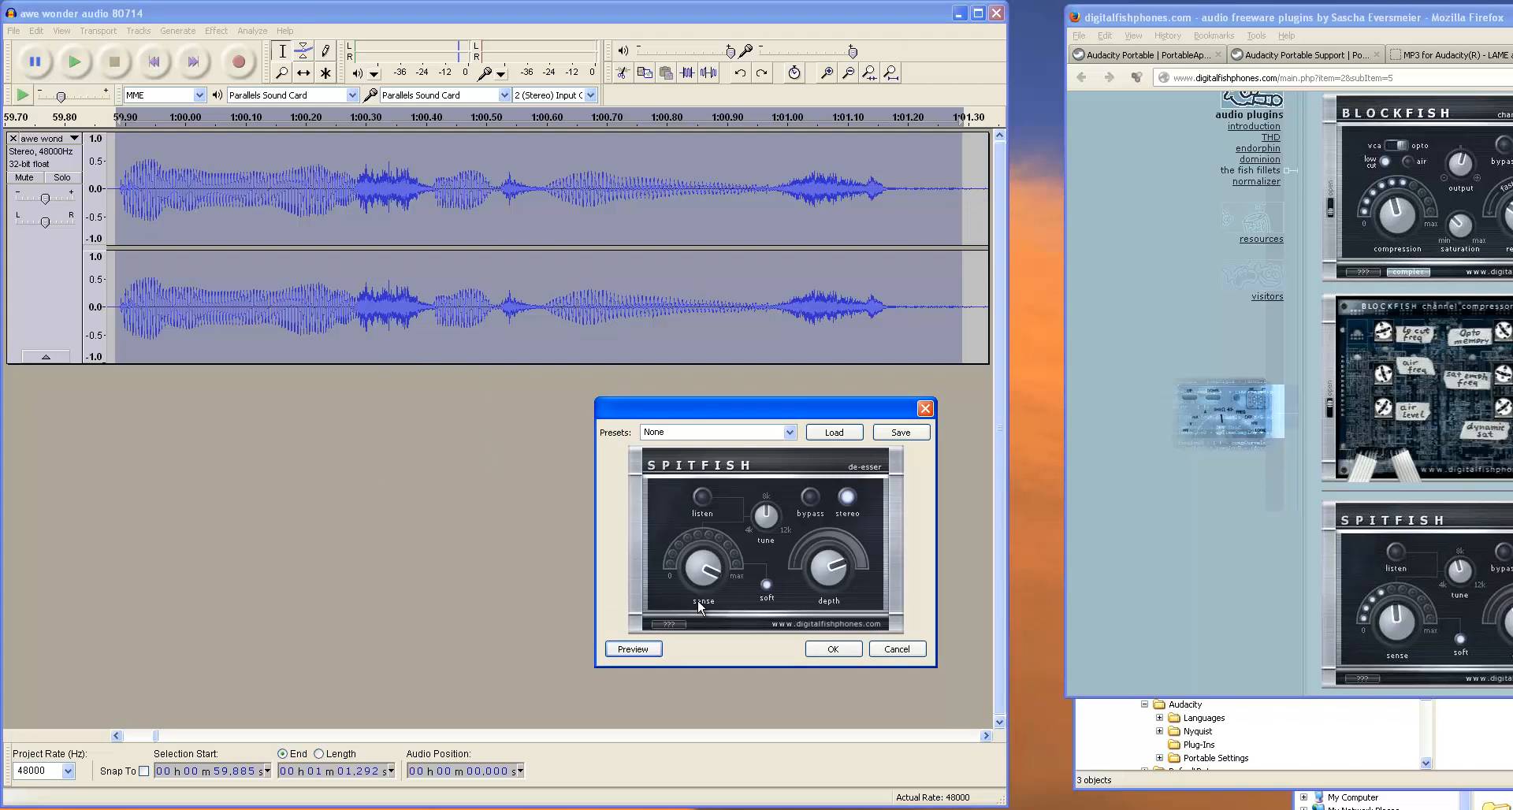
{"action": "left_click", "coordinate": [634, 647]}
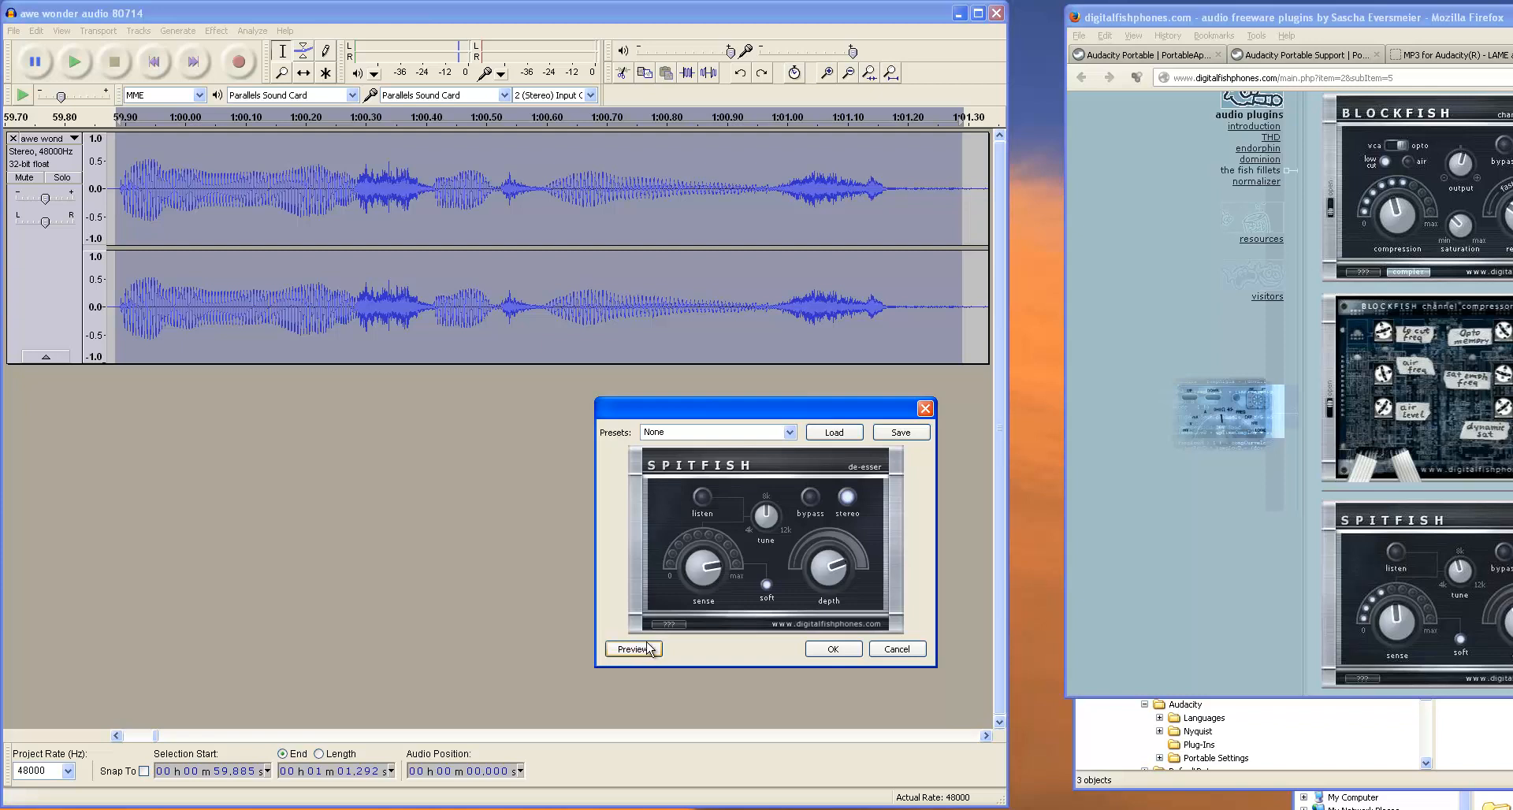
{"action": "left_click", "coordinate": [633, 648]}
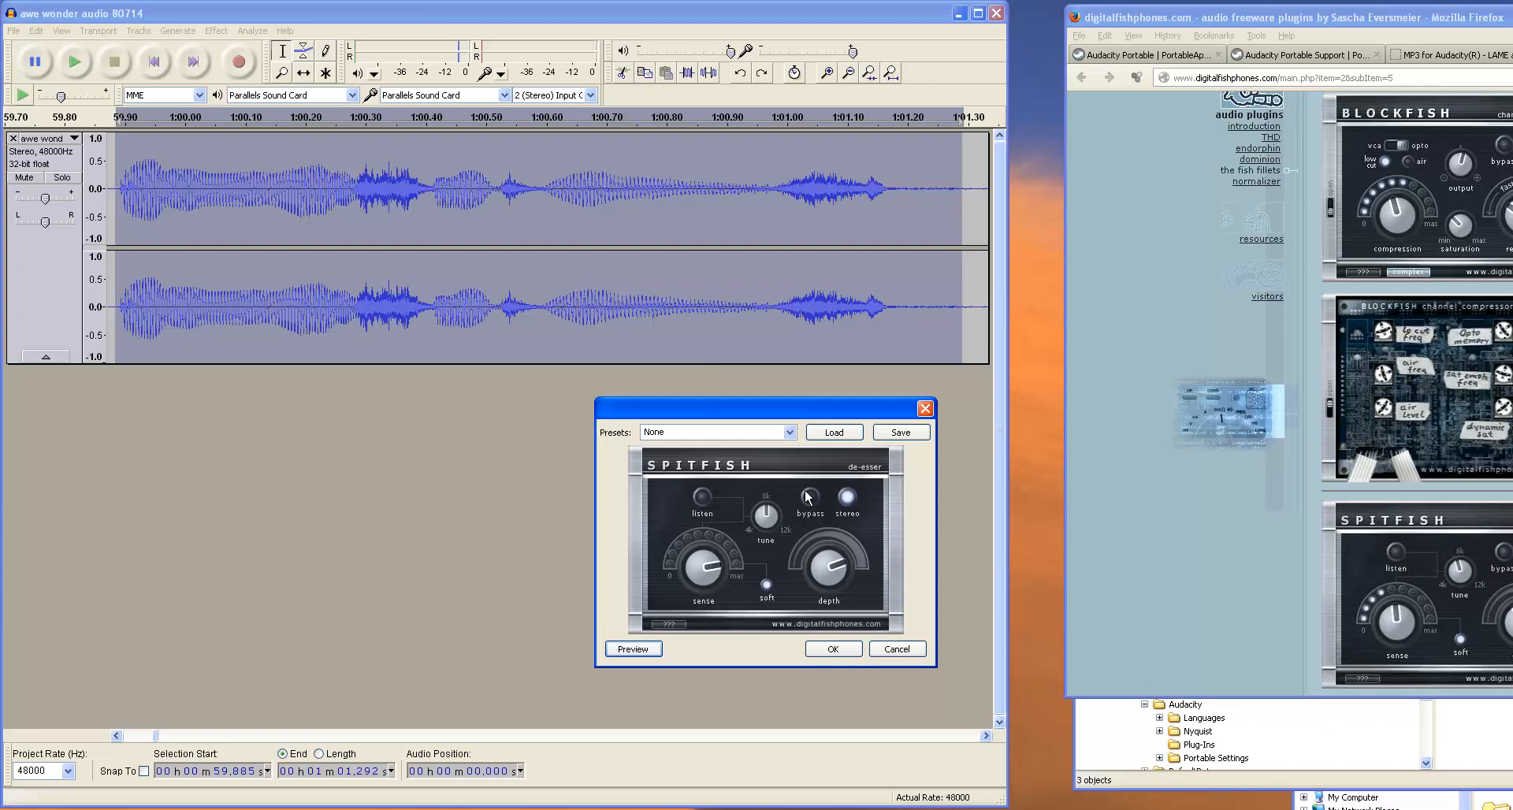
Step: Apply SPITFISH to the selected passage and play back the de-essed result
{"action": "left_click", "coordinate": [832, 648]}
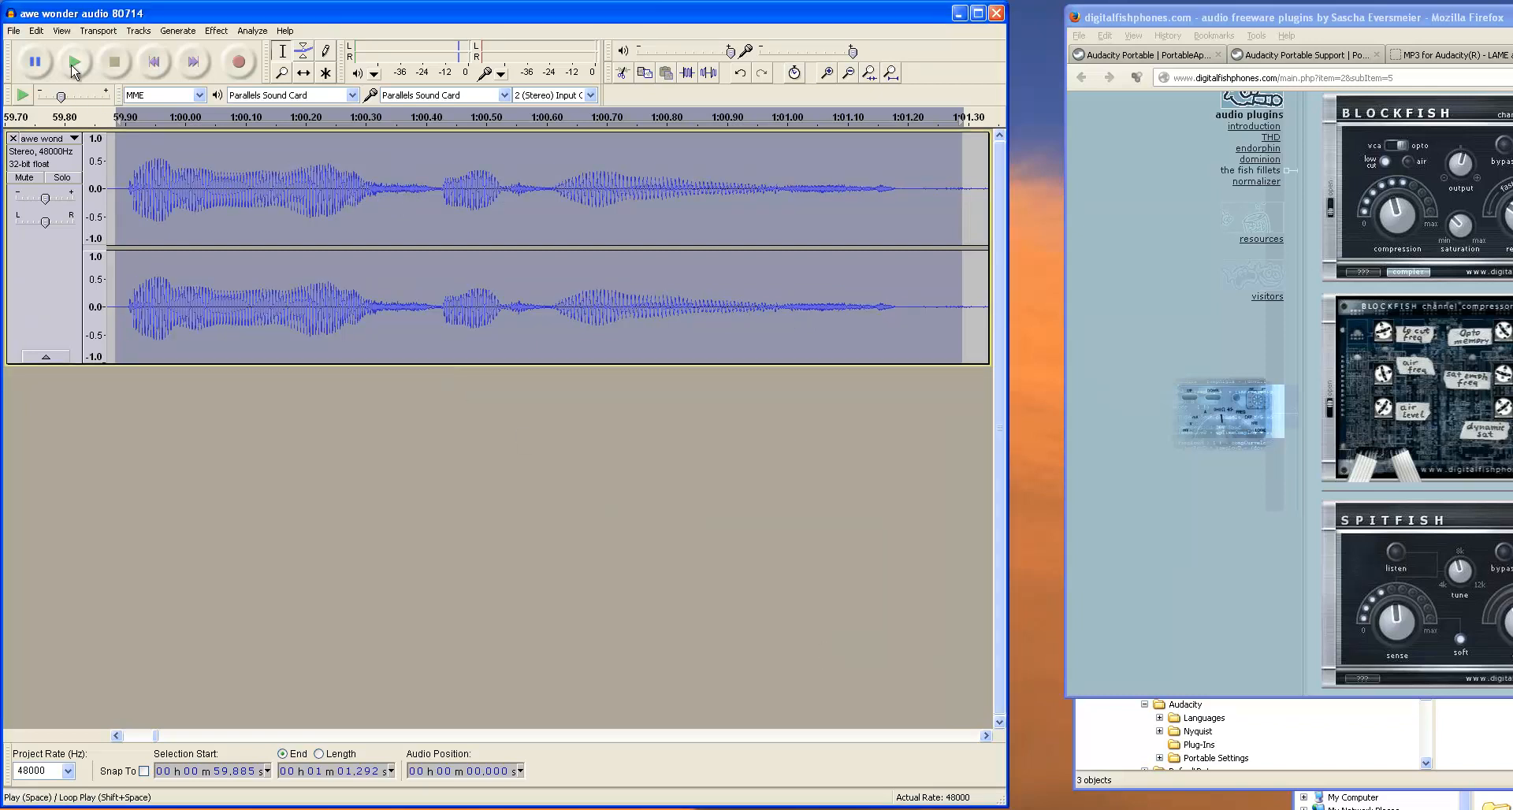
{"action": "left_click", "coordinate": [72, 60]}
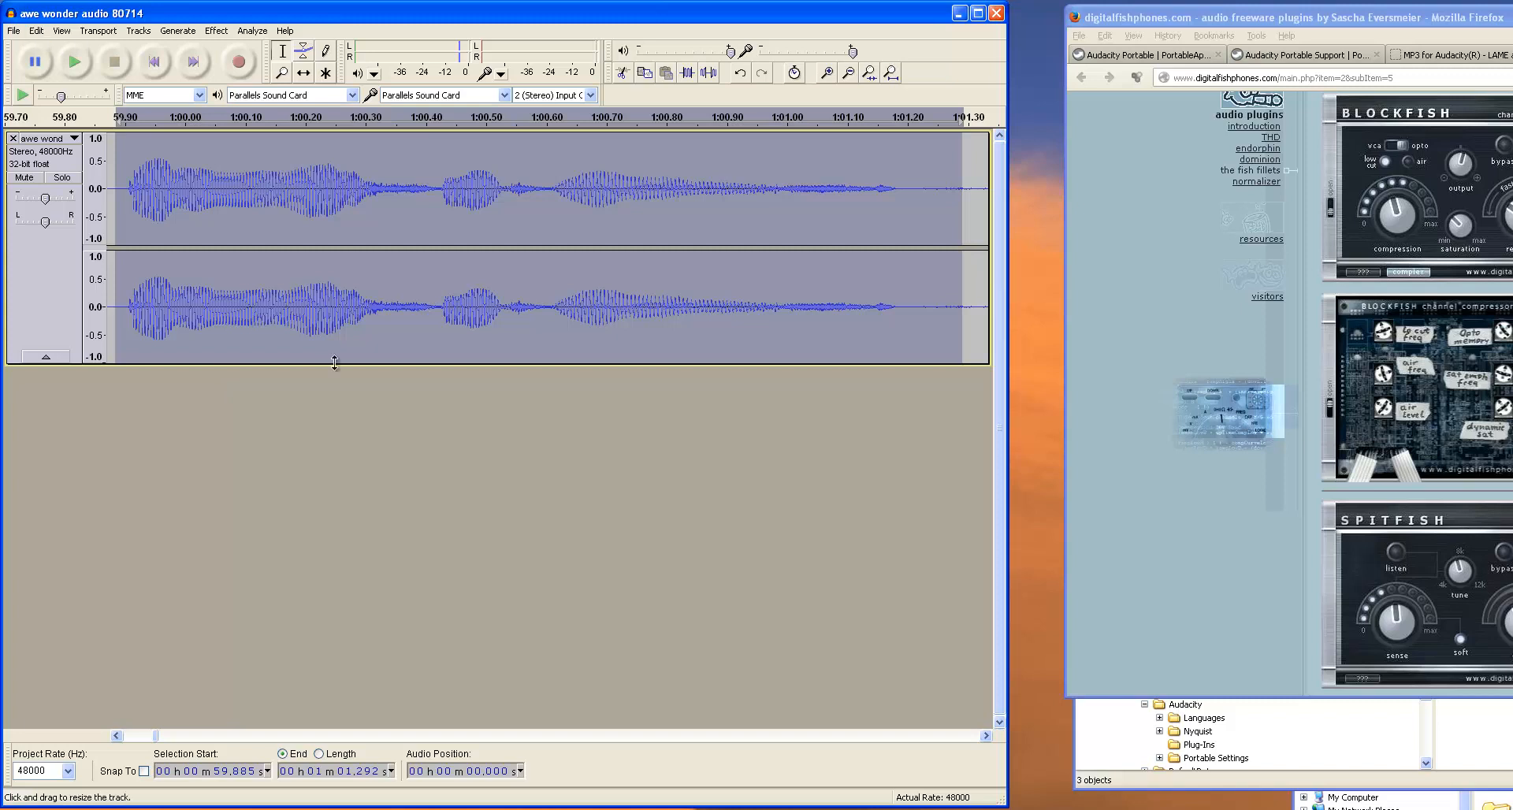
{"action": "mouse_move", "coordinate": [614, 348]}
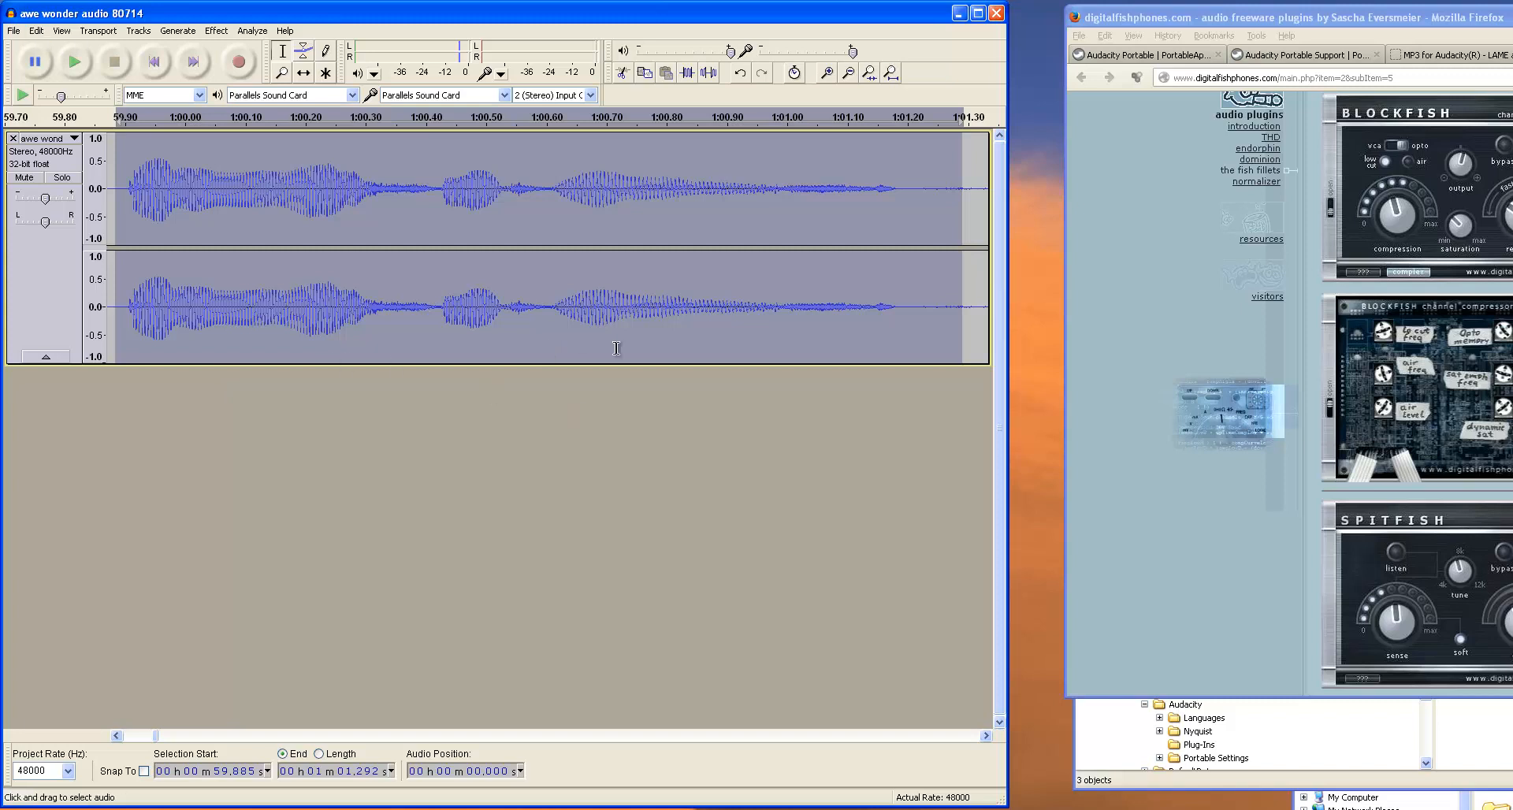
{"action": "mouse_move", "coordinate": [980, 762]}
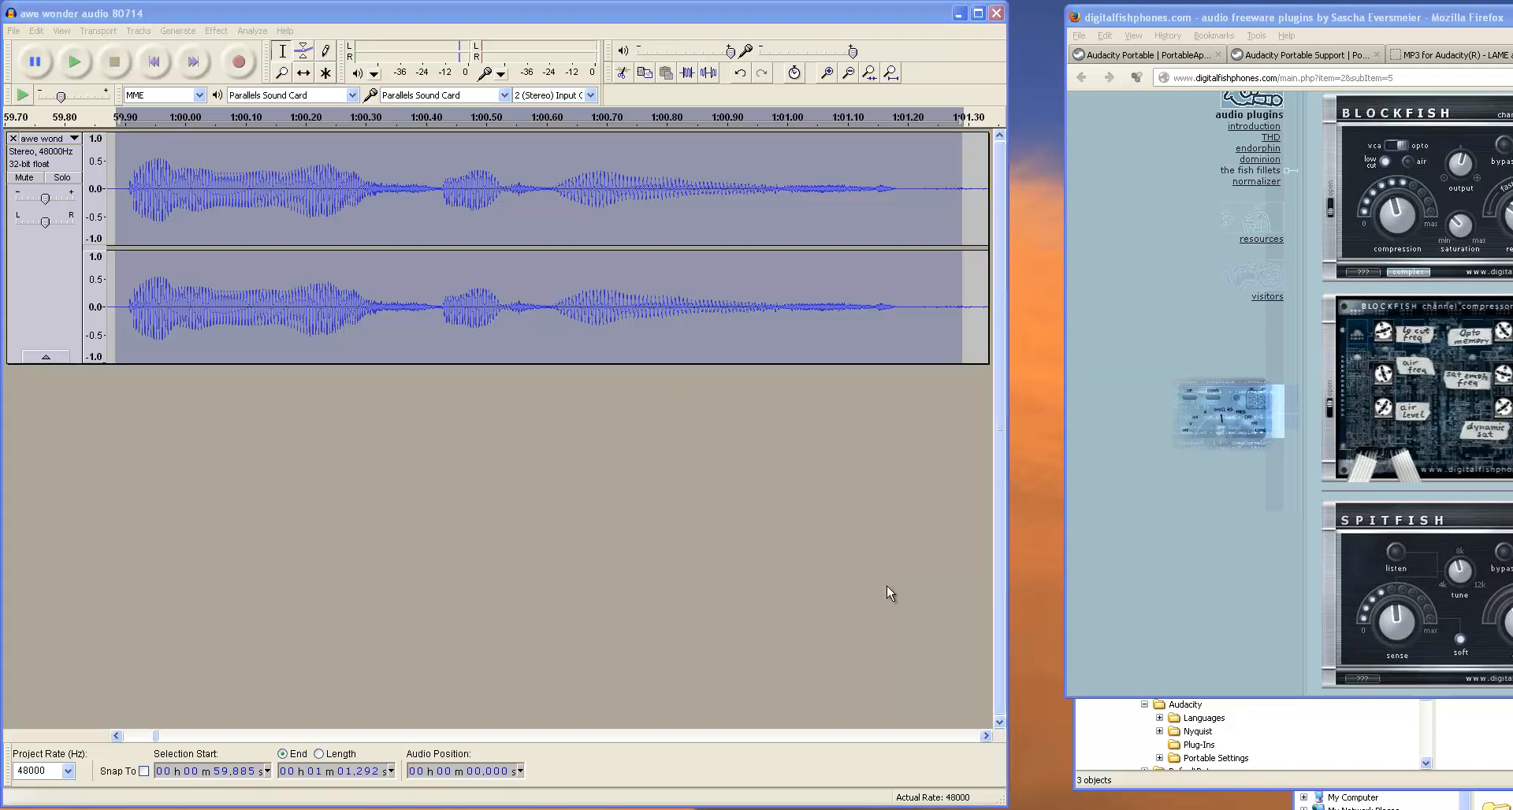
{"action": "mouse_move", "coordinate": [405, 440]}
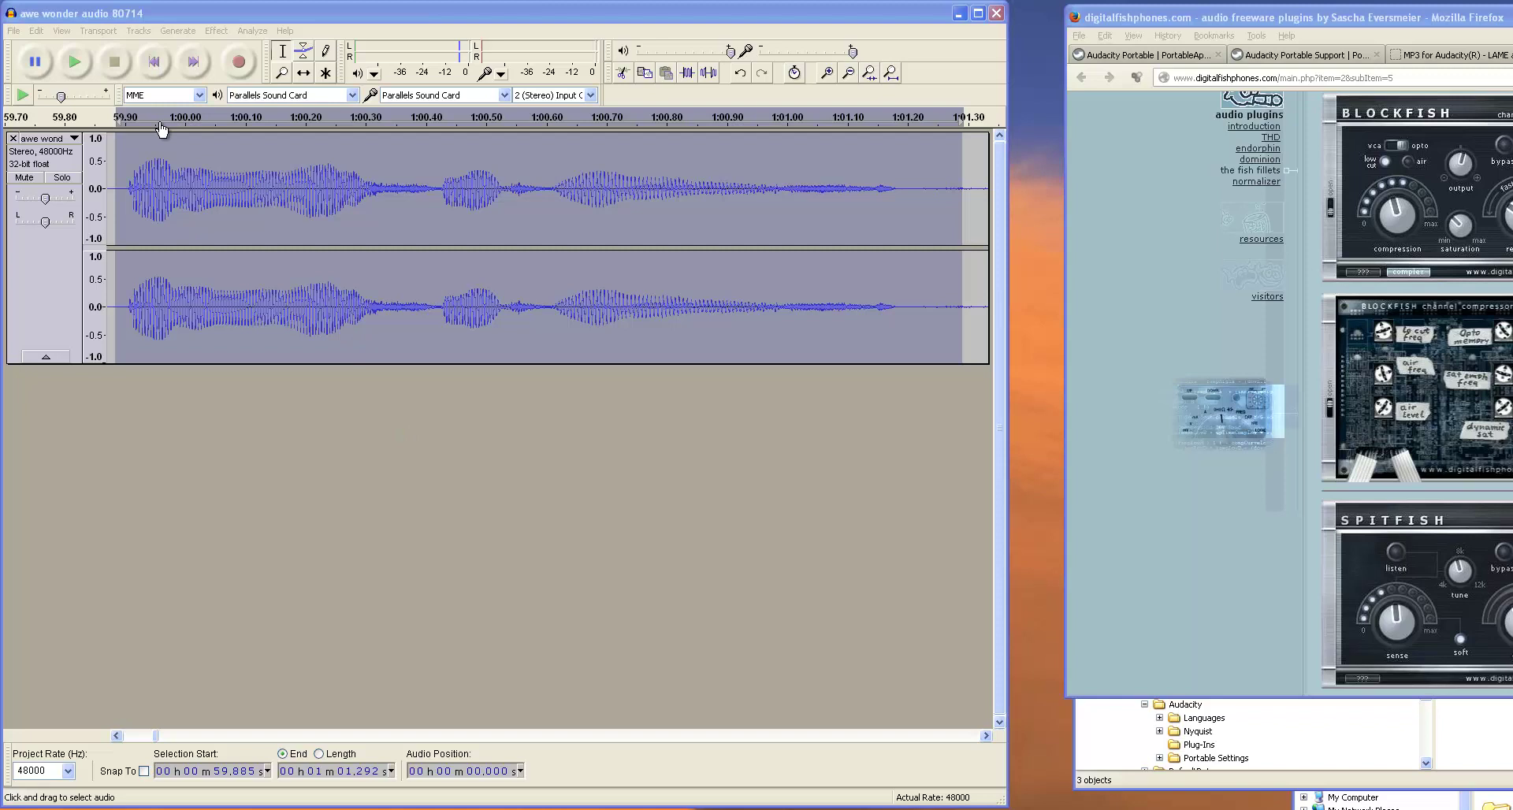
Step: Undo the de-esser pass, fit the ~29.6-minute recording to the window, and select it all
{"action": "left_click", "coordinate": [36, 30]}
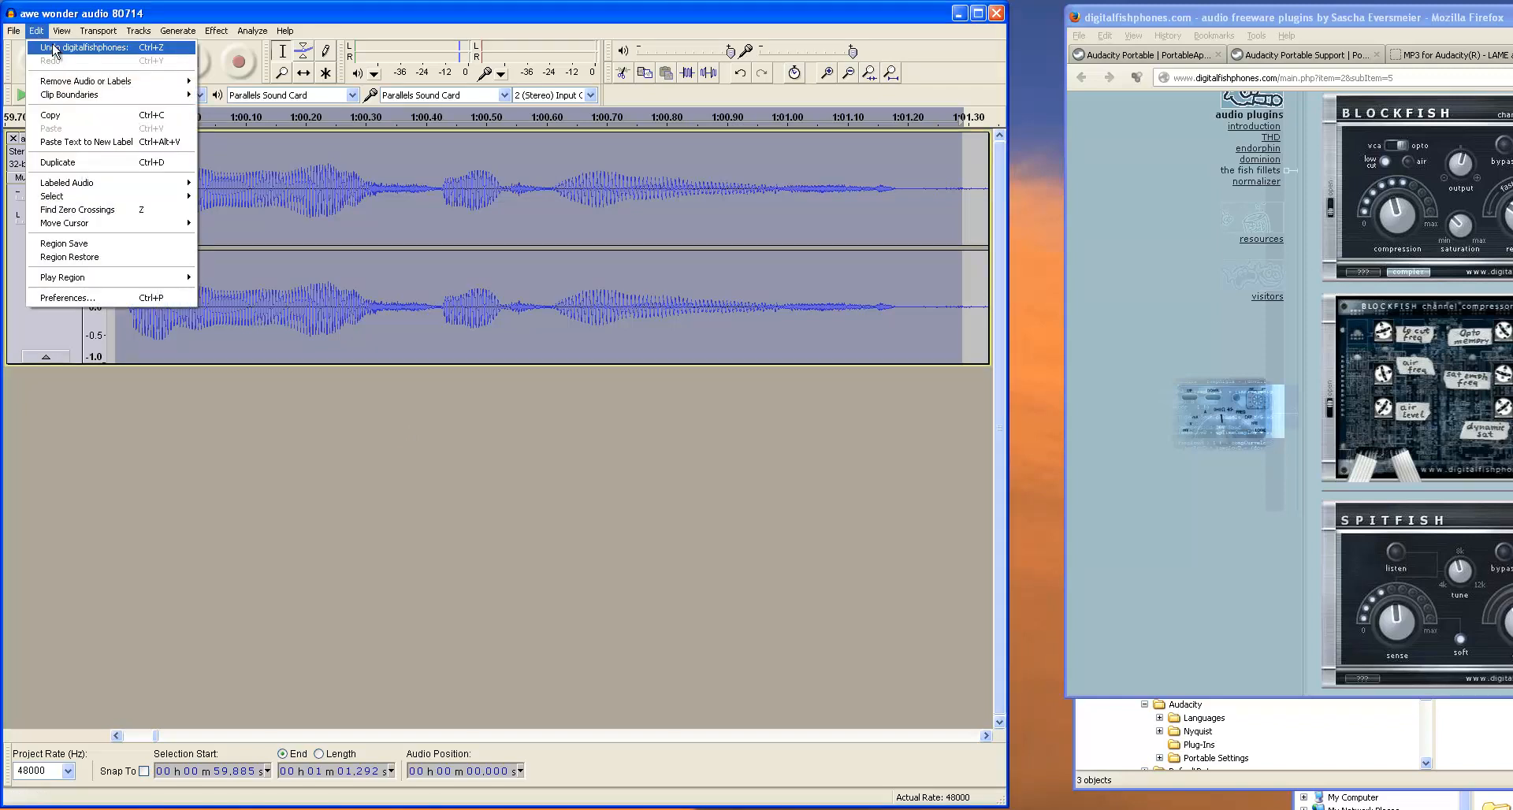
{"action": "left_click", "coordinate": [71, 51]}
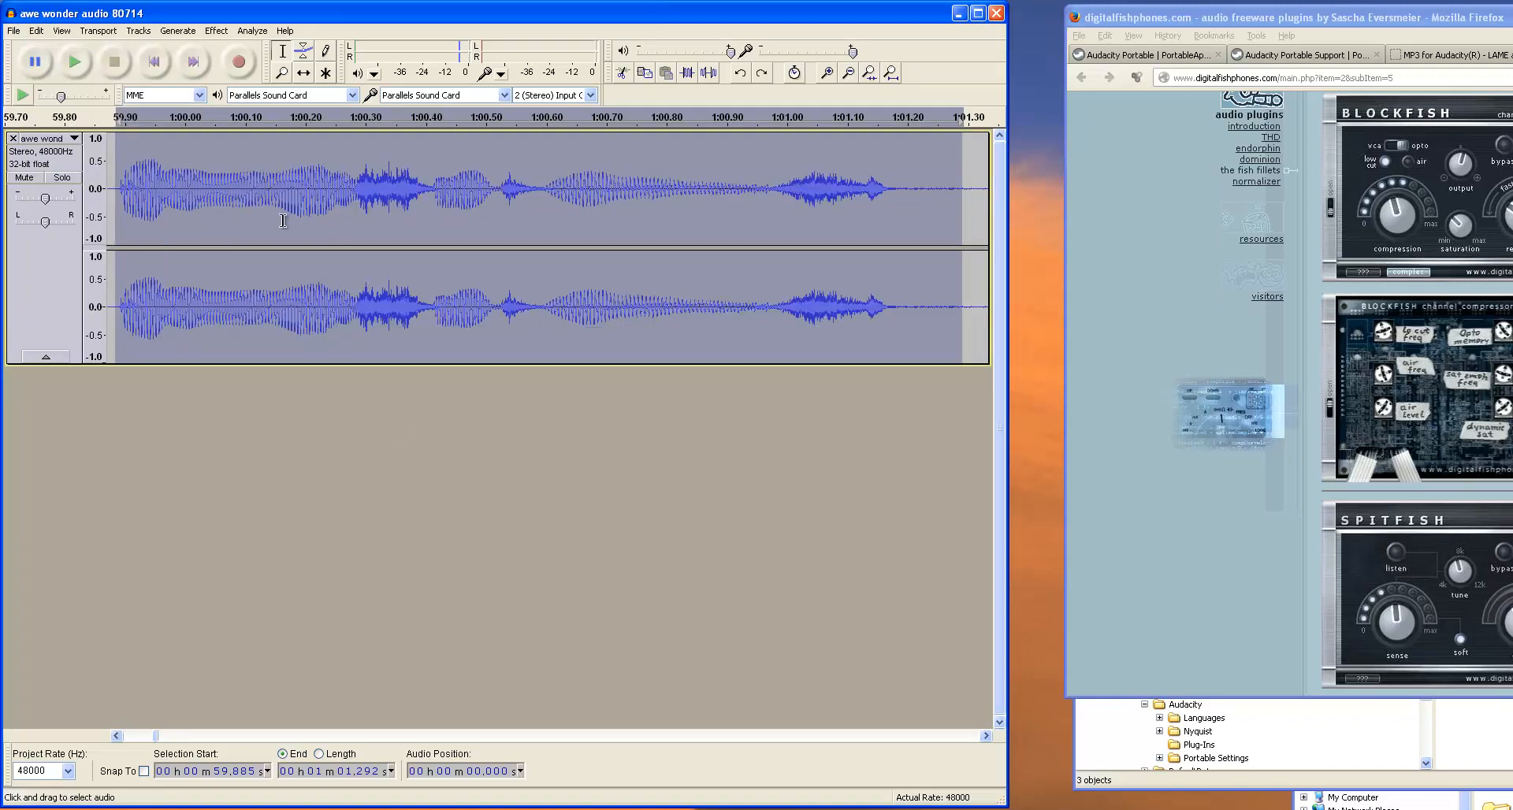
{"action": "left_click", "coordinate": [889, 72]}
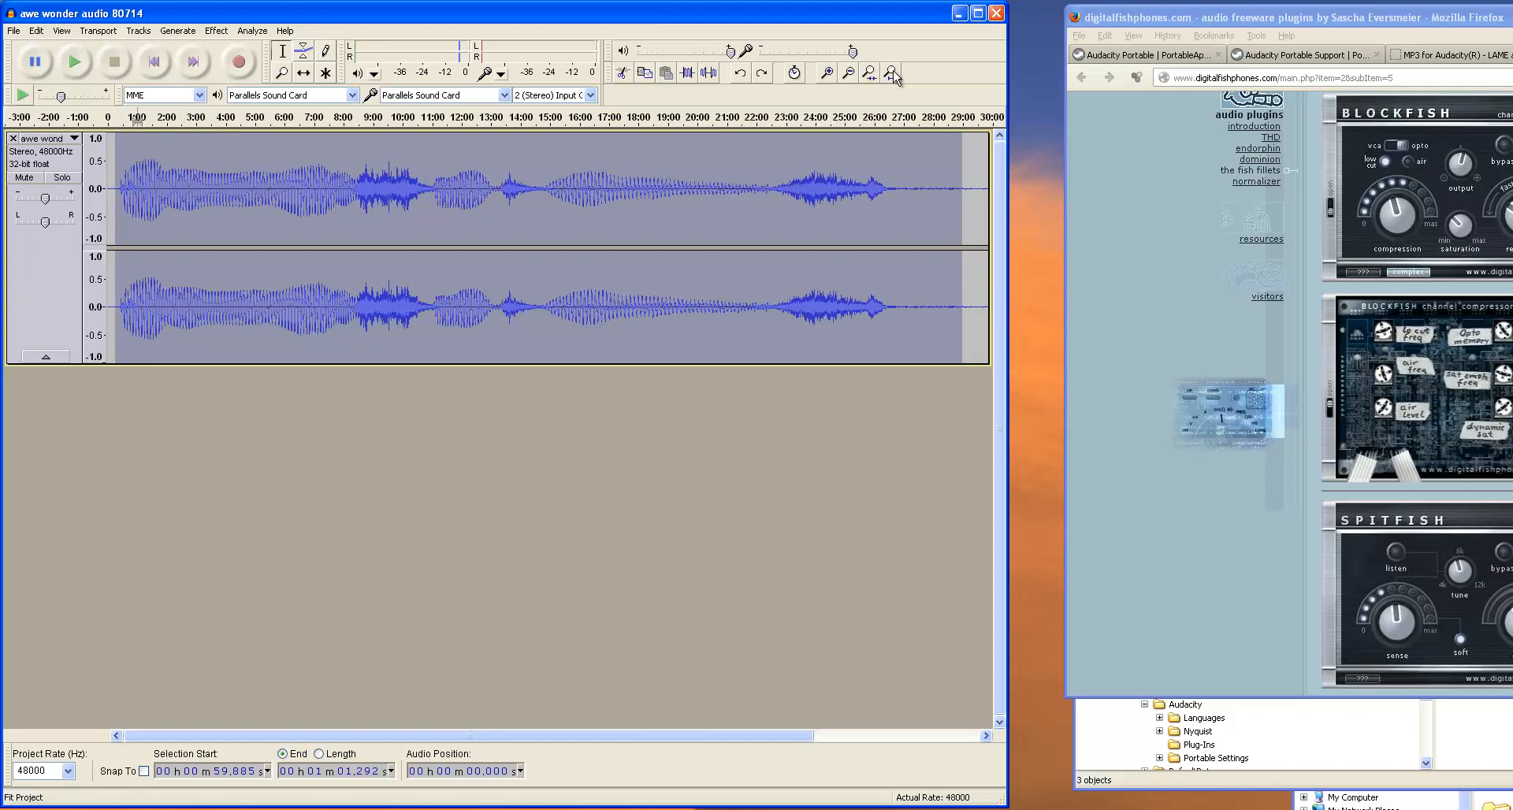
{"action": "left_click", "coordinate": [893, 71]}
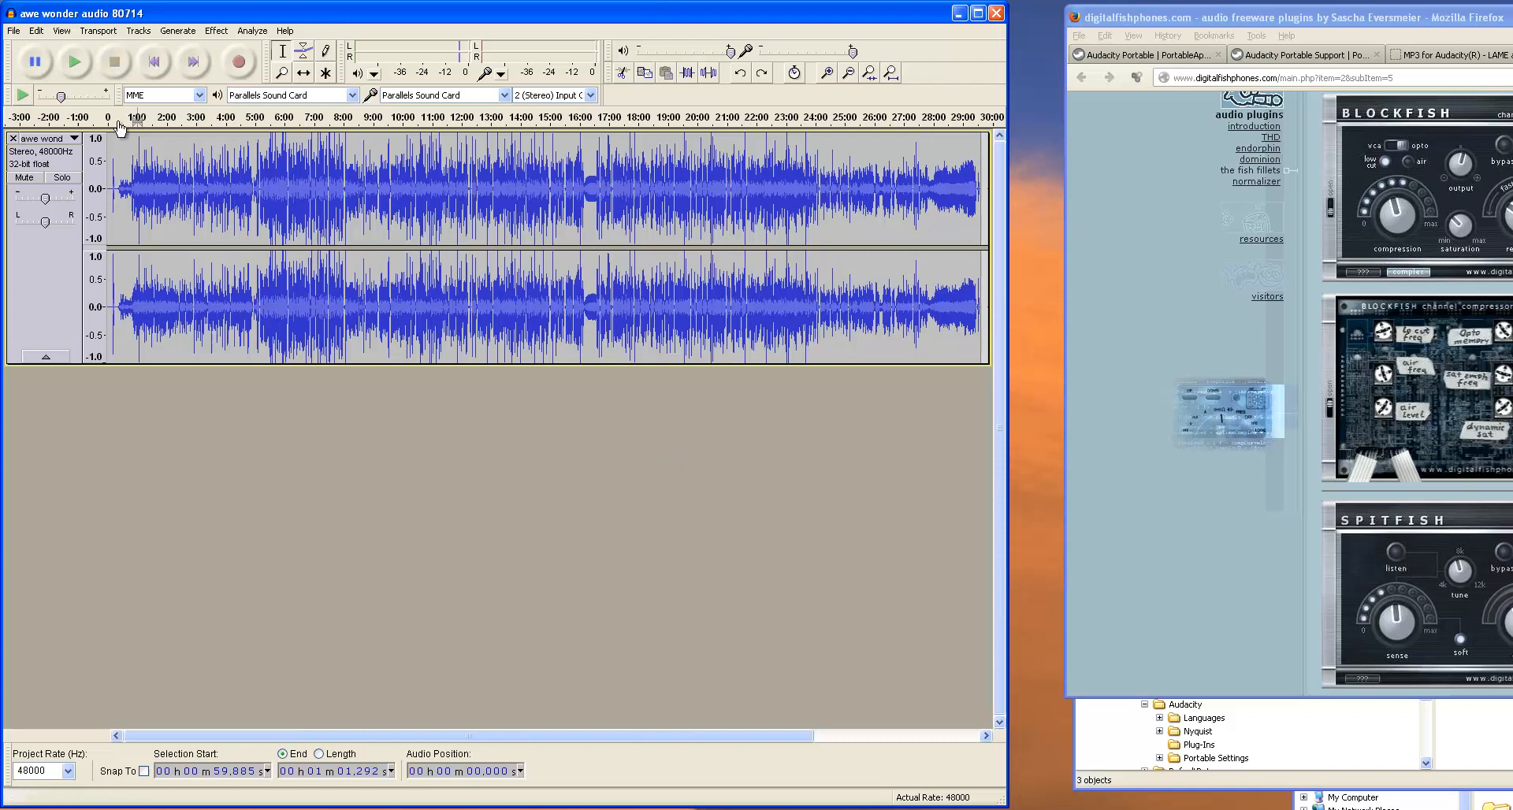
{"action": "left_click", "coordinate": [35, 31]}
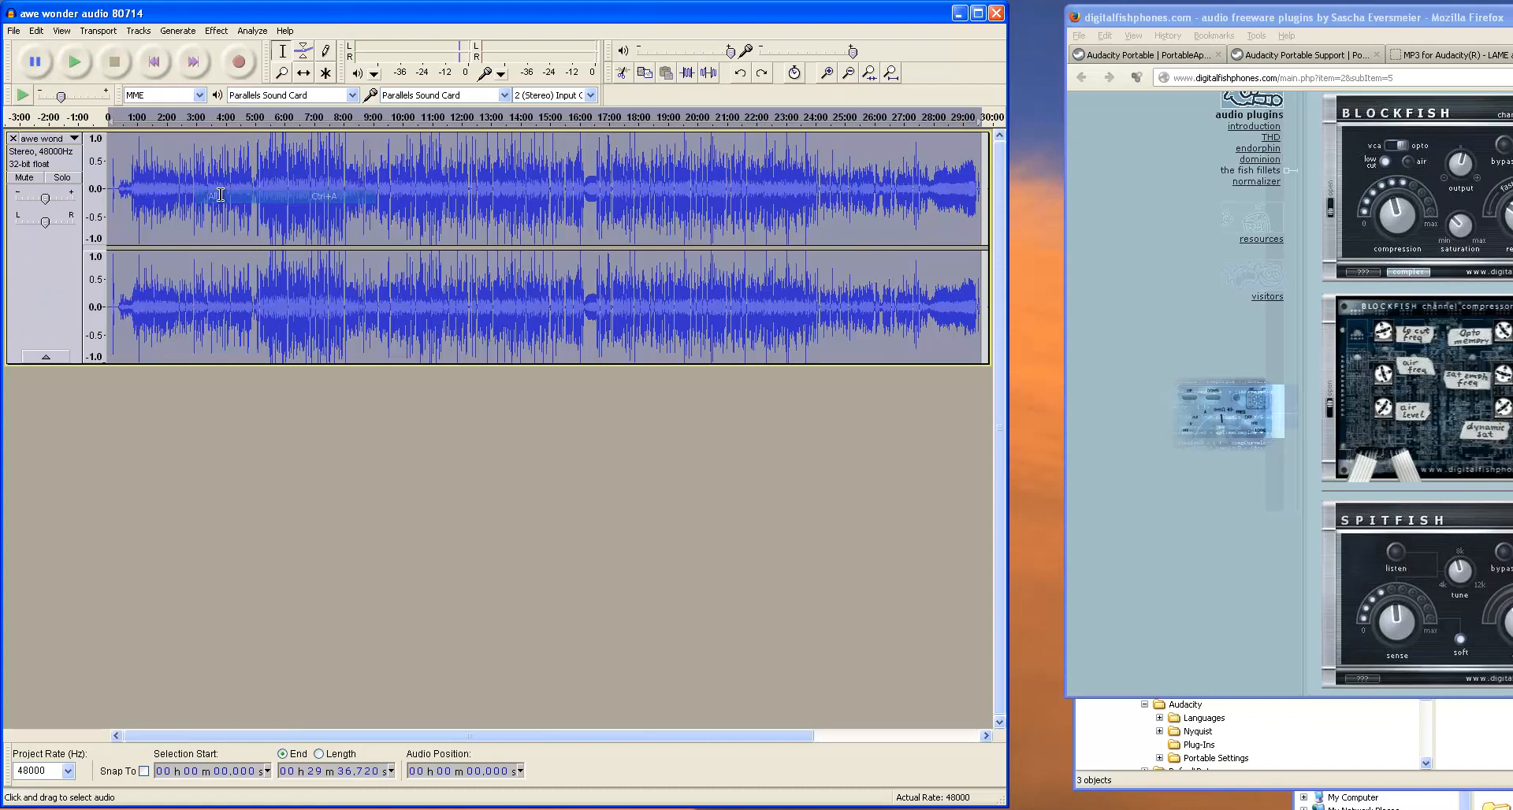
Step: Run the SPITFISH de-esser over the whole recording after previewing it
{"action": "left_click", "coordinate": [211, 30]}
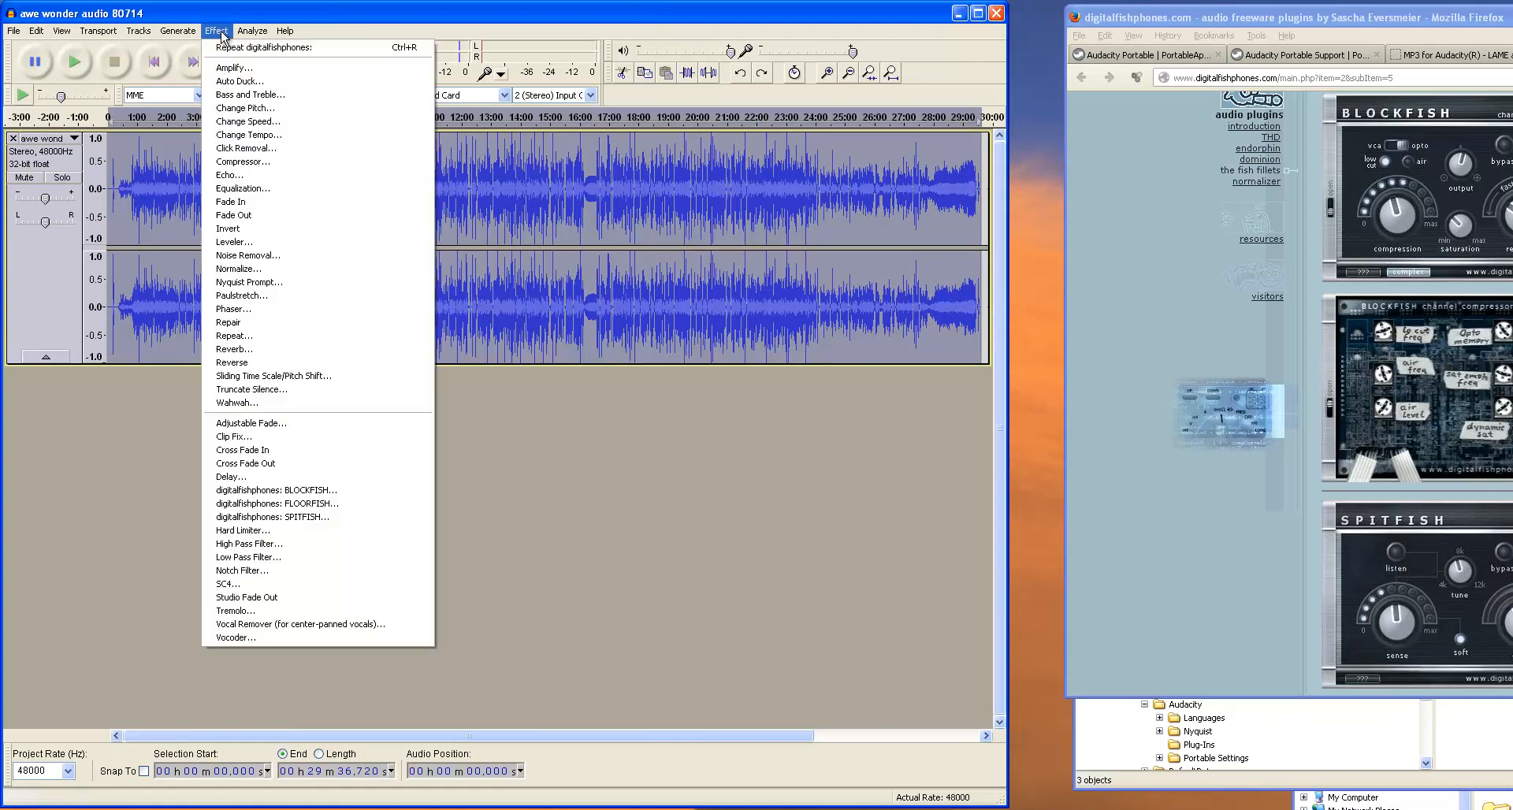
{"action": "mouse_move", "coordinate": [271, 523]}
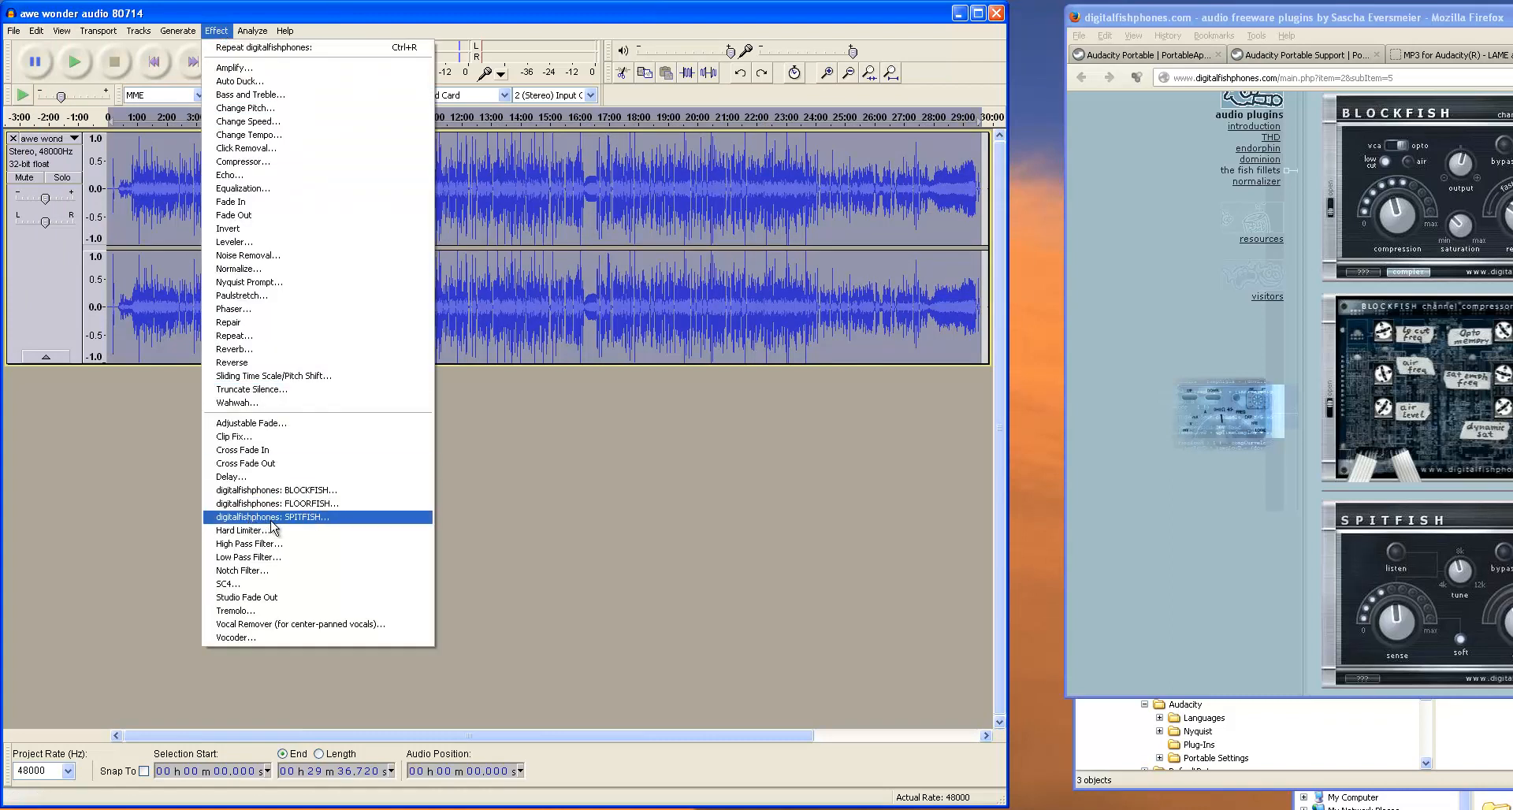
{"action": "left_click", "coordinate": [271, 517]}
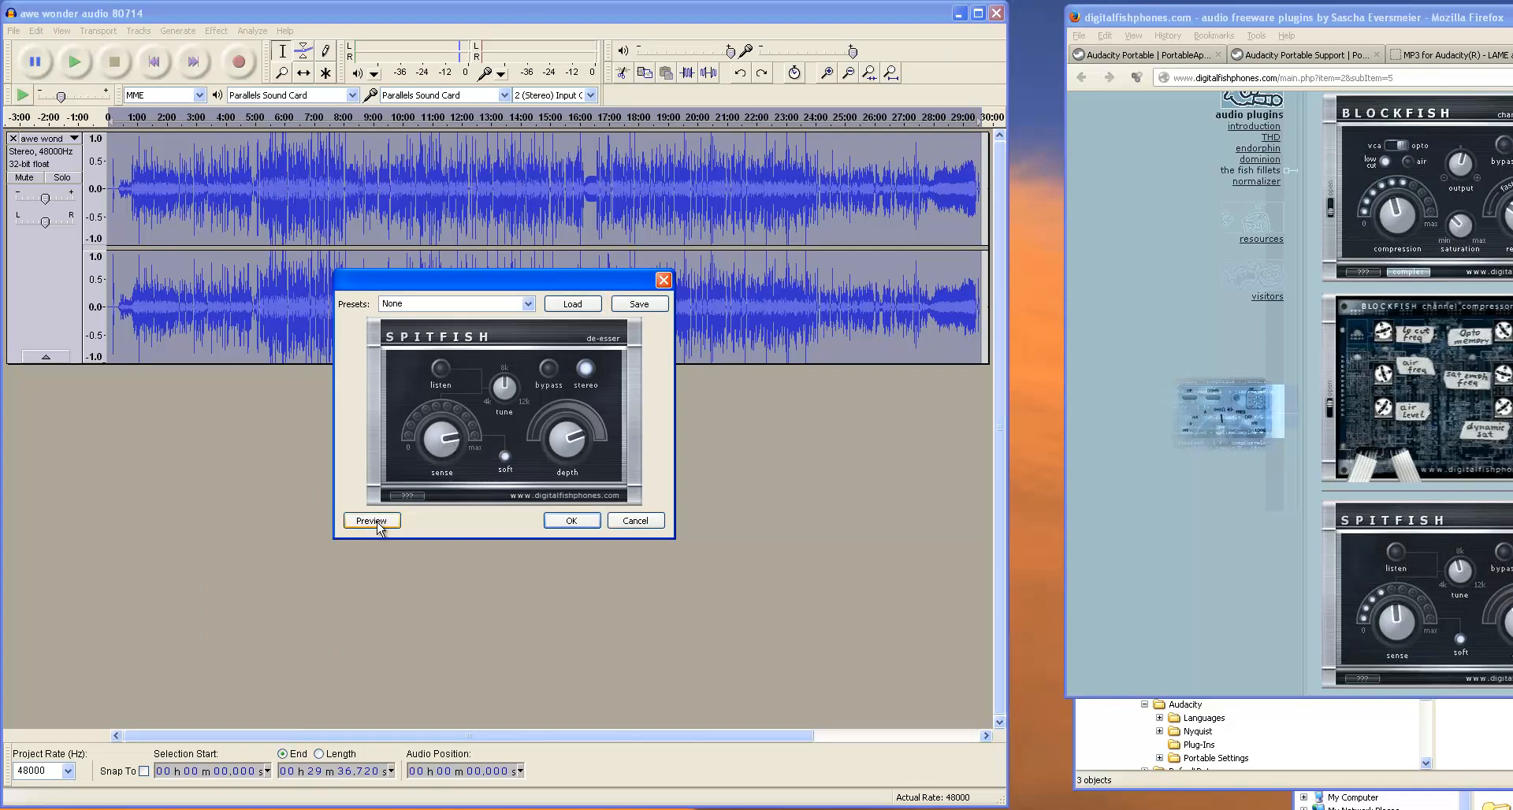
{"action": "left_click", "coordinate": [570, 520]}
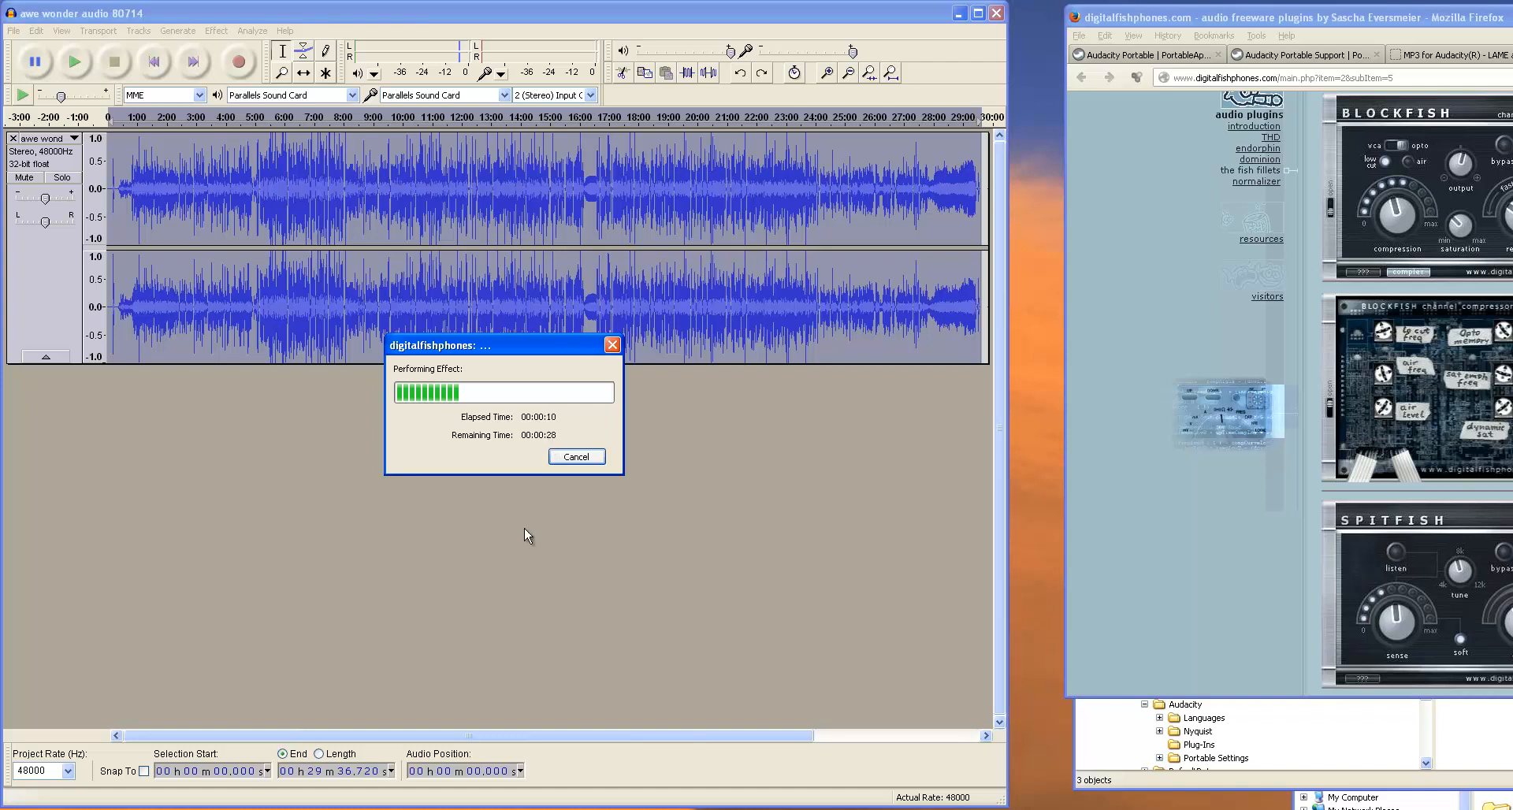
{"action": "mouse_move", "coordinate": [793, 569]}
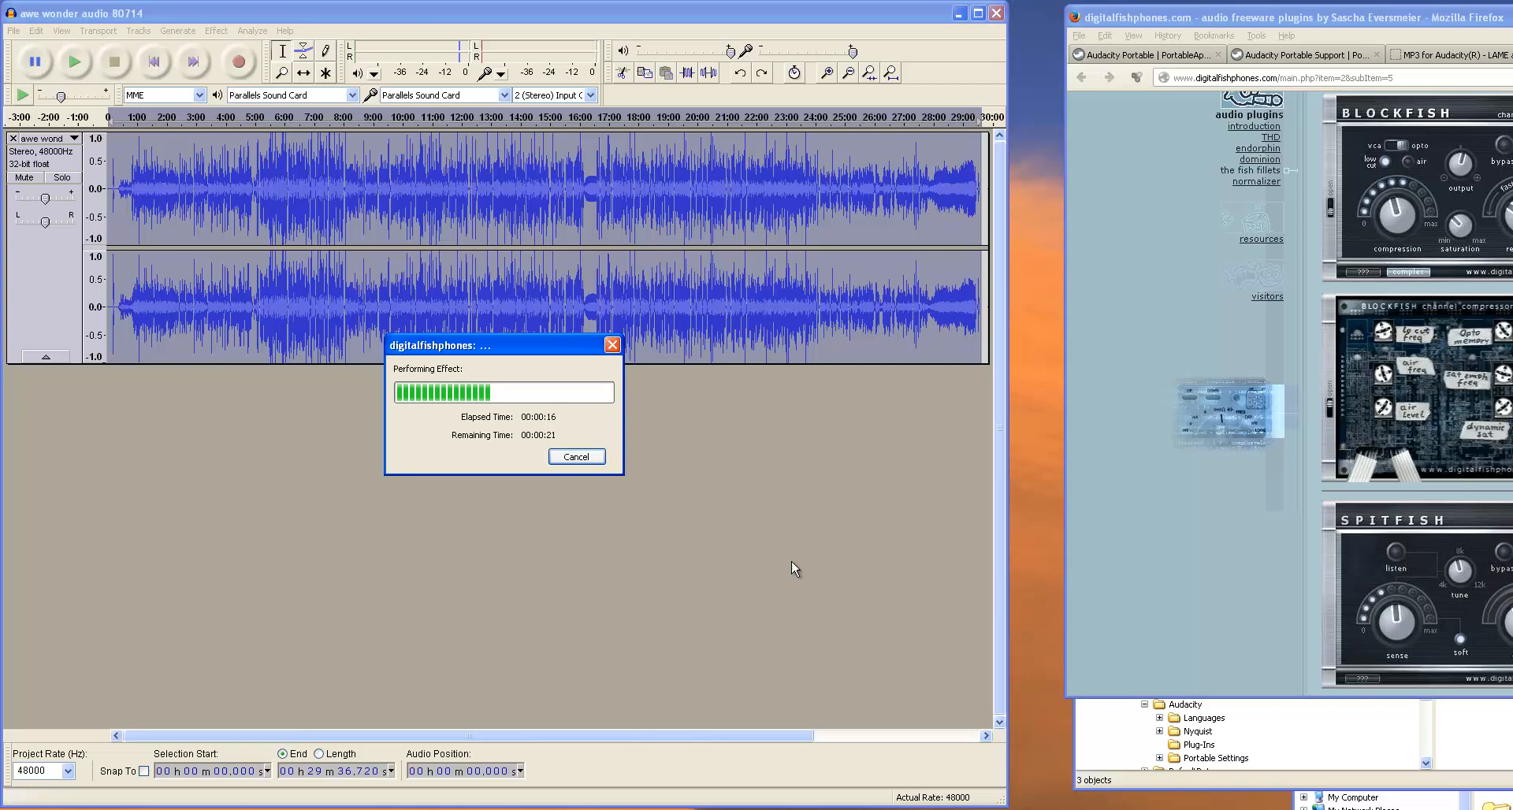
{"action": "mouse_move", "coordinate": [764, 519]}
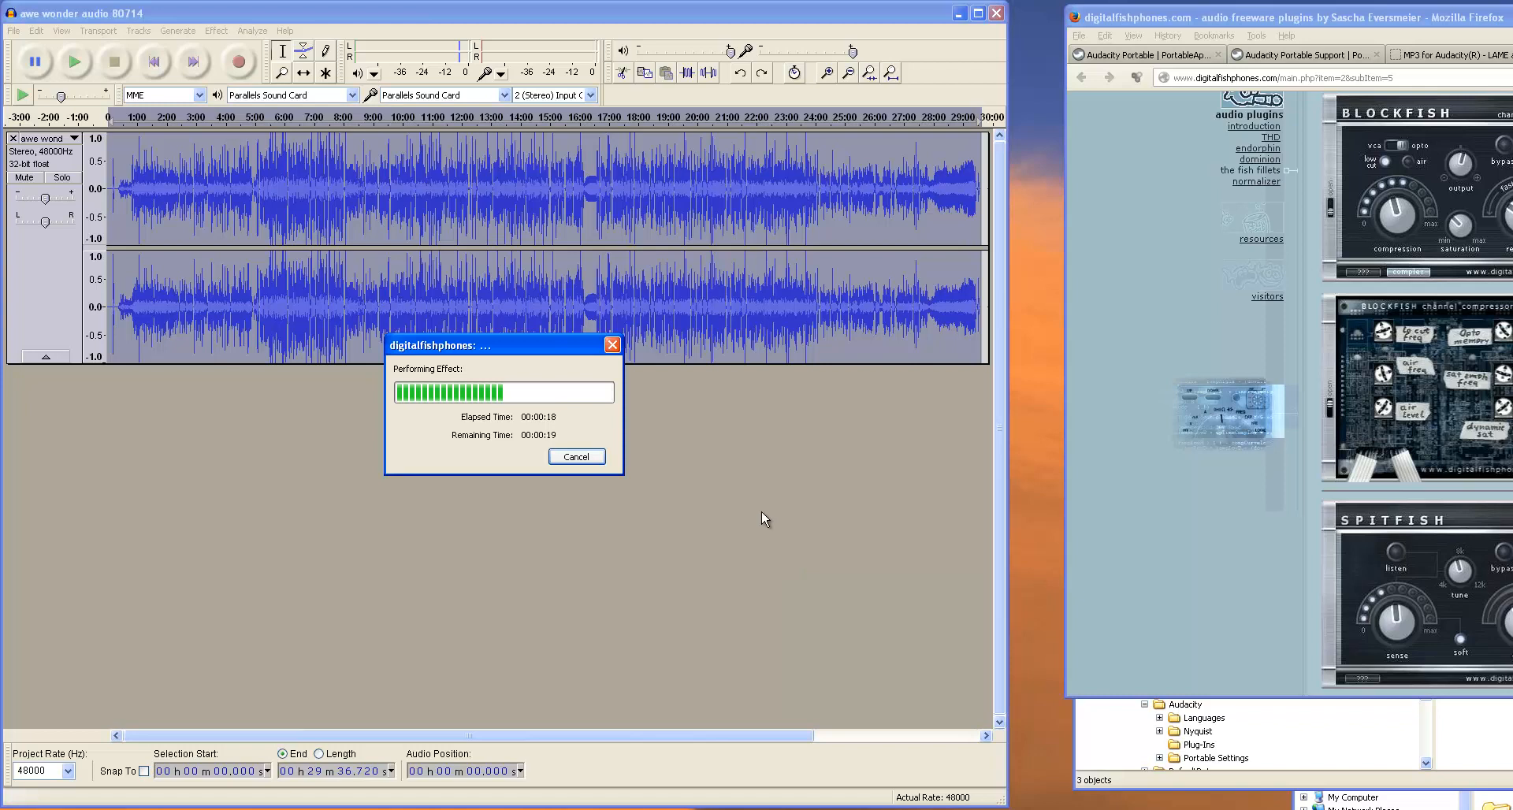
{"action": "mouse_move", "coordinate": [1218, 556]}
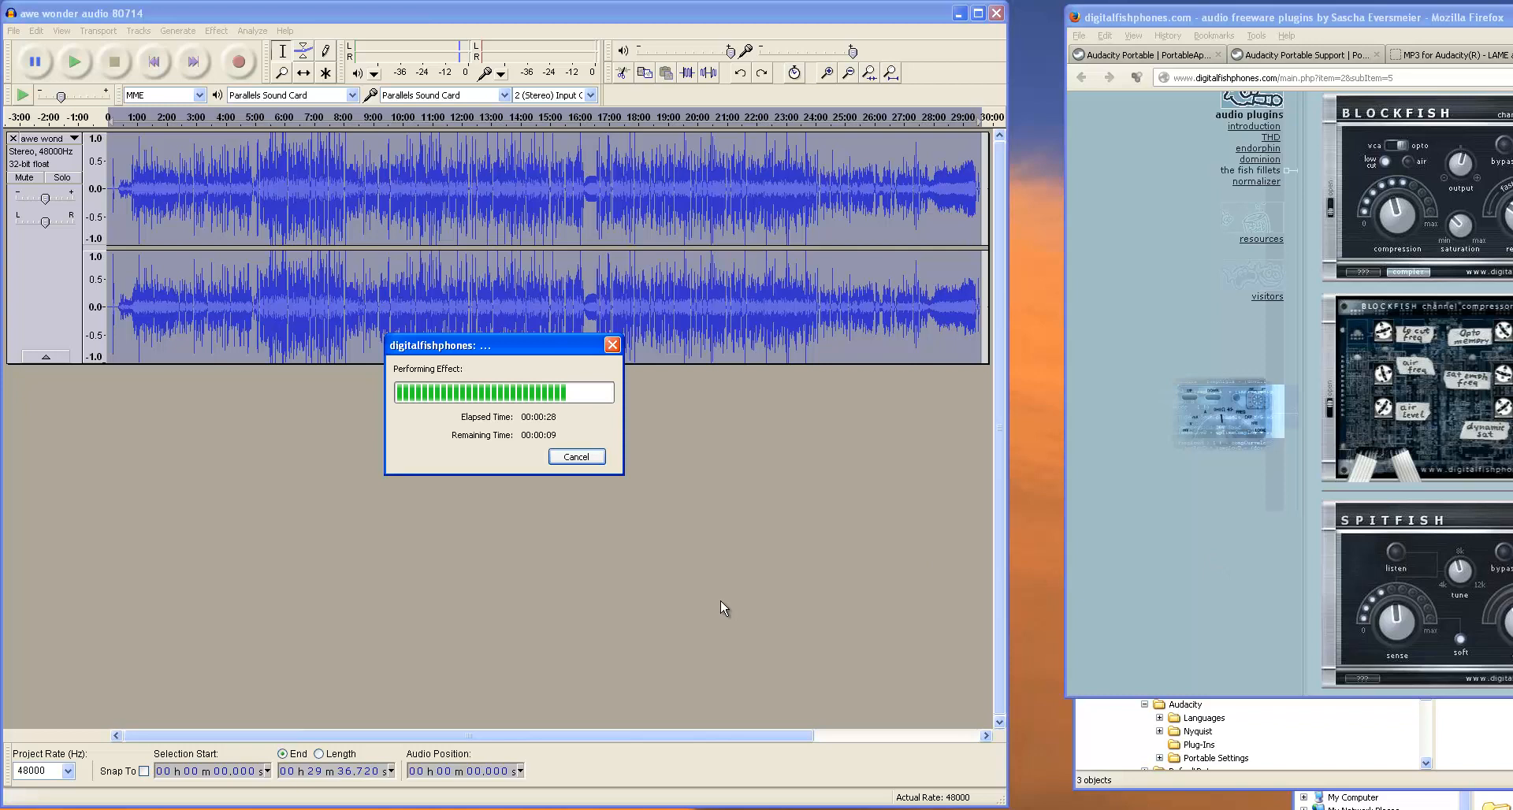
{"action": "mouse_move", "coordinate": [530, 451]}
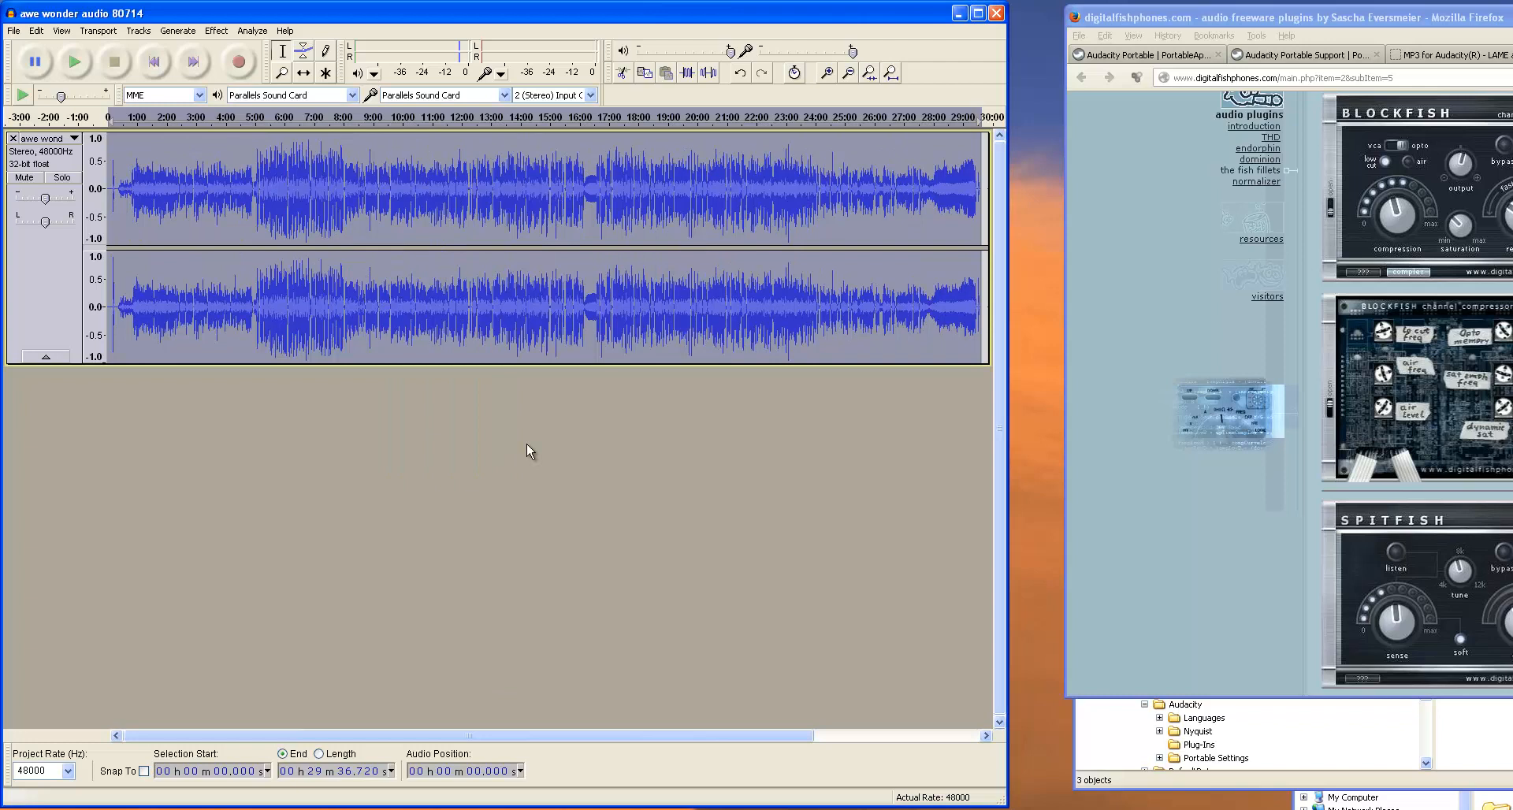
{"action": "mouse_move", "coordinate": [536, 471]}
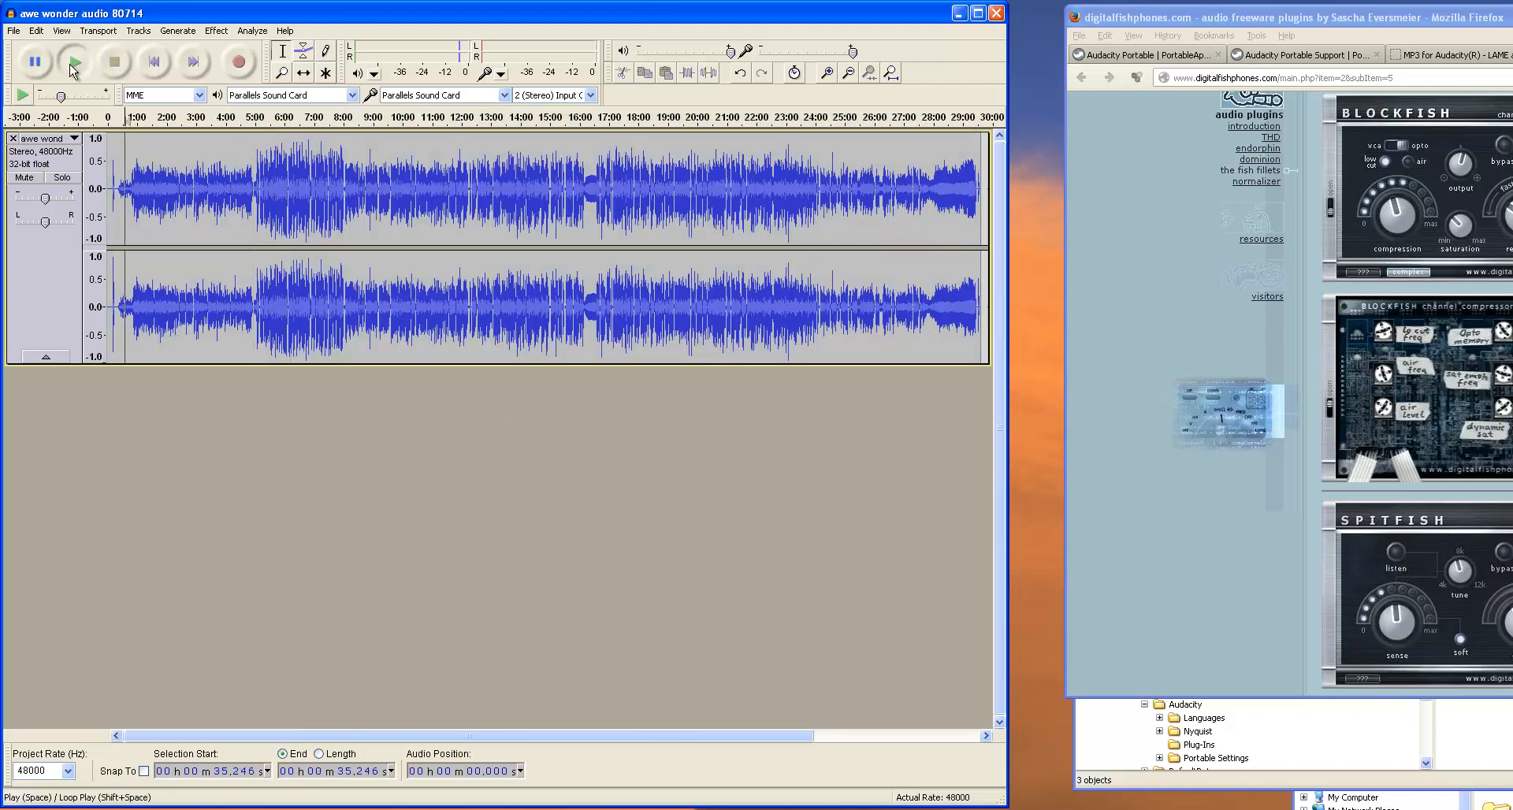
Step: Play back the processed recording, then undo the SPITFISH processing
{"action": "left_click", "coordinate": [72, 60]}
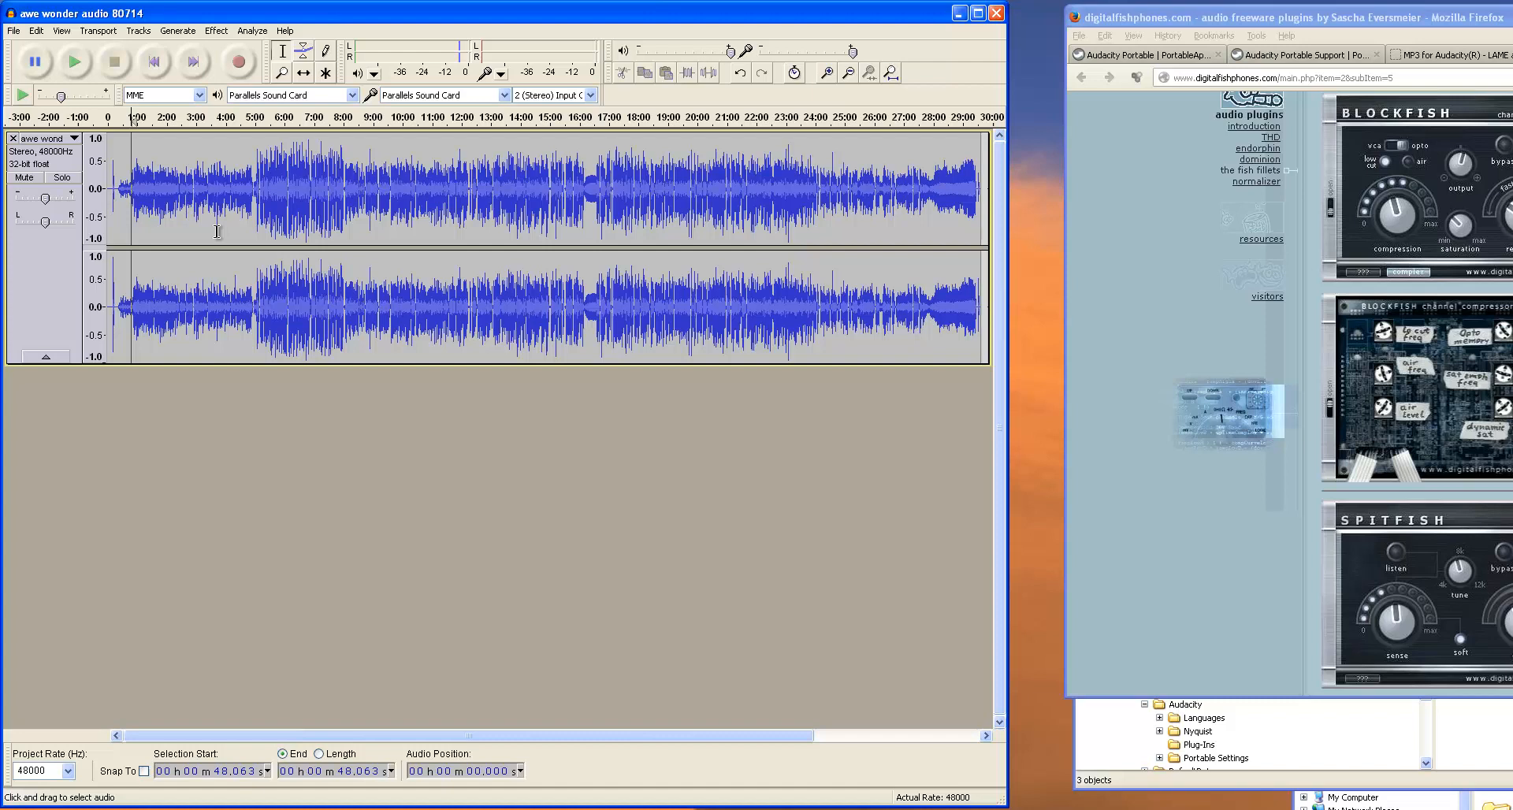
{"action": "left_click", "coordinate": [34, 30]}
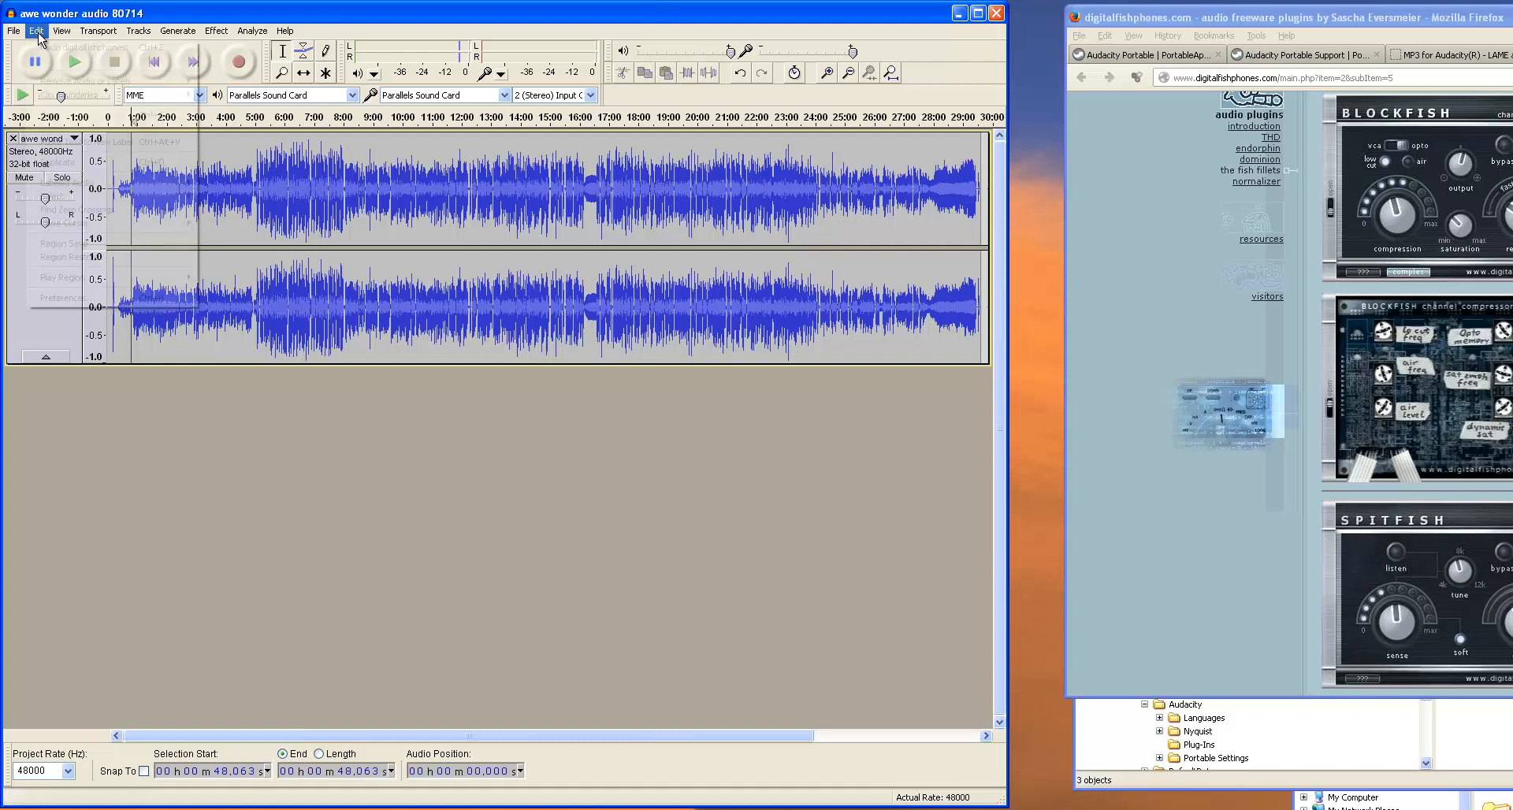
{"action": "left_click", "coordinate": [36, 31]}
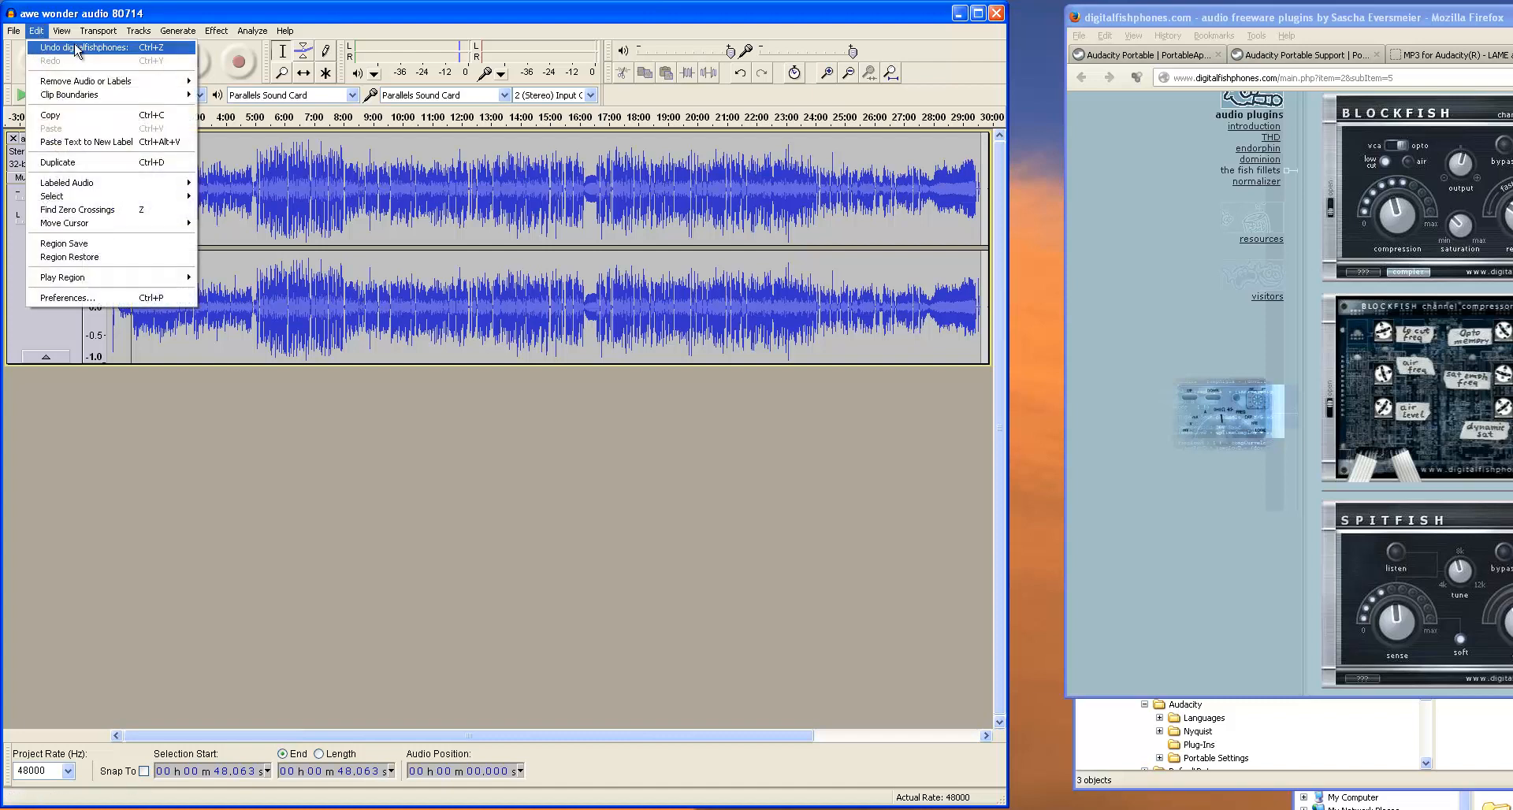
{"action": "left_click", "coordinate": [87, 49]}
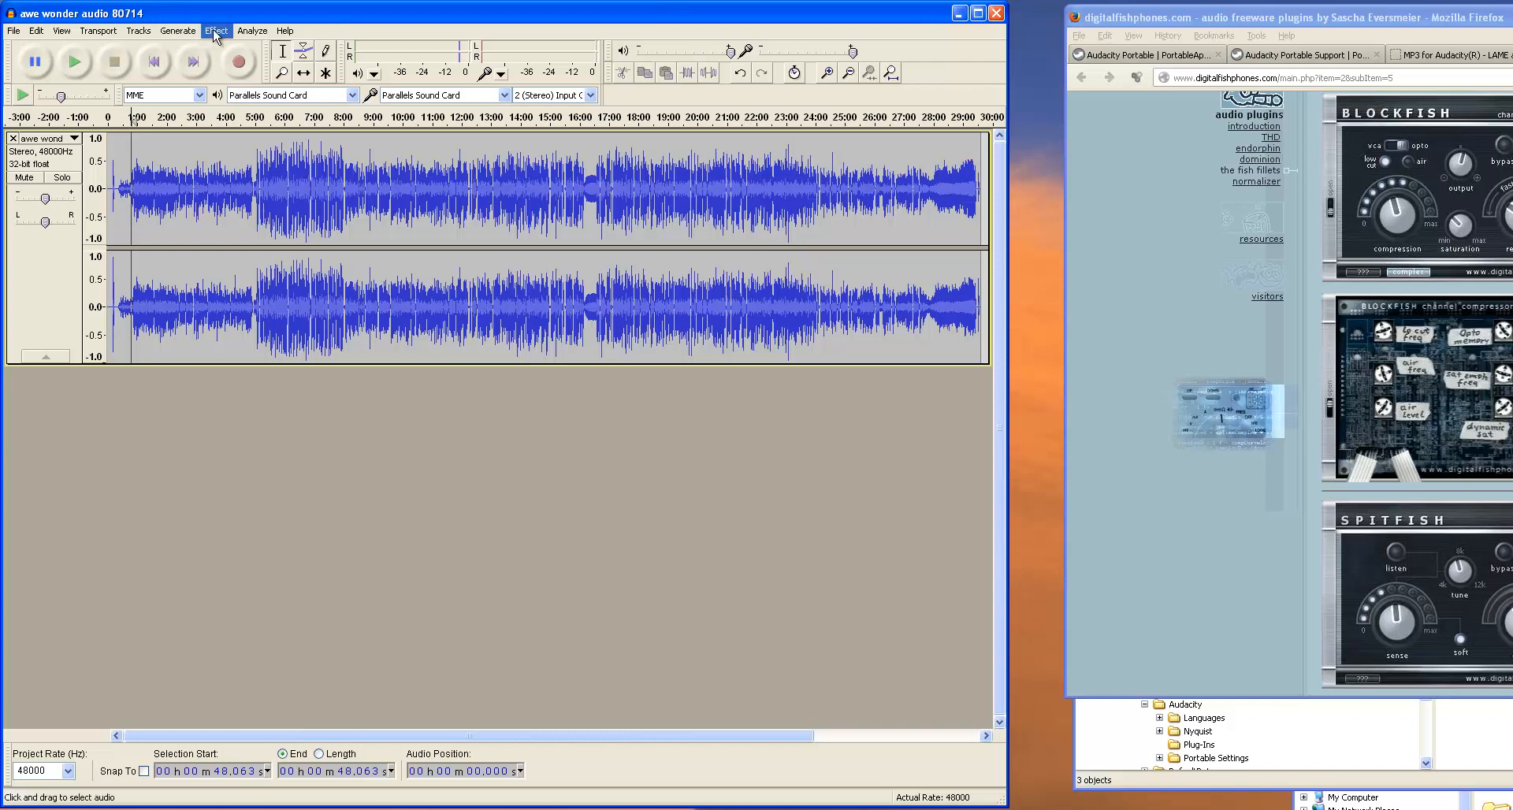
{"action": "left_click", "coordinate": [213, 30]}
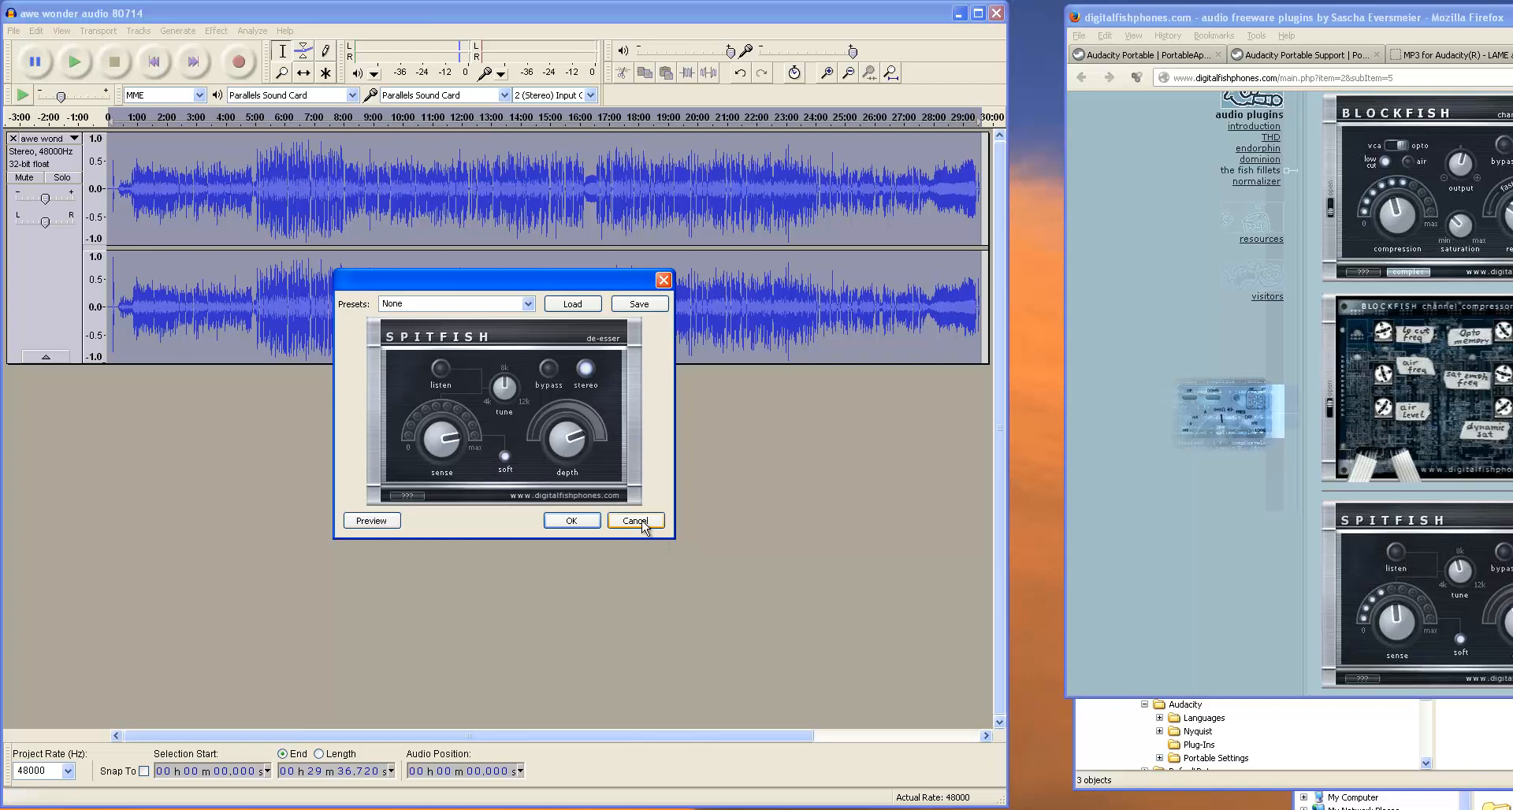
{"action": "left_click", "coordinate": [635, 520]}
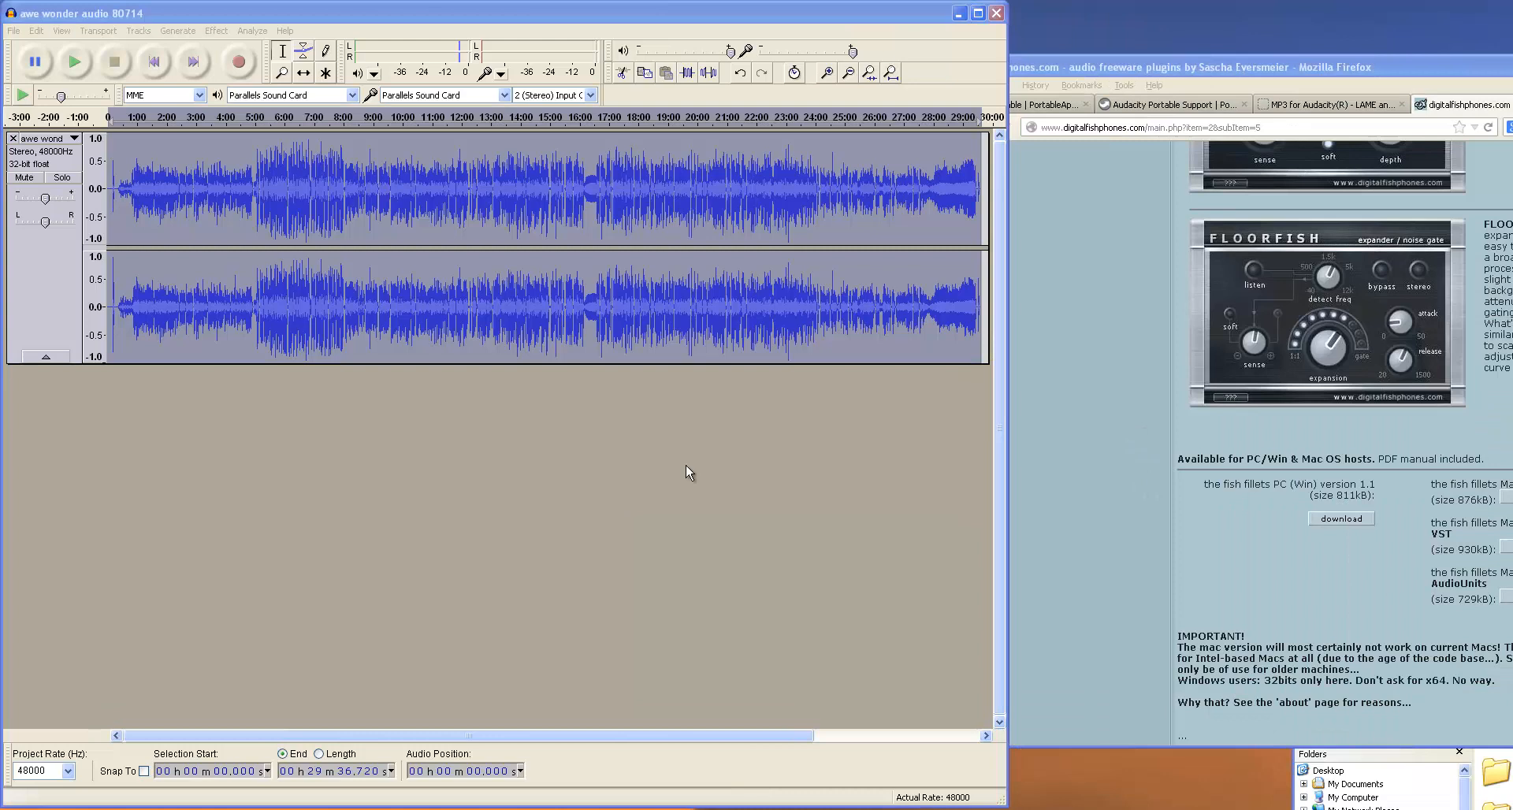
{"action": "mouse_move", "coordinate": [1194, 304]}
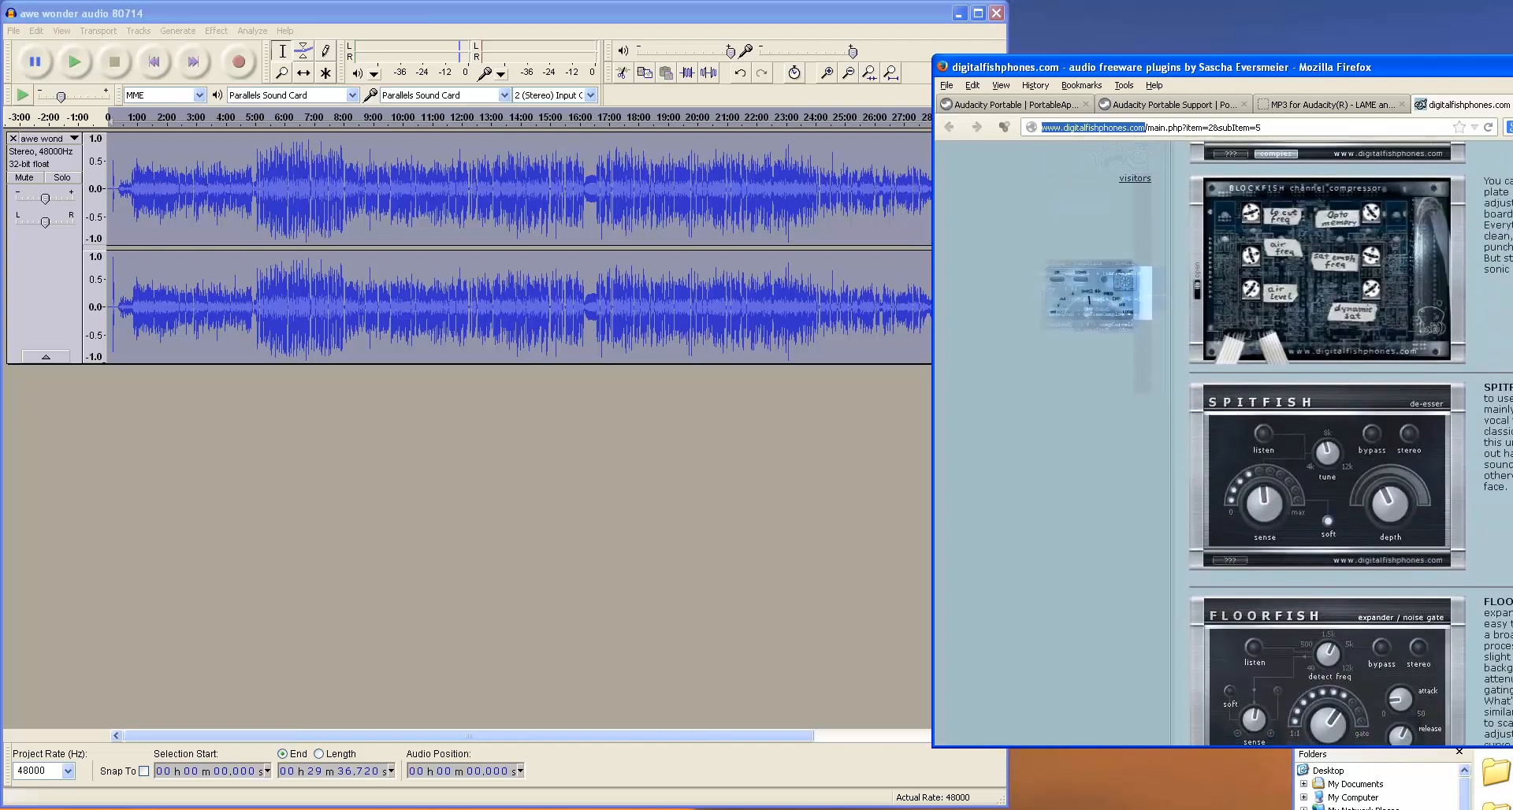
{"action": "mouse_move", "coordinate": [785, 463]}
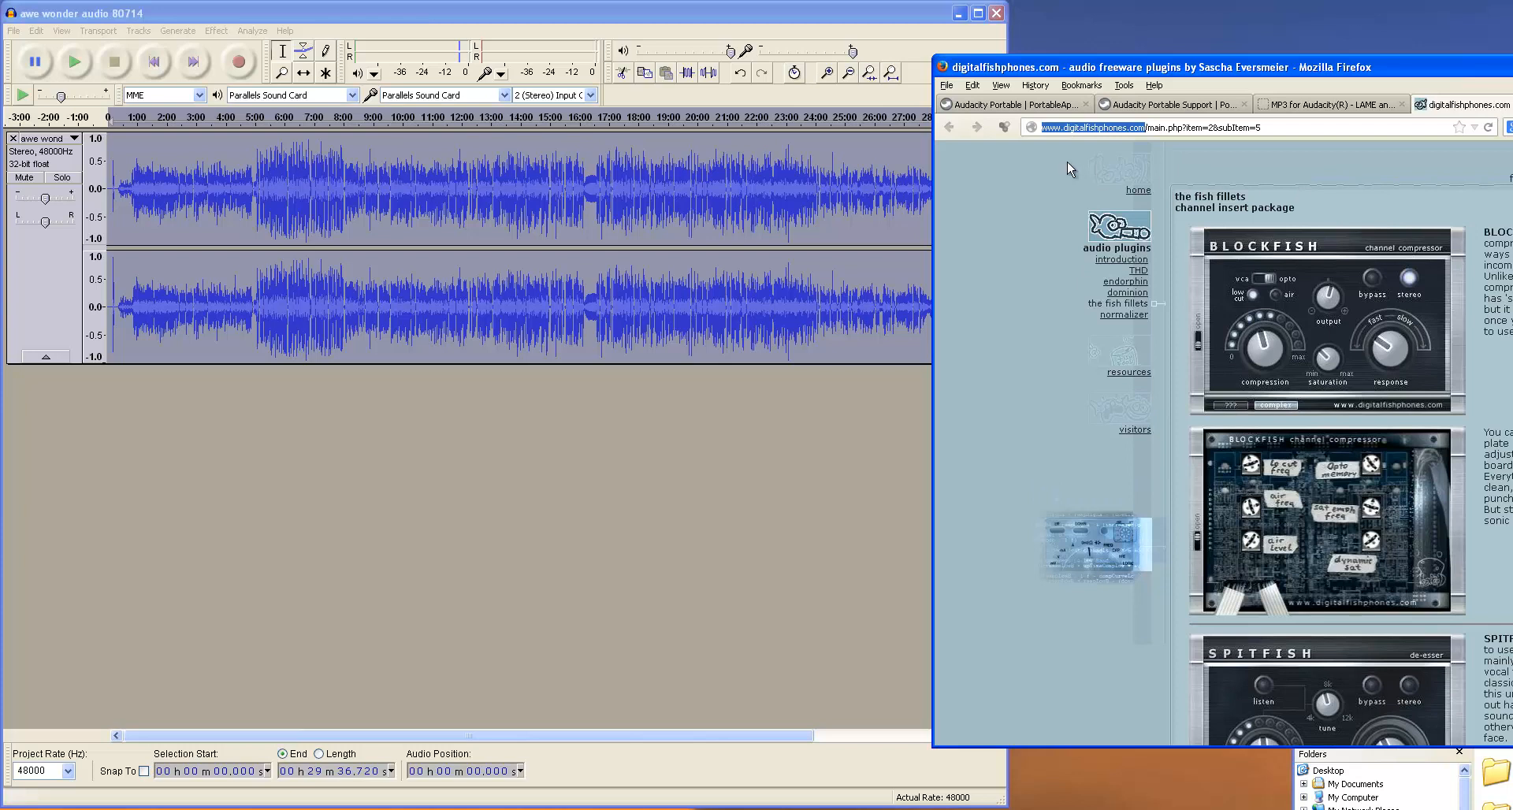
{"action": "mouse_move", "coordinate": [1138, 137]}
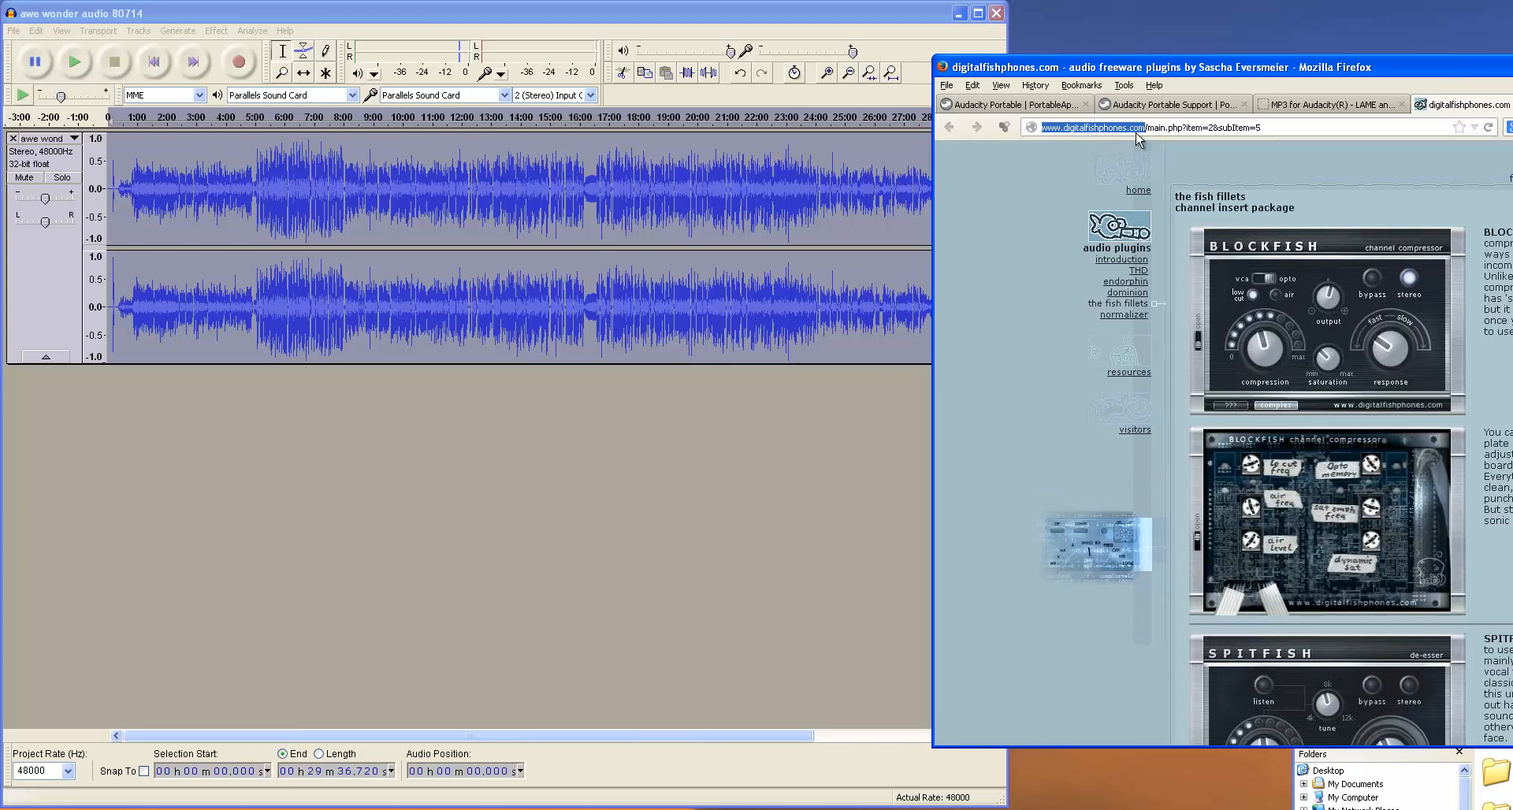
{"action": "mouse_move", "coordinate": [1399, 213]}
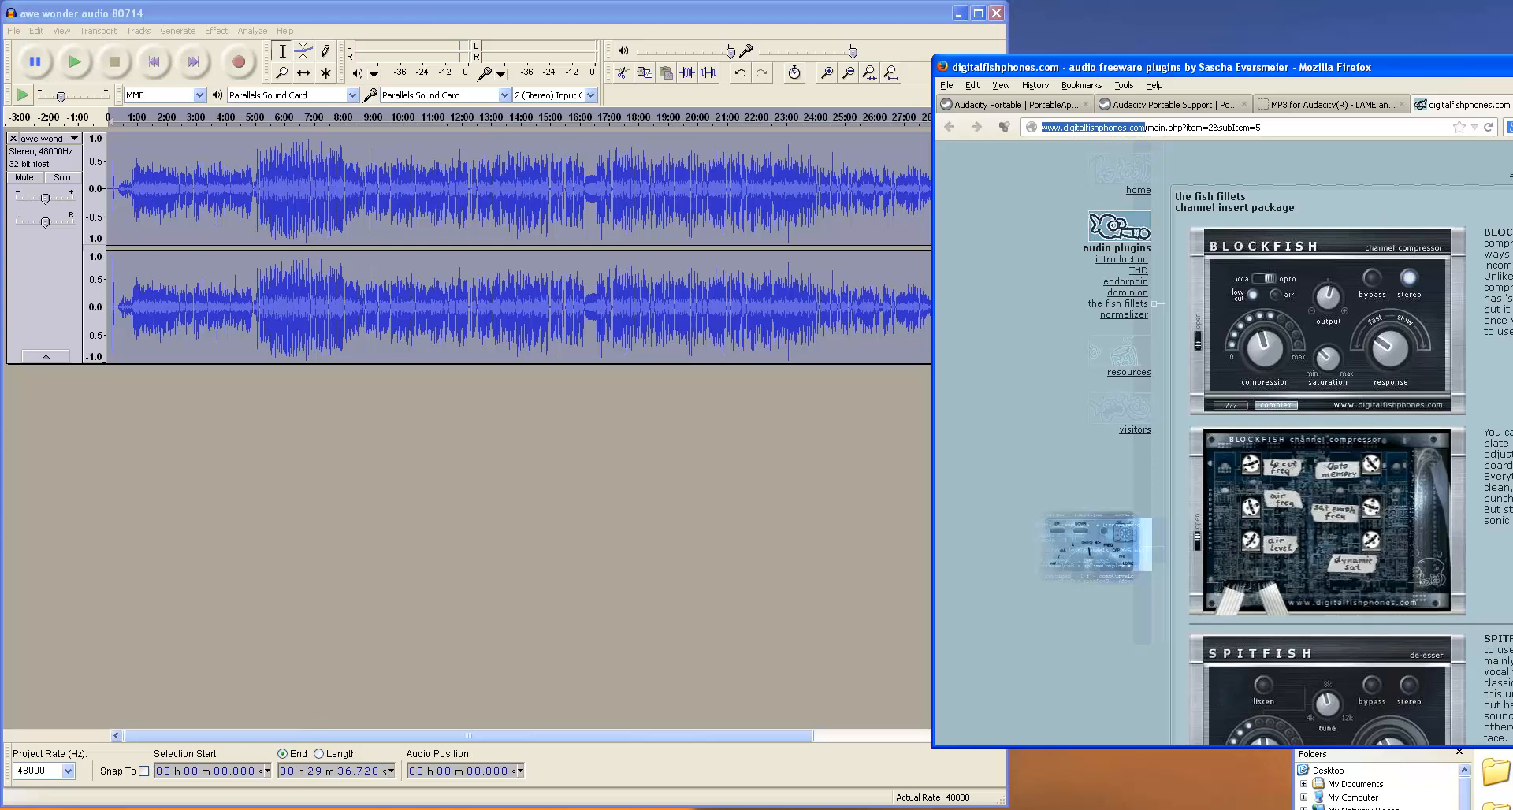
Step: Scroll the digitalfishphones page down to the PC (Win) version 1.1 download button
{"action": "scroll", "scroll_direction": "down", "scroll_amount": 3}
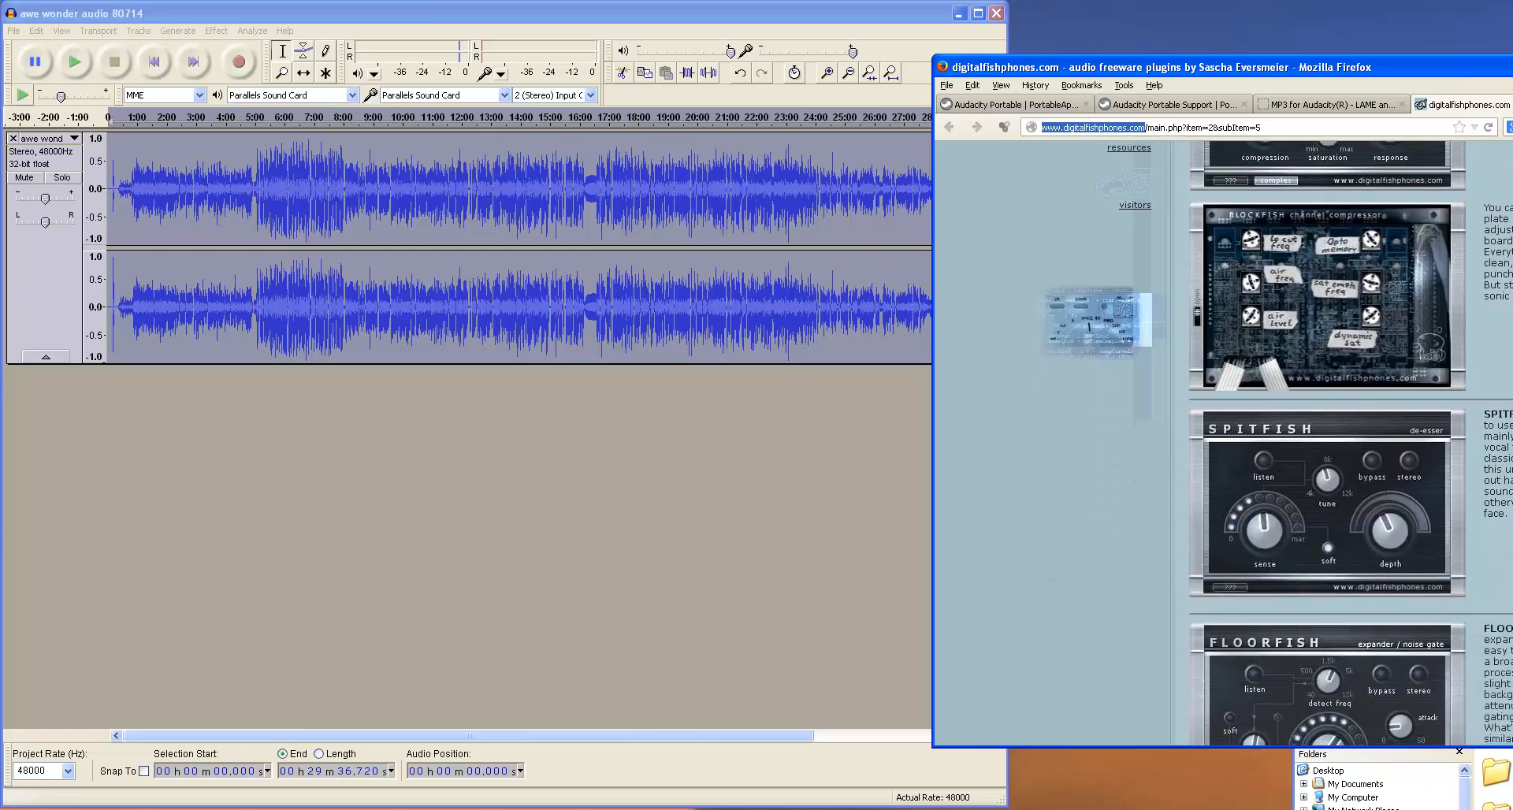
{"action": "scroll", "scroll_direction": "down", "scroll_amount": 3}
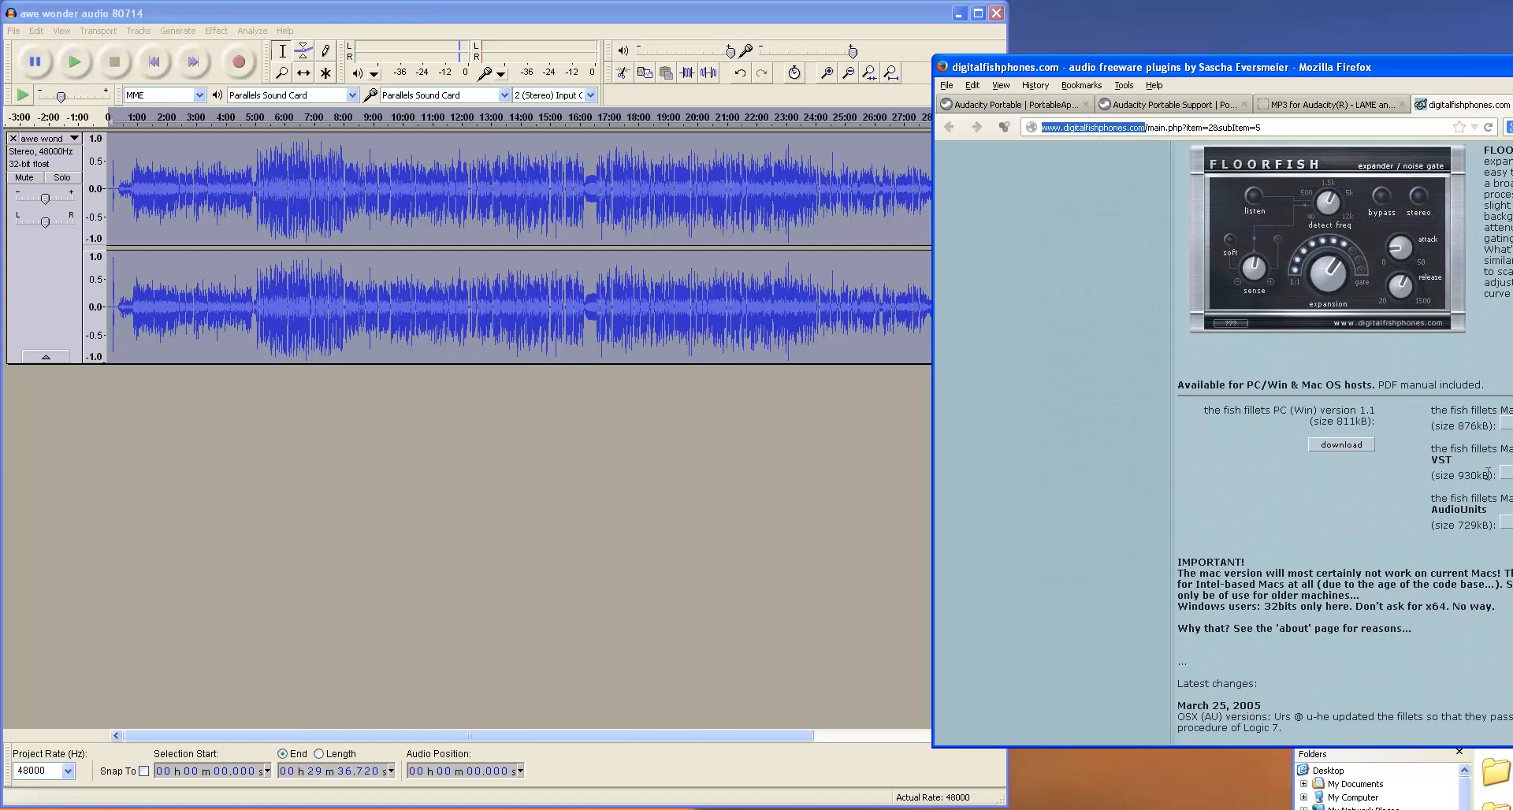
{"action": "mouse_move", "coordinate": [1385, 491]}
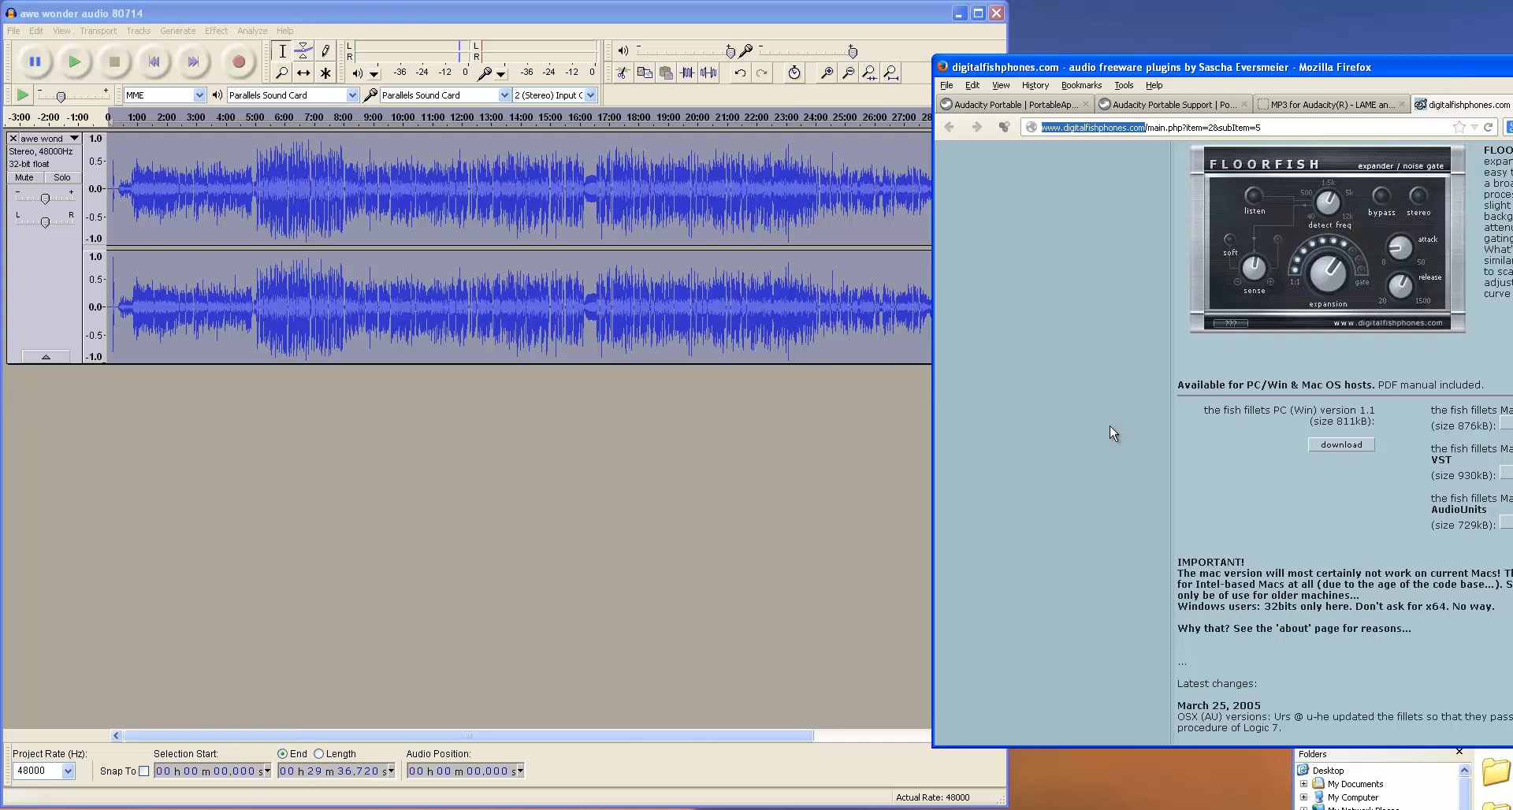
{"action": "mouse_move", "coordinate": [1346, 458]}
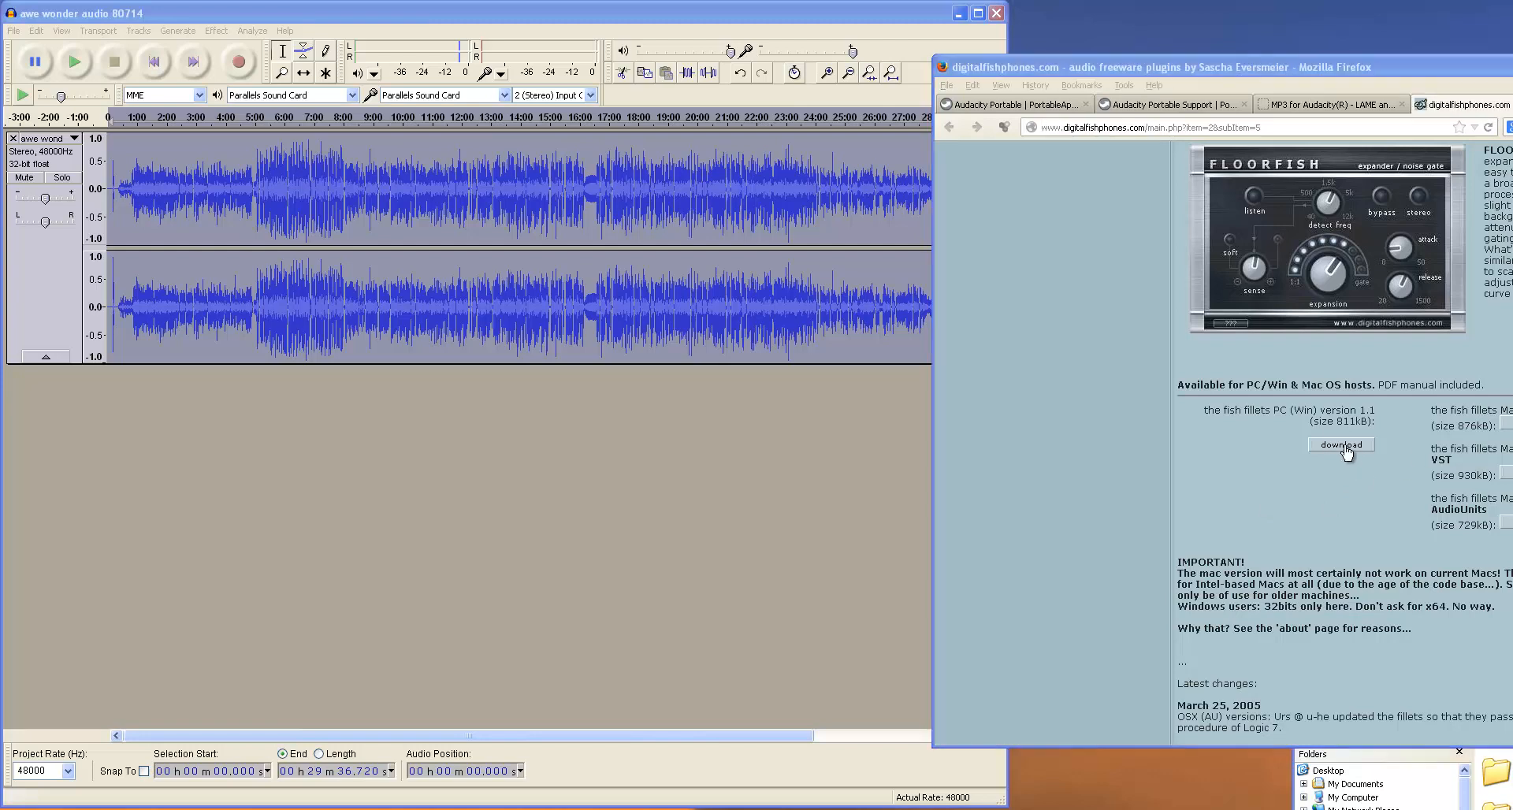
Step: Download the fish fillets PC (Win) v1.1 zip and save it to disk
{"action": "left_click", "coordinate": [1341, 444]}
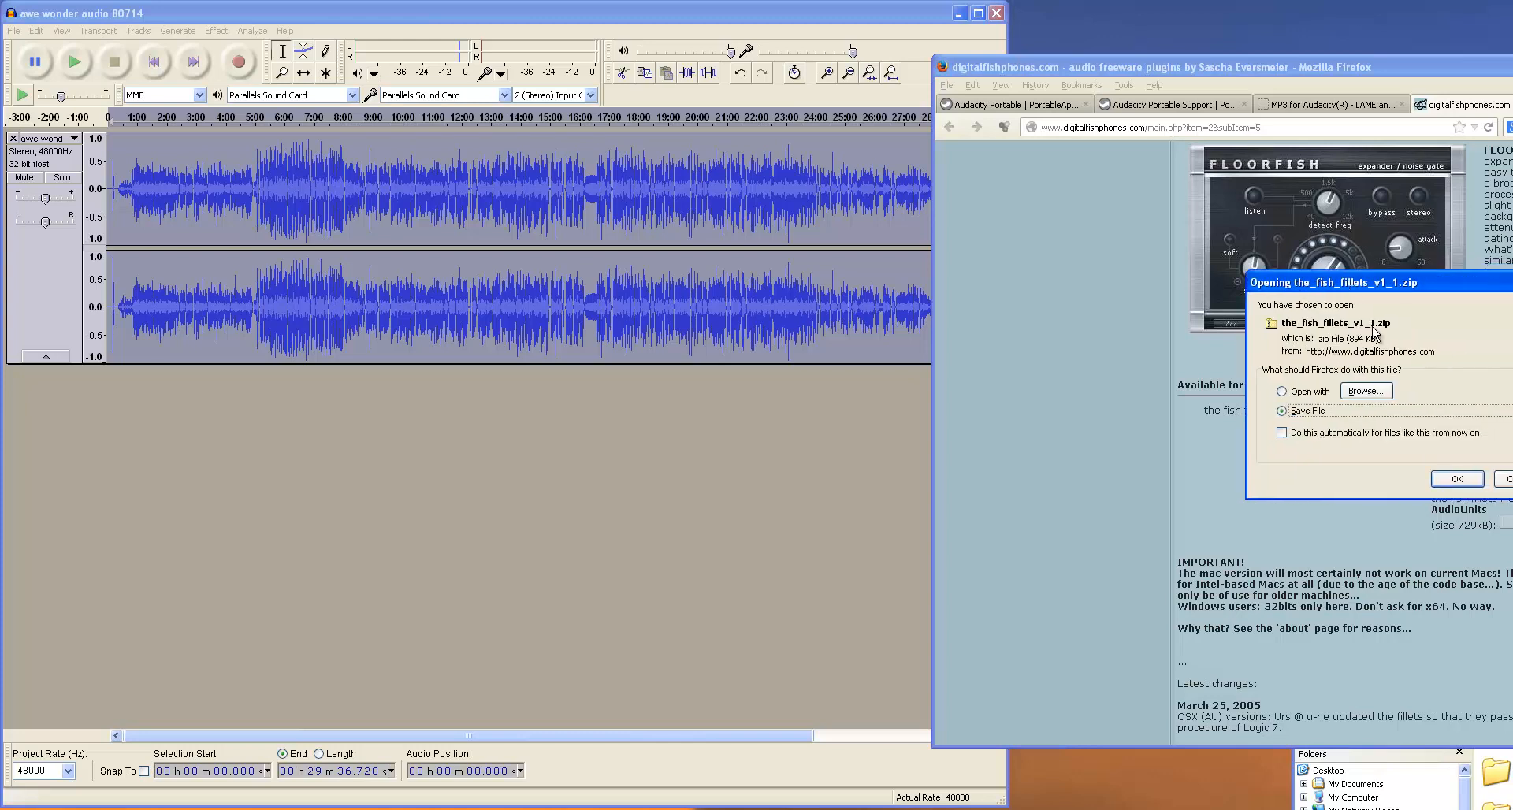
{"action": "left_click", "coordinate": [1455, 478]}
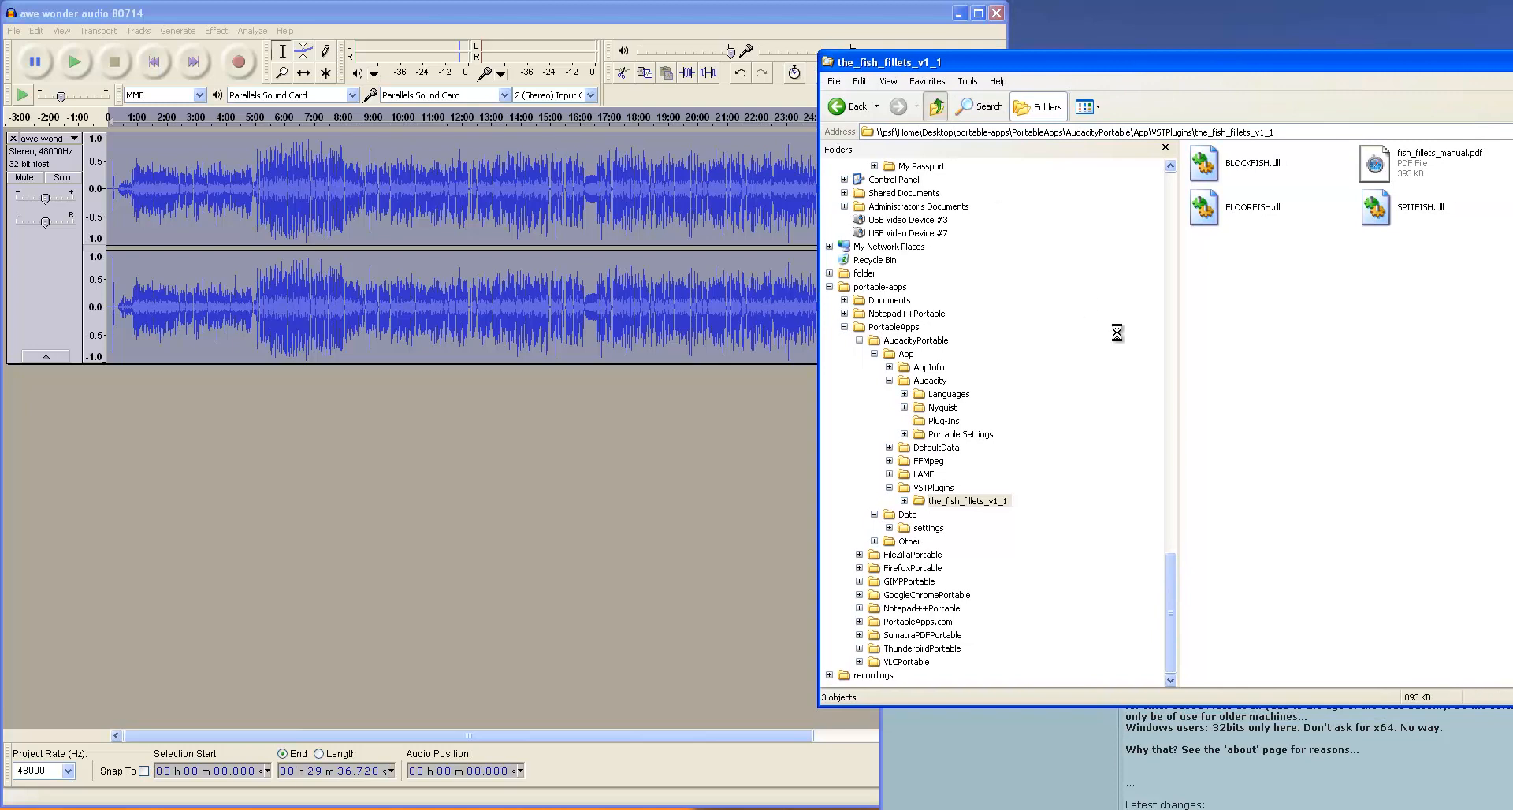
Step: Navigate Explorer through AudacityPortable > App into the VSTPlugins folder
{"action": "left_click", "coordinate": [933, 487]}
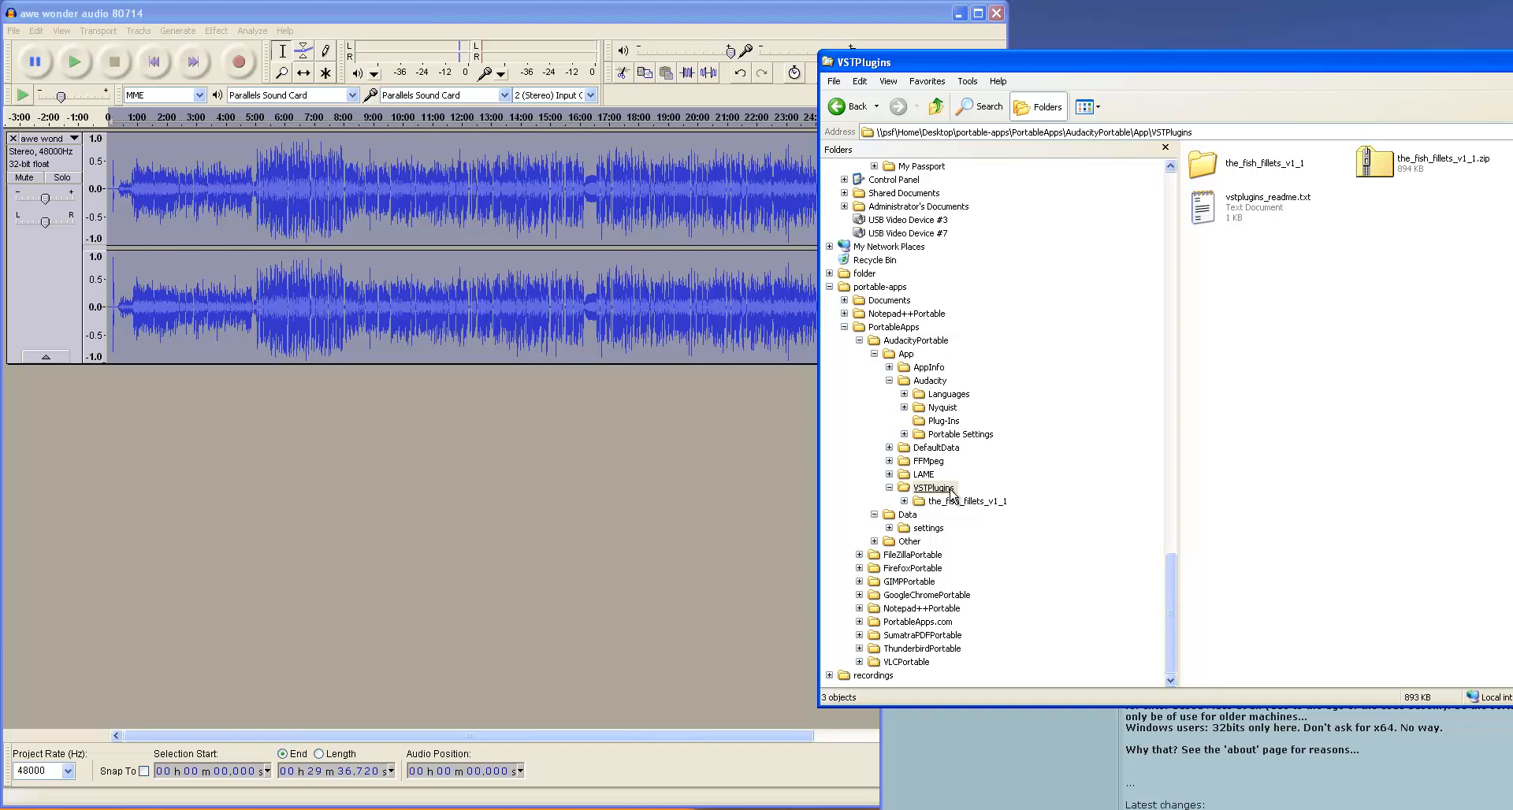
{"action": "mouse_move", "coordinate": [973, 364]}
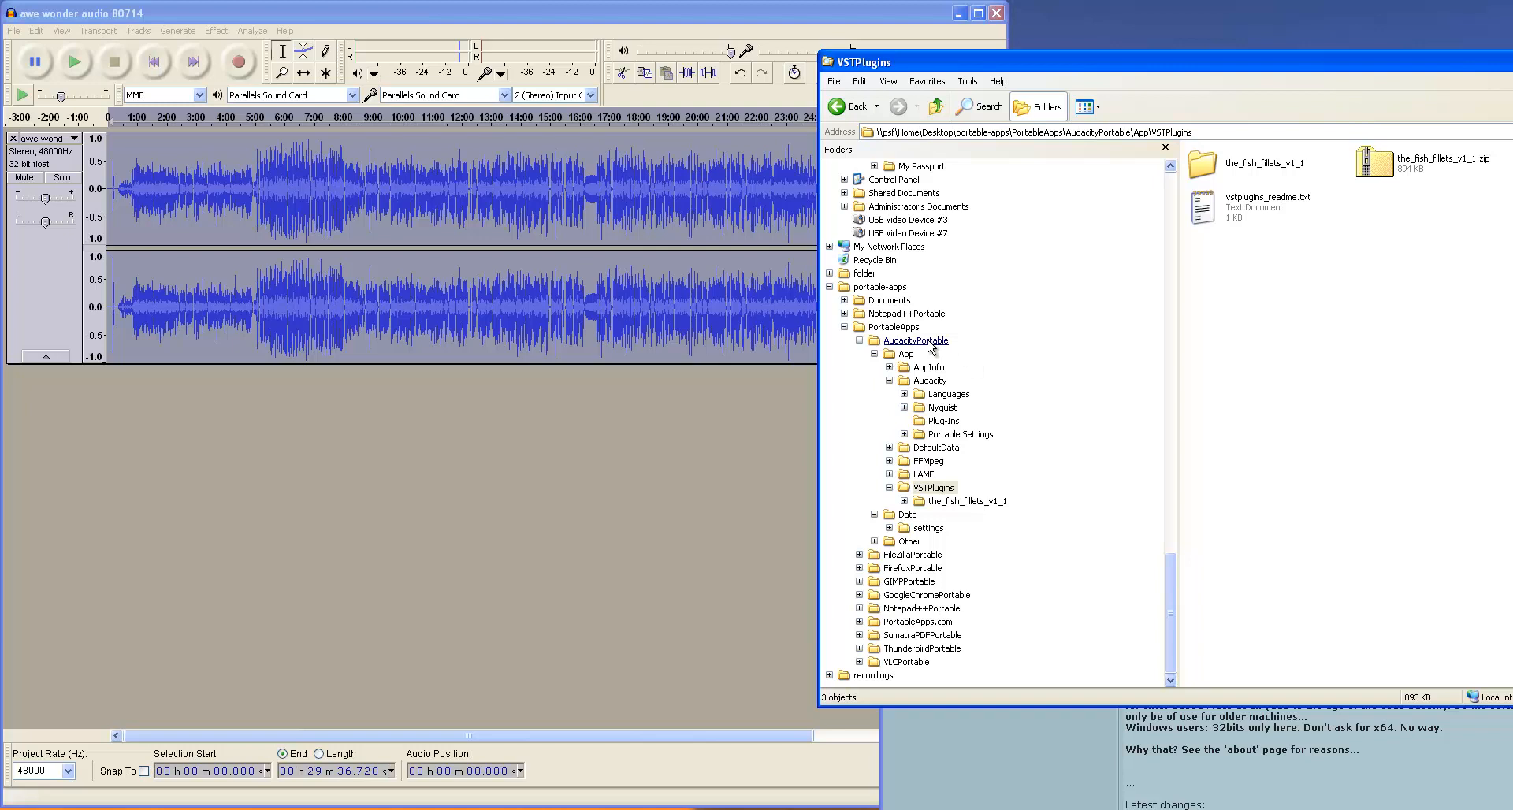
{"action": "mouse_move", "coordinate": [898, 353]}
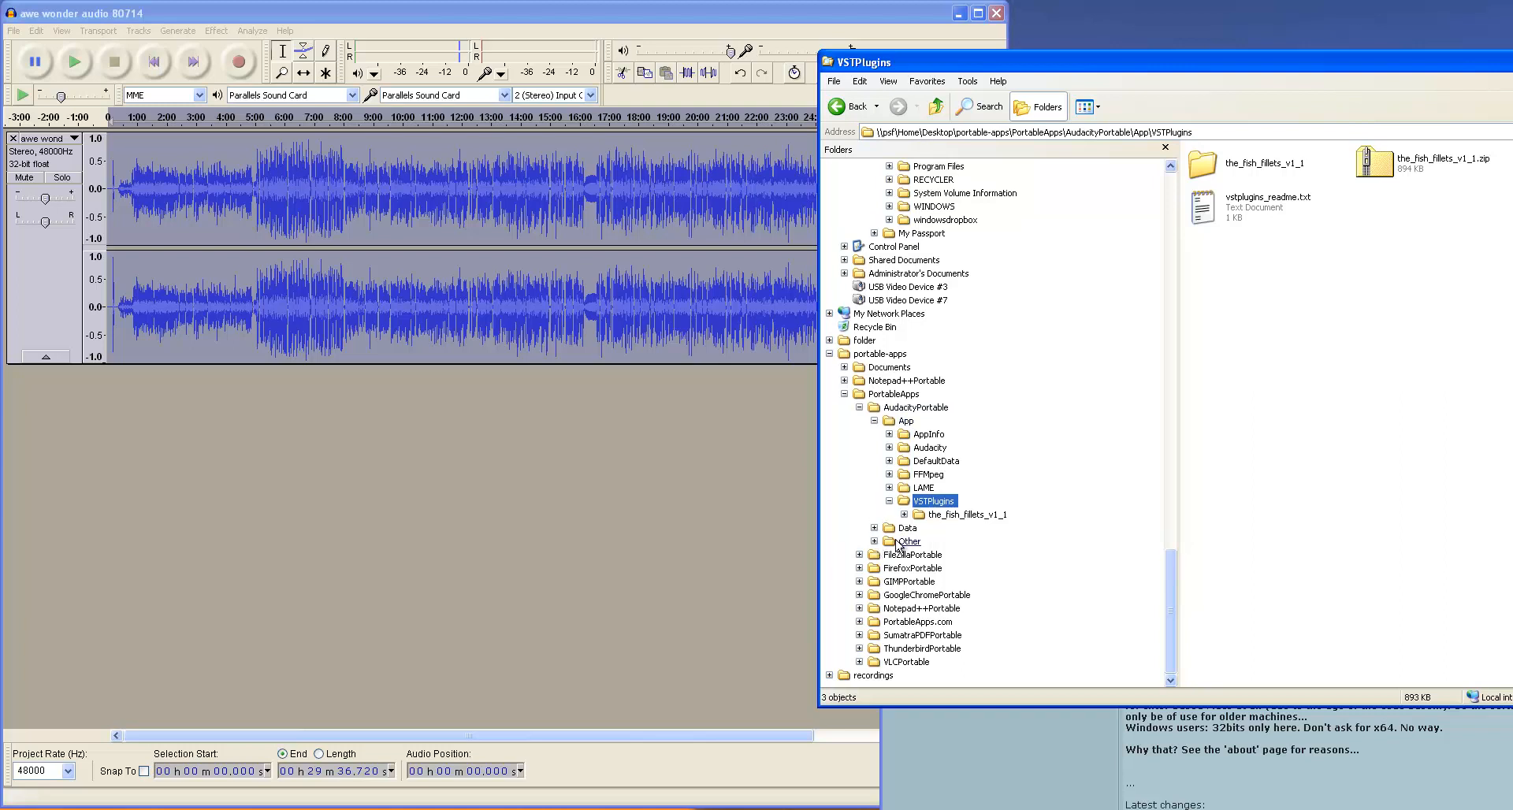
{"action": "left_click", "coordinate": [916, 406]}
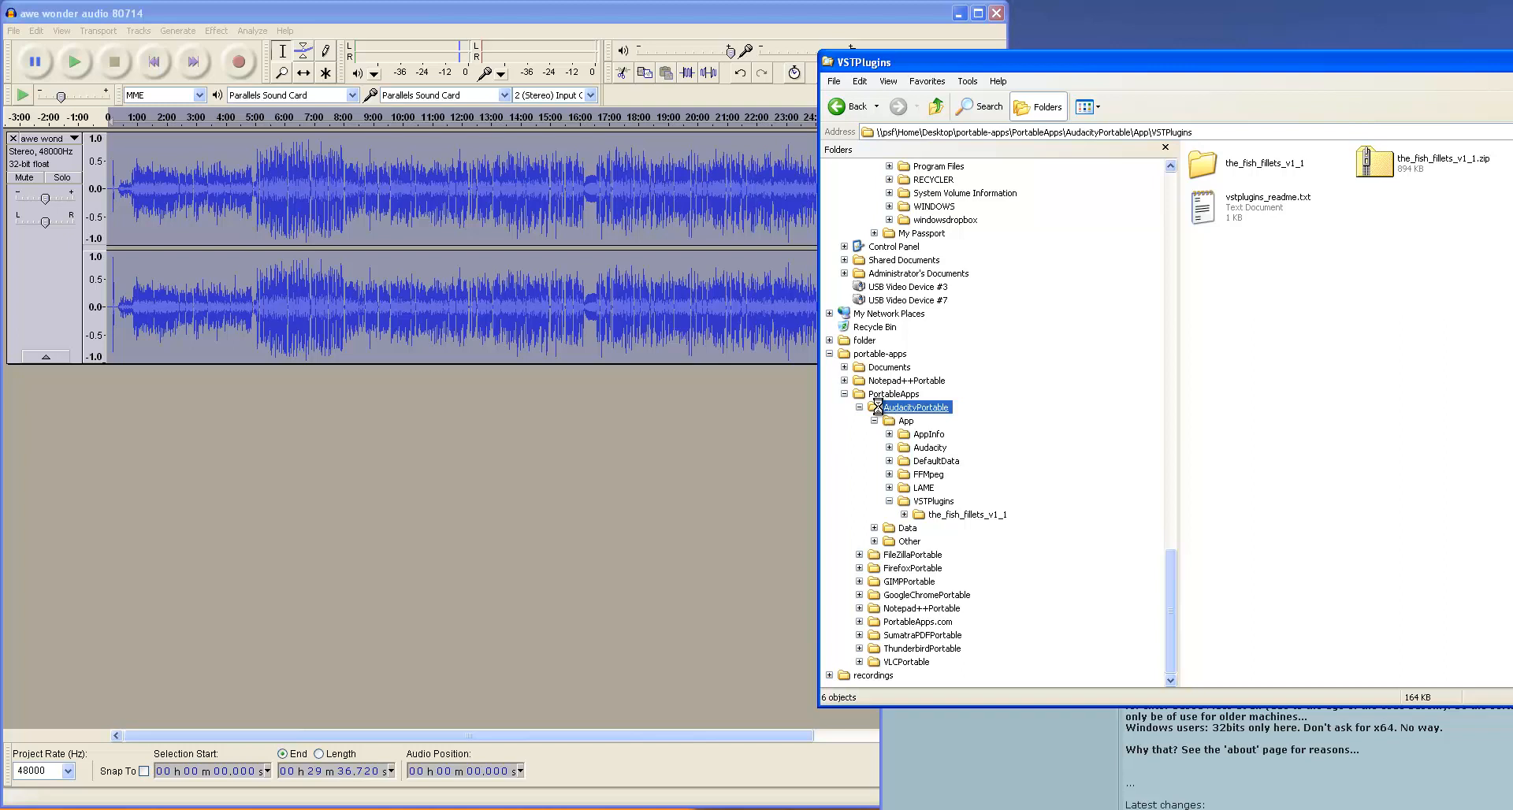
{"action": "left_click", "coordinate": [916, 406]}
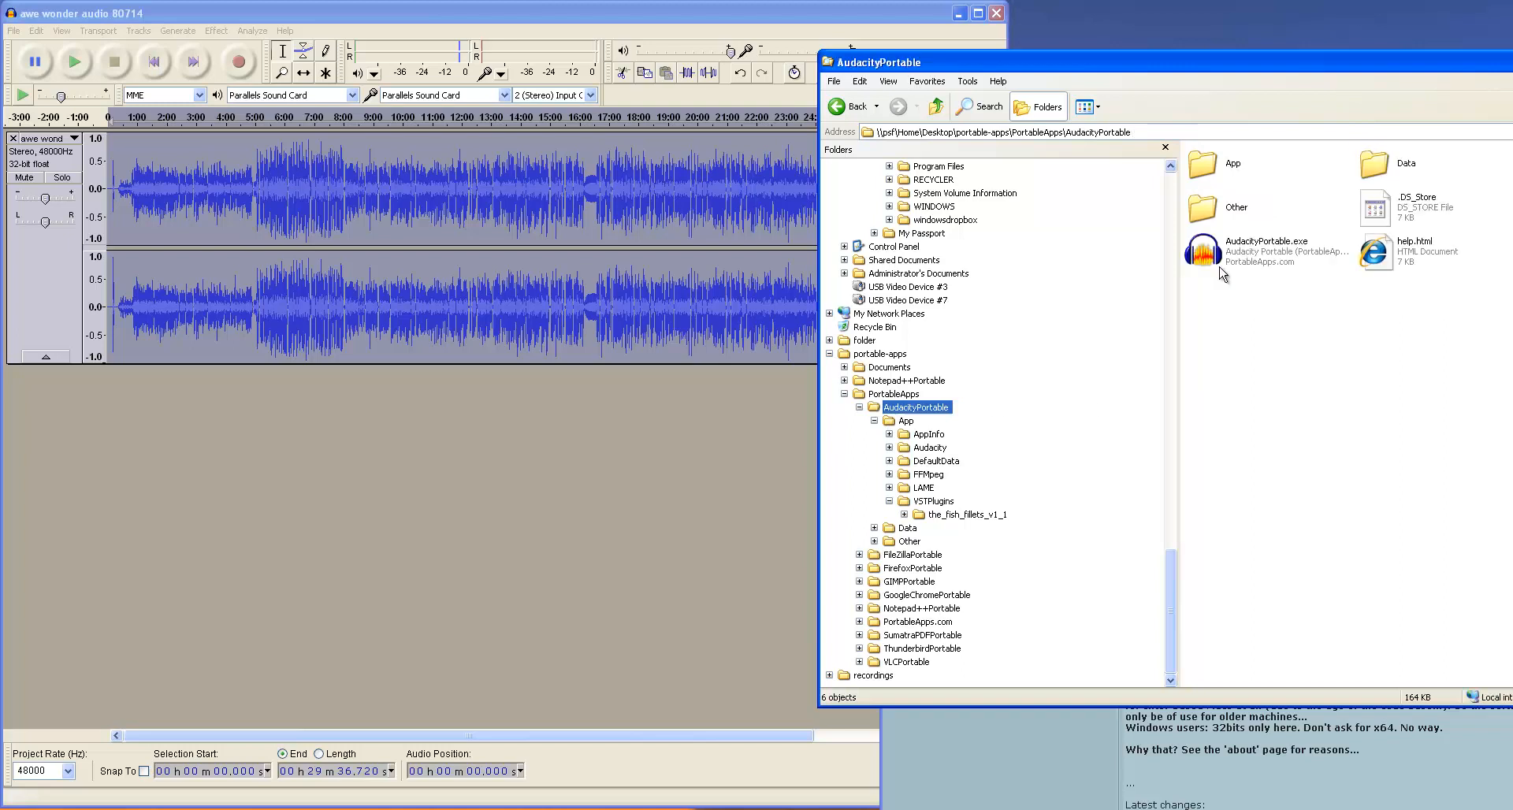
{"action": "mouse_move", "coordinate": [1218, 267]}
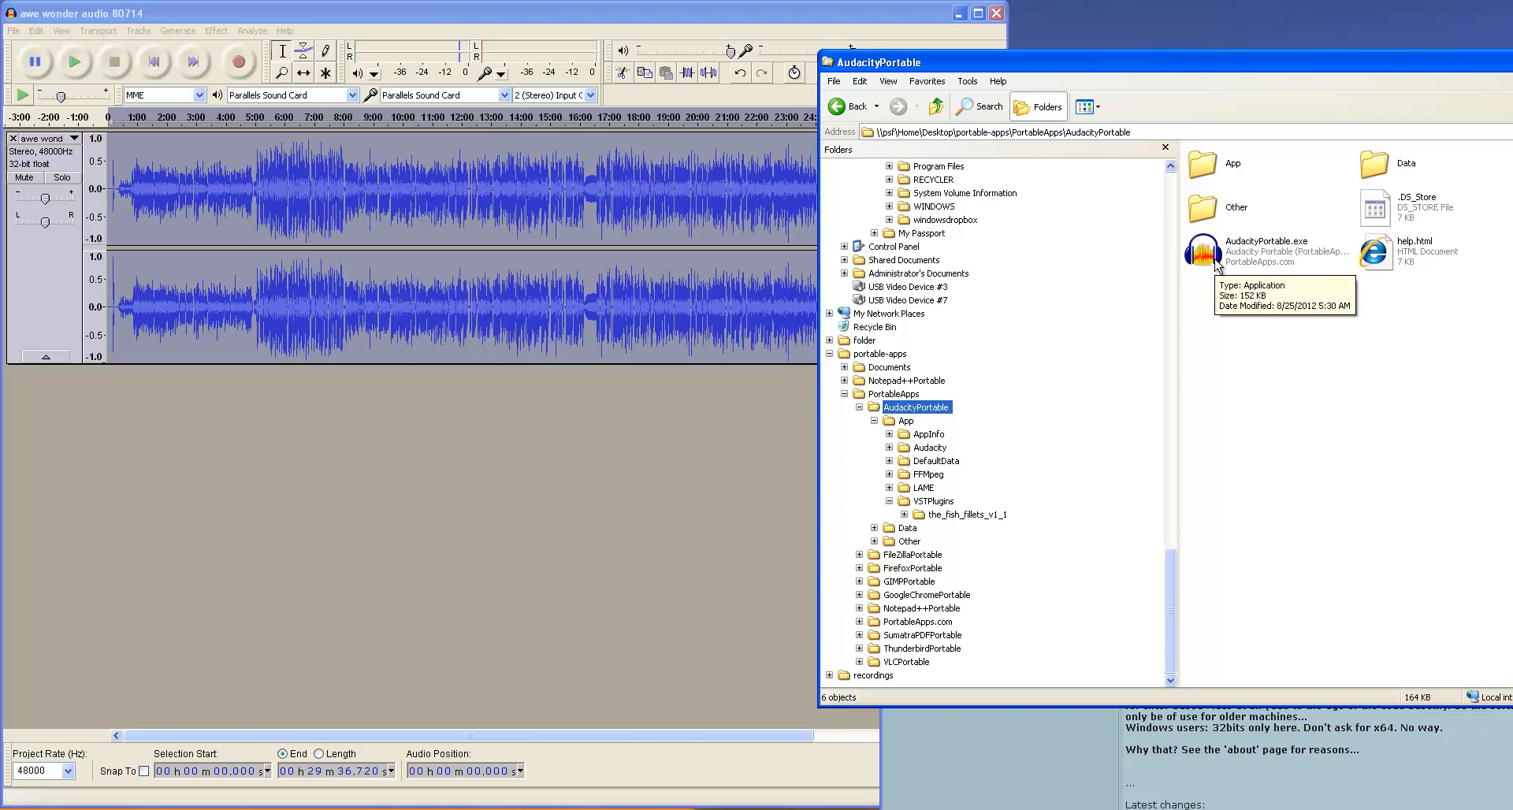
{"action": "mouse_move", "coordinate": [1208, 168]}
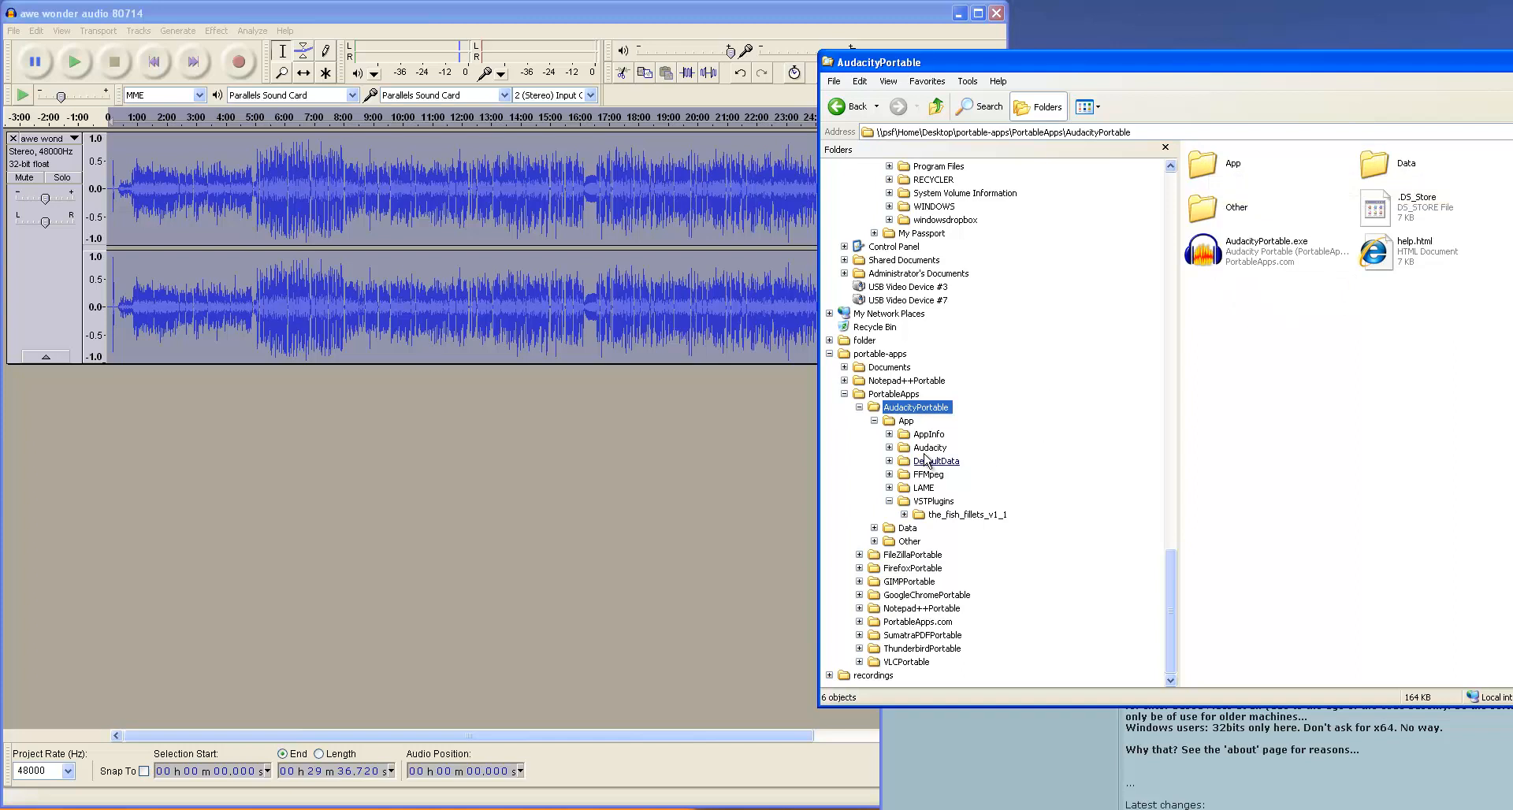
{"action": "left_click", "coordinate": [906, 419]}
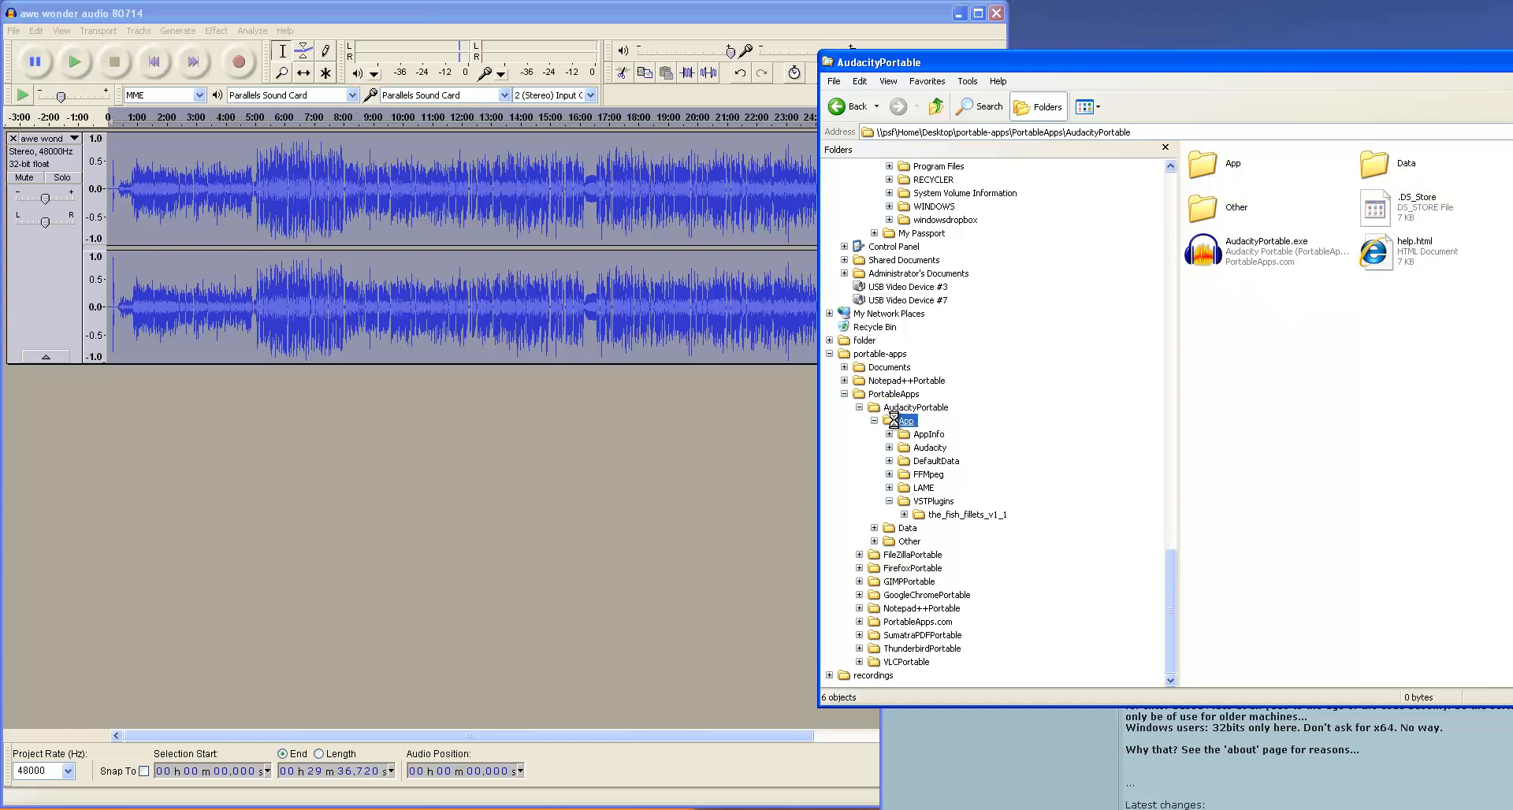
{"action": "double_click", "coordinate": [906, 419]}
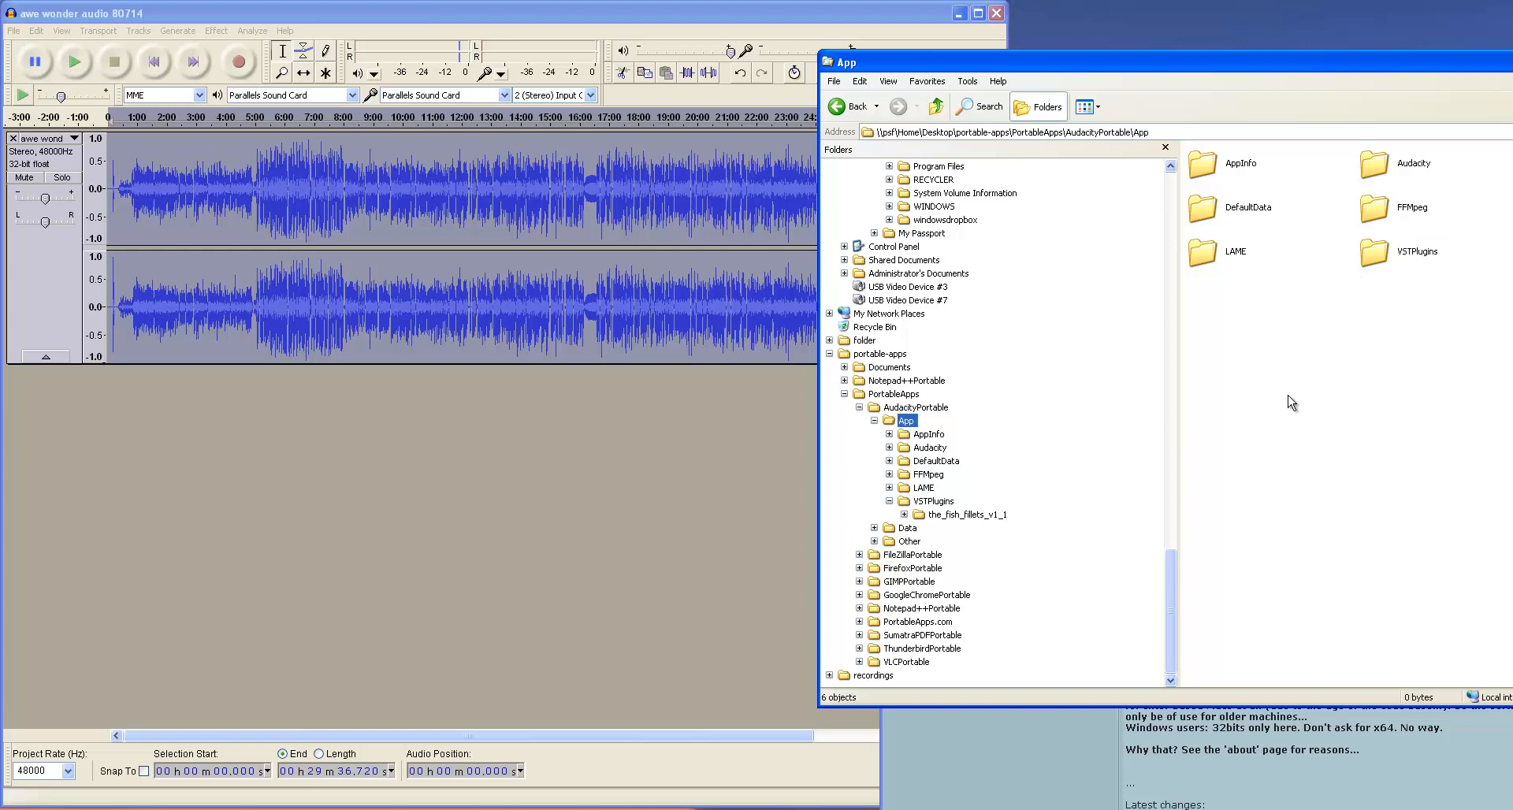
{"action": "mouse_move", "coordinate": [1377, 262]}
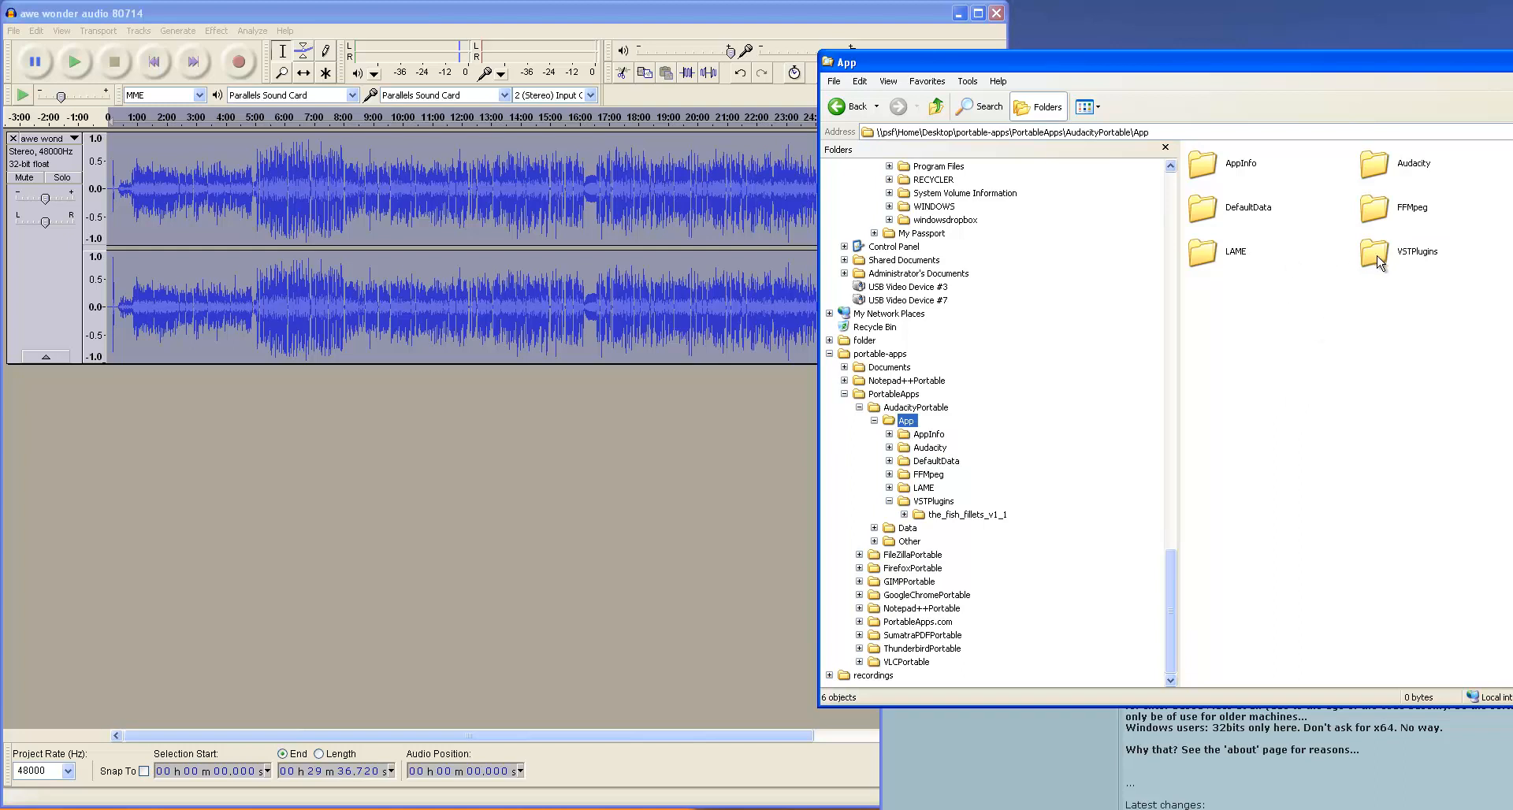
{"action": "mouse_move", "coordinate": [1377, 263]}
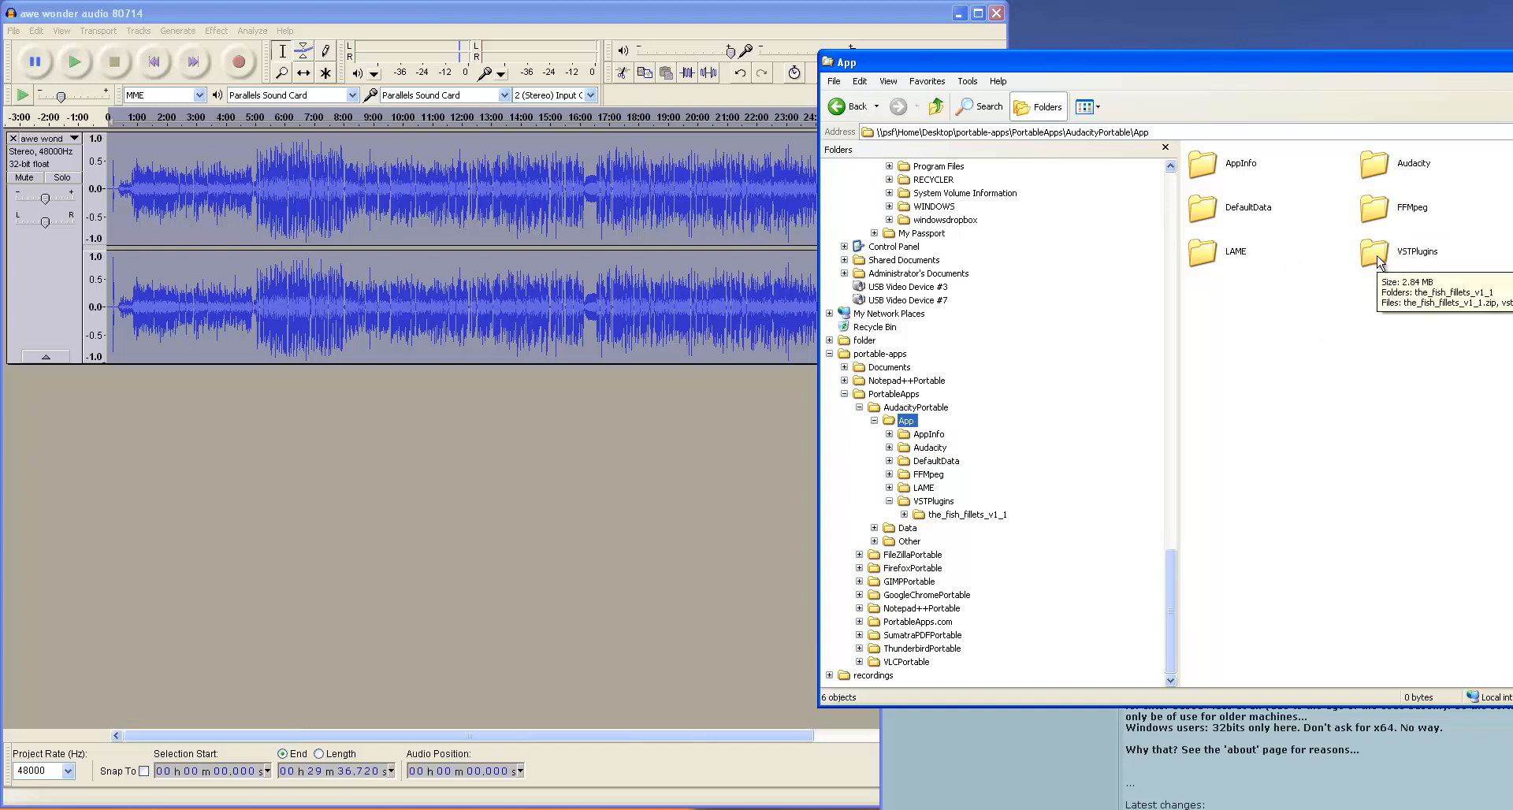
{"action": "double_click", "coordinate": [1369, 251]}
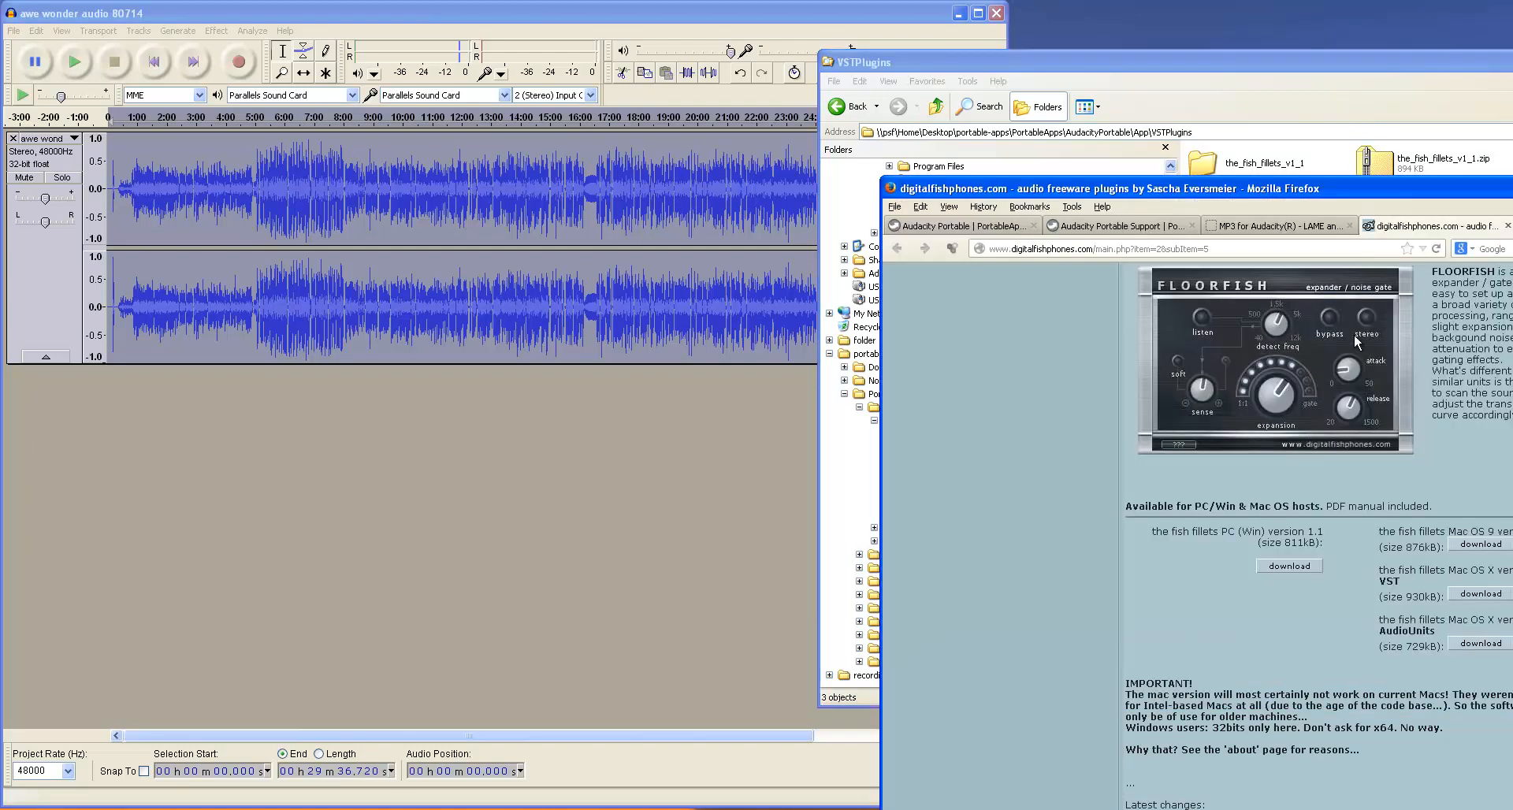
{"action": "mouse_move", "coordinate": [1382, 402]}
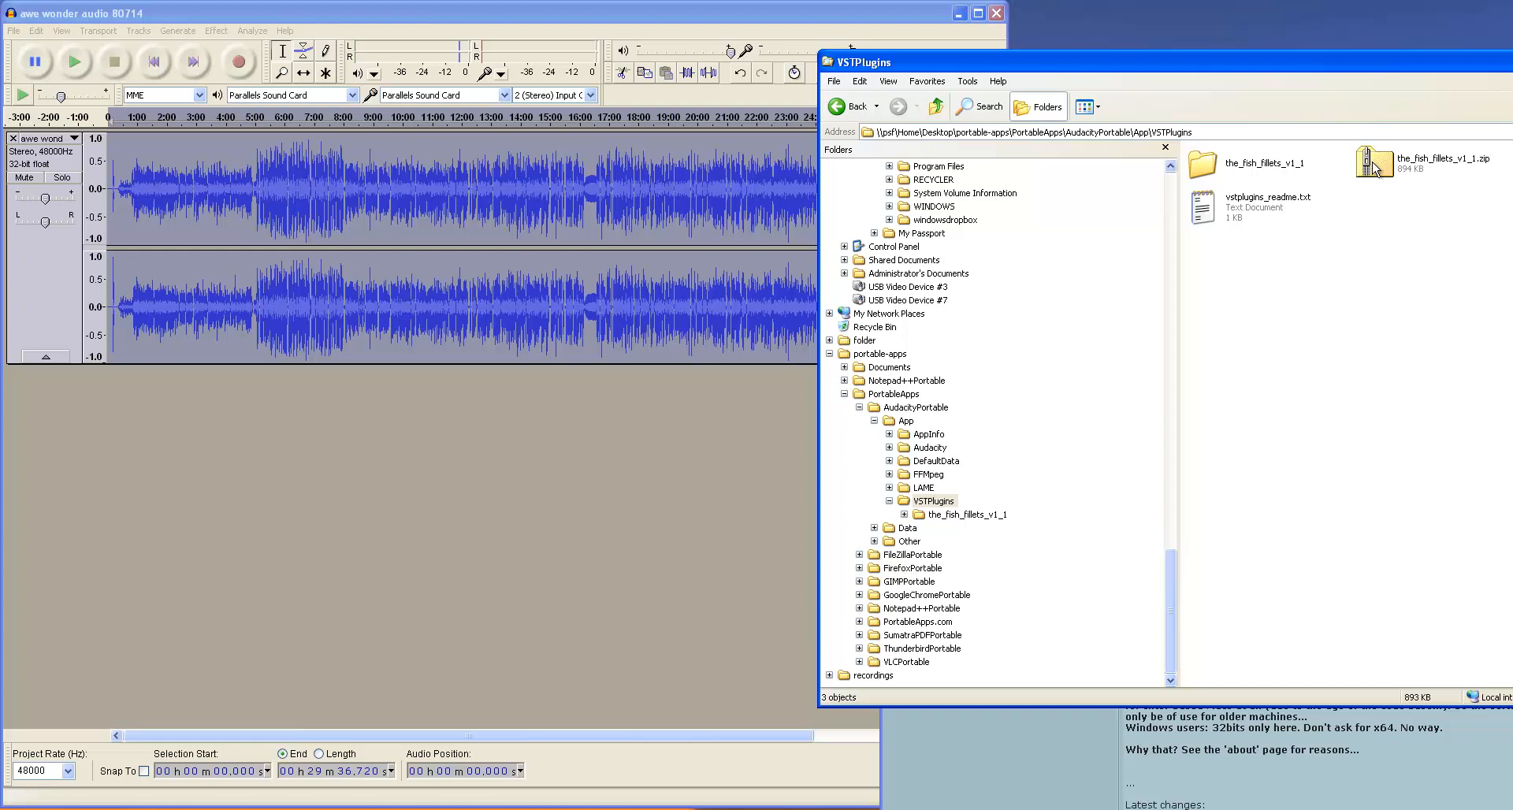
Step: Explore the fish_fillets zip to check its plugin DLLs
{"action": "right_click", "coordinate": [1371, 158]}
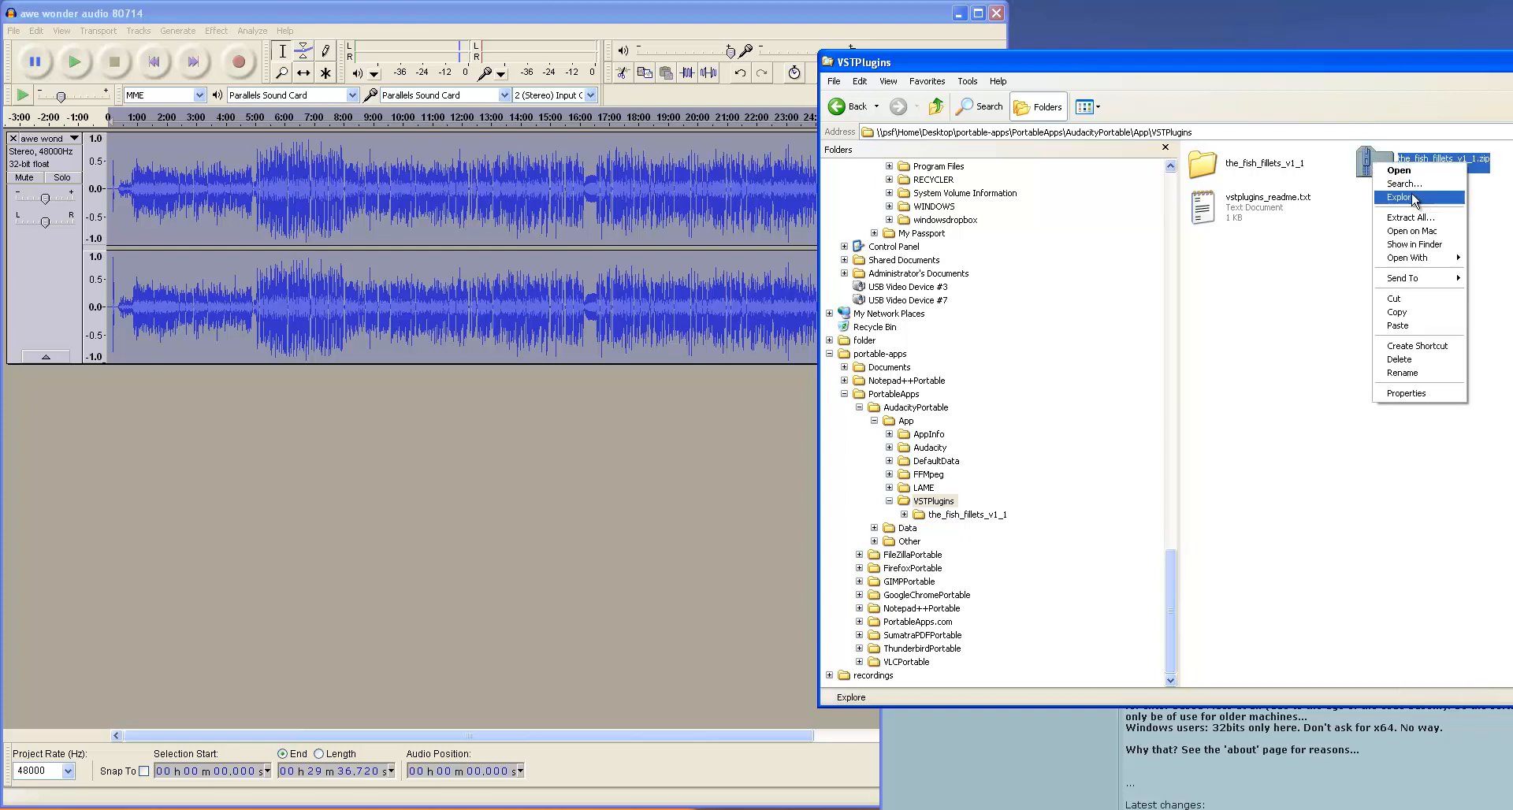
{"action": "left_click", "coordinate": [1404, 217]}
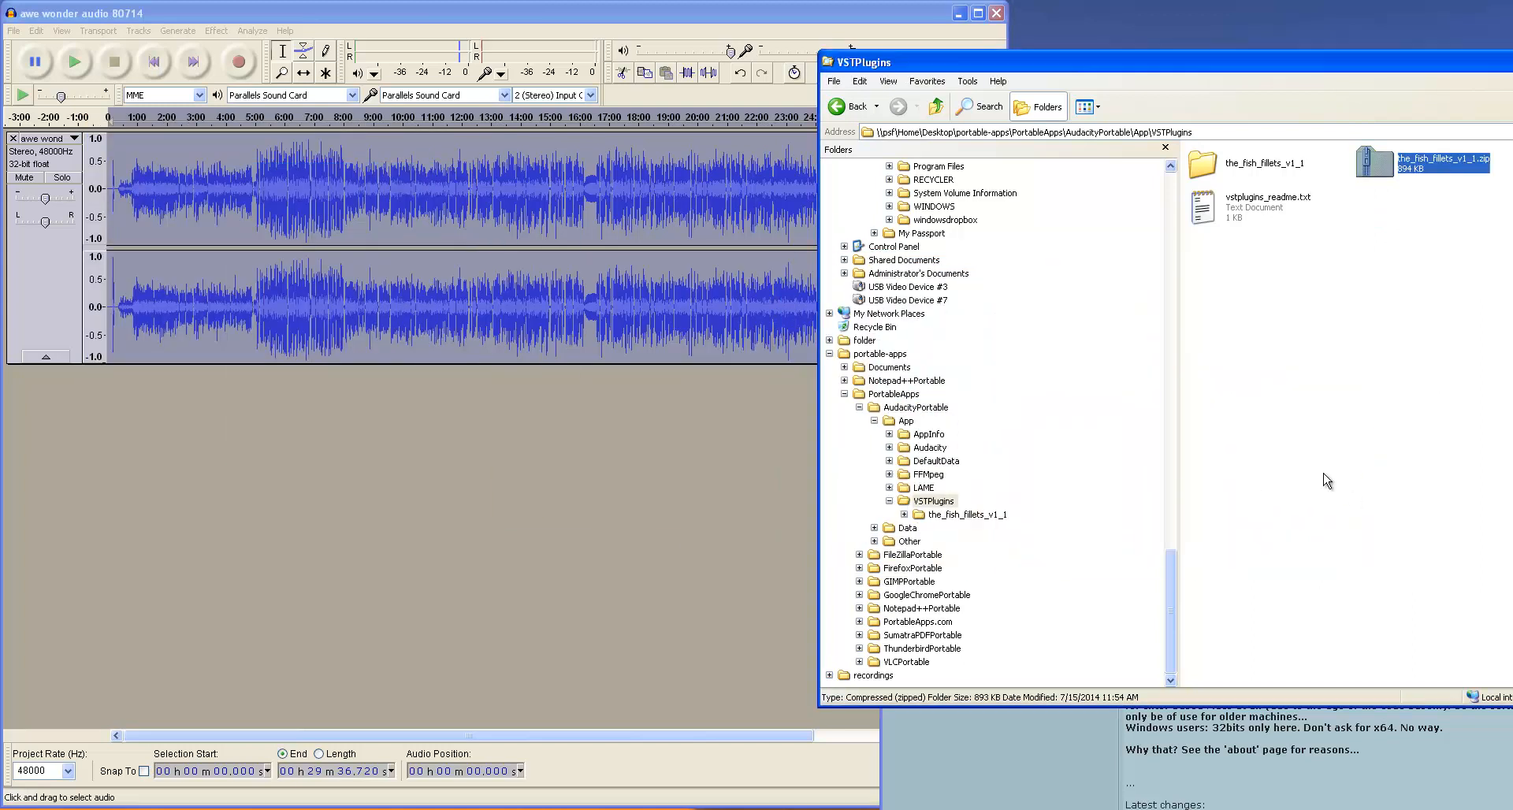
{"action": "mouse_move", "coordinate": [1200, 166]}
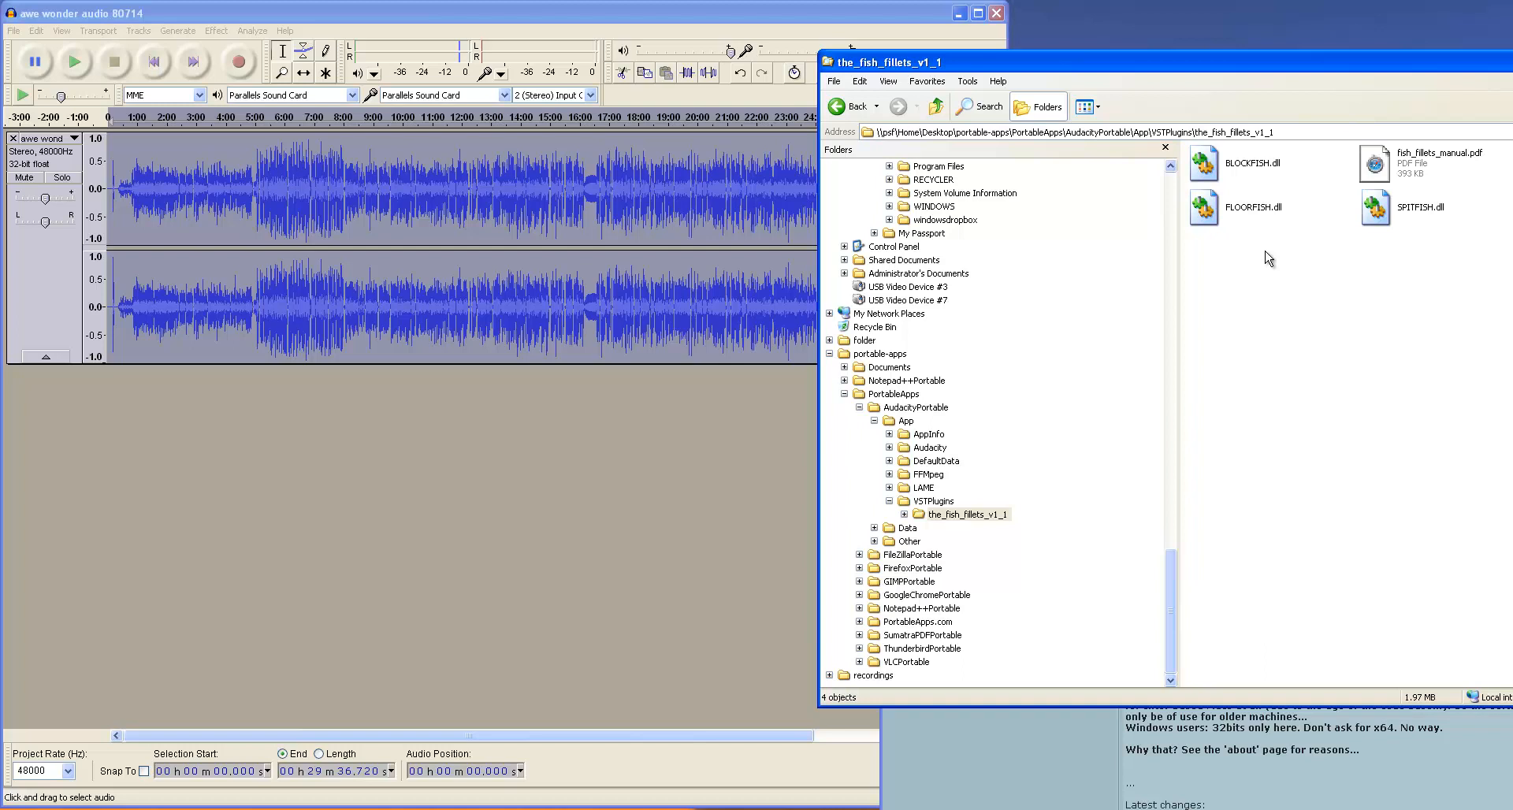
{"action": "mouse_move", "coordinate": [561, 397]}
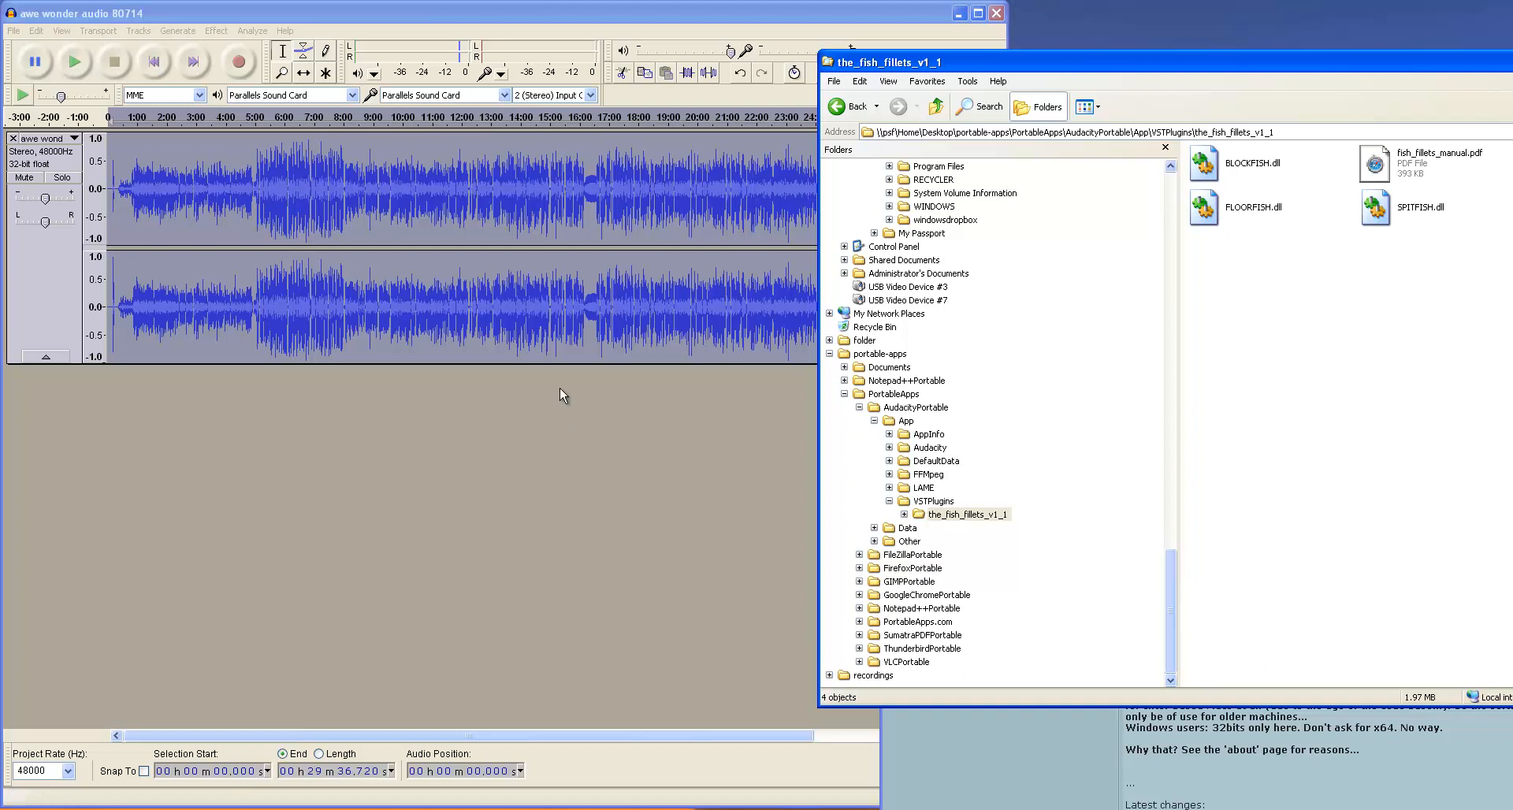
{"action": "mouse_move", "coordinate": [600, 490]}
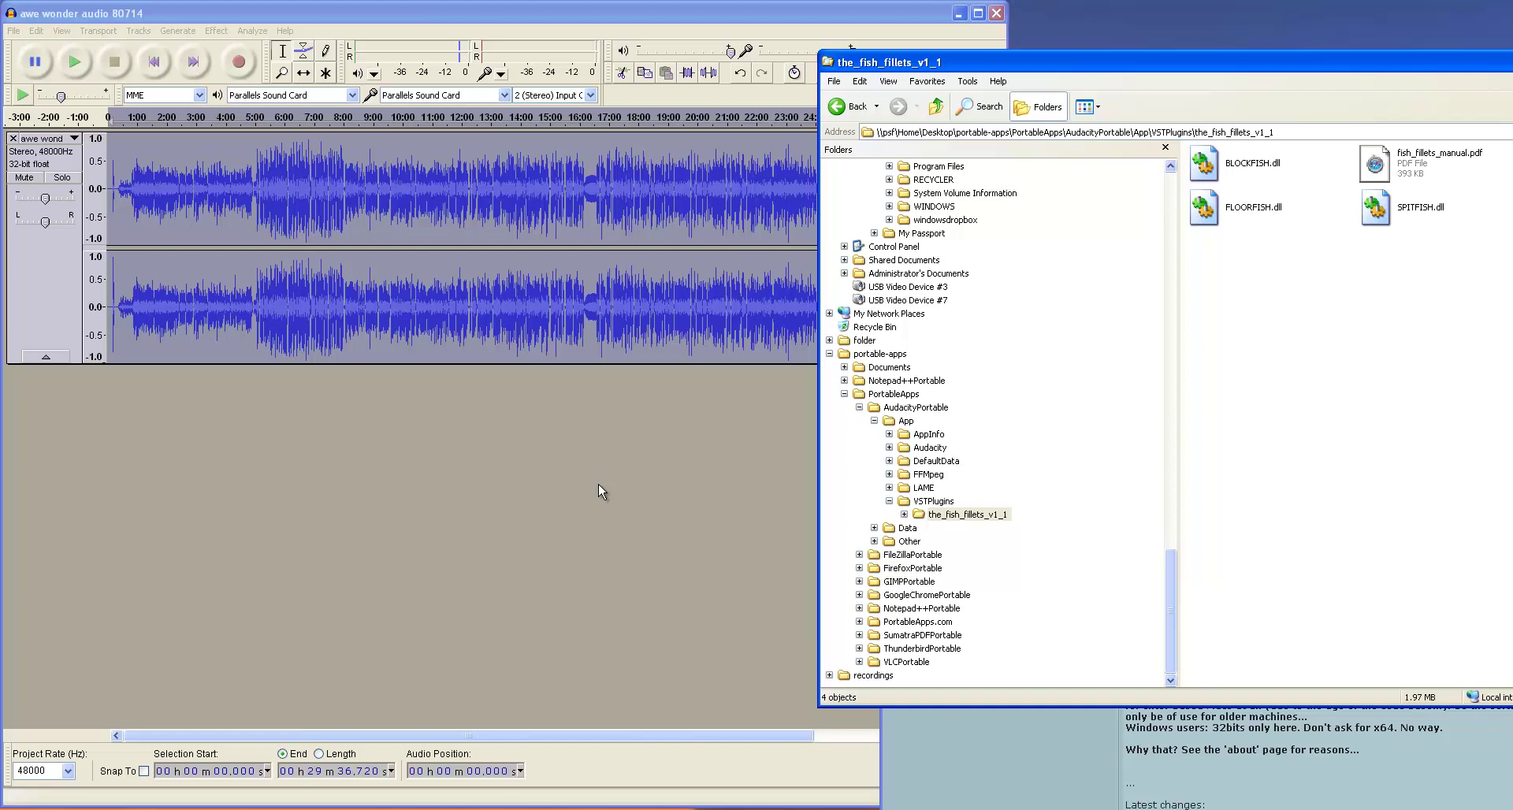
{"action": "mouse_move", "coordinate": [1494, 347]}
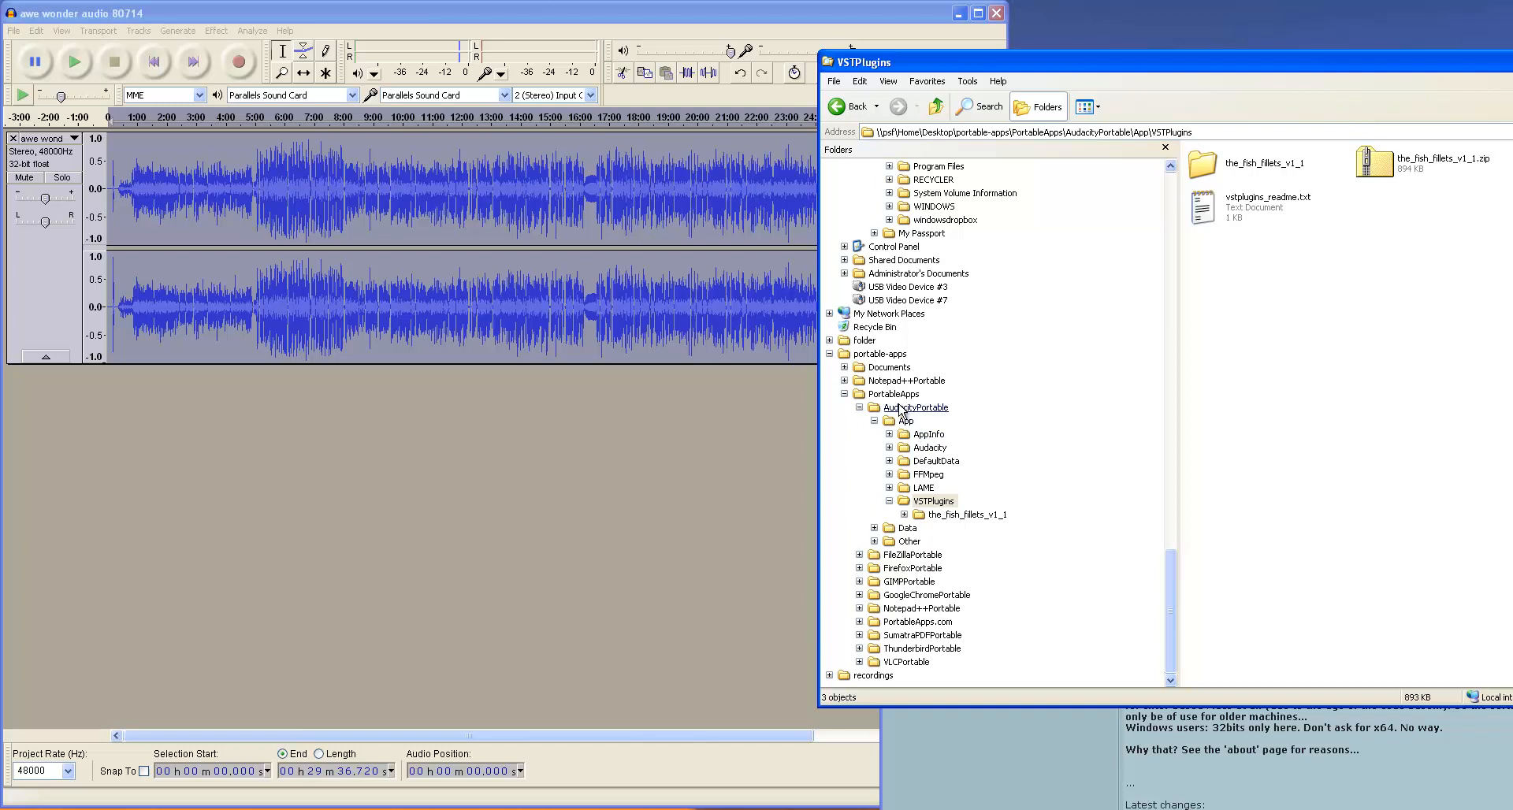
{"action": "mouse_move", "coordinate": [1202, 165]}
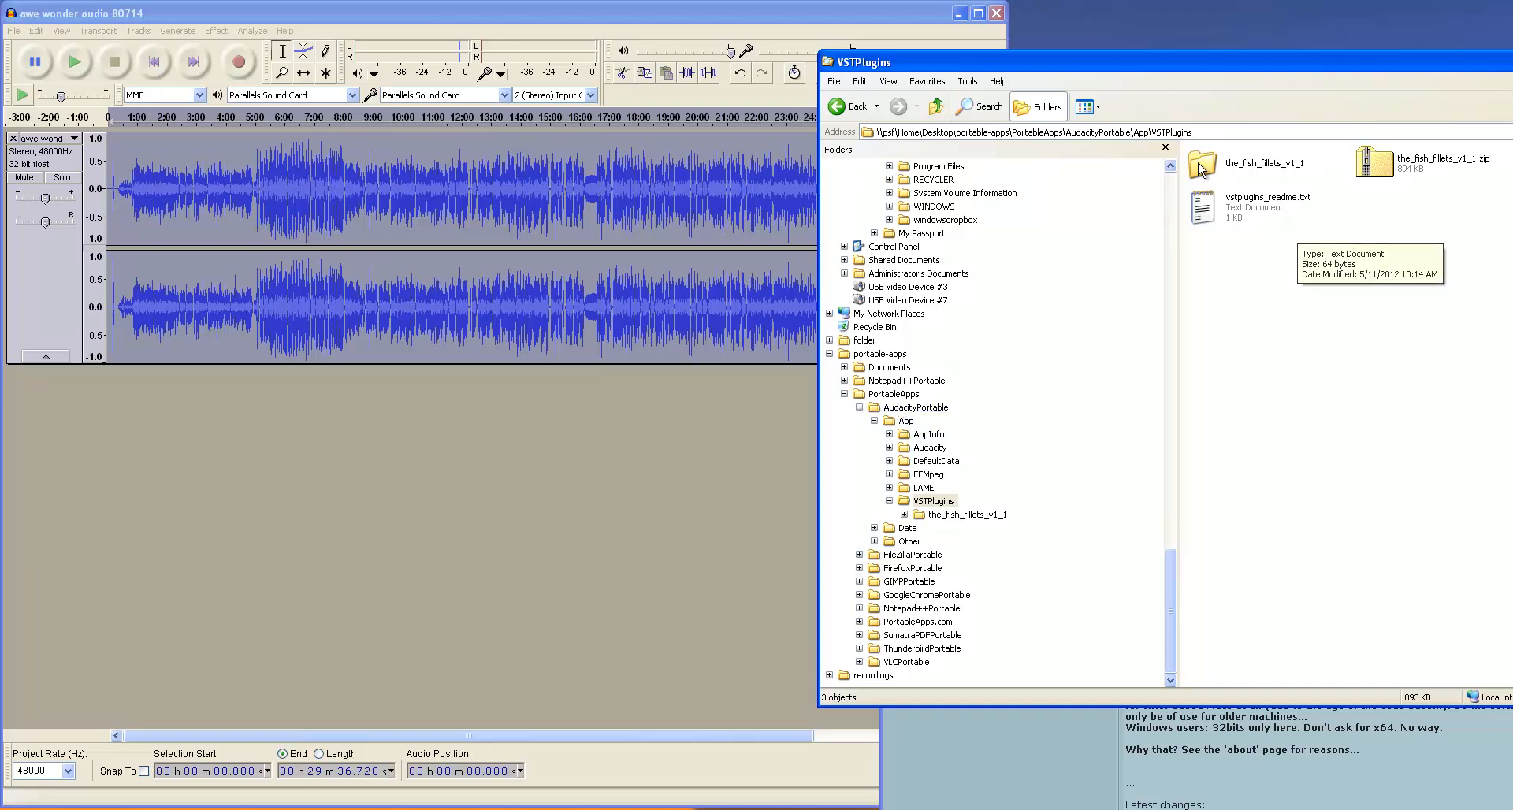
{"action": "mouse_move", "coordinate": [703, 15]}
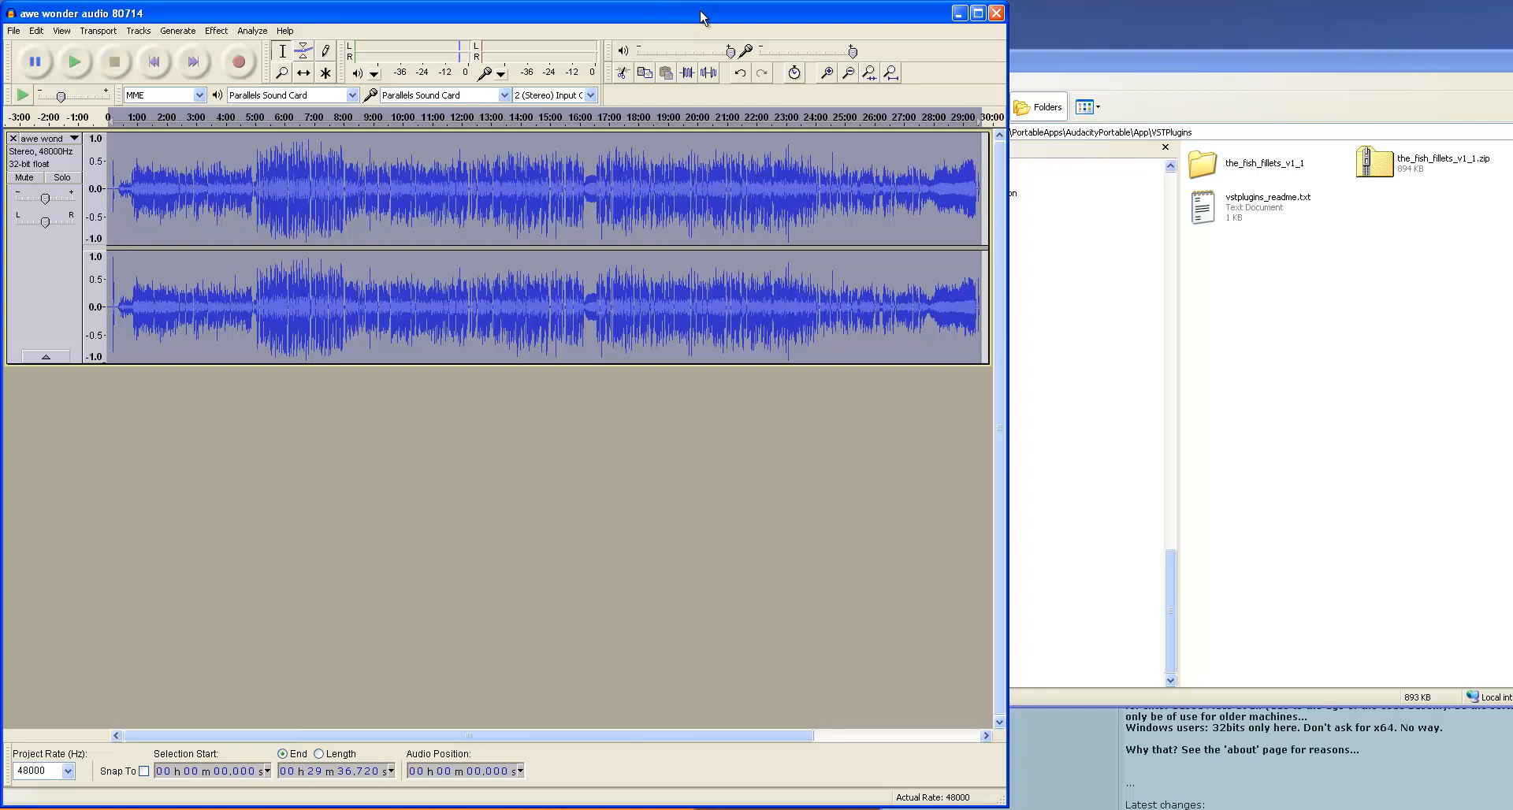
Step: Enable 'Rescan VST effects next time Audacity is started' in Effects preferences and confirm
{"action": "left_click", "coordinate": [12, 30]}
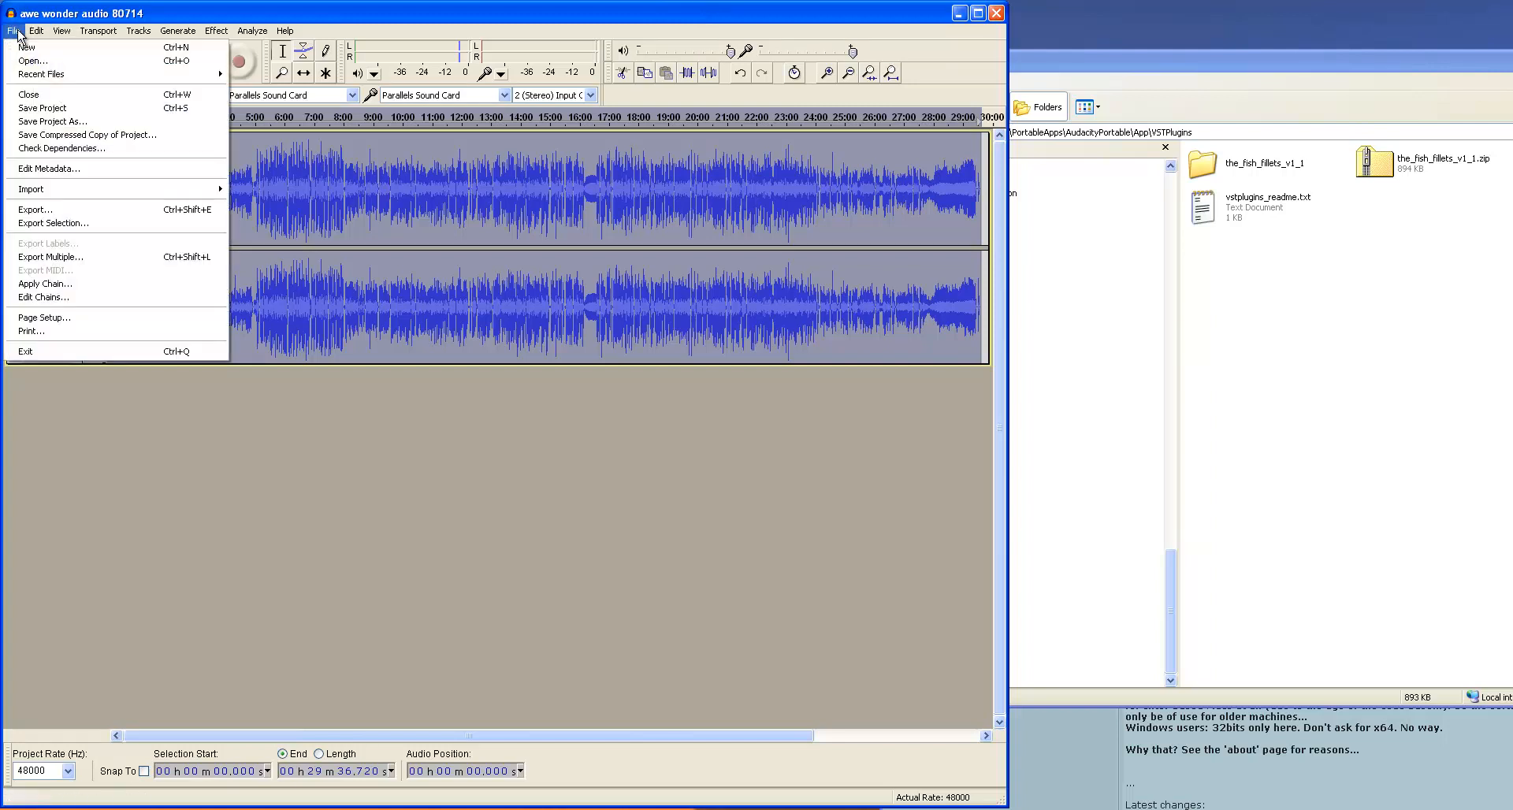
{"action": "left_click", "coordinate": [33, 30]}
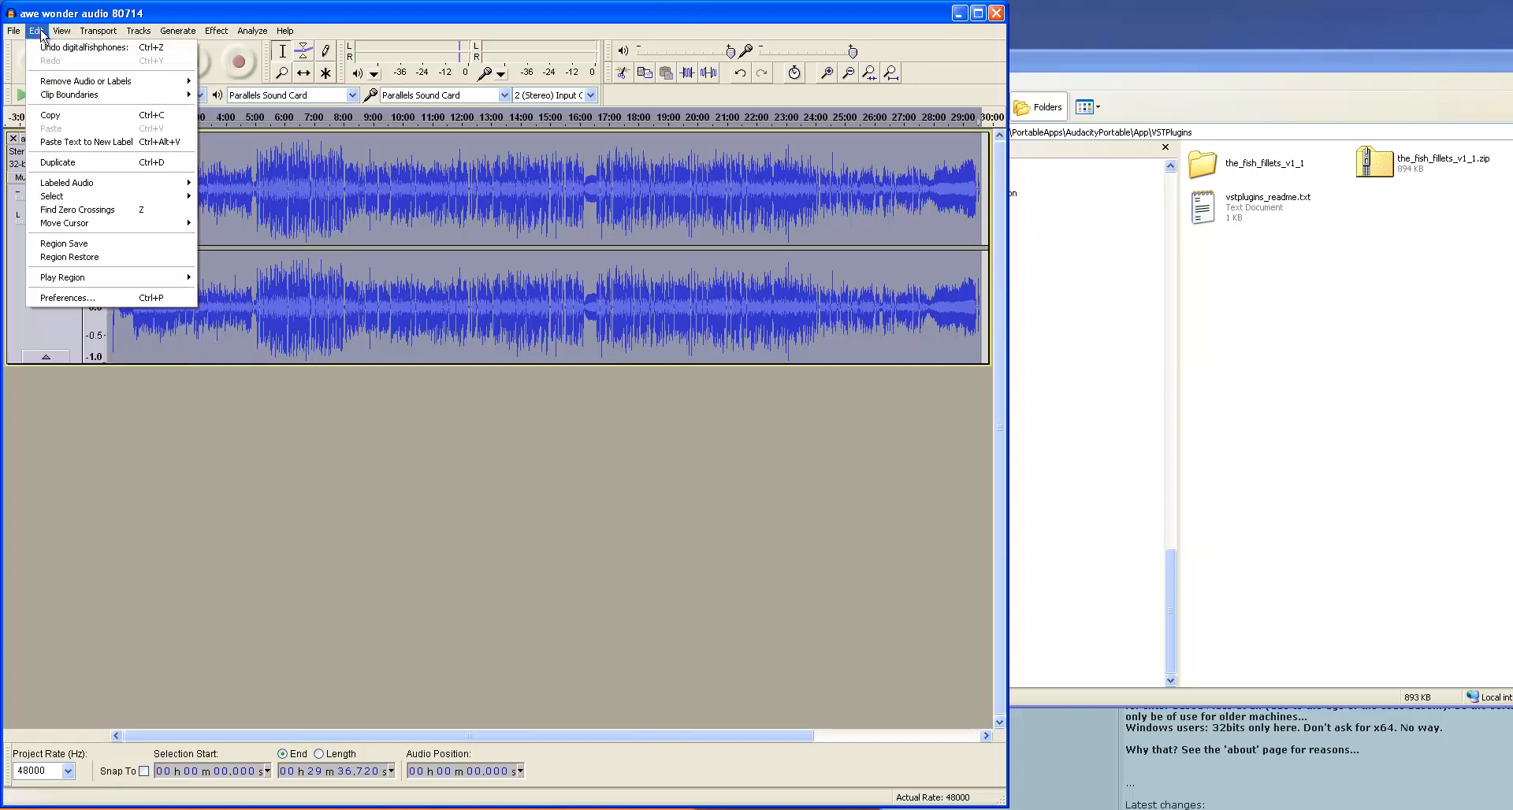
{"action": "mouse_move", "coordinate": [107, 298]}
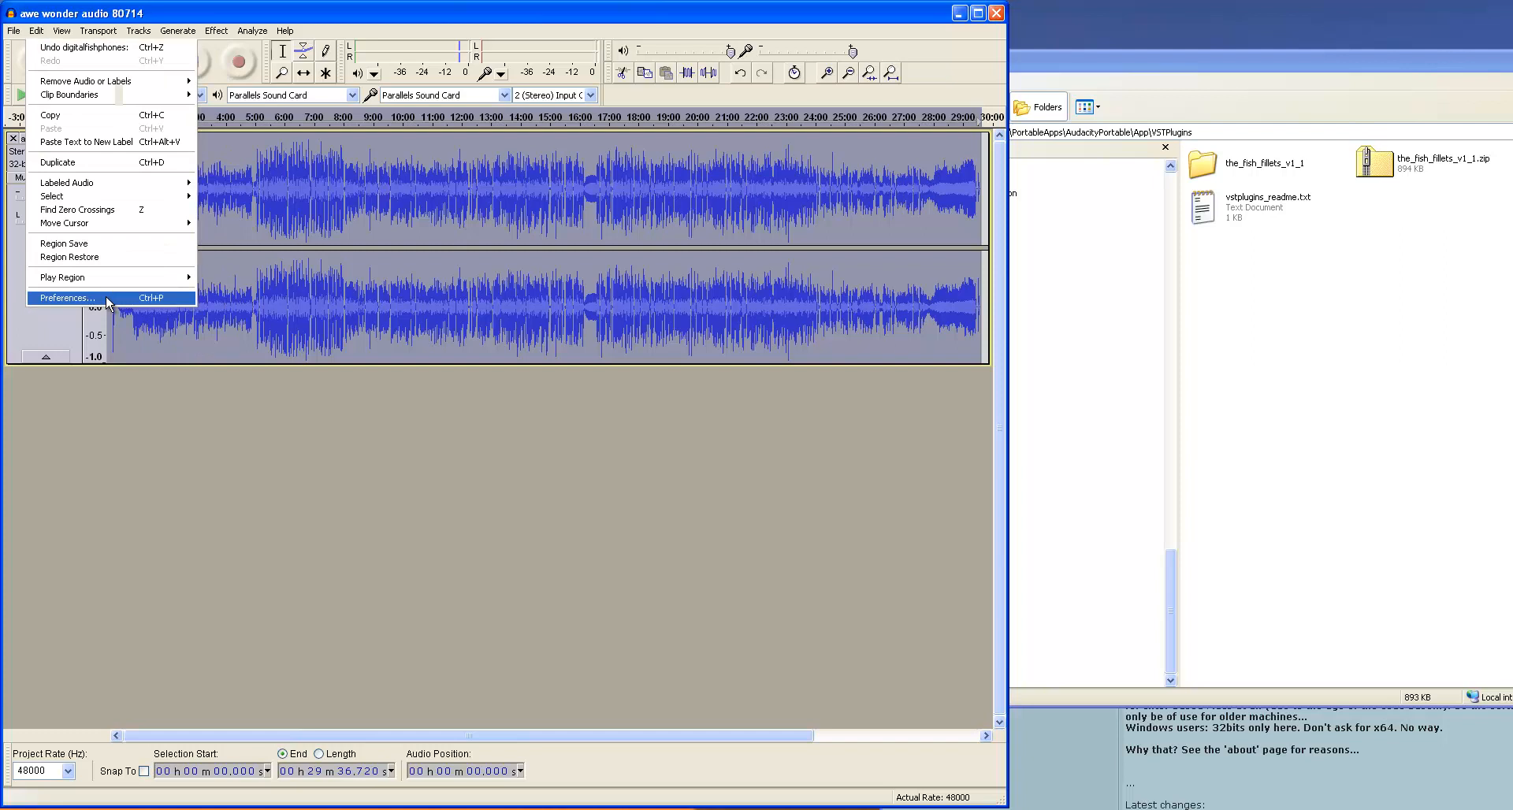
{"action": "left_click", "coordinate": [66, 297]}
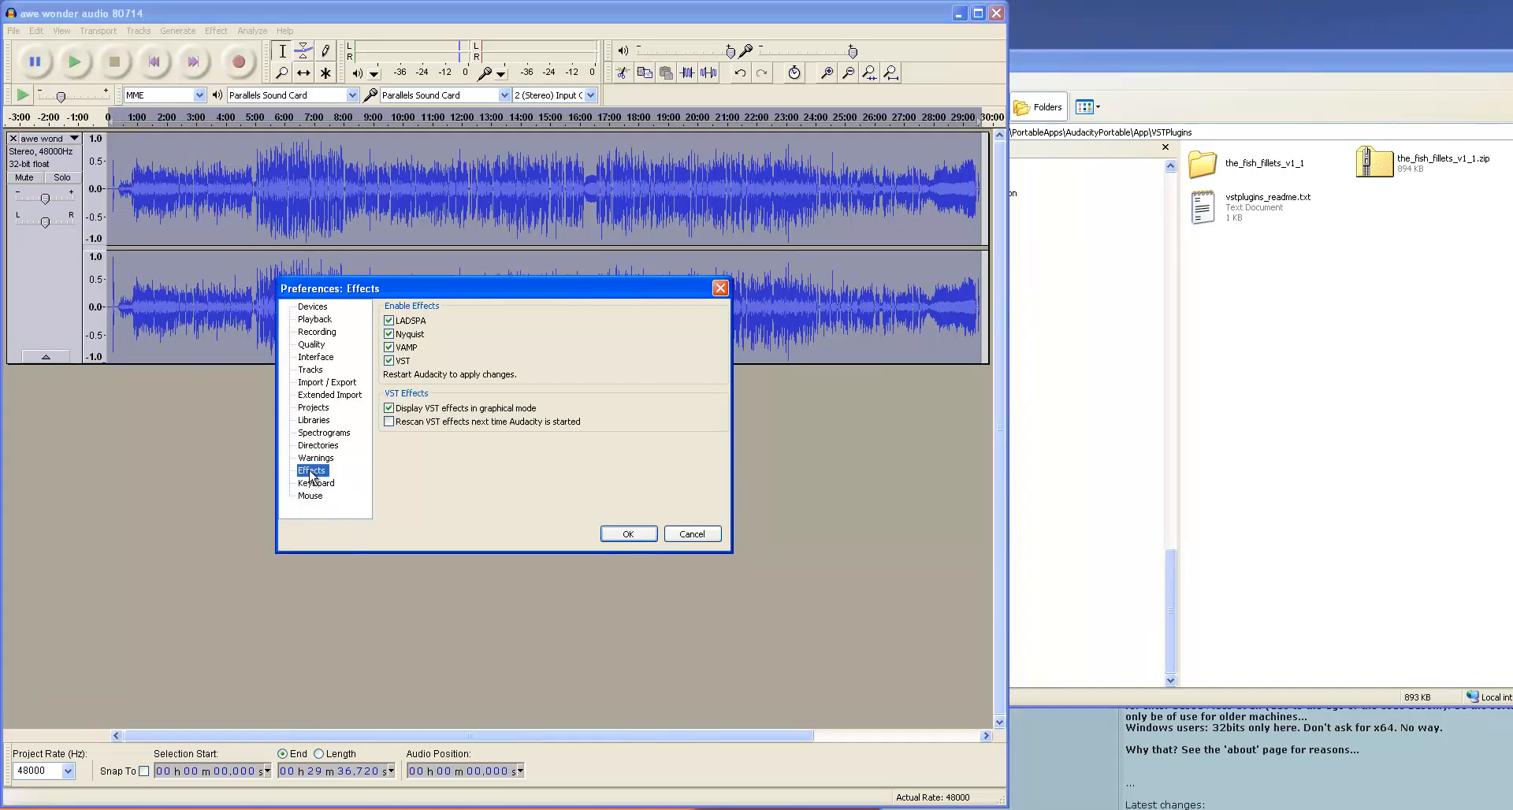
{"action": "left_click", "coordinate": [387, 421]}
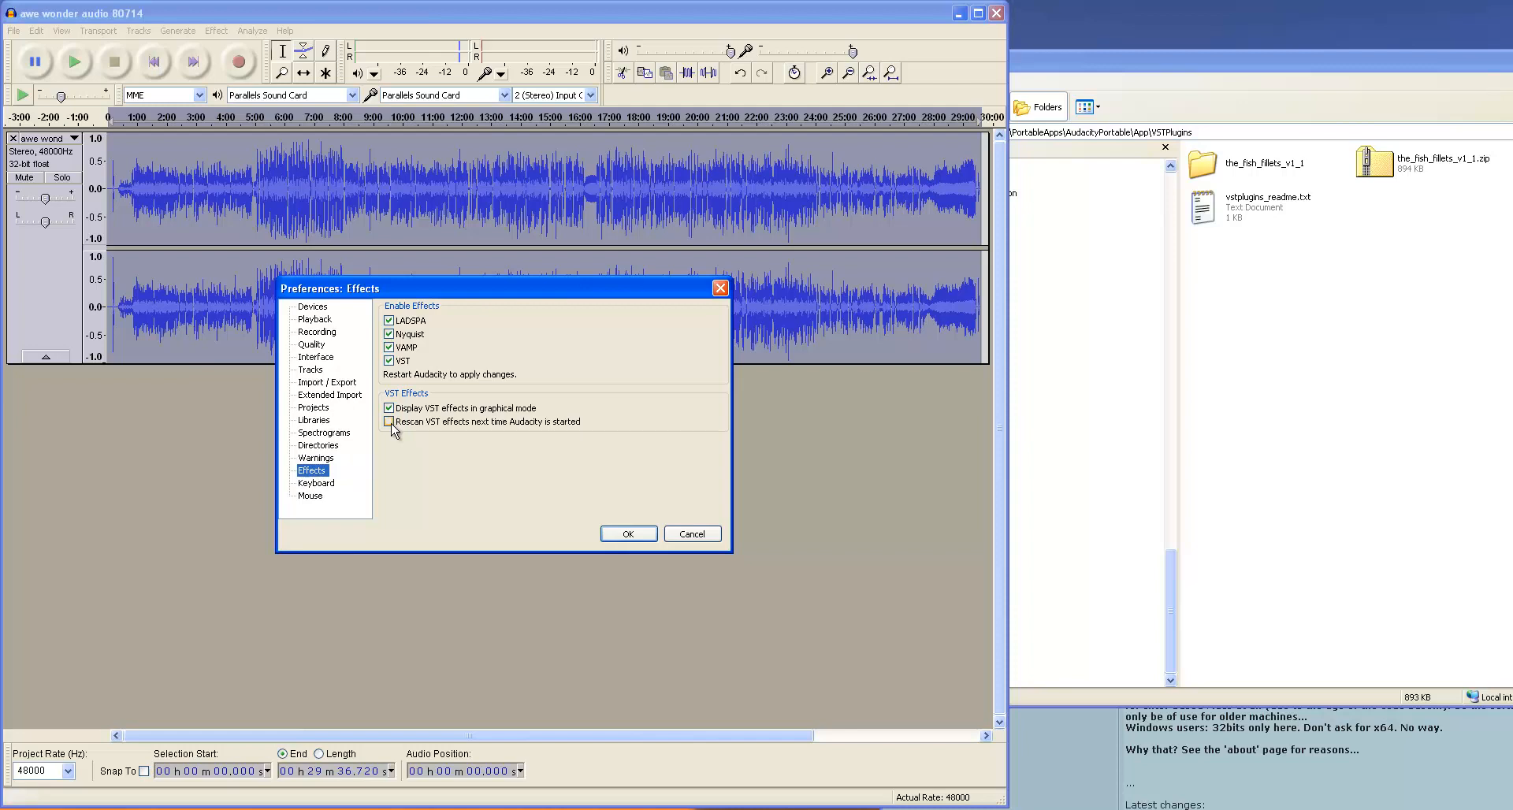
{"action": "mouse_move", "coordinate": [413, 430]}
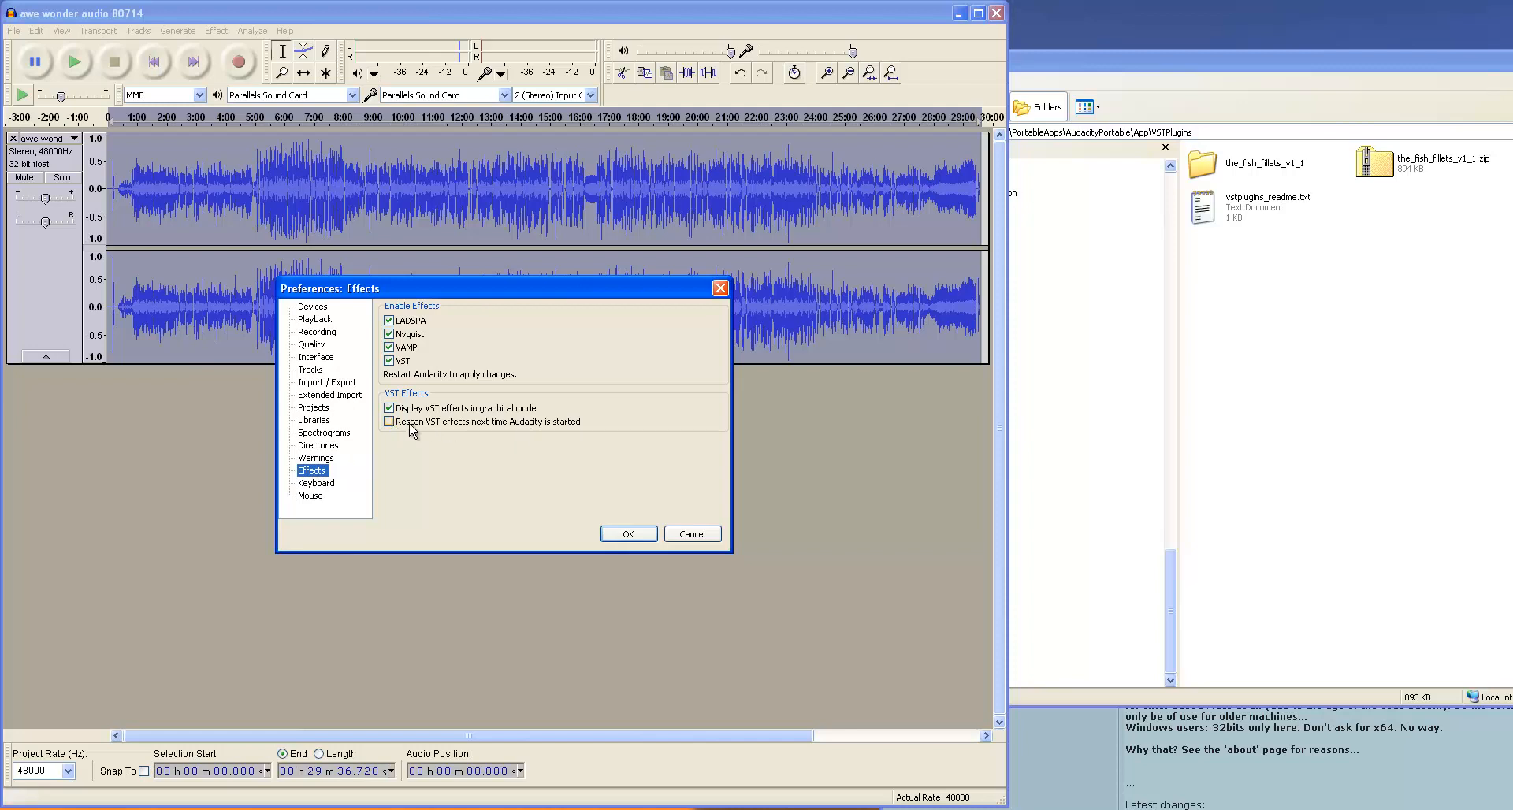
{"action": "left_click", "coordinate": [388, 420]}
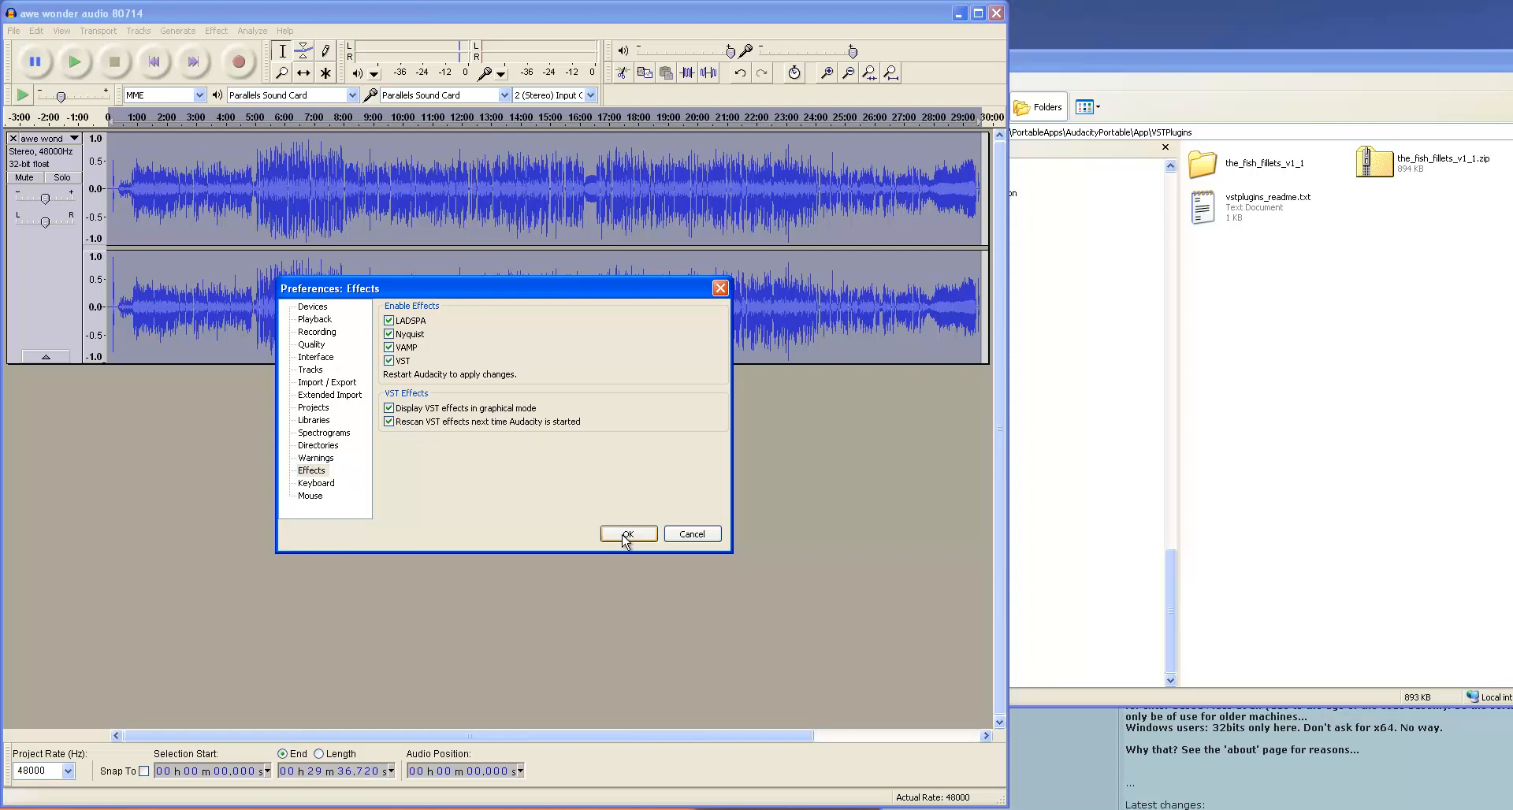
{"action": "left_click", "coordinate": [627, 532]}
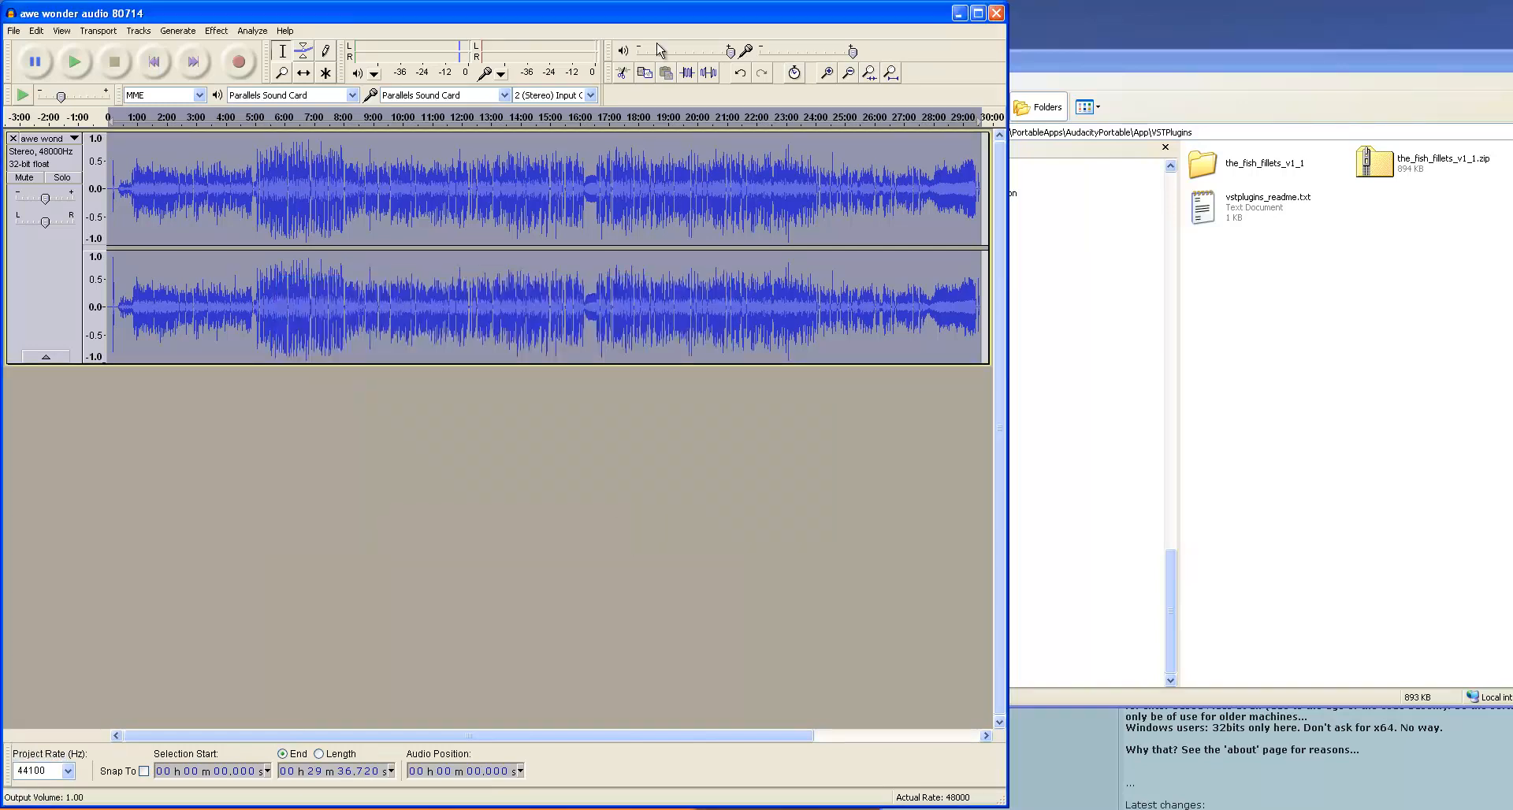
Step: Close the awe wonder audio 80714 project without saving changes
{"action": "left_click", "coordinate": [996, 14]}
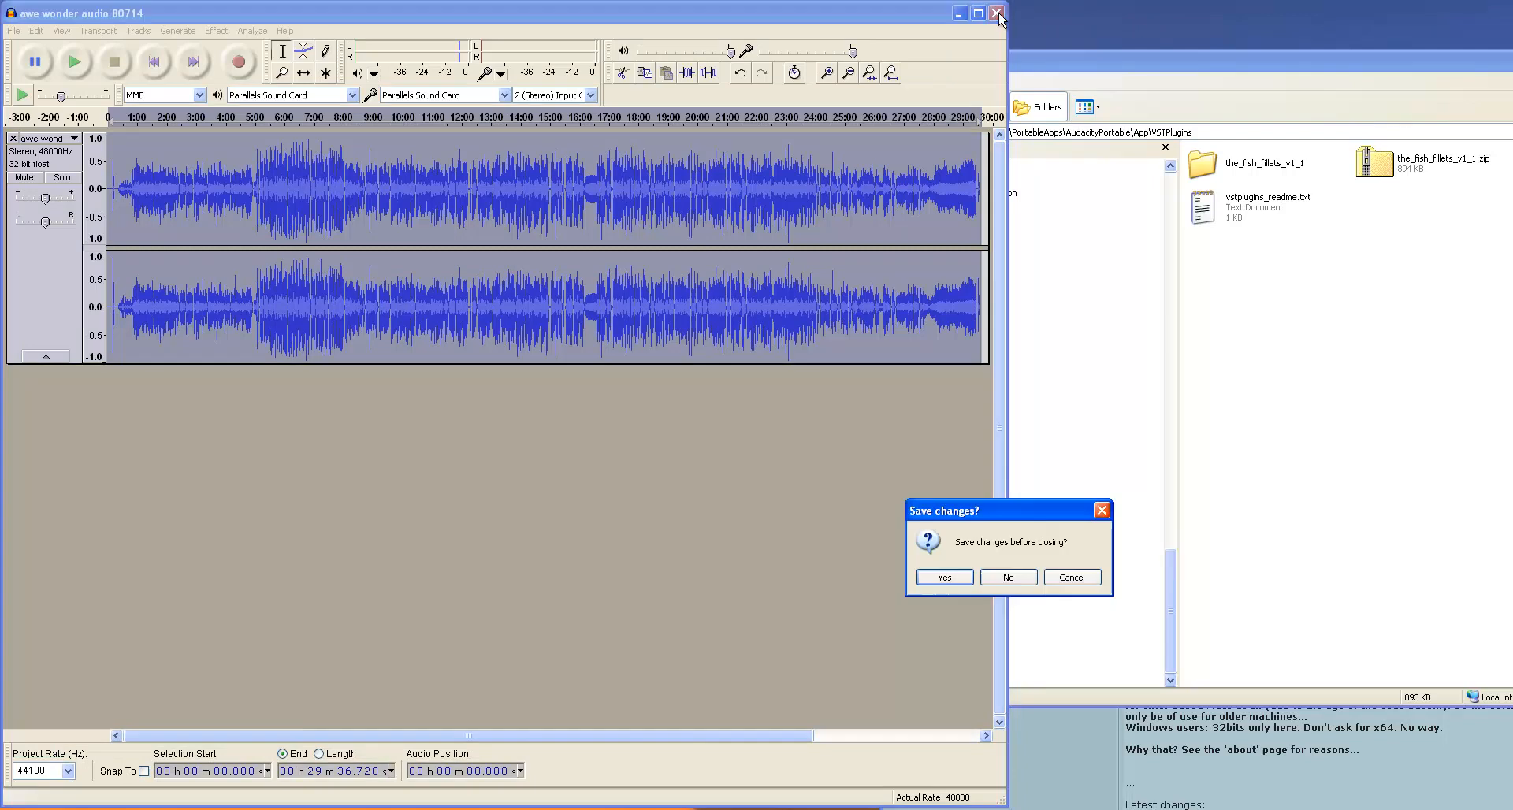
{"action": "mouse_move", "coordinate": [1014, 567]}
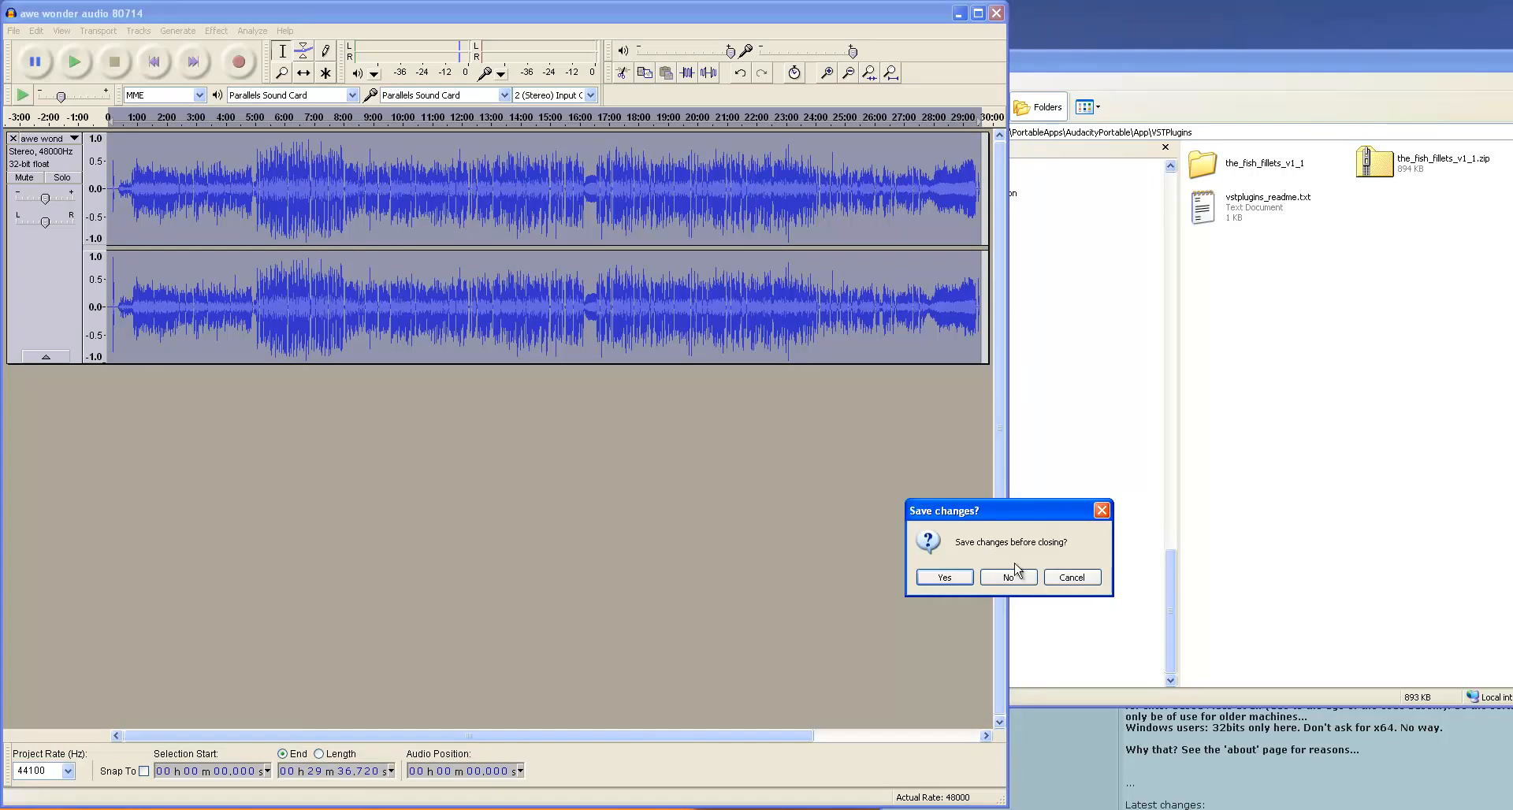
{"action": "left_click", "coordinate": [1008, 577]}
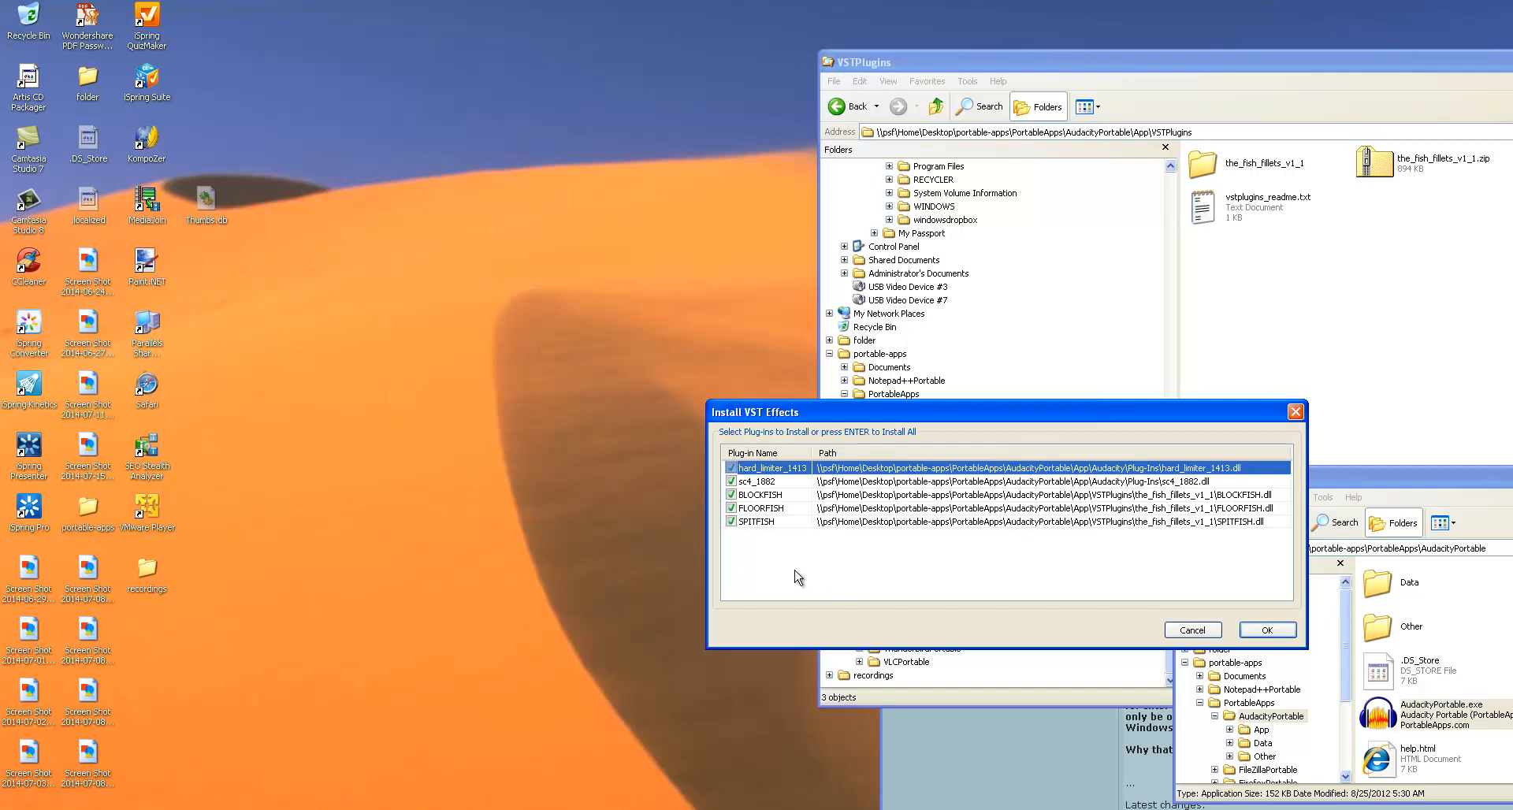
{"action": "mouse_move", "coordinate": [858, 447]}
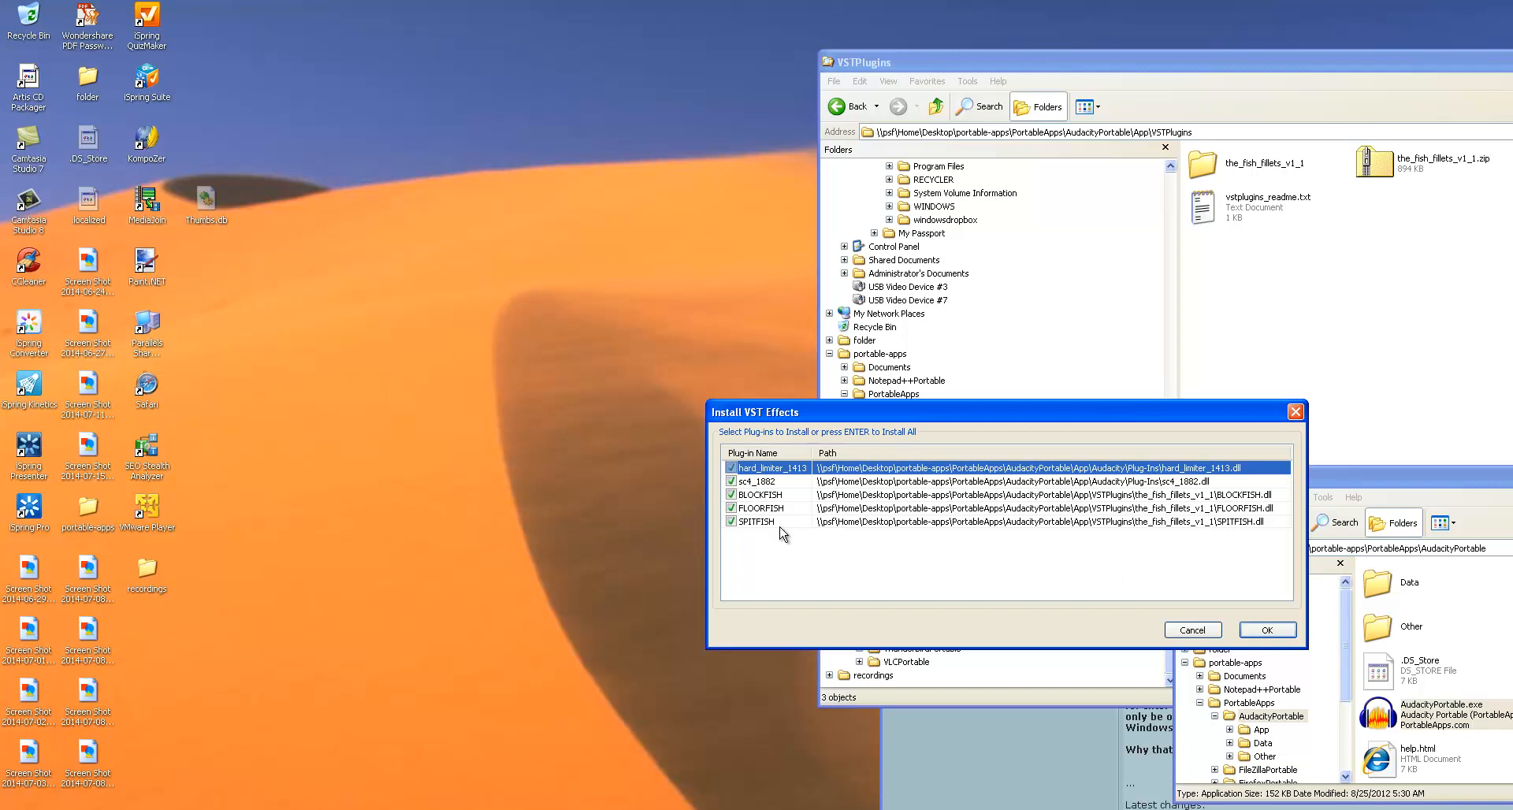
Step: Install all listed VST plugins, then confirm BLOCKFISH, FLOORFISH and SPITFISH appear among the effects
{"action": "left_click", "coordinate": [731, 493]}
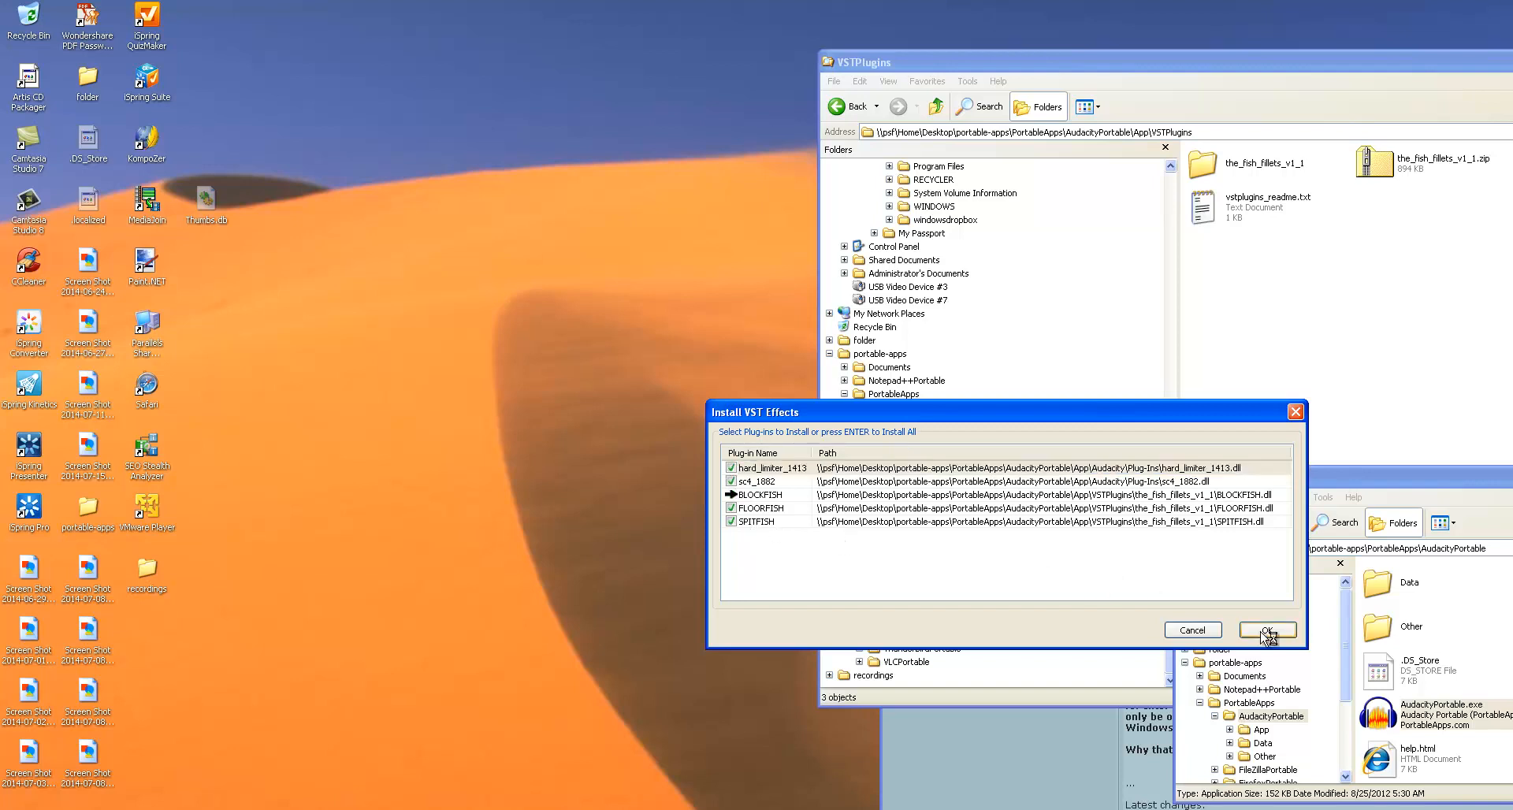
{"action": "left_click", "coordinate": [1267, 629]}
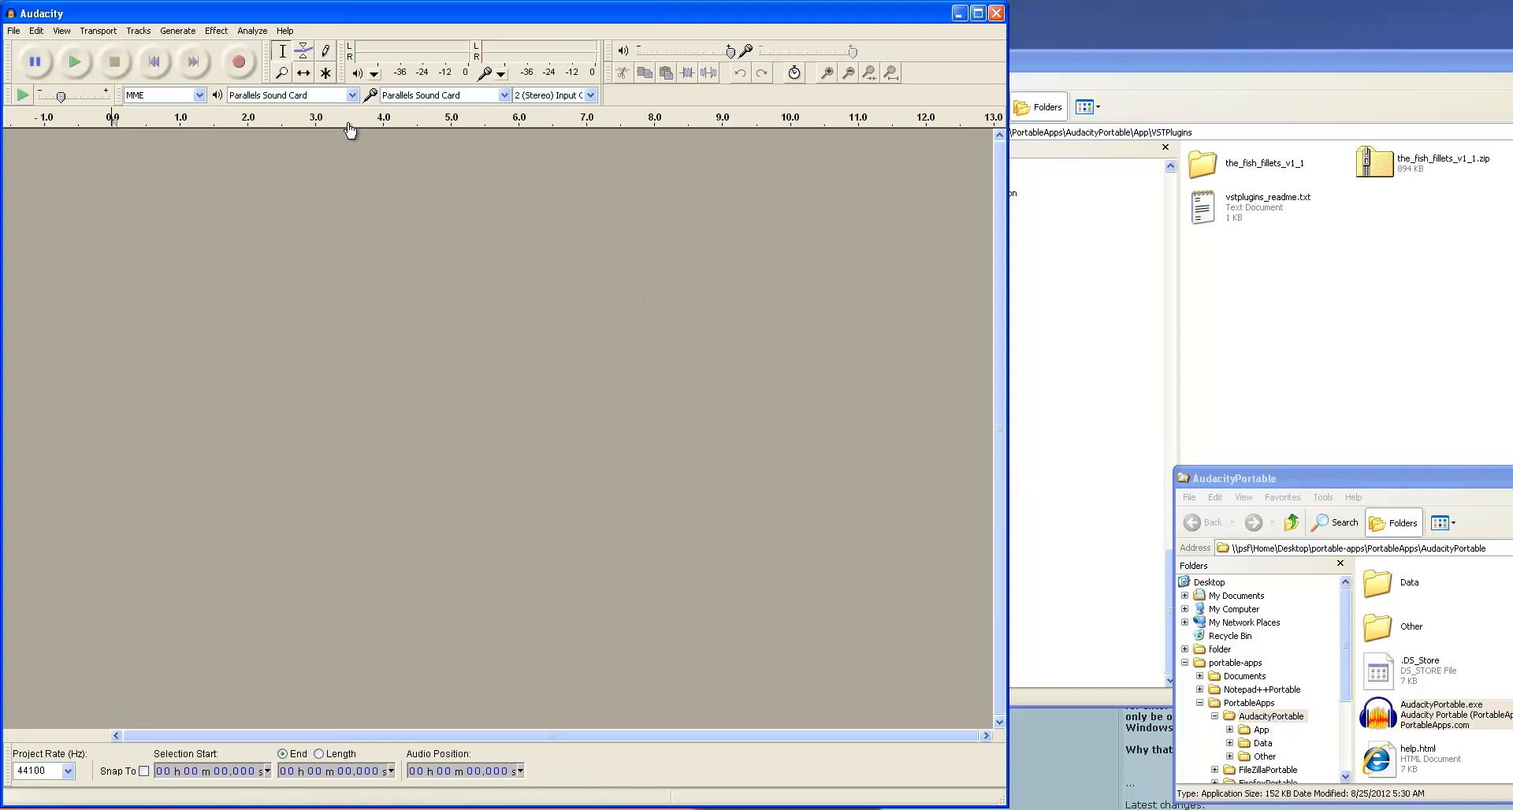
{"action": "left_click", "coordinate": [214, 30]}
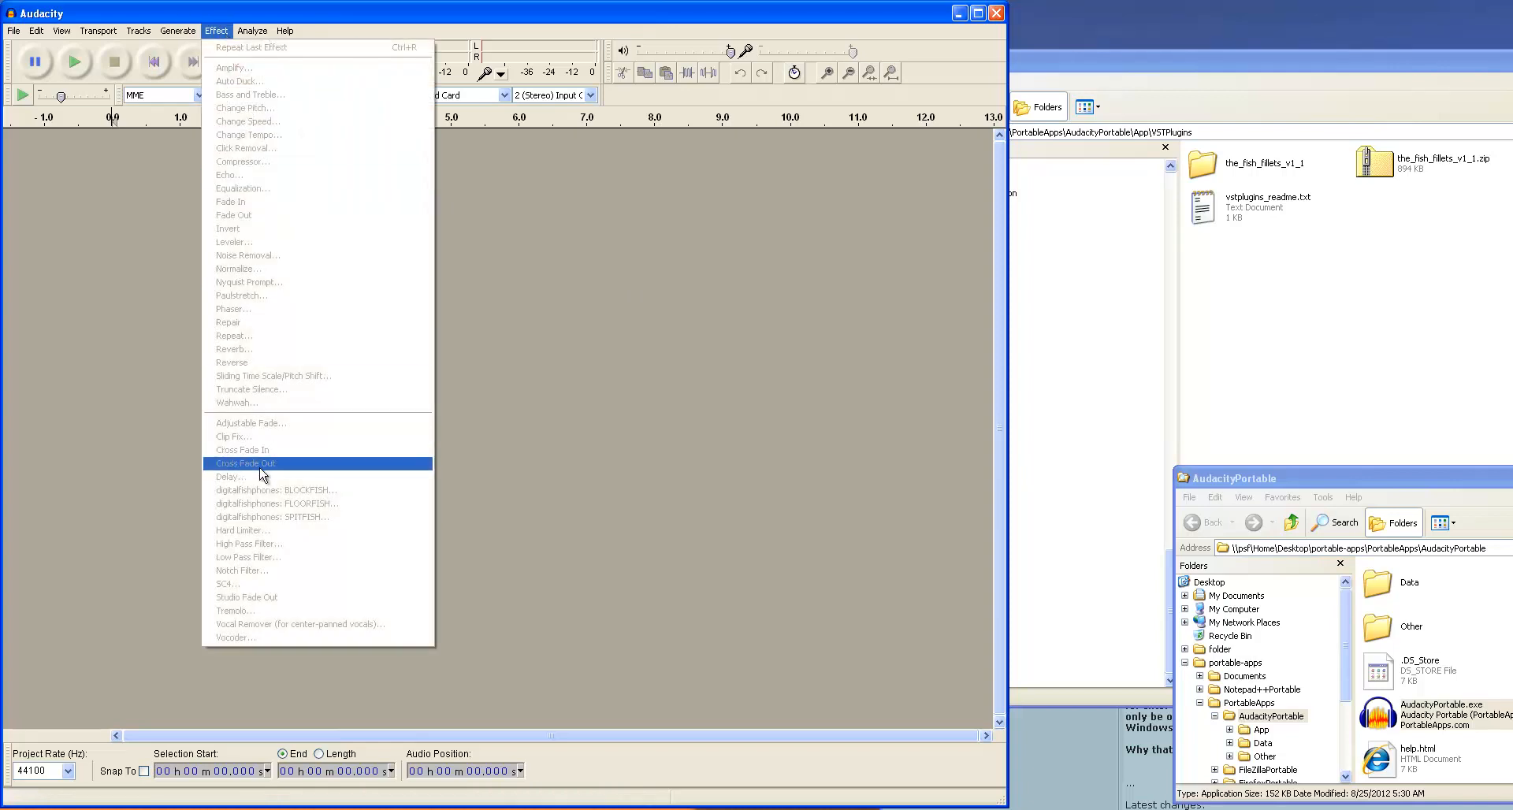
{"action": "mouse_move", "coordinate": [254, 517]}
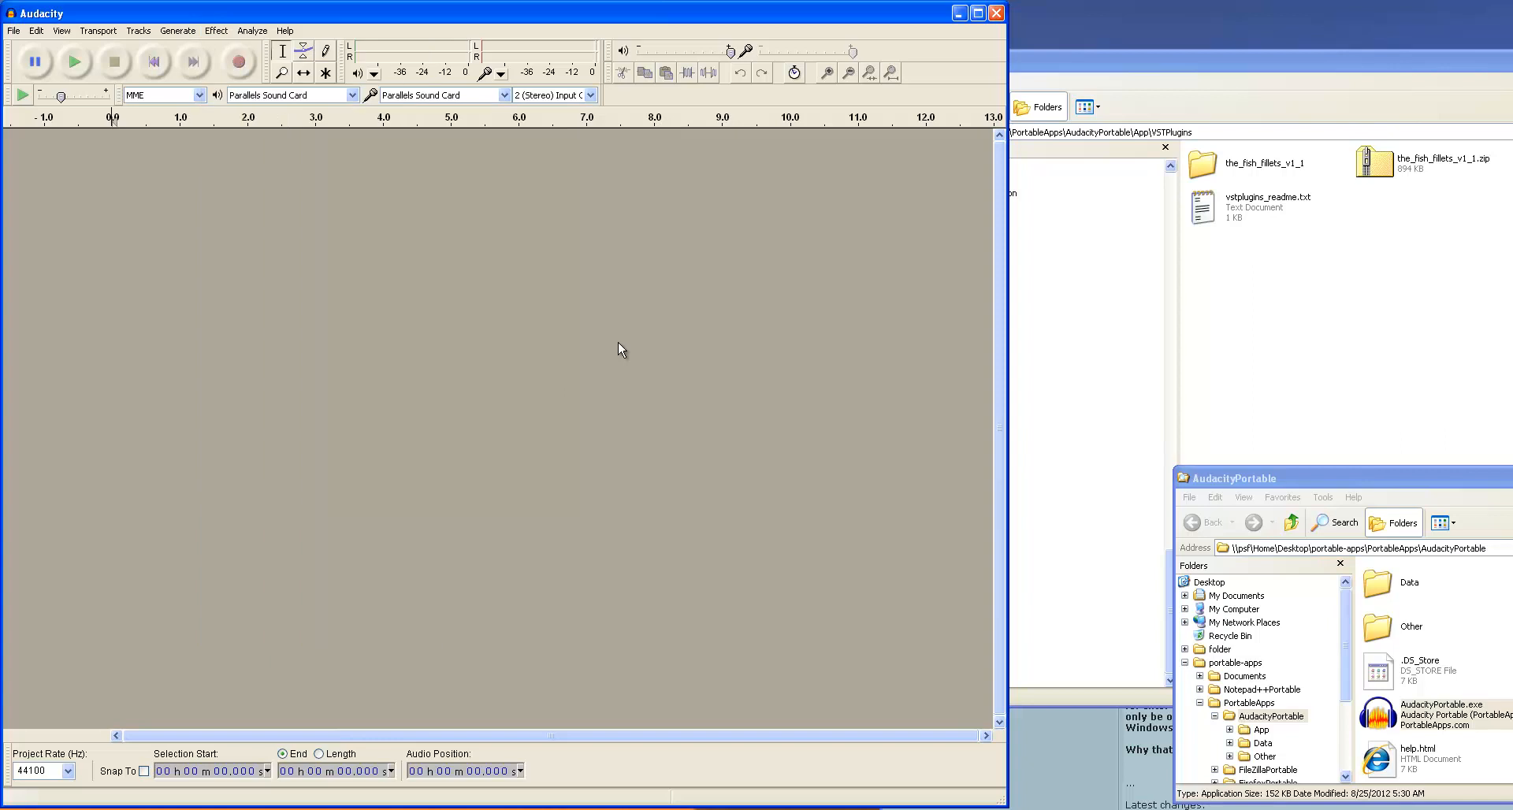
Step: Import the awe wonder audio 80714 WAV as a copied stereo track via File > Import > Audio
{"action": "left_click", "coordinate": [11, 30]}
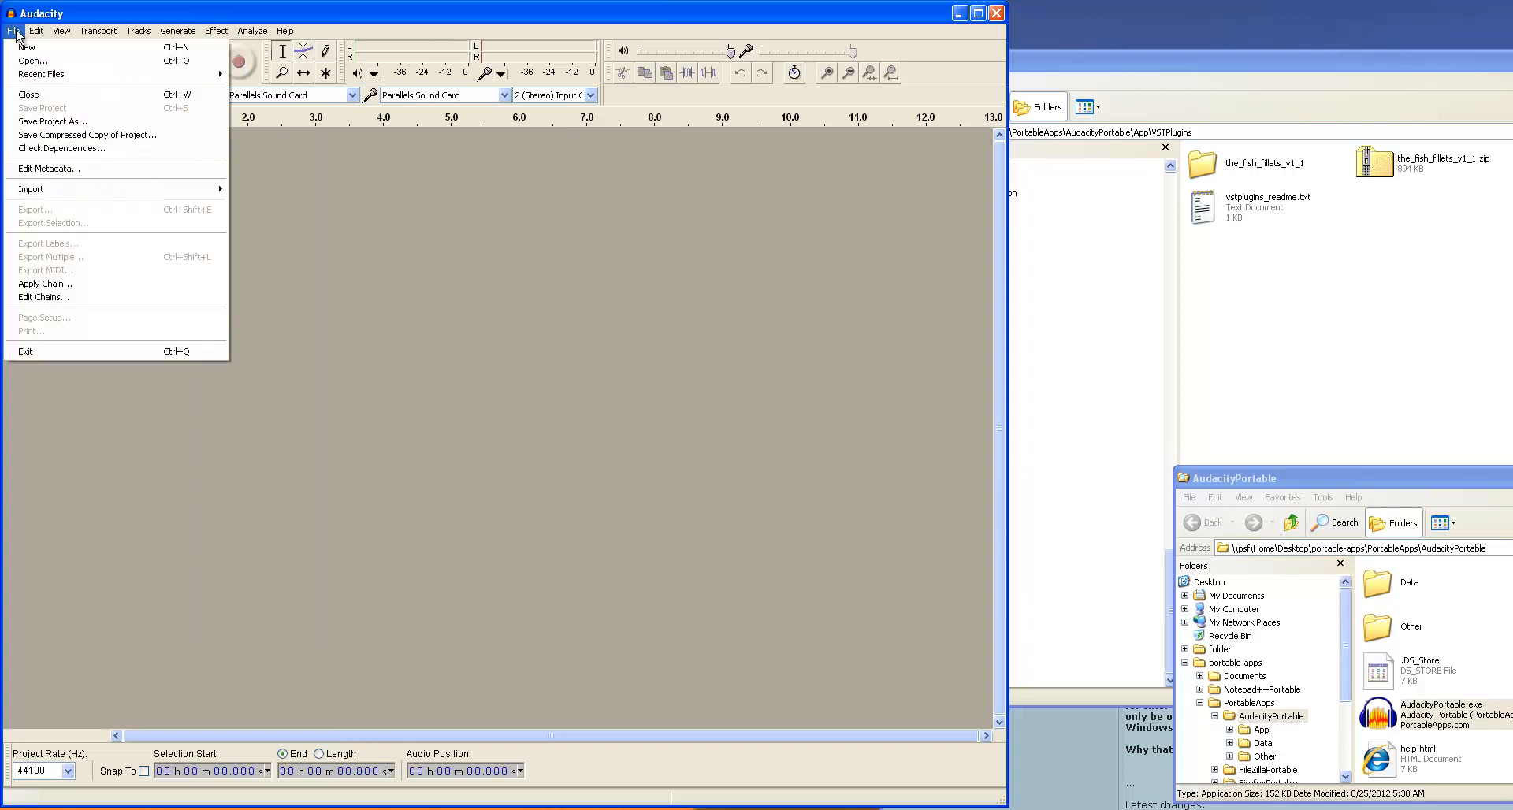
{"action": "left_click", "coordinate": [38, 30]}
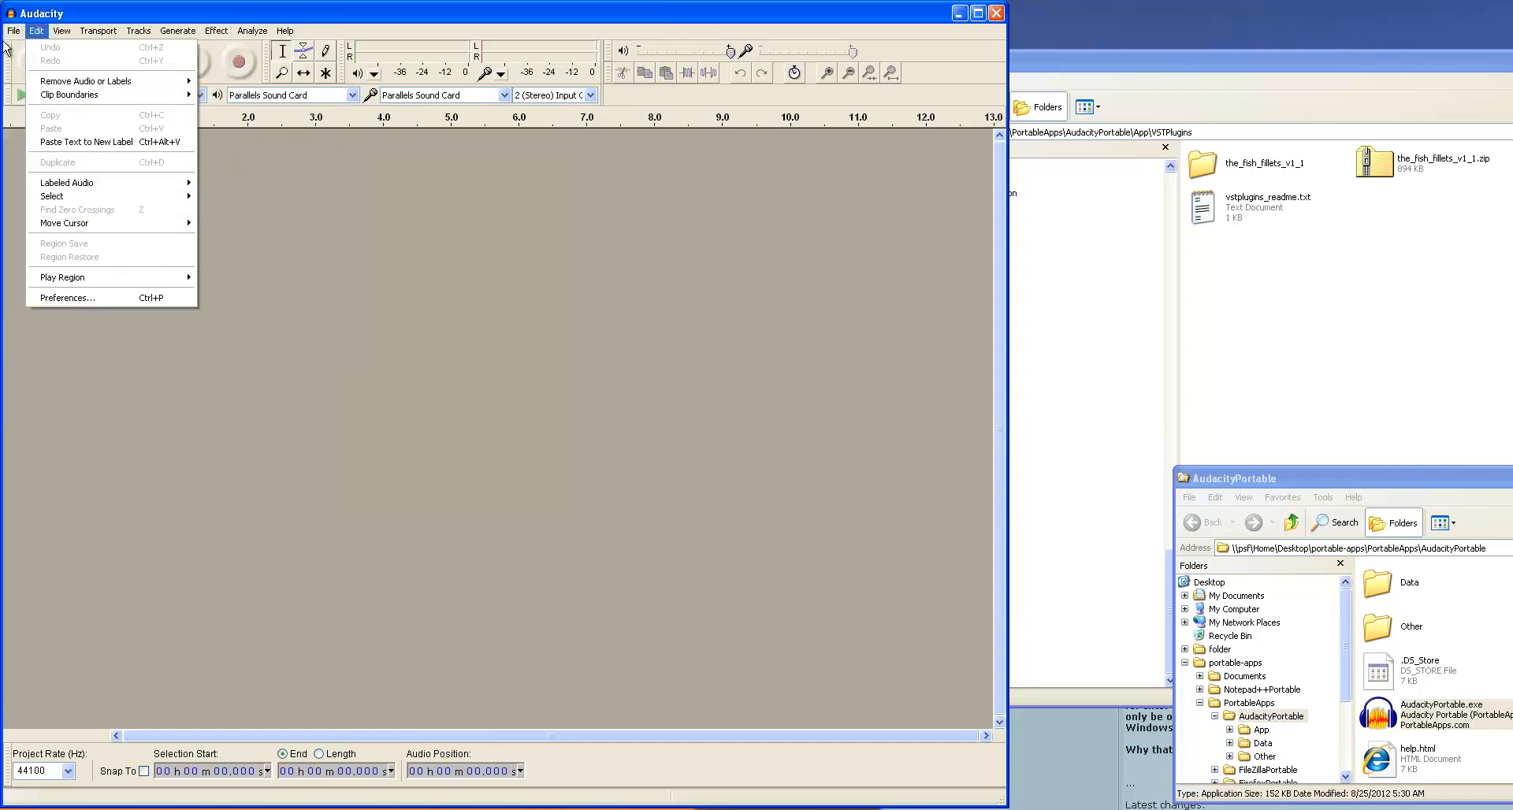
{"action": "left_click", "coordinate": [13, 30]}
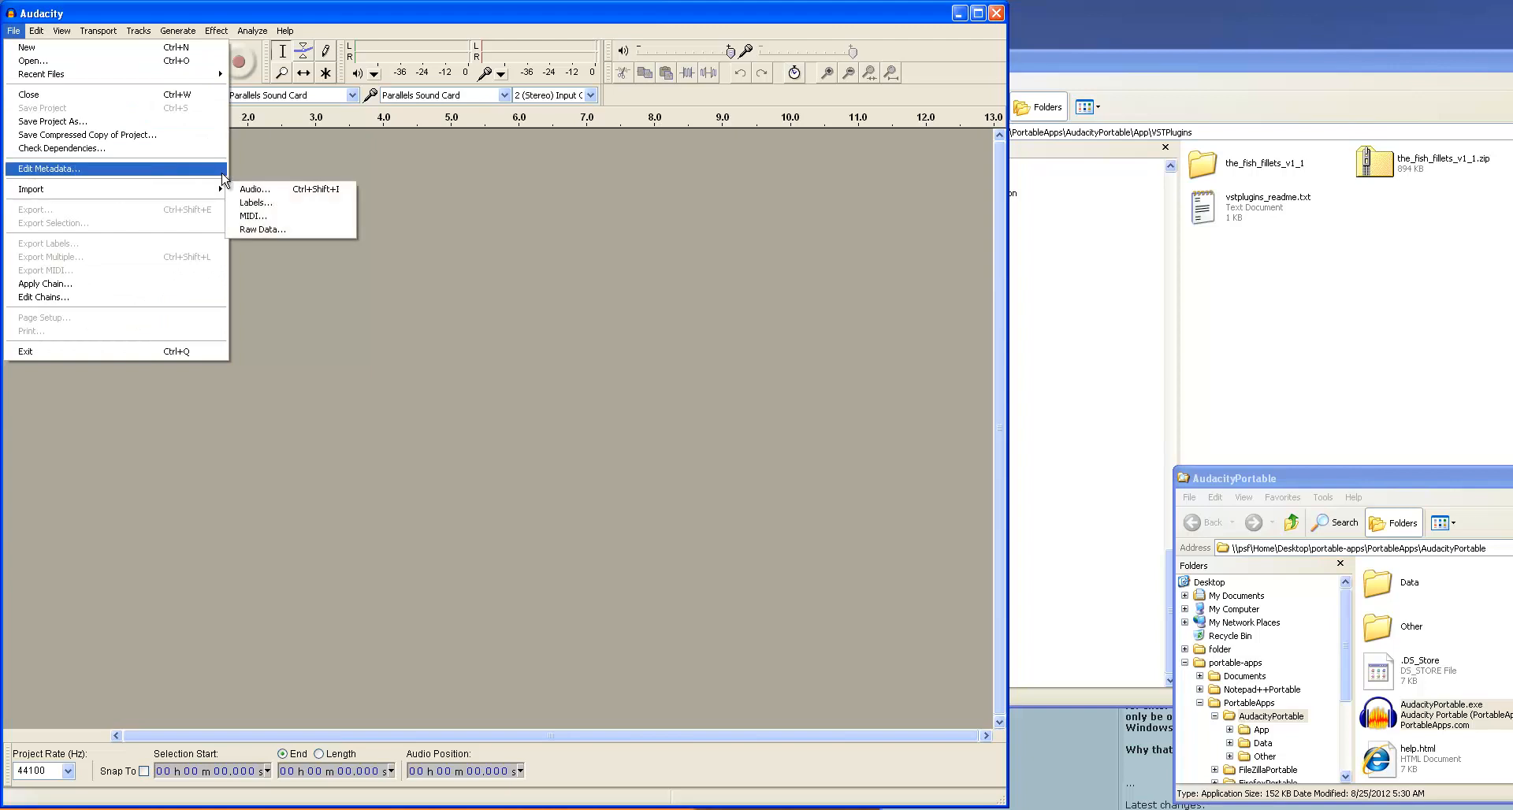
{"action": "left_click", "coordinate": [254, 188]}
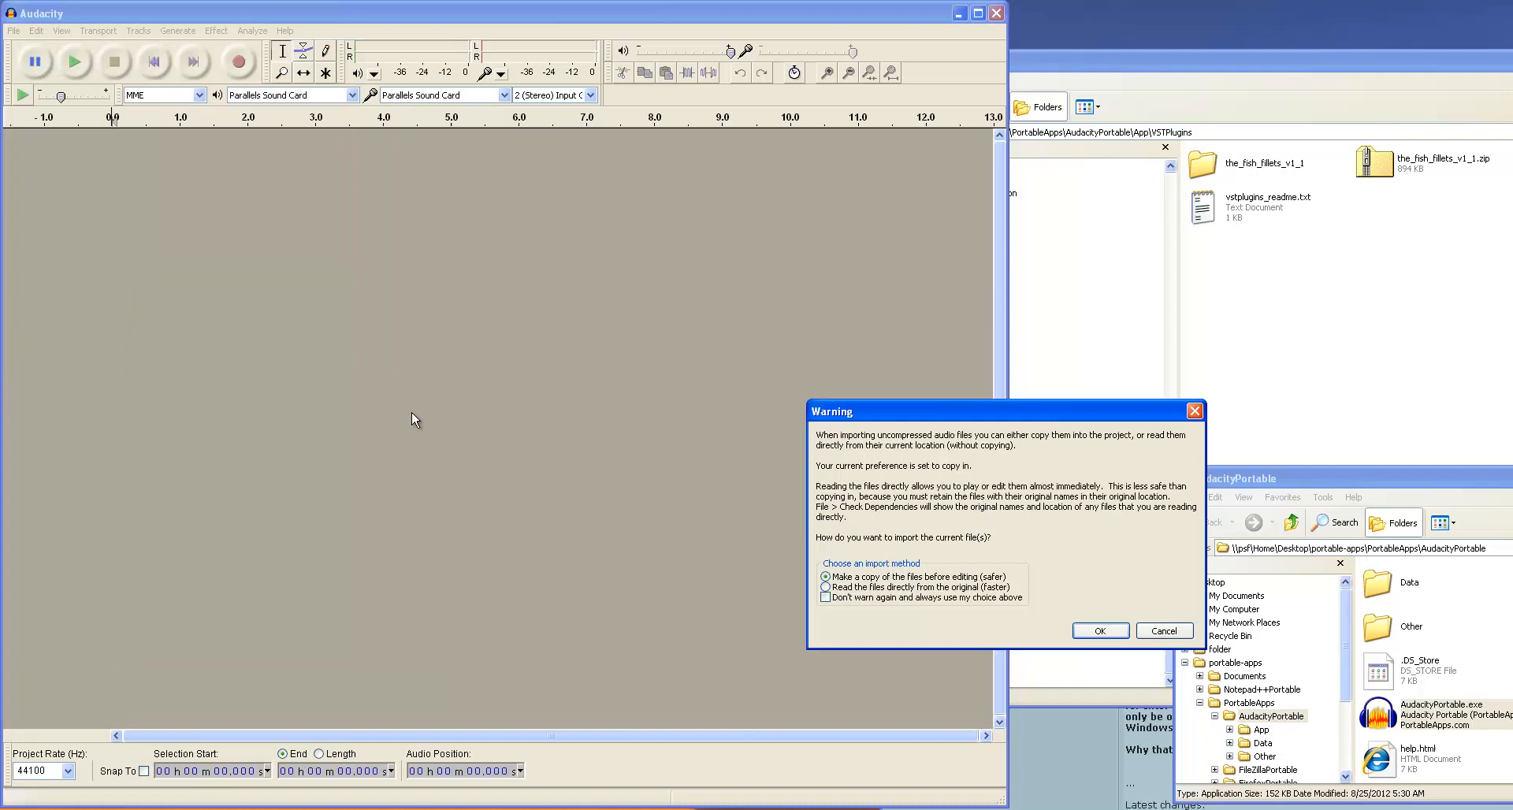
{"action": "mouse_move", "coordinate": [924, 433]}
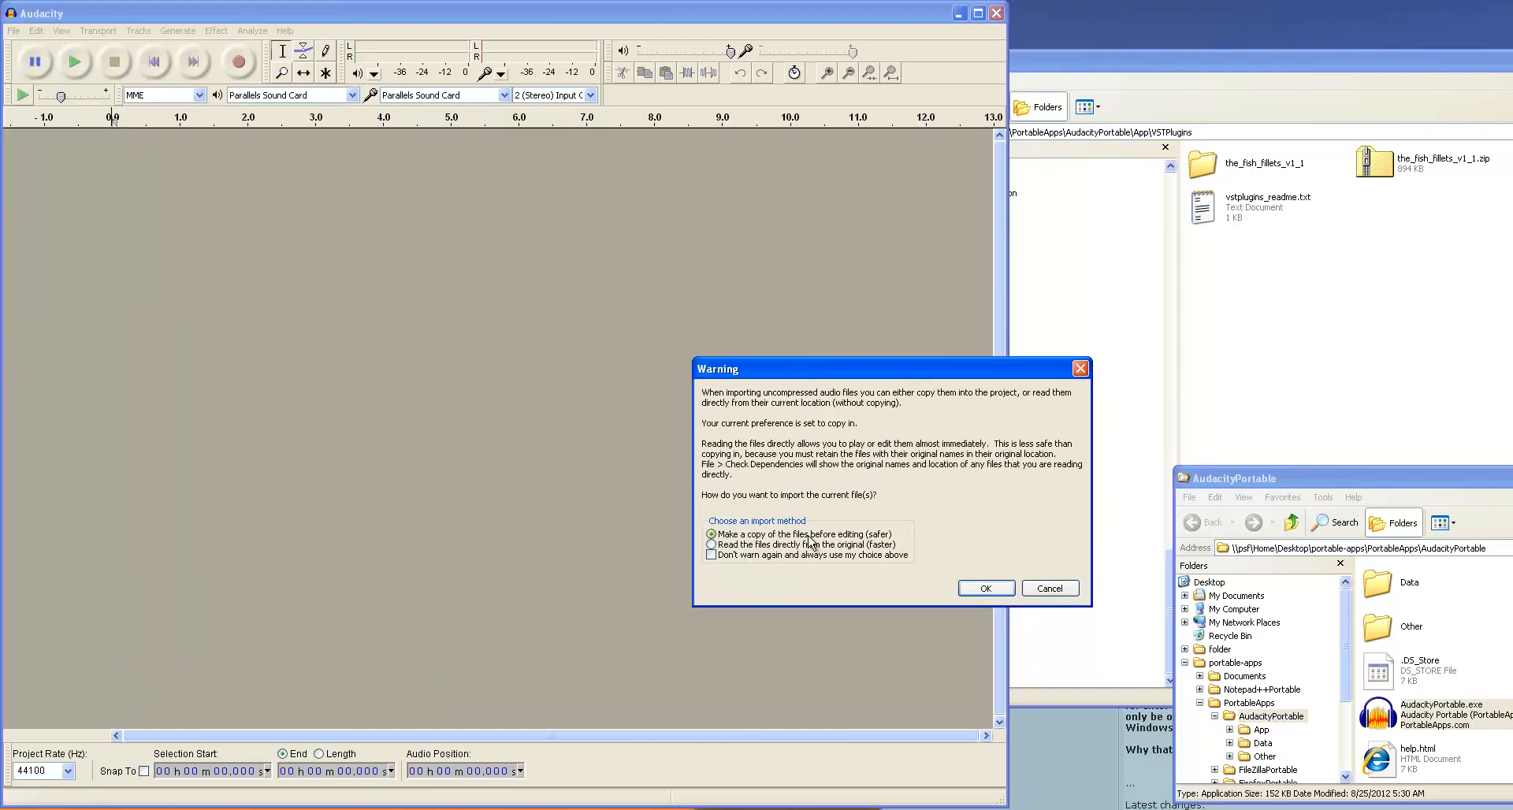
{"action": "left_click", "coordinate": [984, 588]}
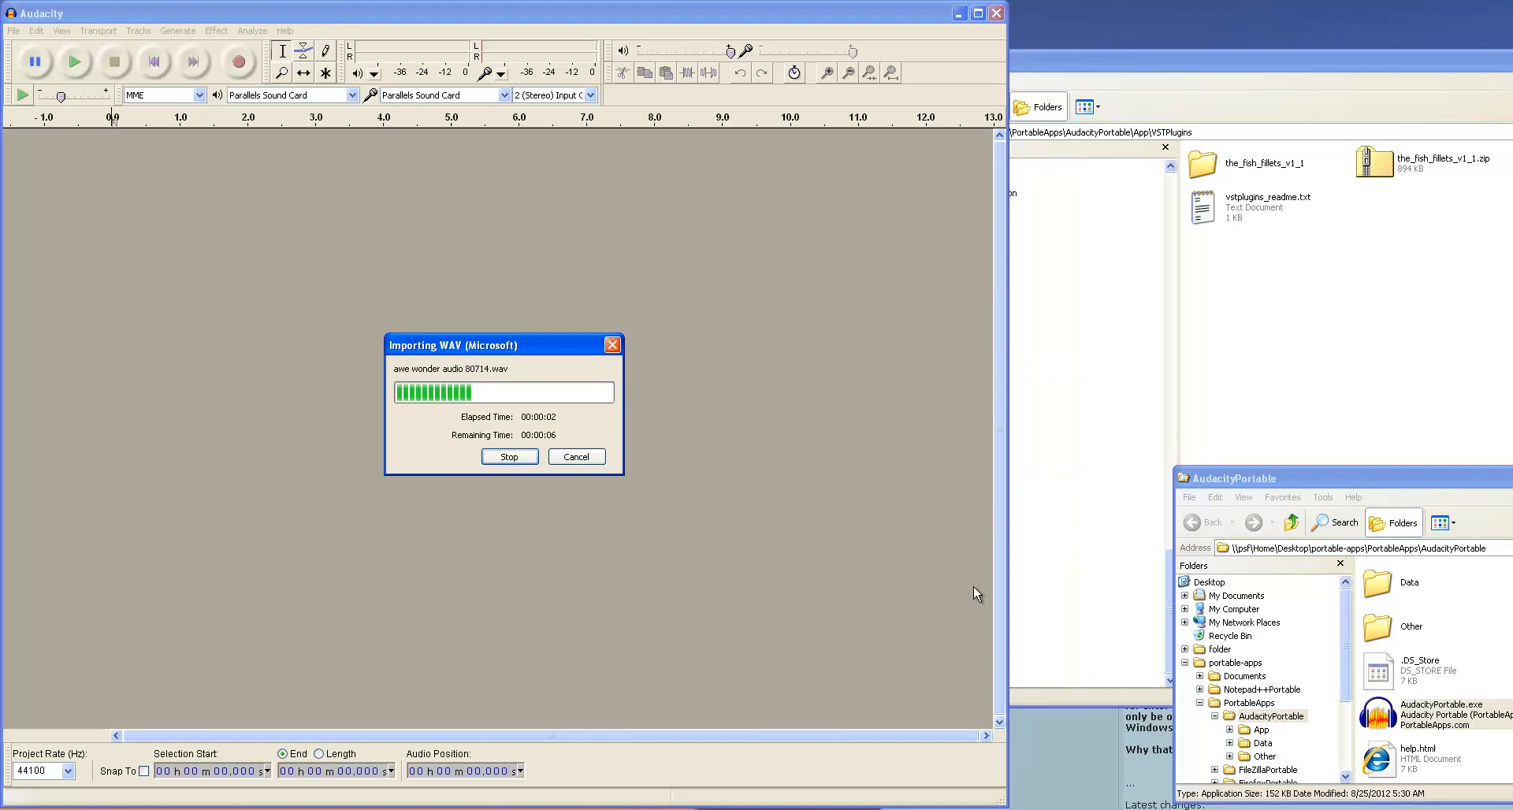
{"action": "mouse_move", "coordinate": [897, 484]}
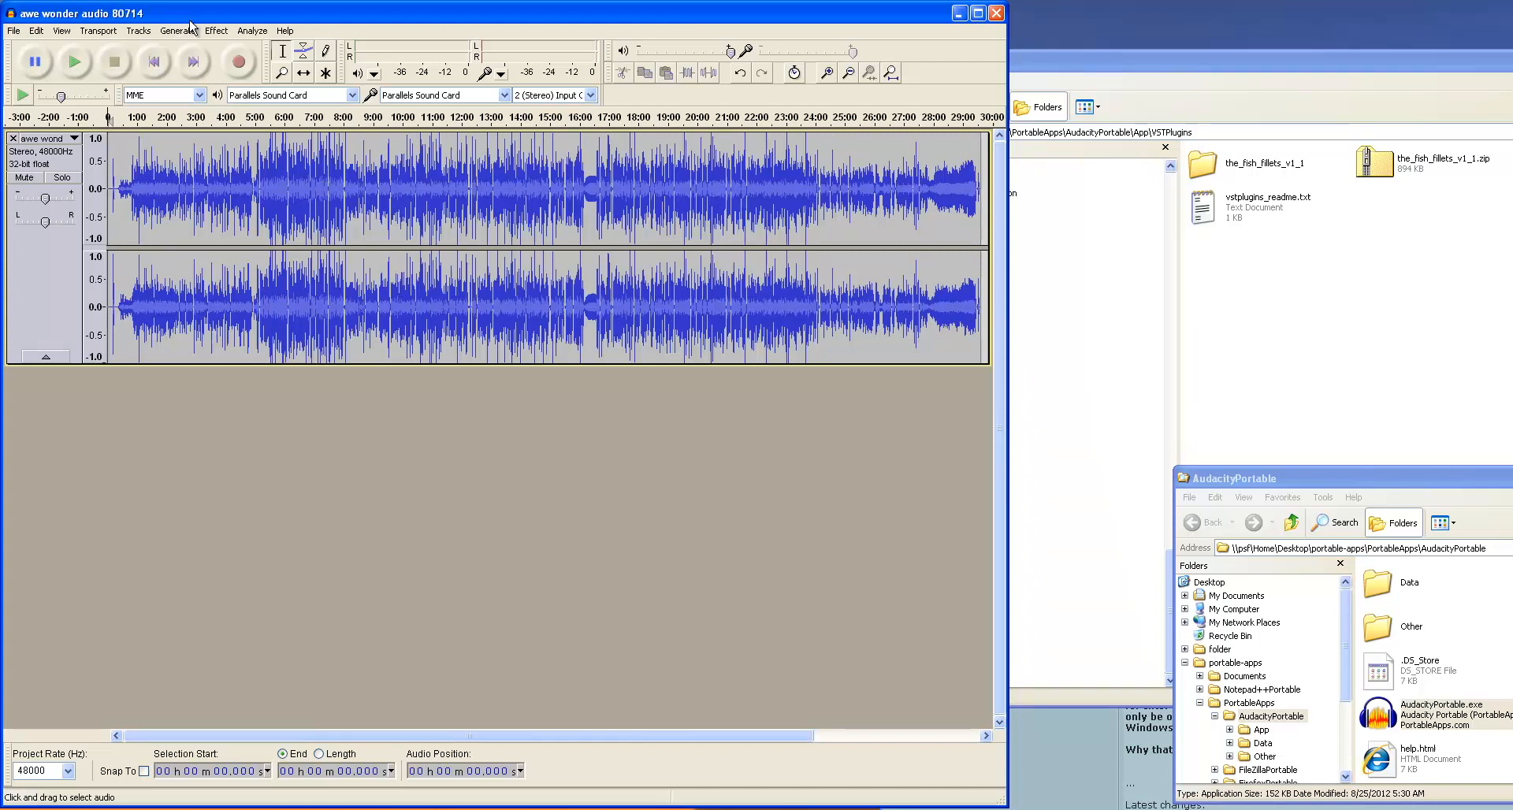
{"action": "left_click", "coordinate": [214, 30]}
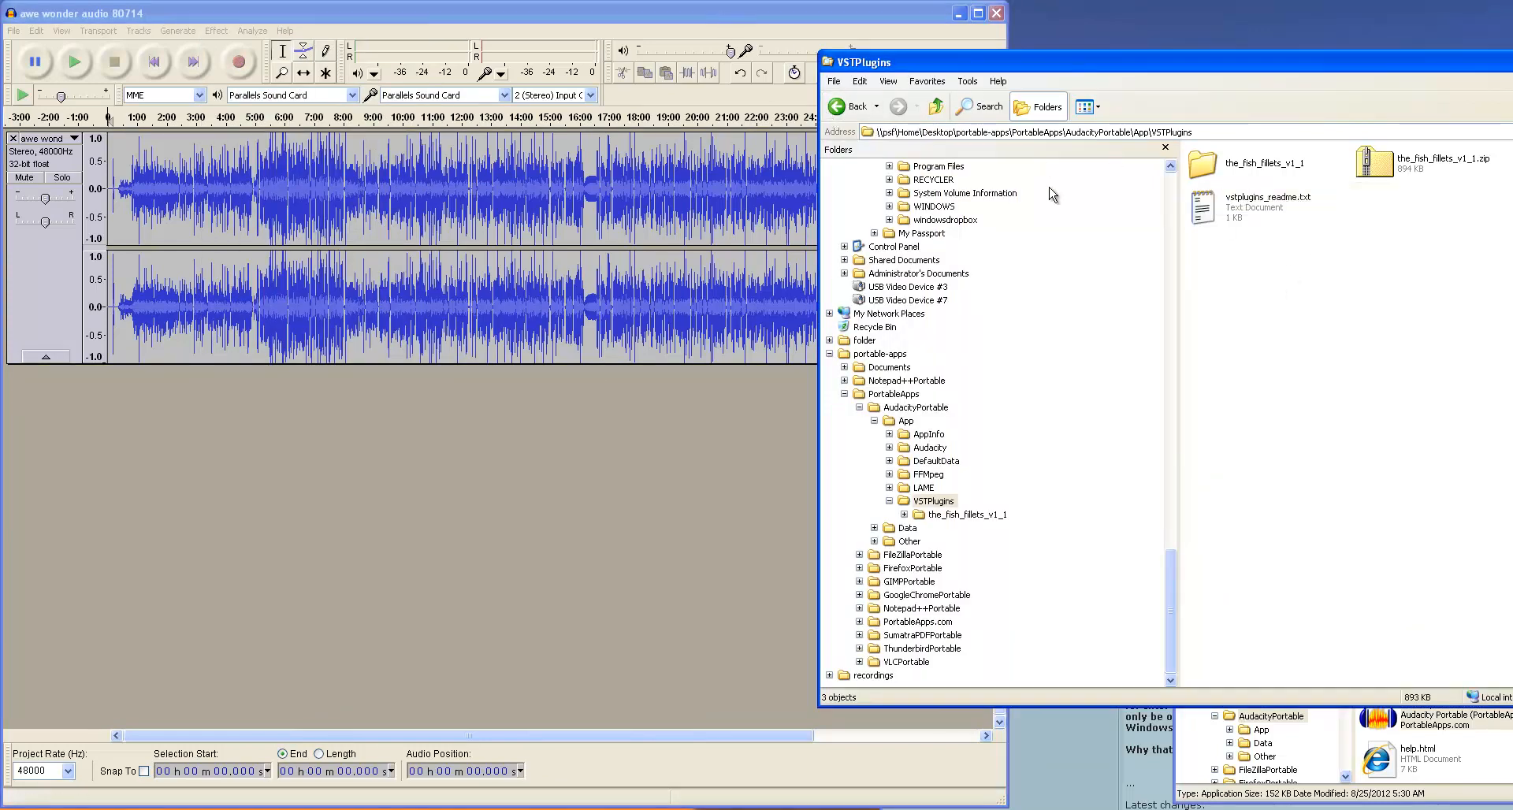
{"action": "mouse_move", "coordinate": [1235, 290]}
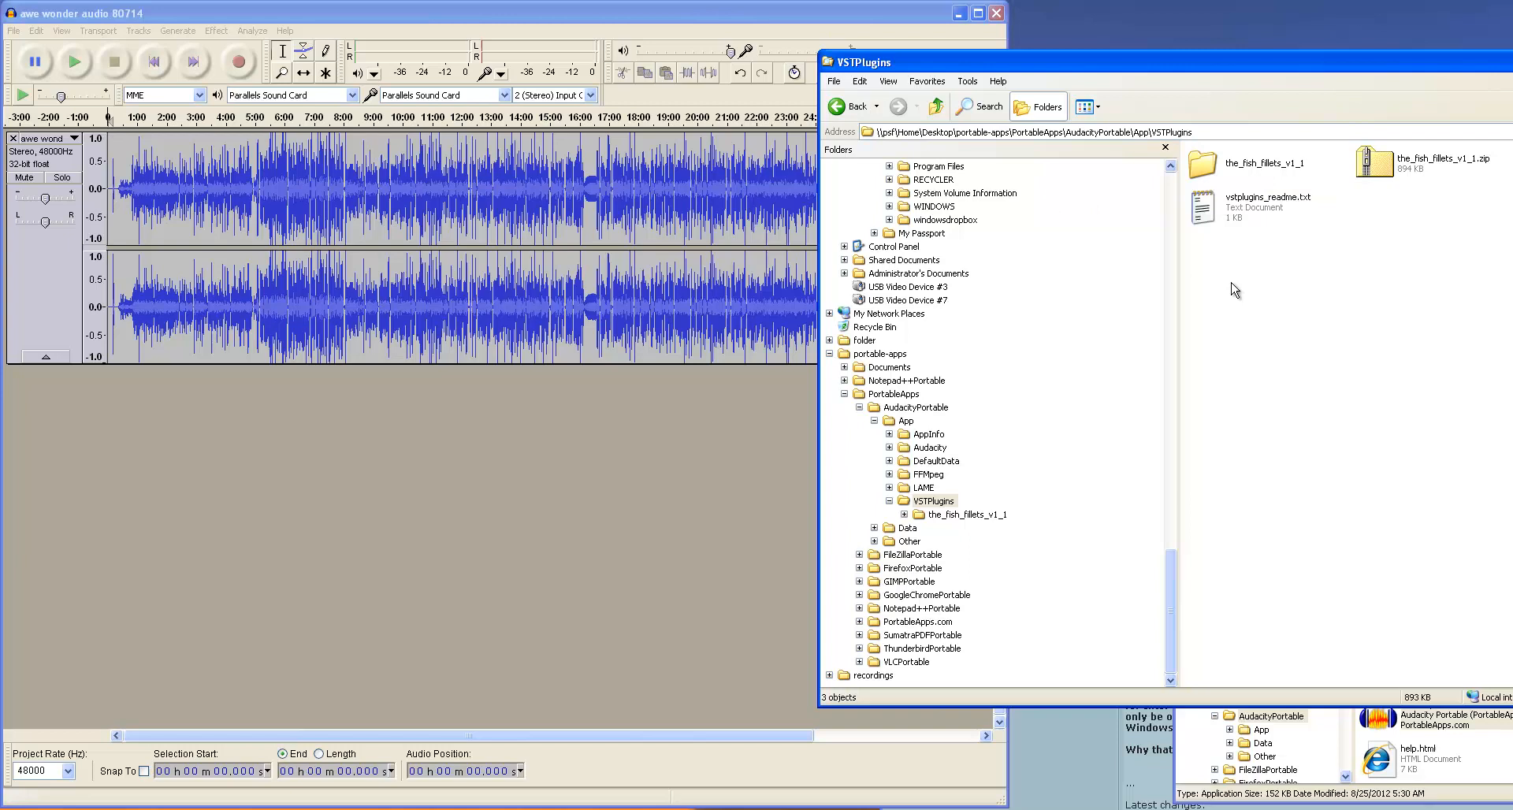
{"action": "mouse_move", "coordinate": [1219, 438]}
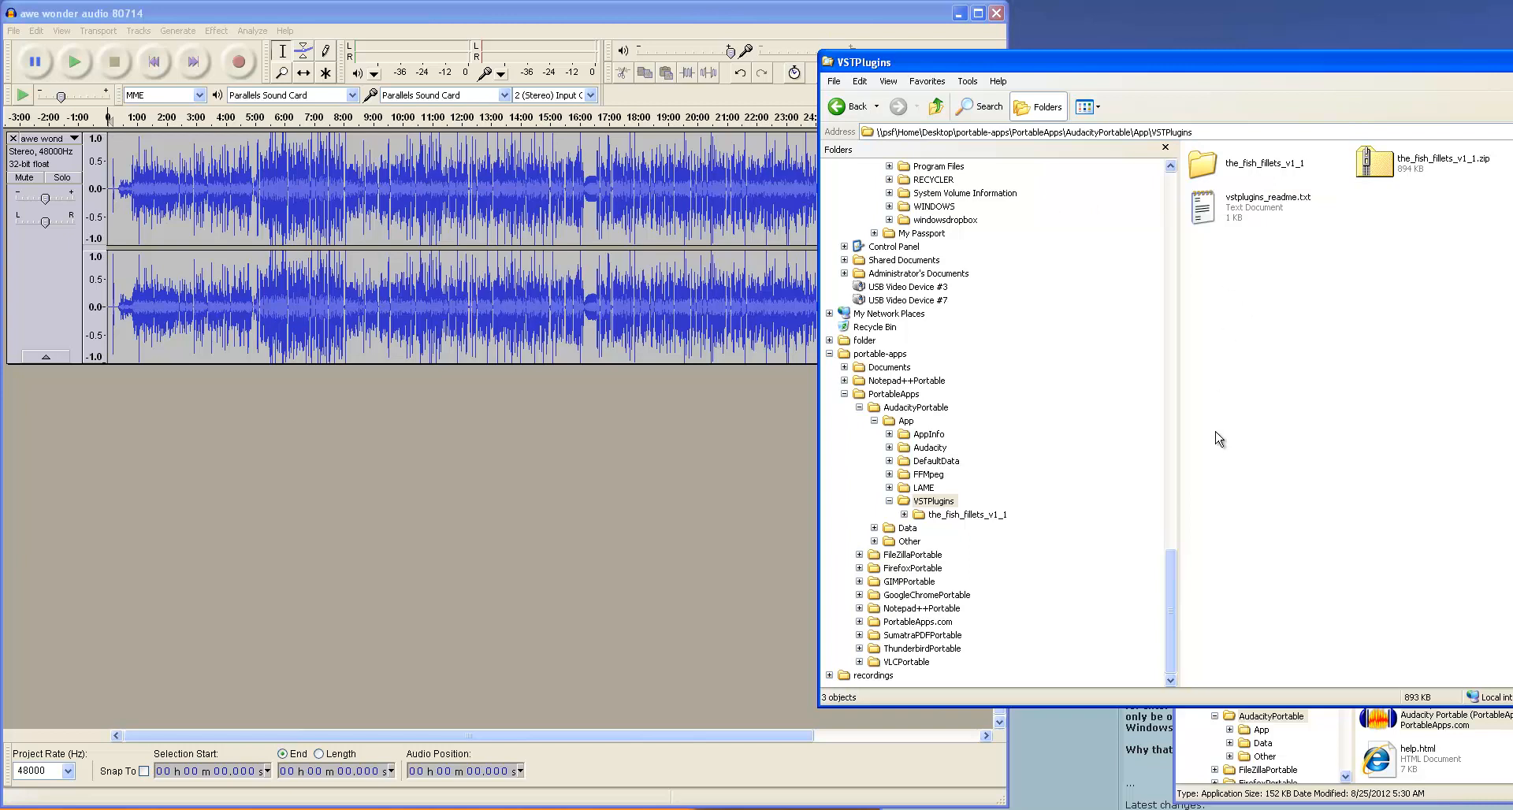
{"action": "mouse_move", "coordinate": [1224, 344]}
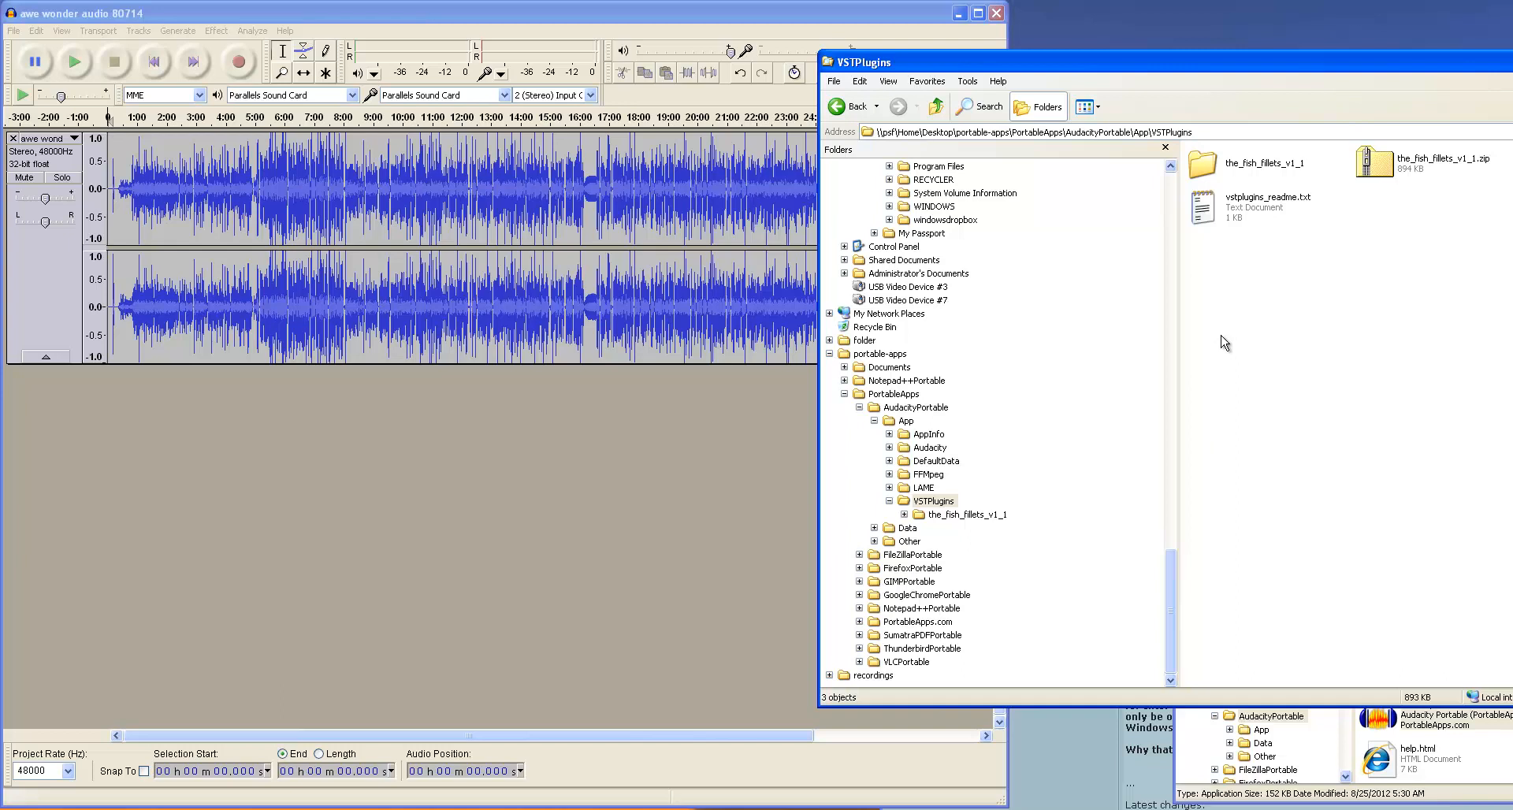
{"action": "mouse_move", "coordinate": [1446, 258]}
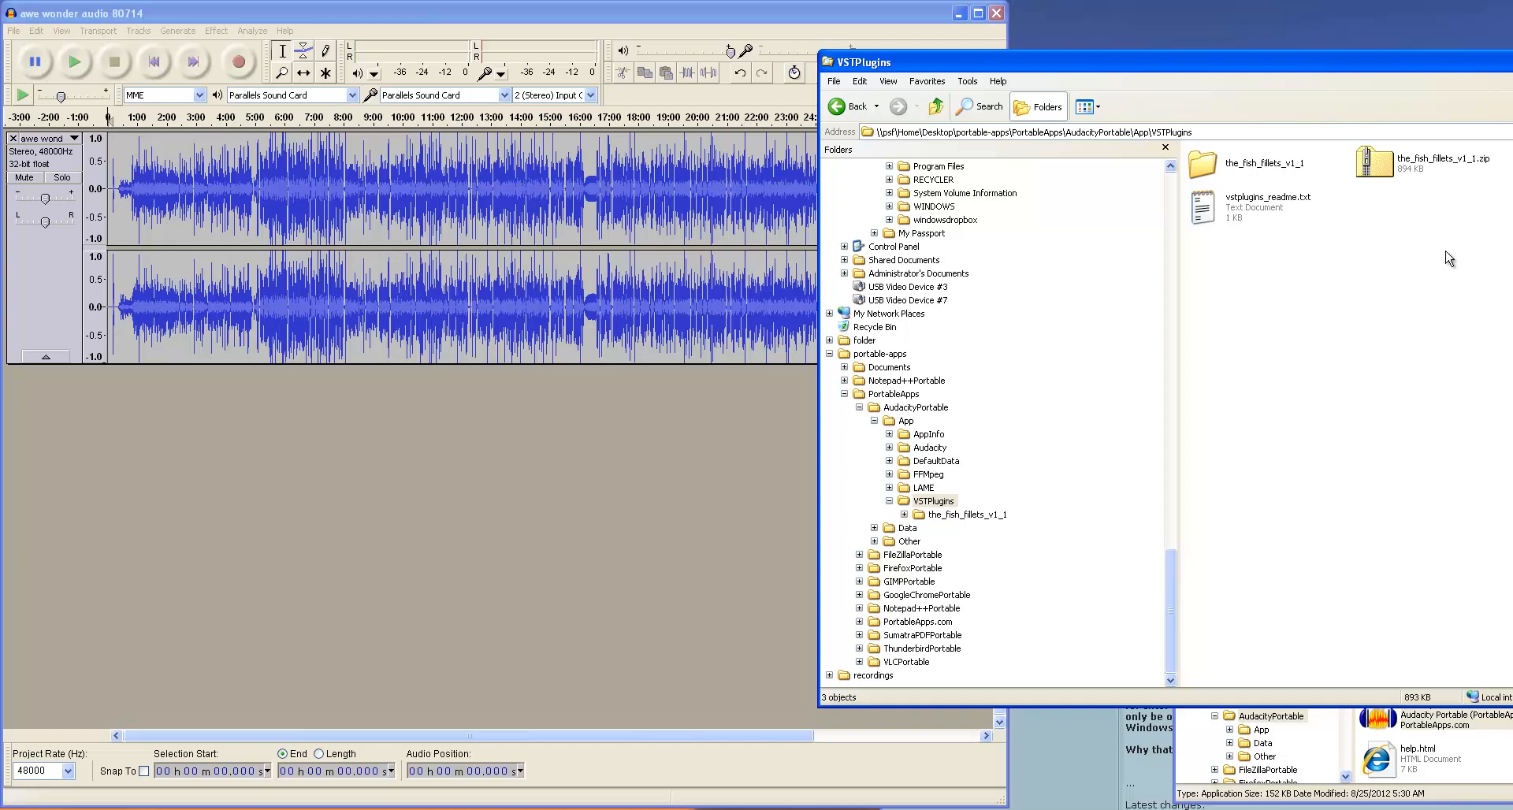
{"action": "mouse_move", "coordinate": [1430, 301]}
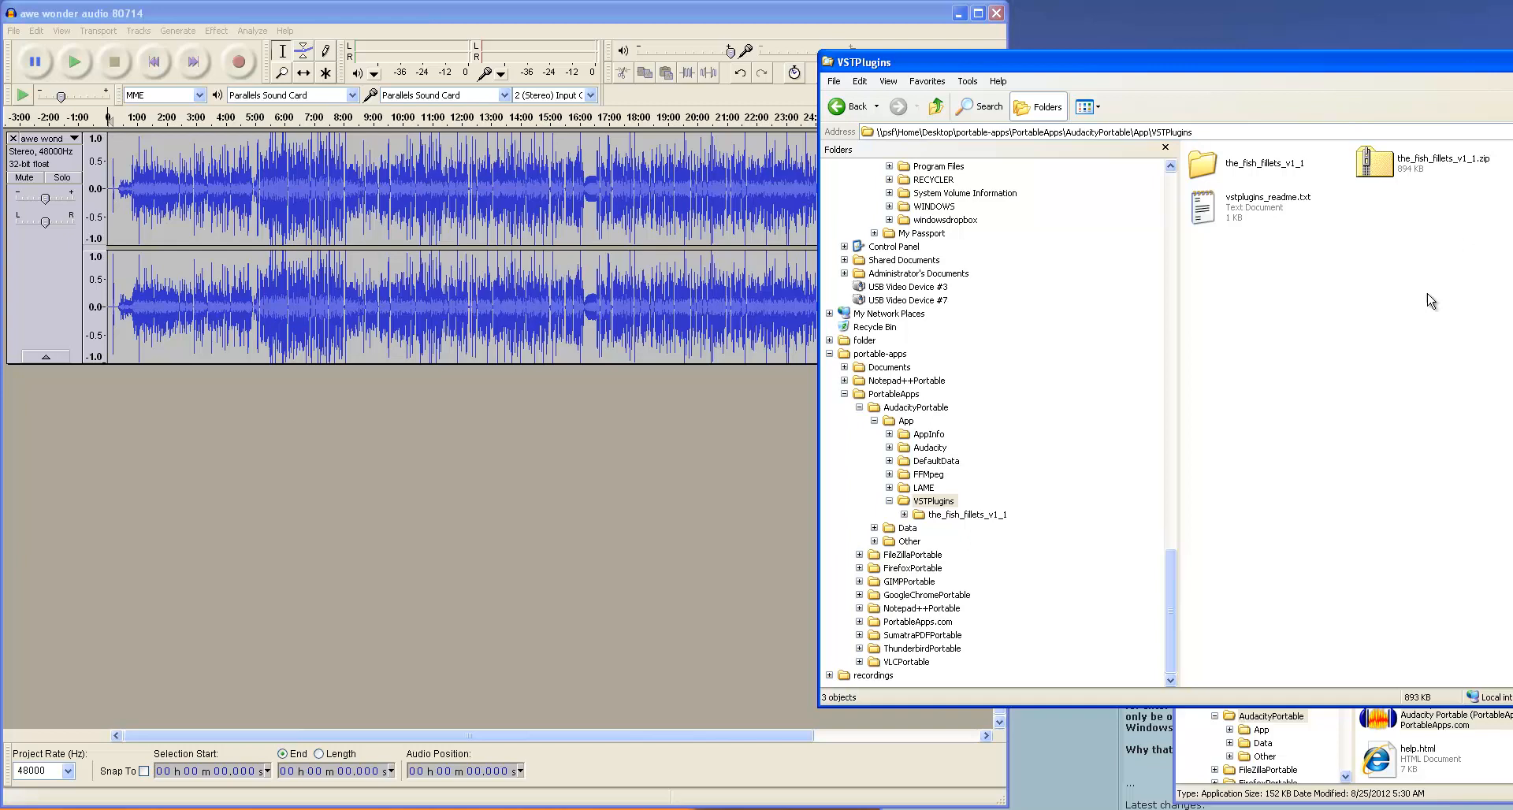